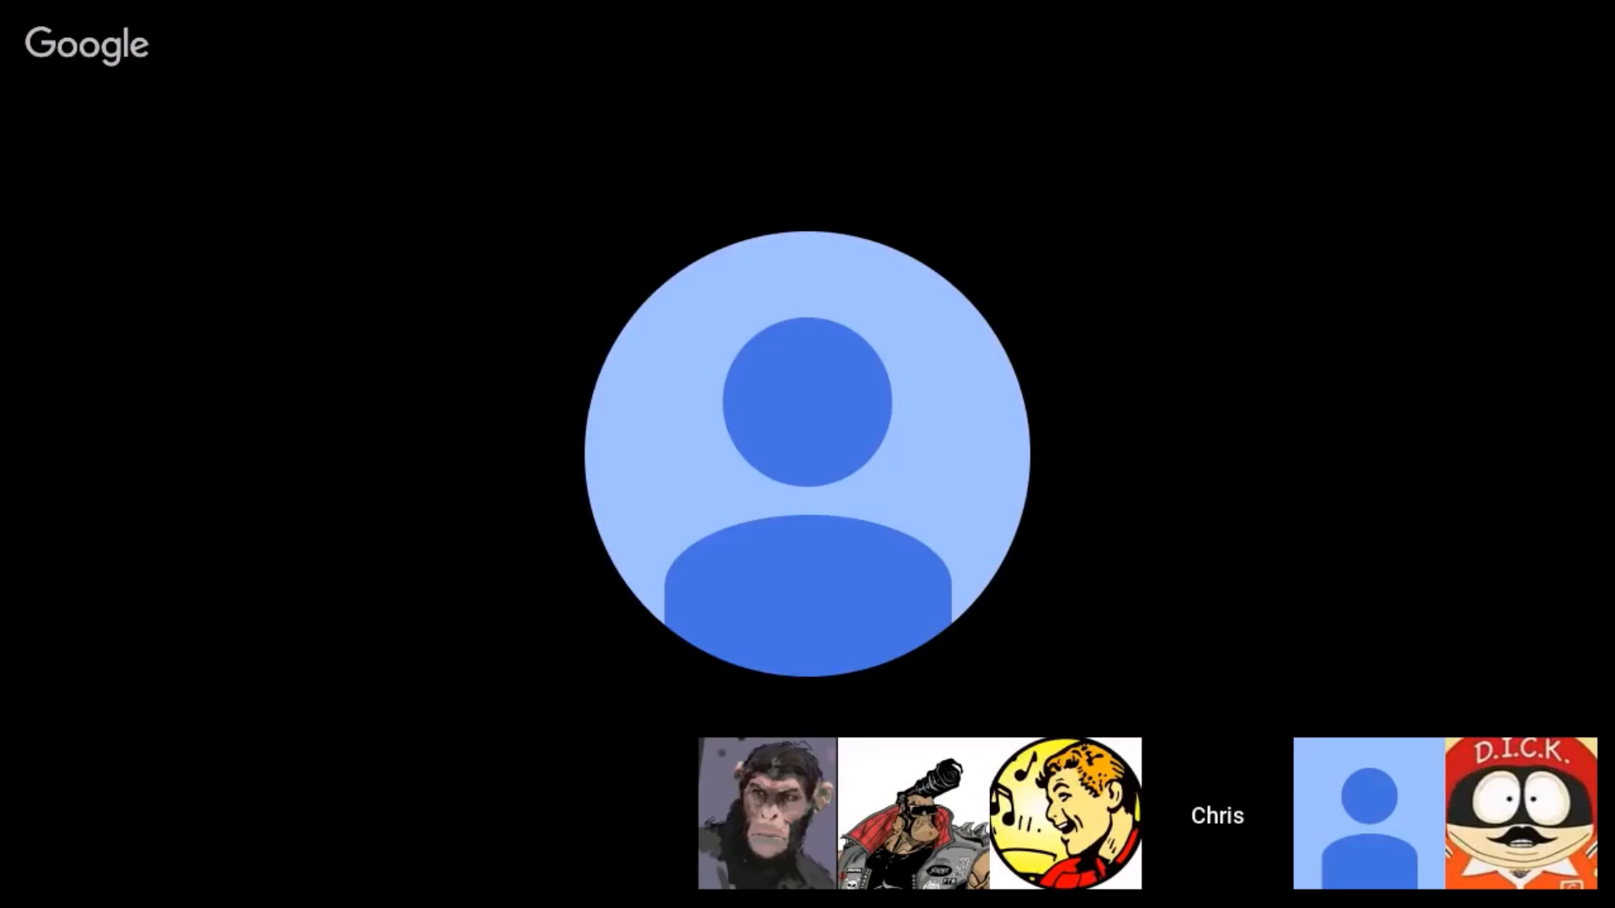
left_click(1065, 814)
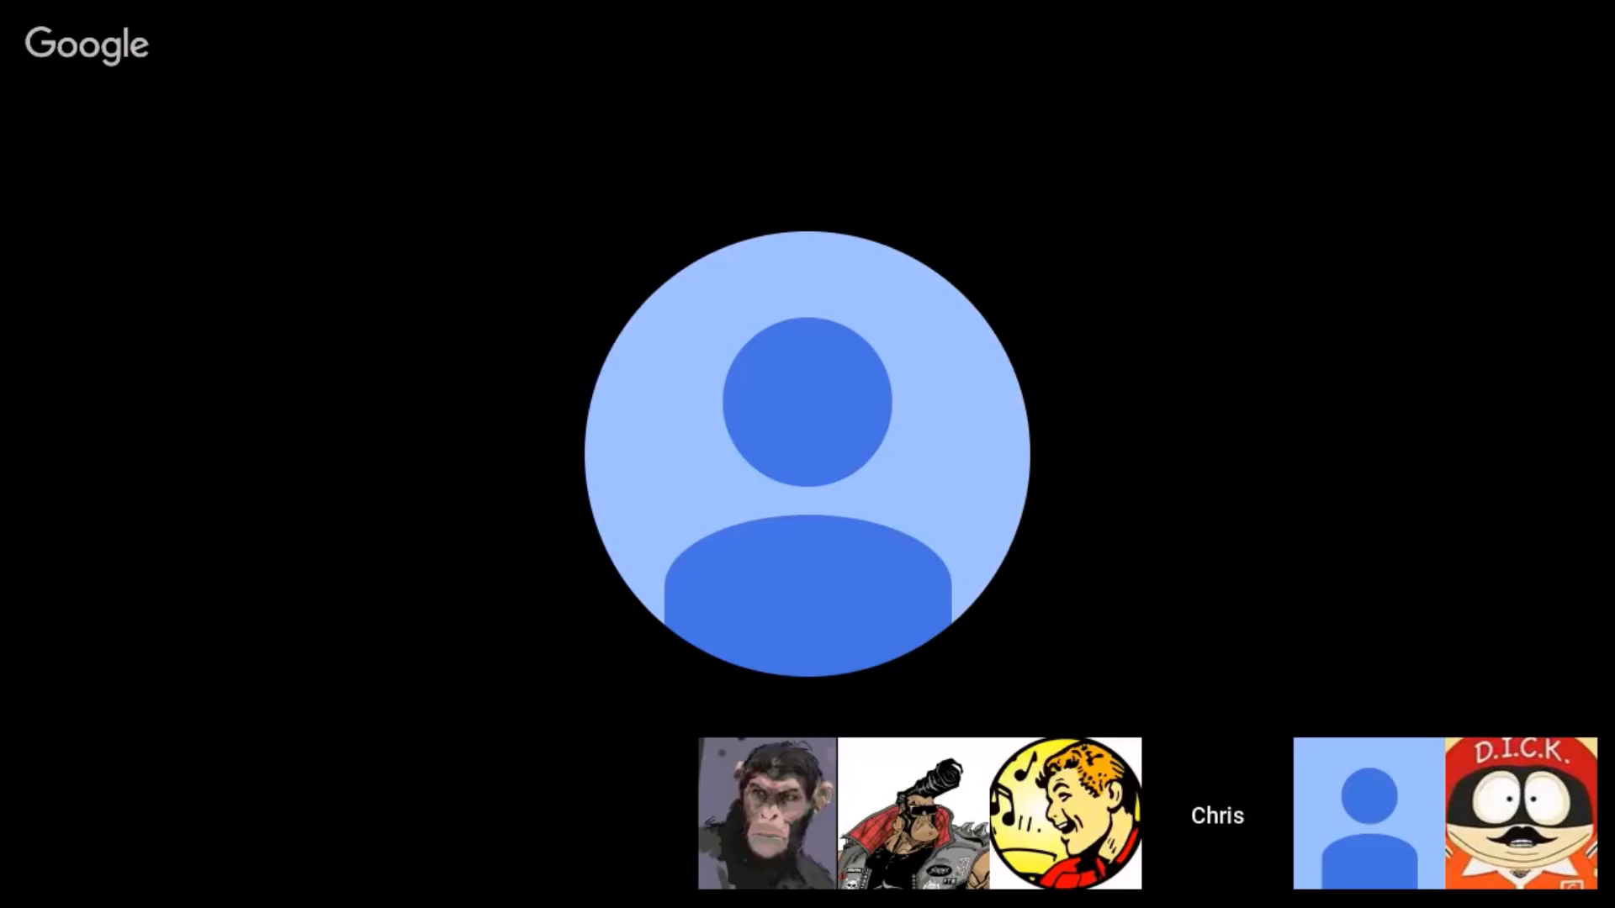
left_click(1522, 813)
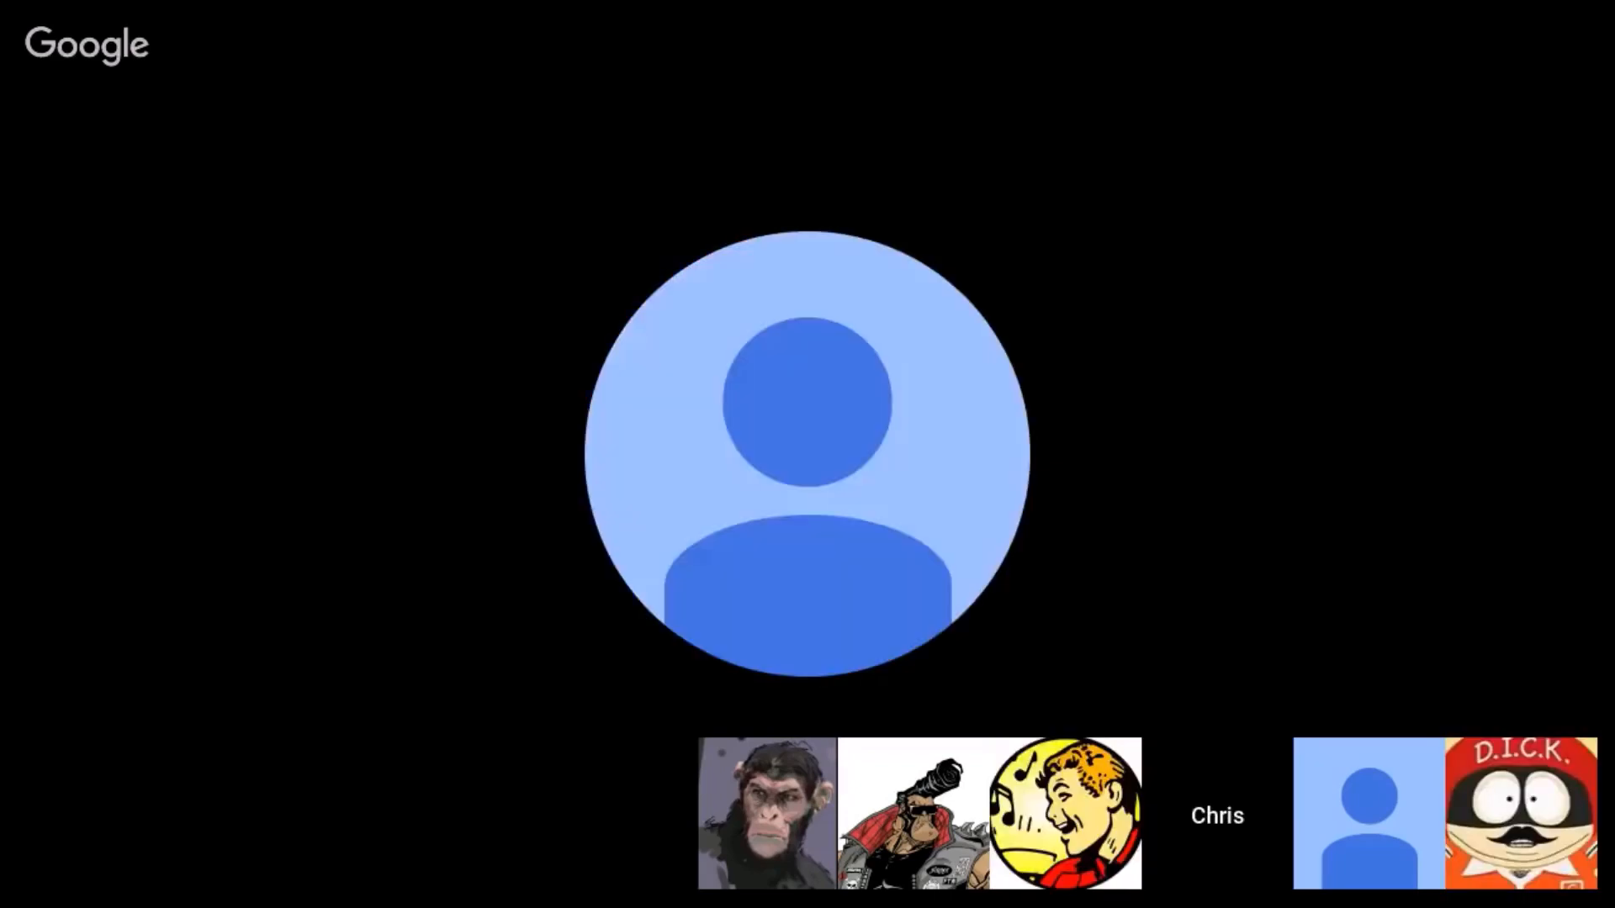
left_click(1066, 814)
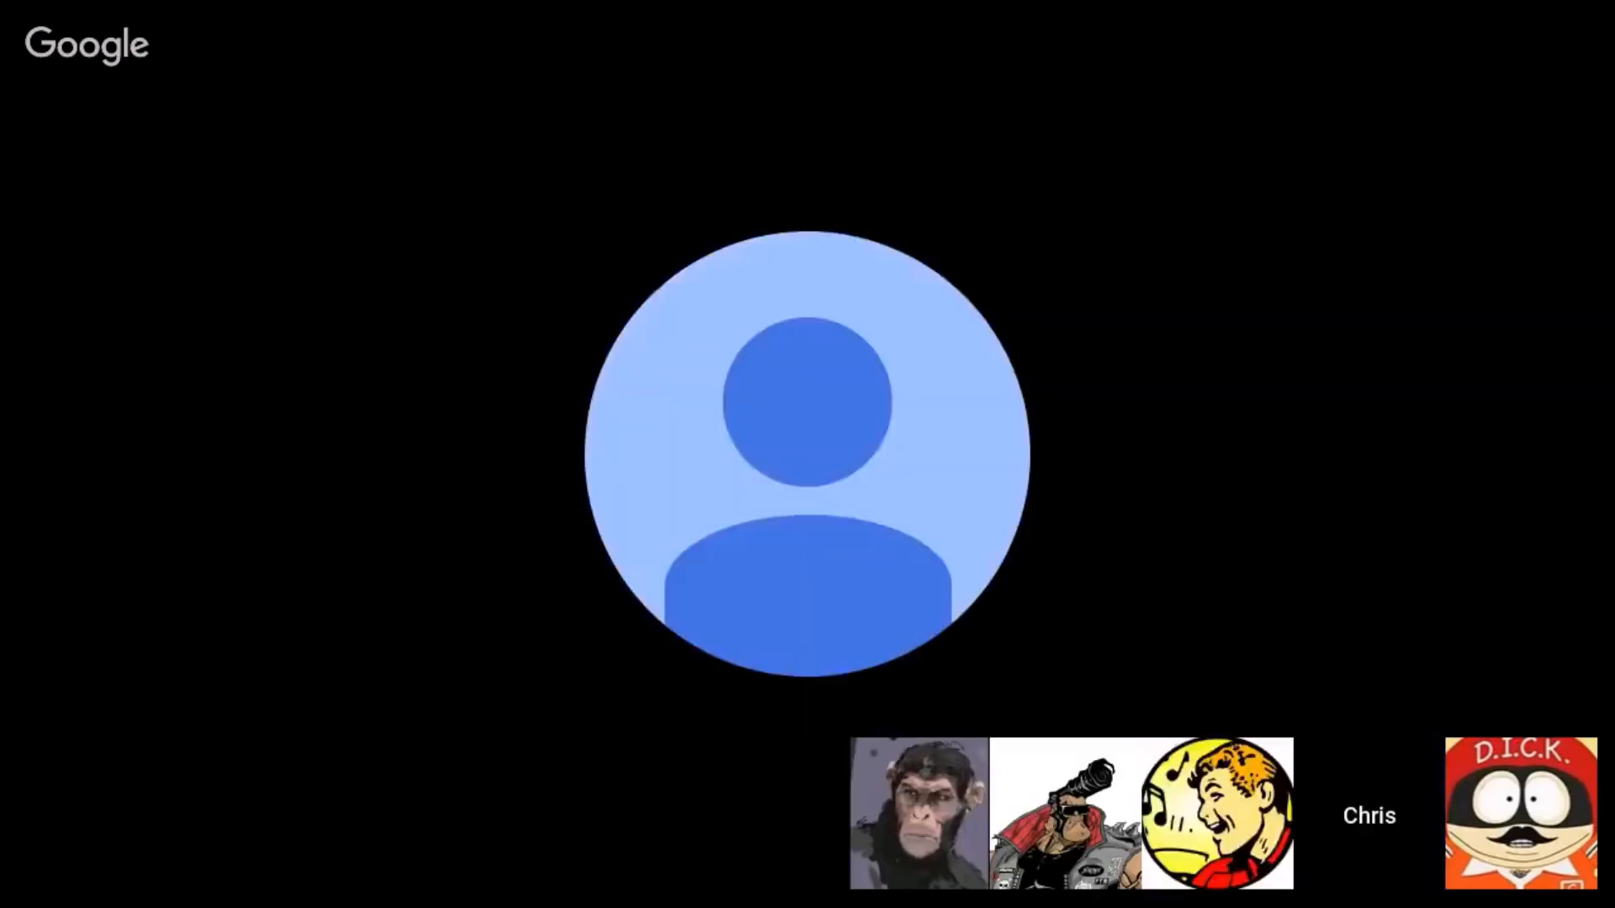
left_click(1216, 813)
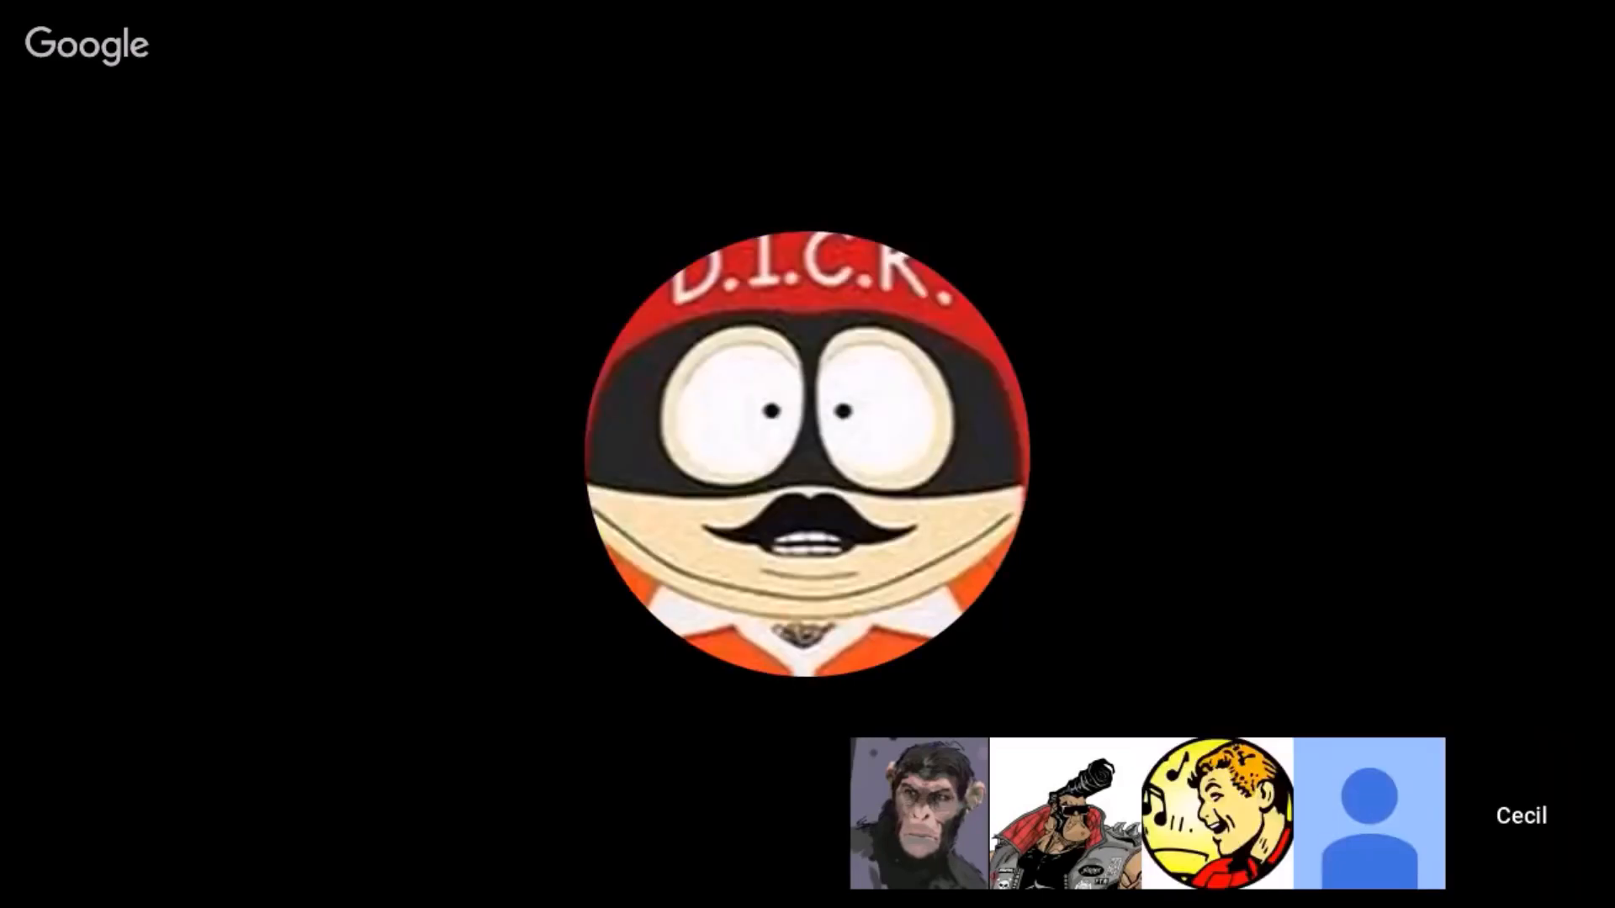
left_click(1216, 815)
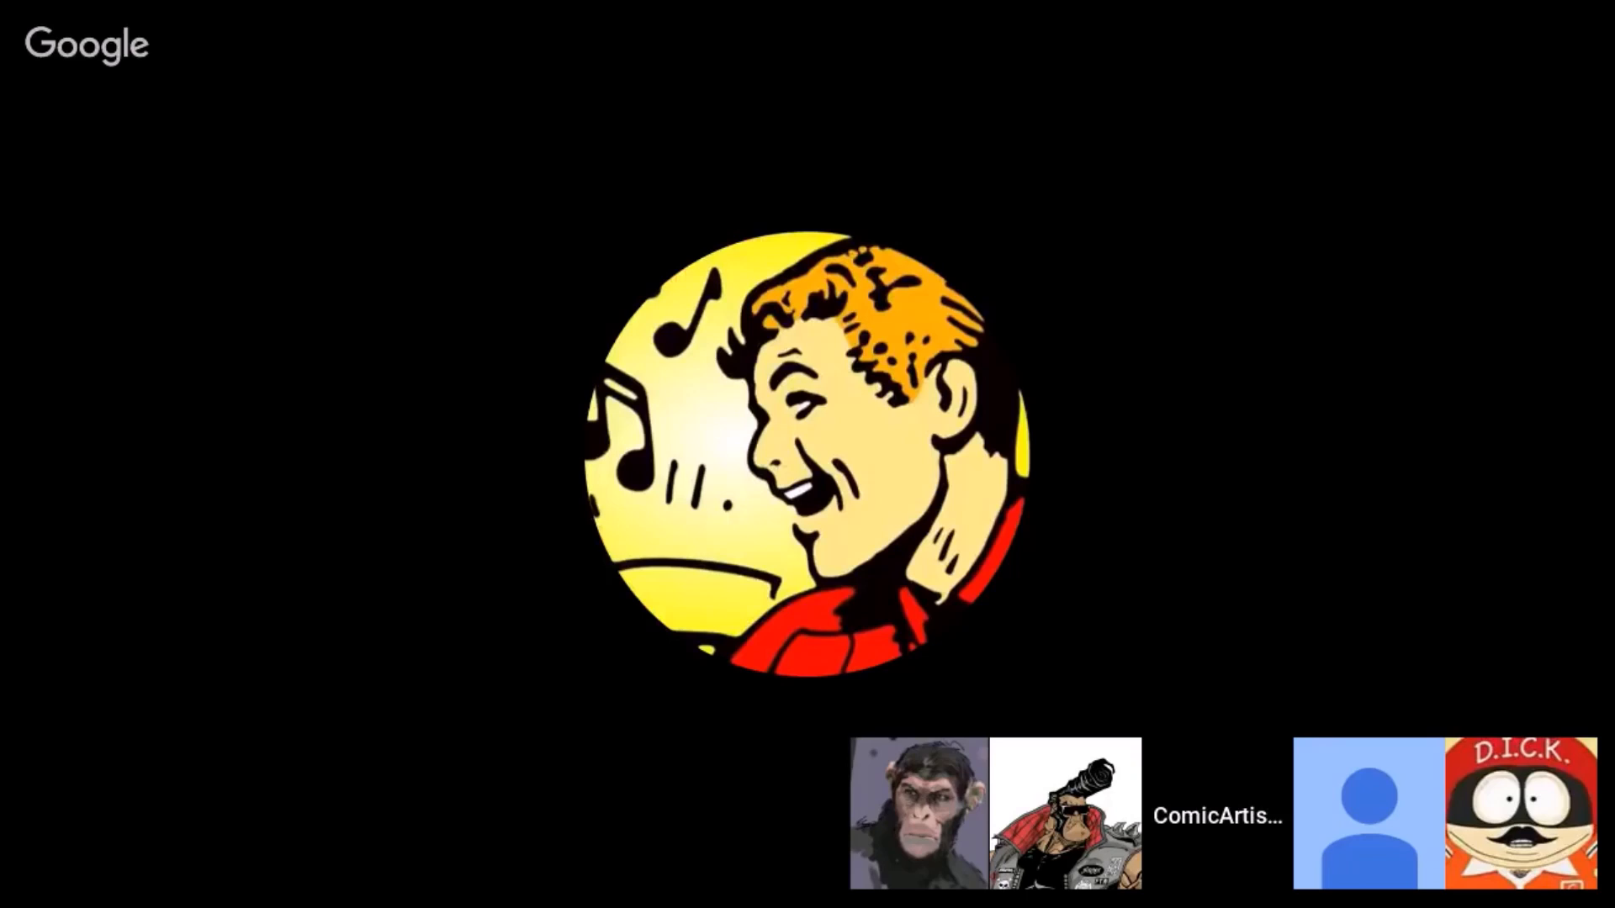
left_click(1363, 813)
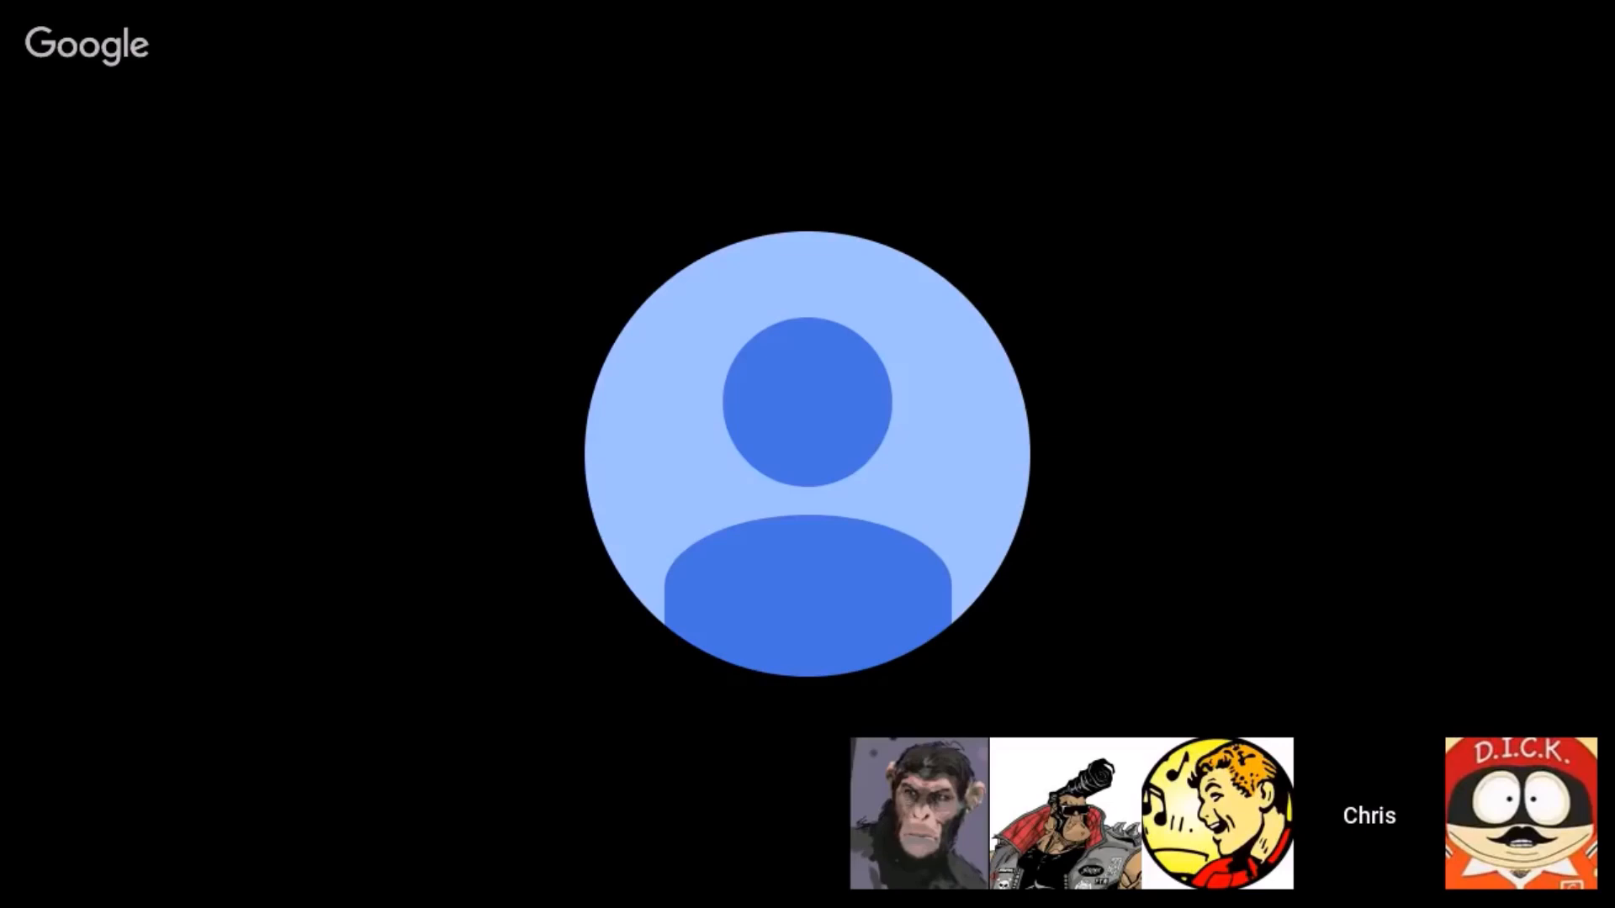
left_click(1217, 815)
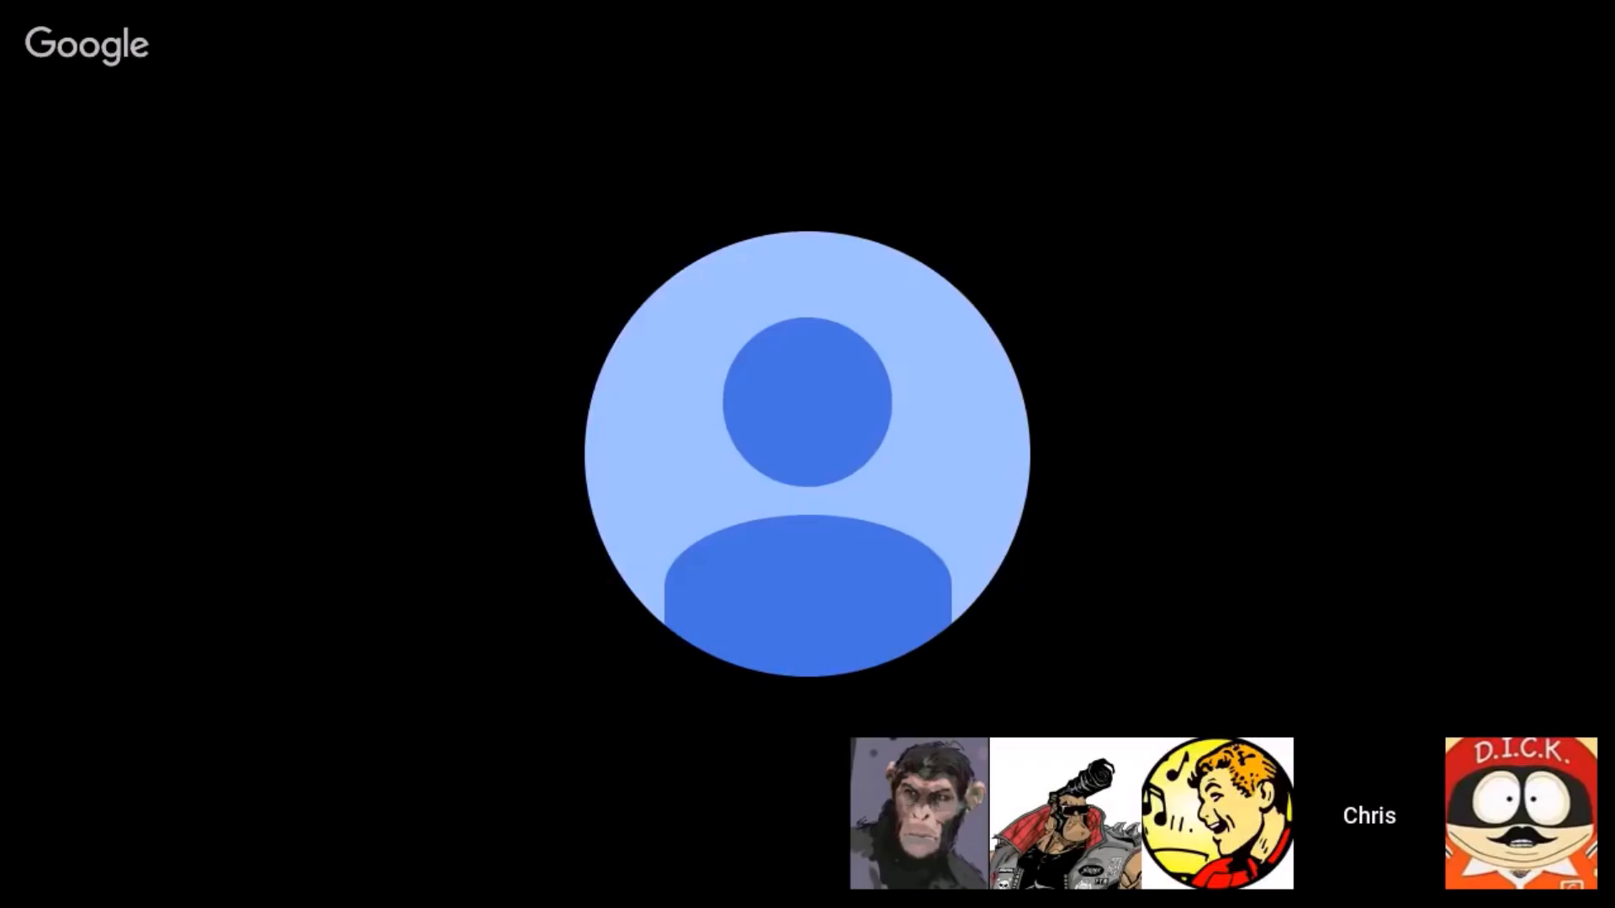
left_click(1216, 814)
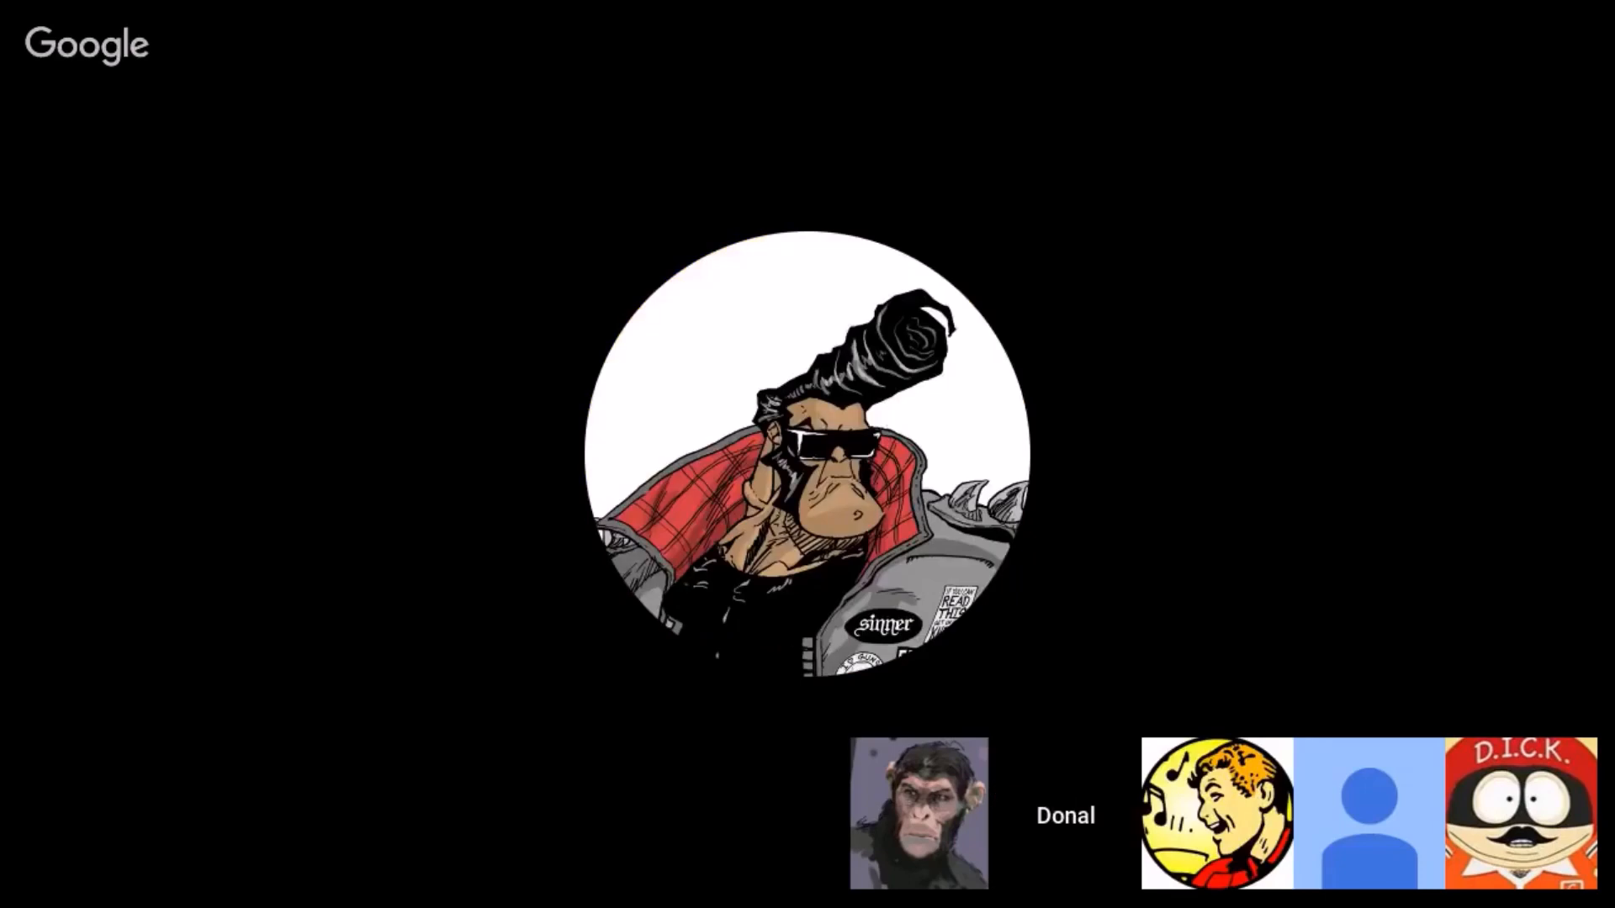
left_click(1364, 813)
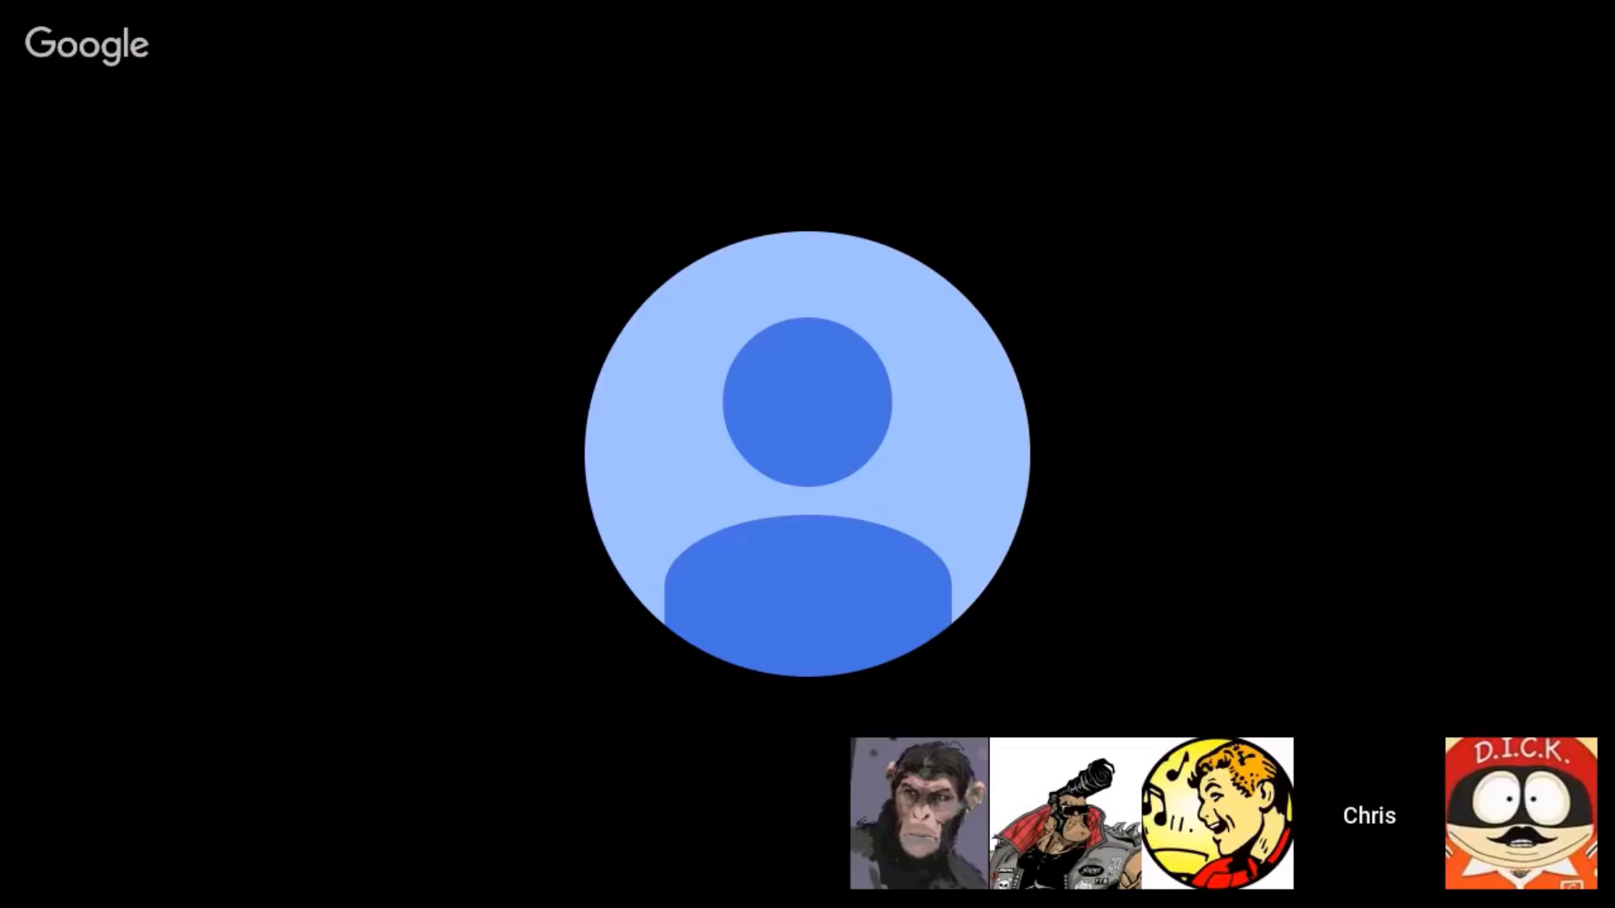
left_click(1216, 814)
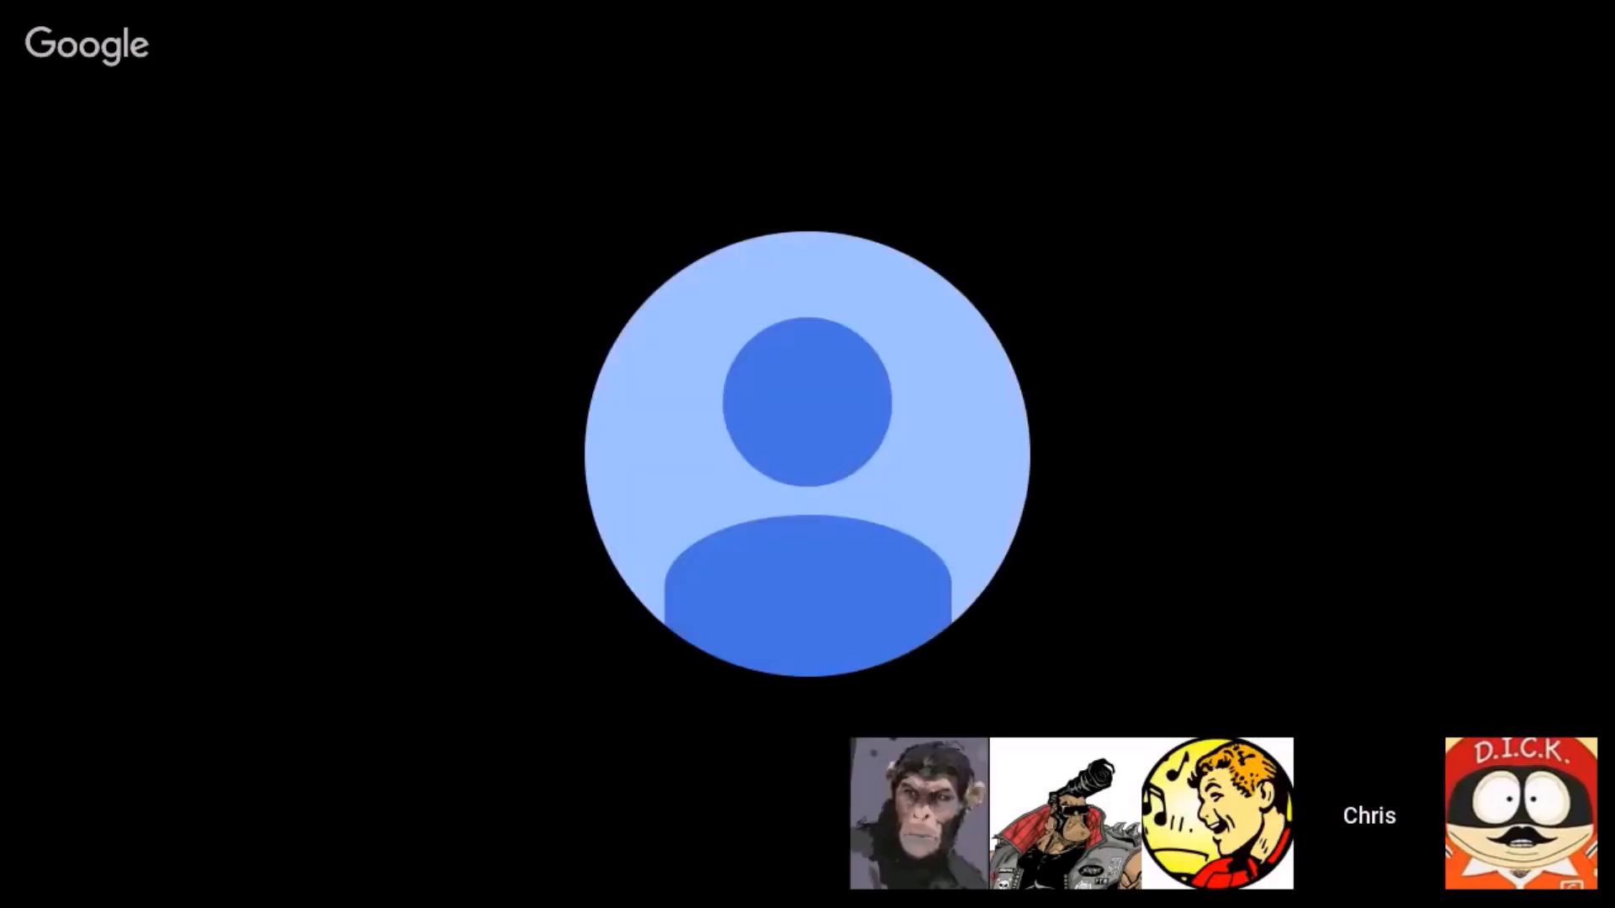
left_click(1217, 815)
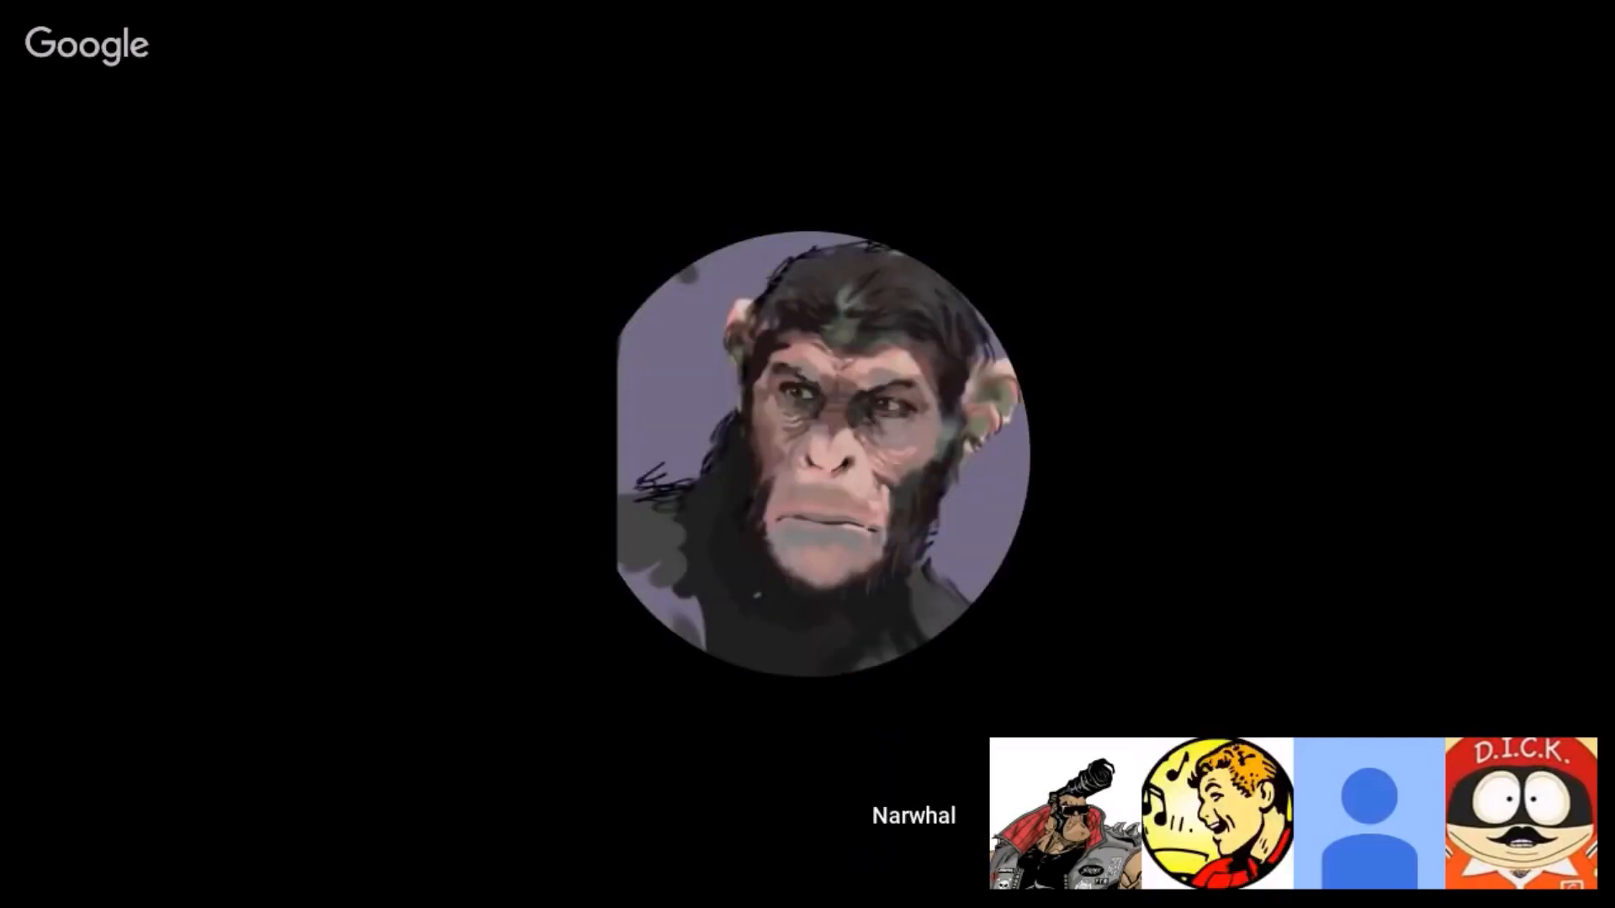
left_click(1216, 813)
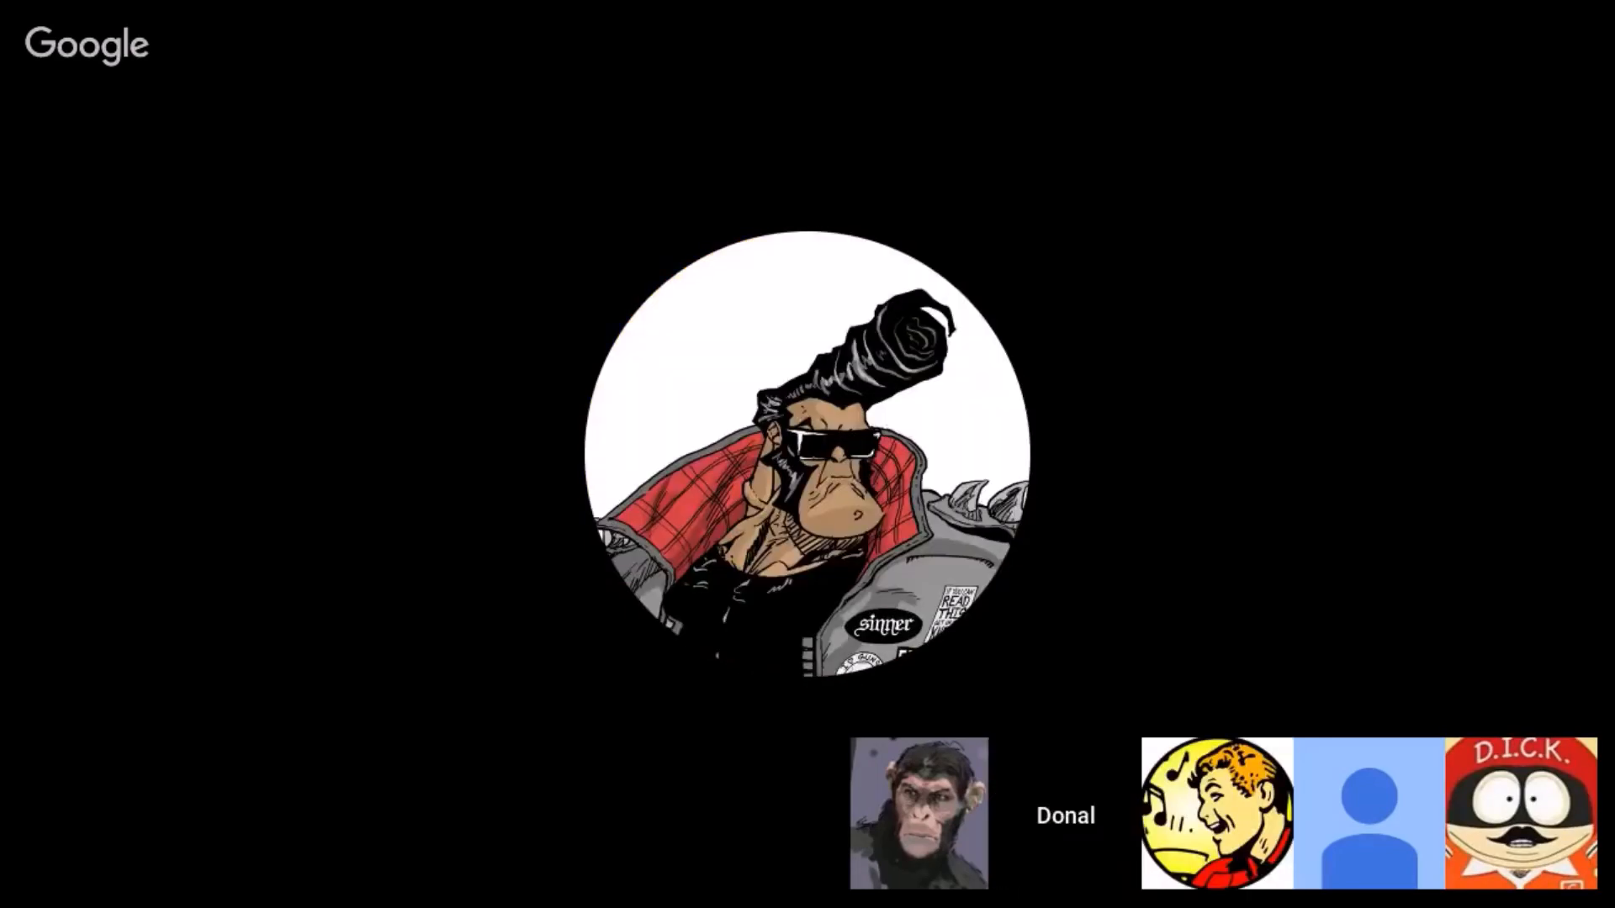
left_click(1216, 814)
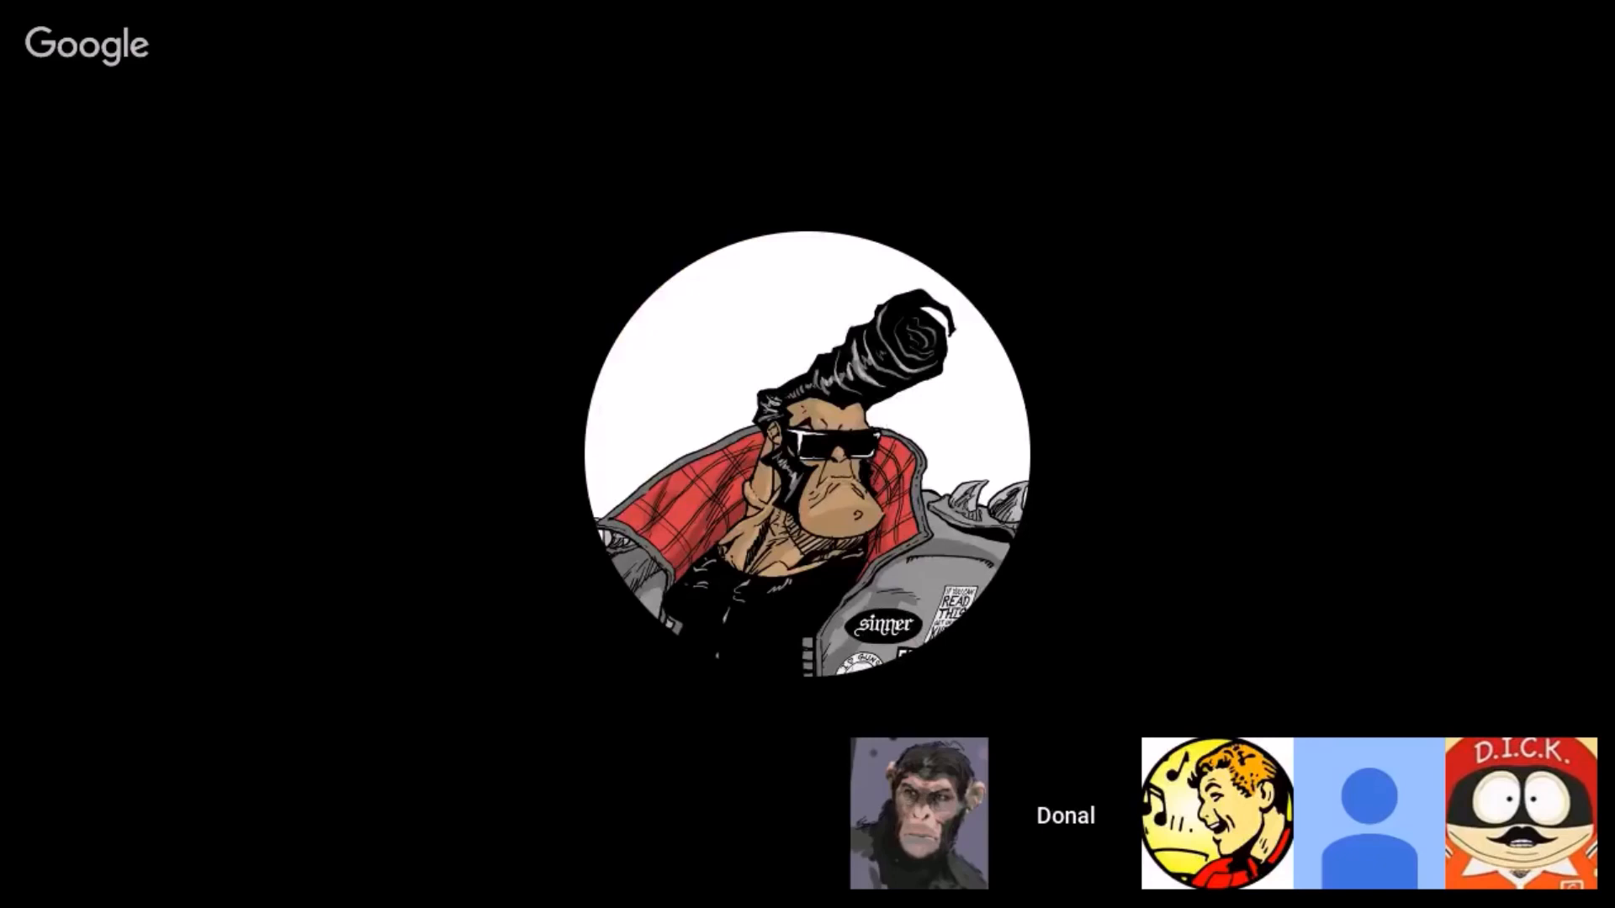
left_click(1216, 814)
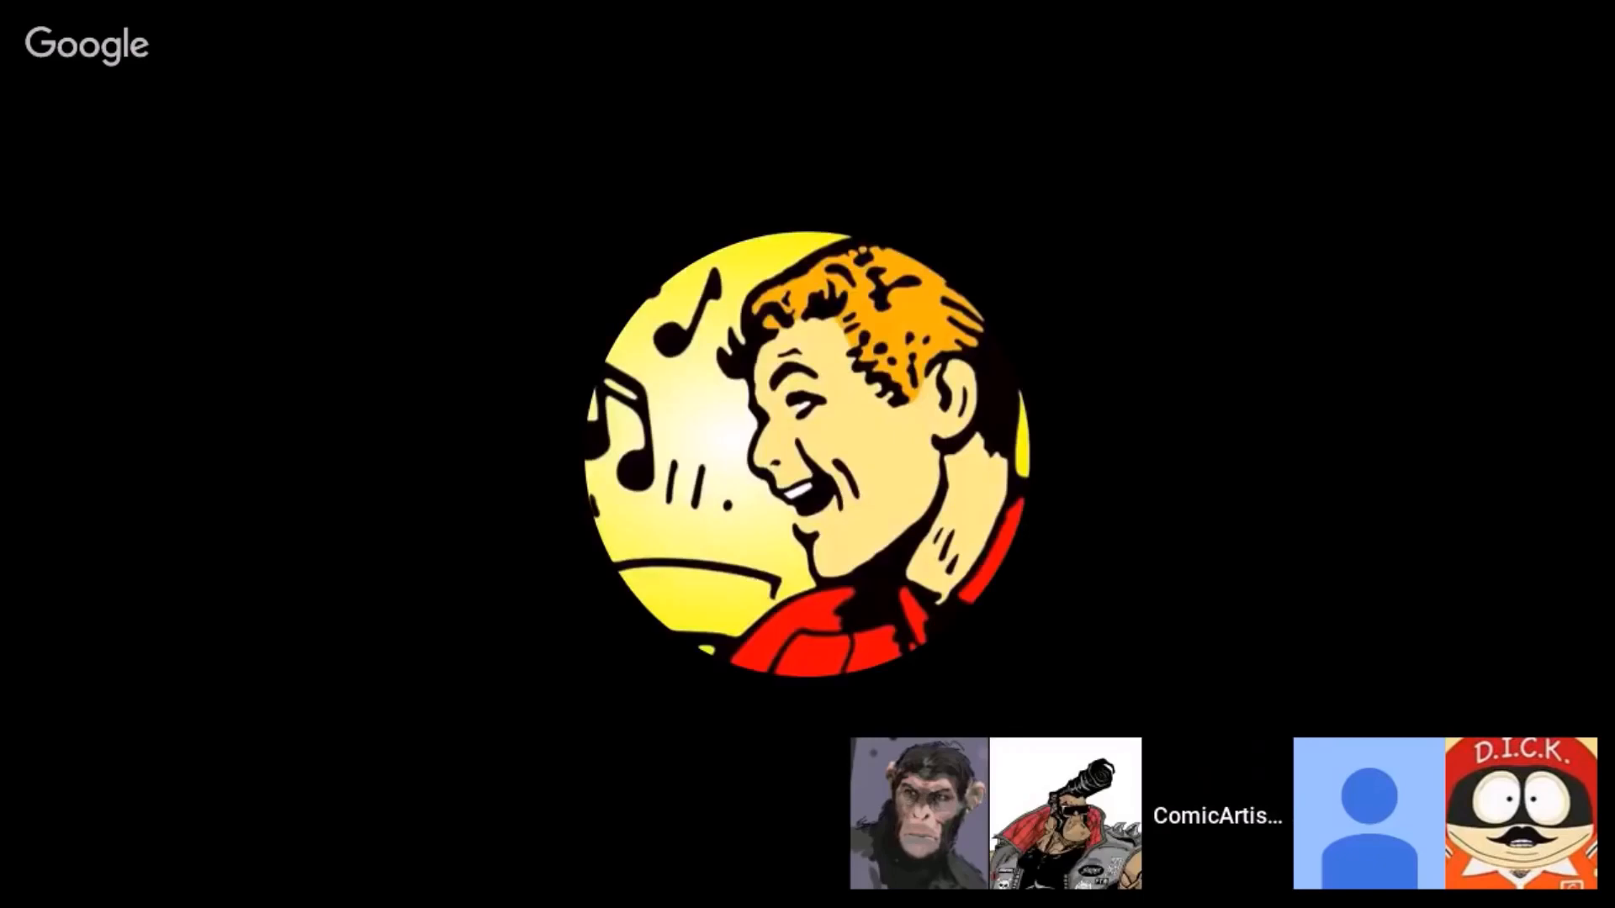
left_click(1515, 812)
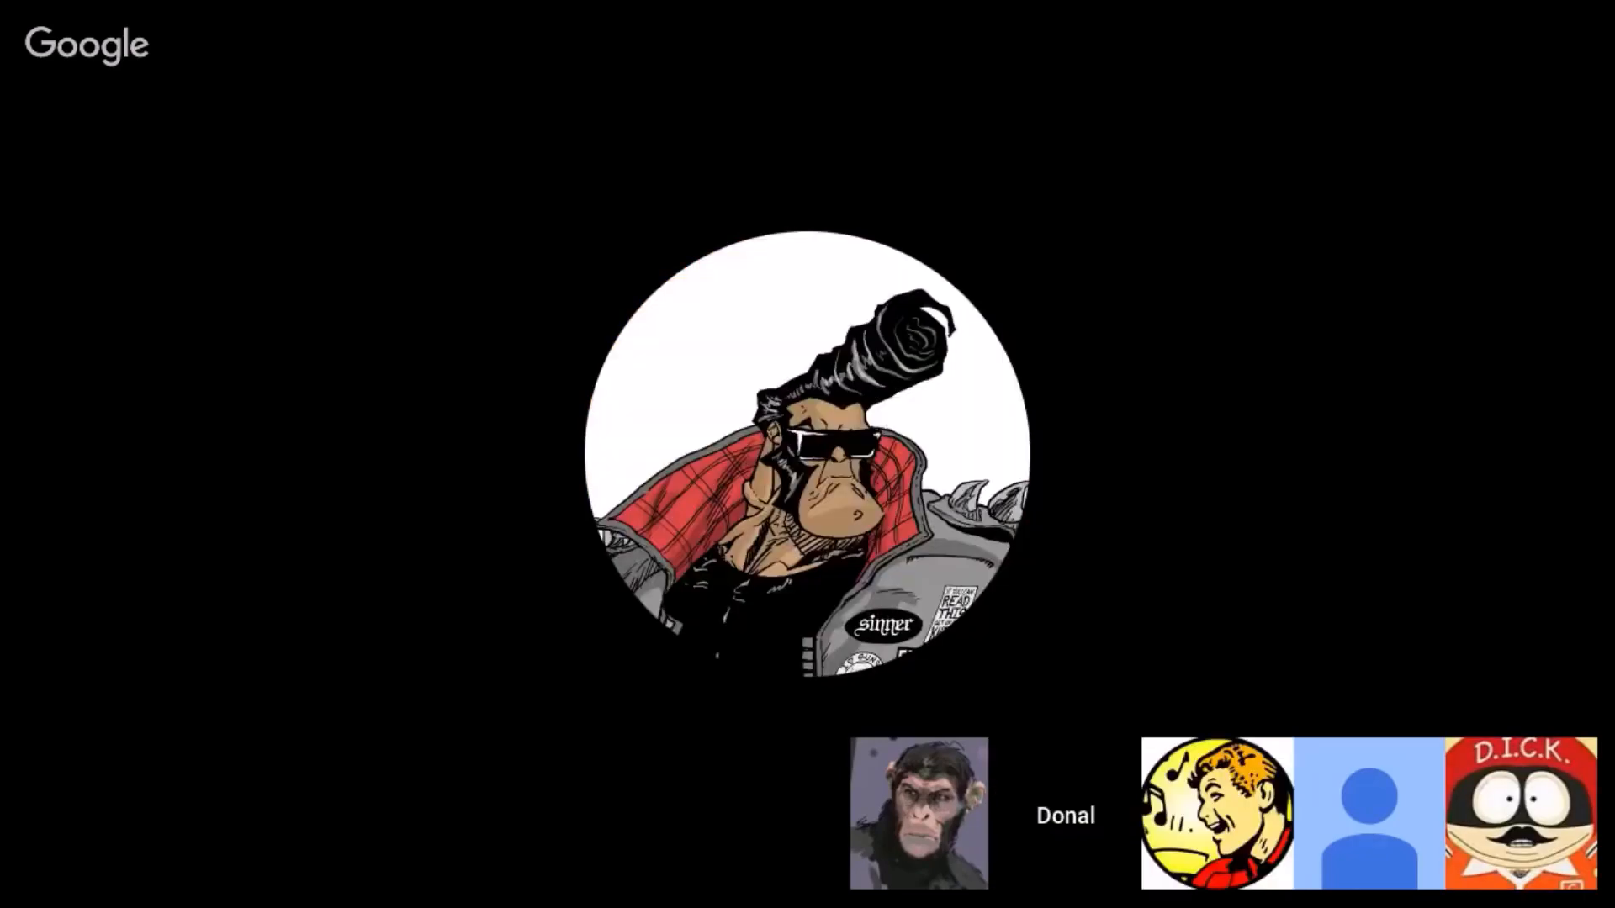
left_click(1219, 813)
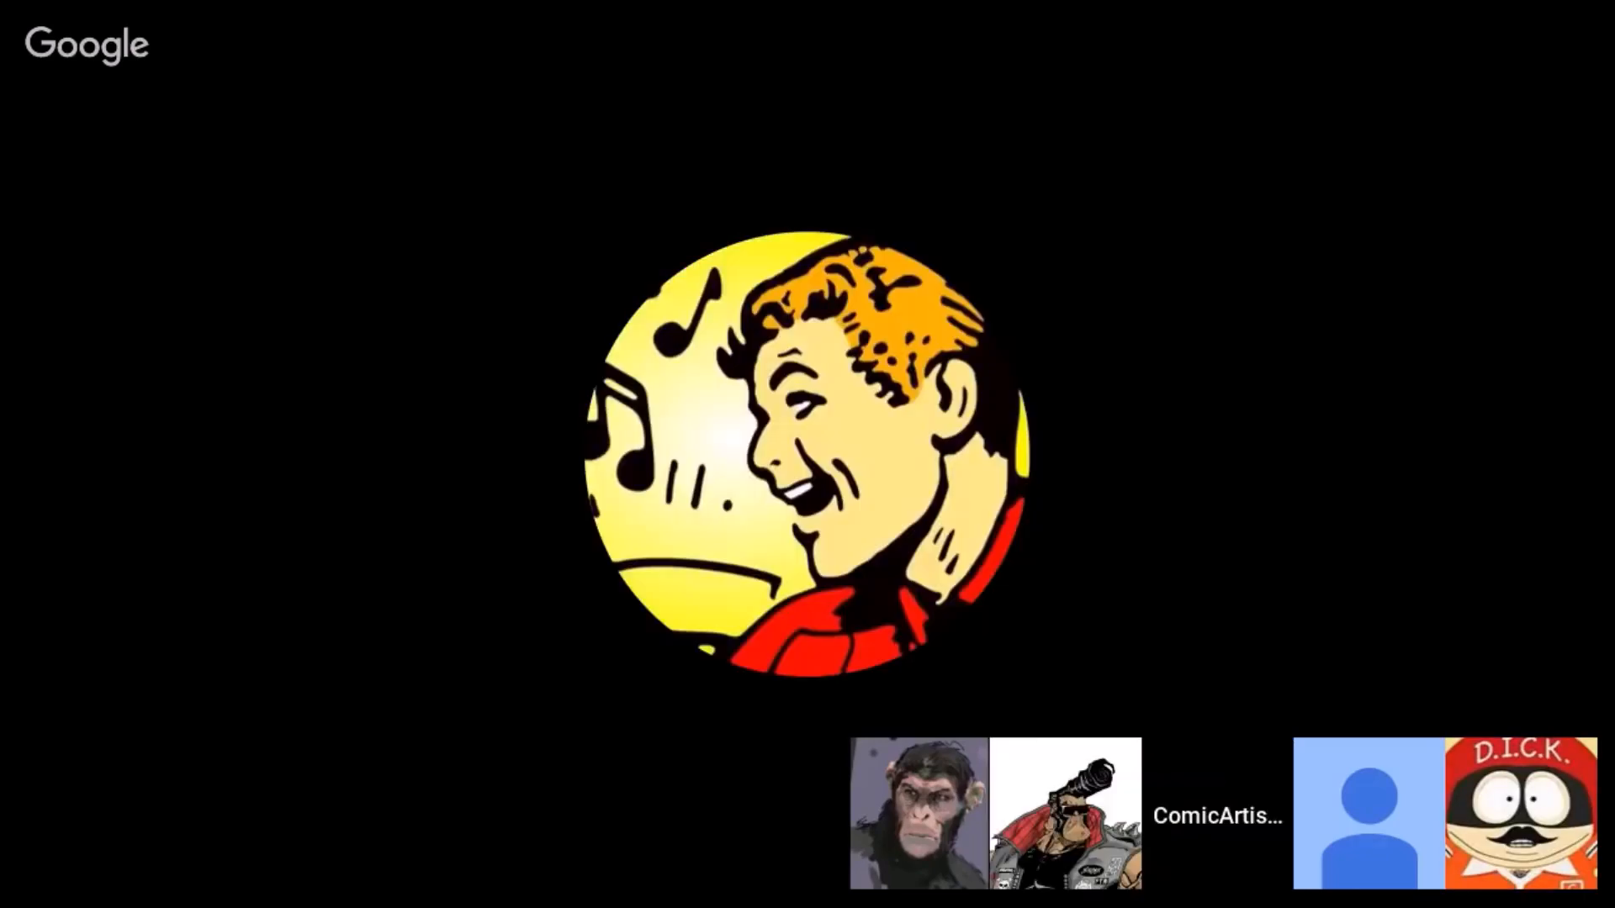
left_click(1519, 815)
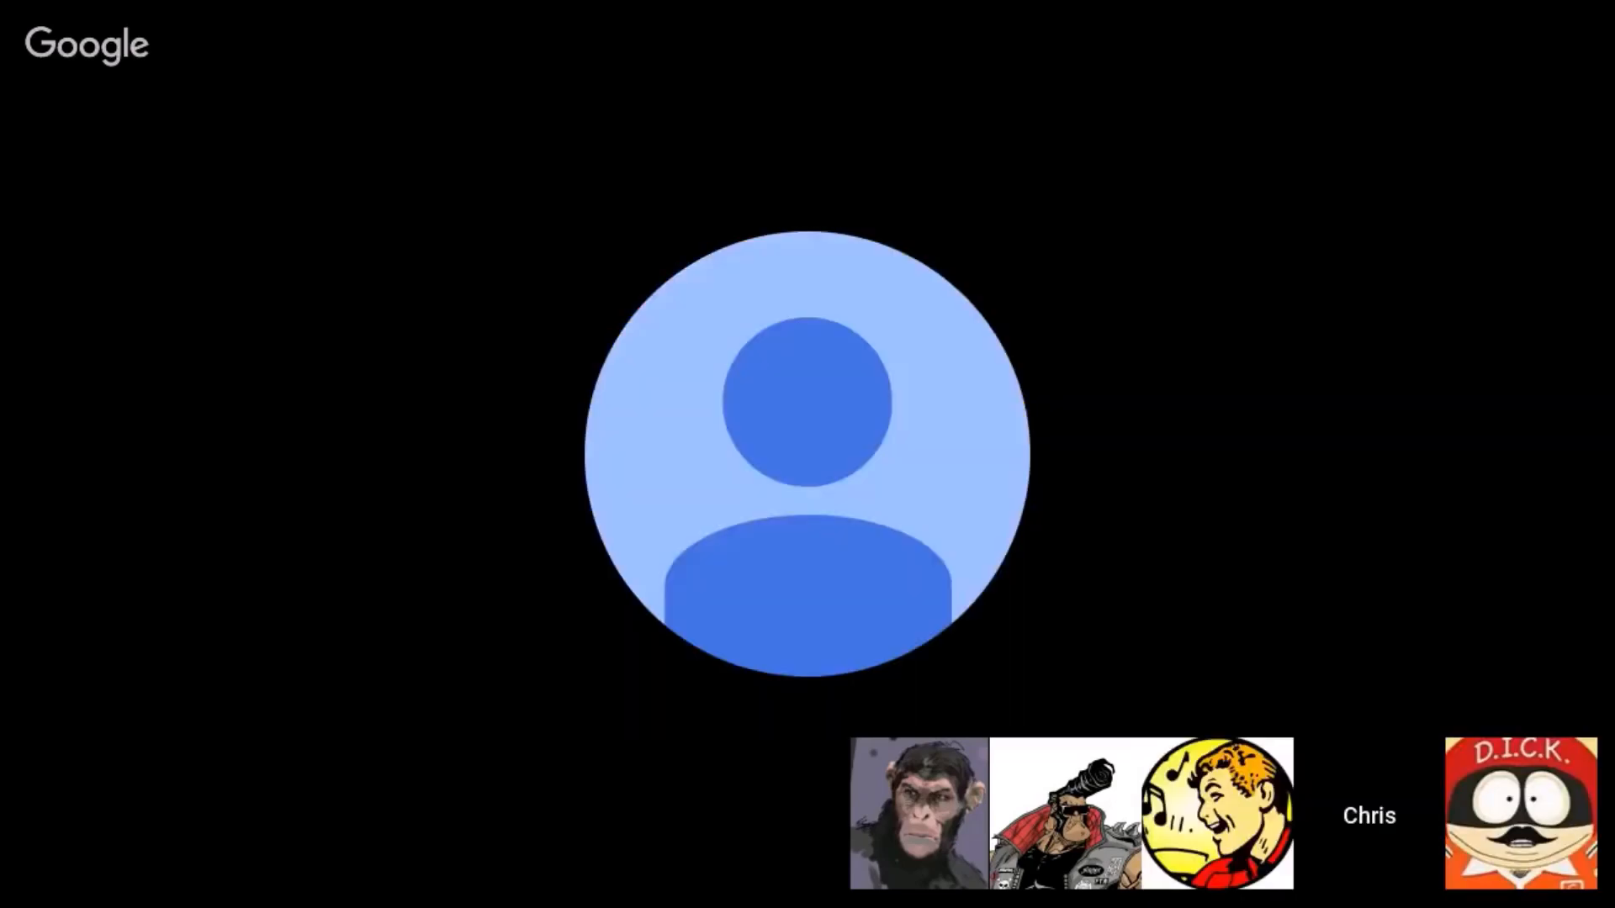
left_click(1217, 813)
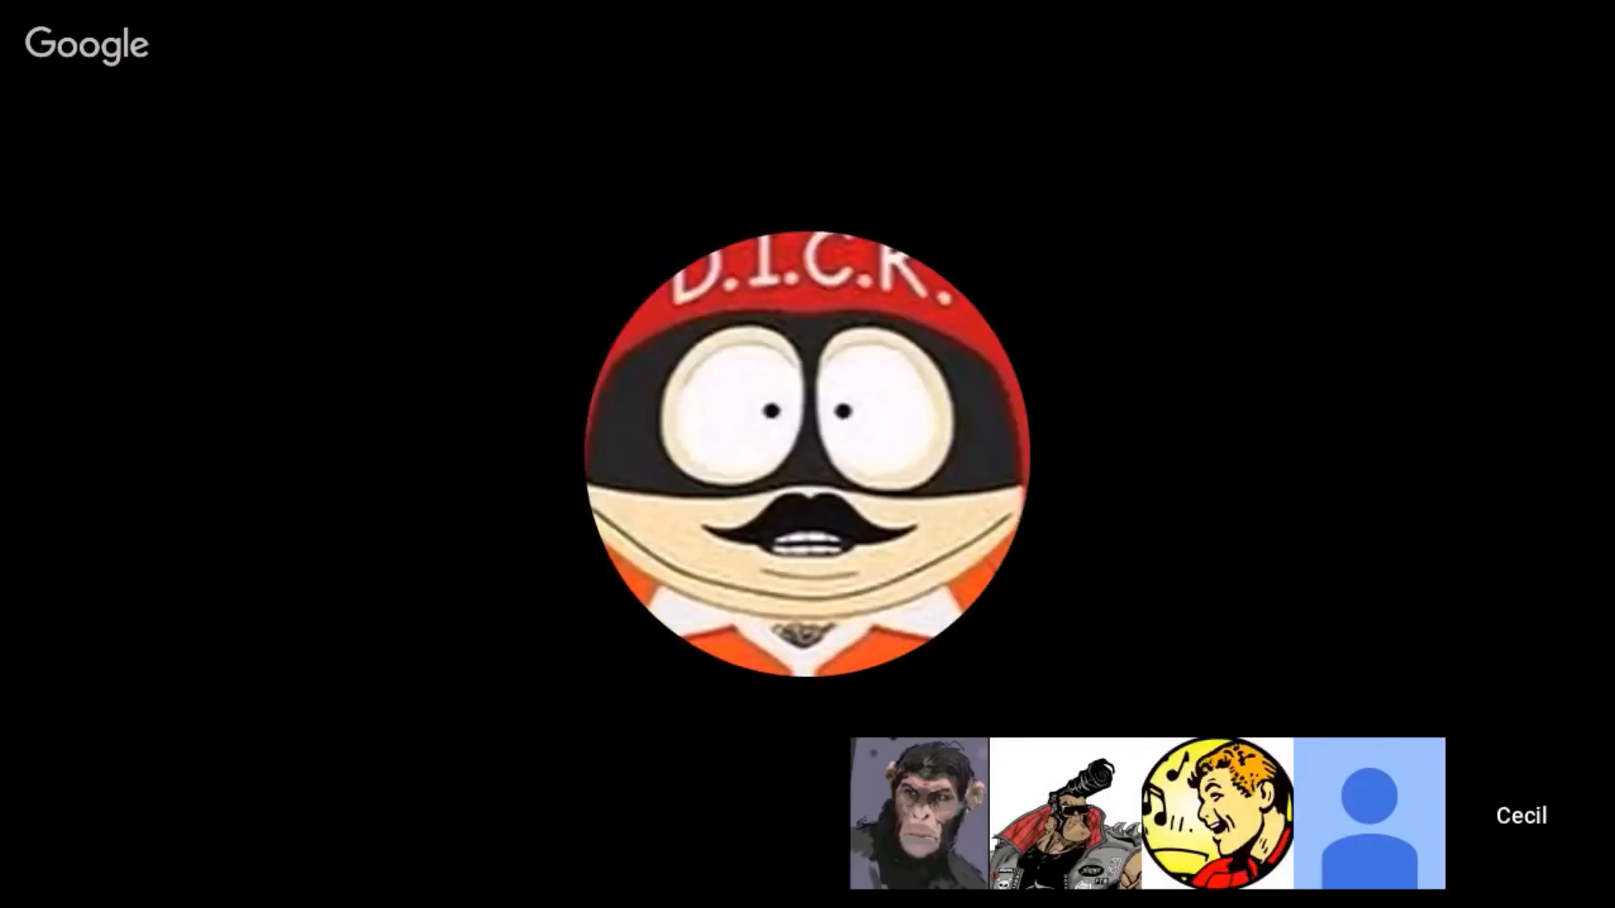
left_click(1216, 812)
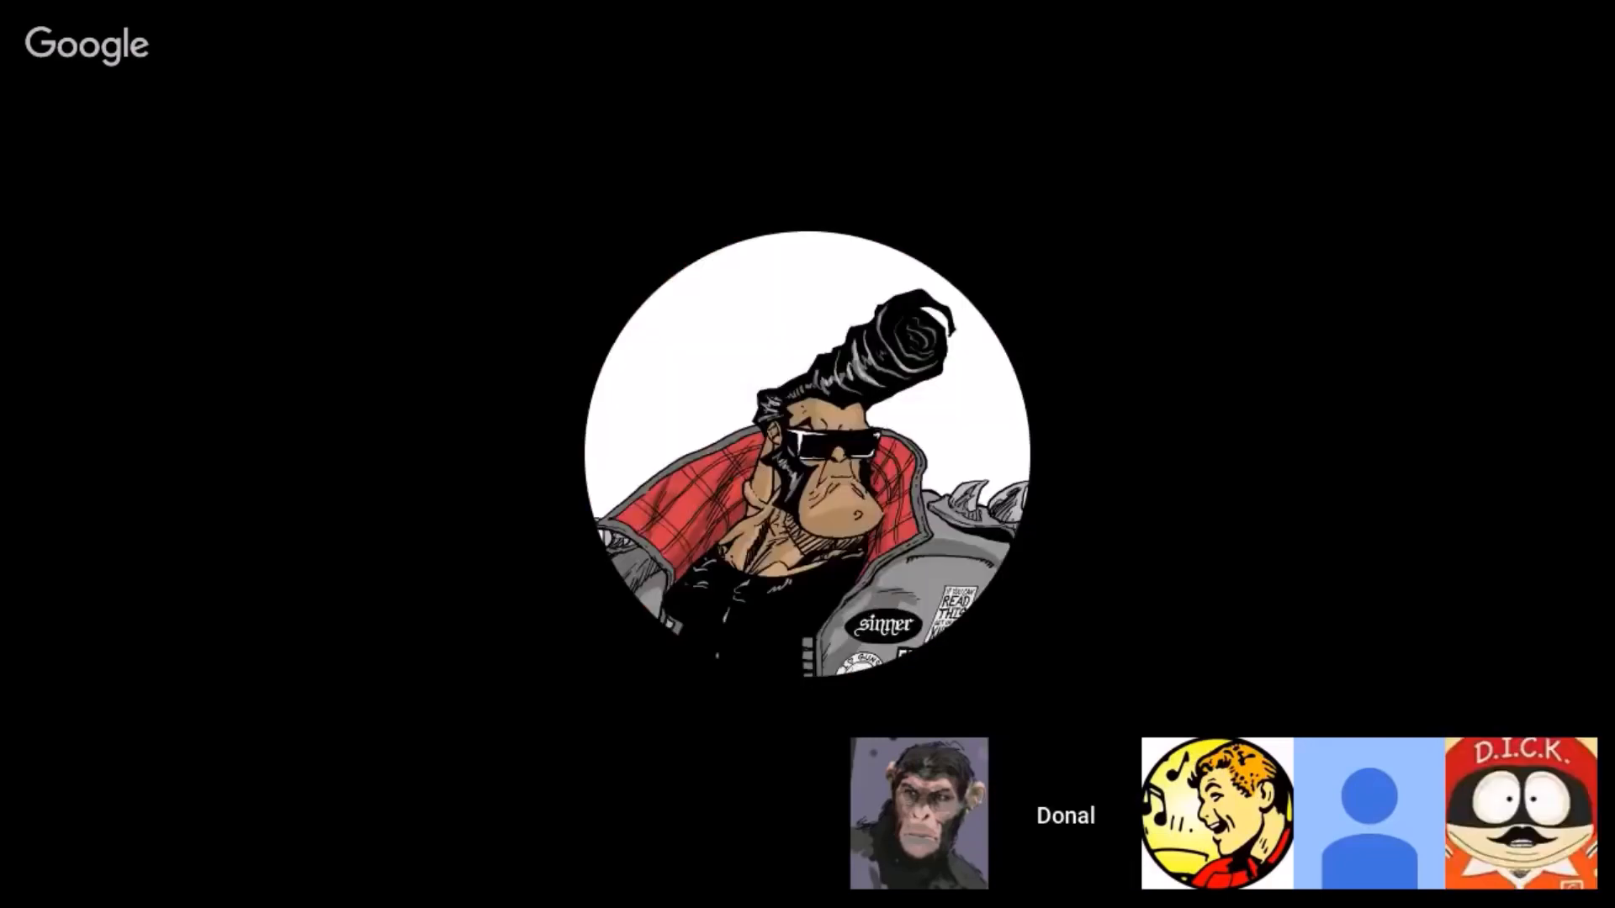
left_click(1215, 814)
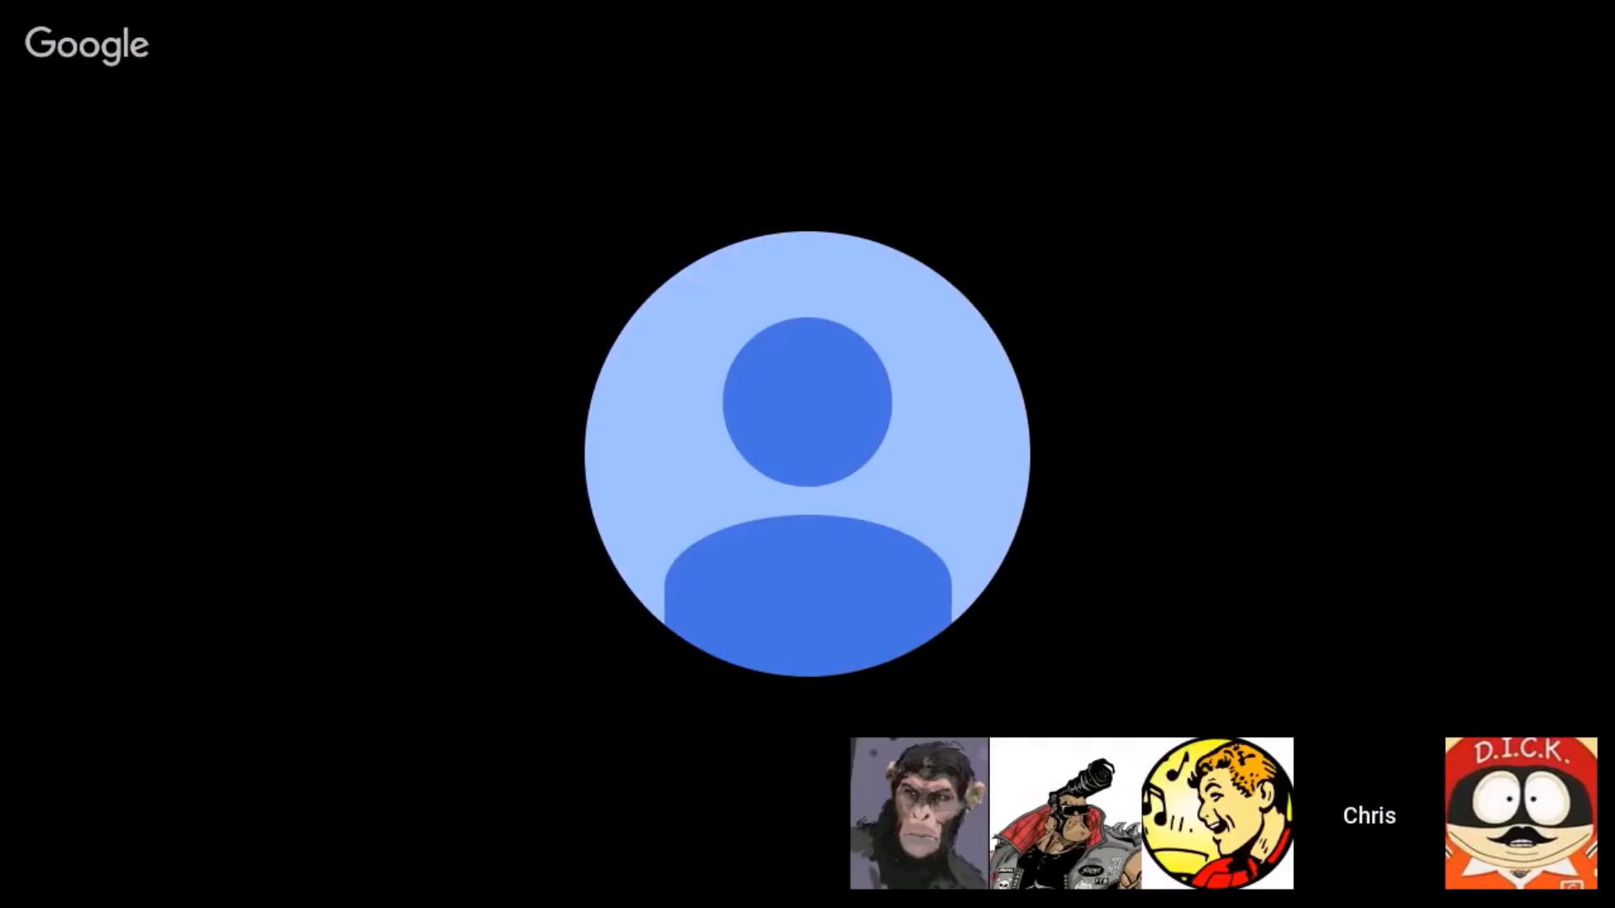
left_click(1066, 815)
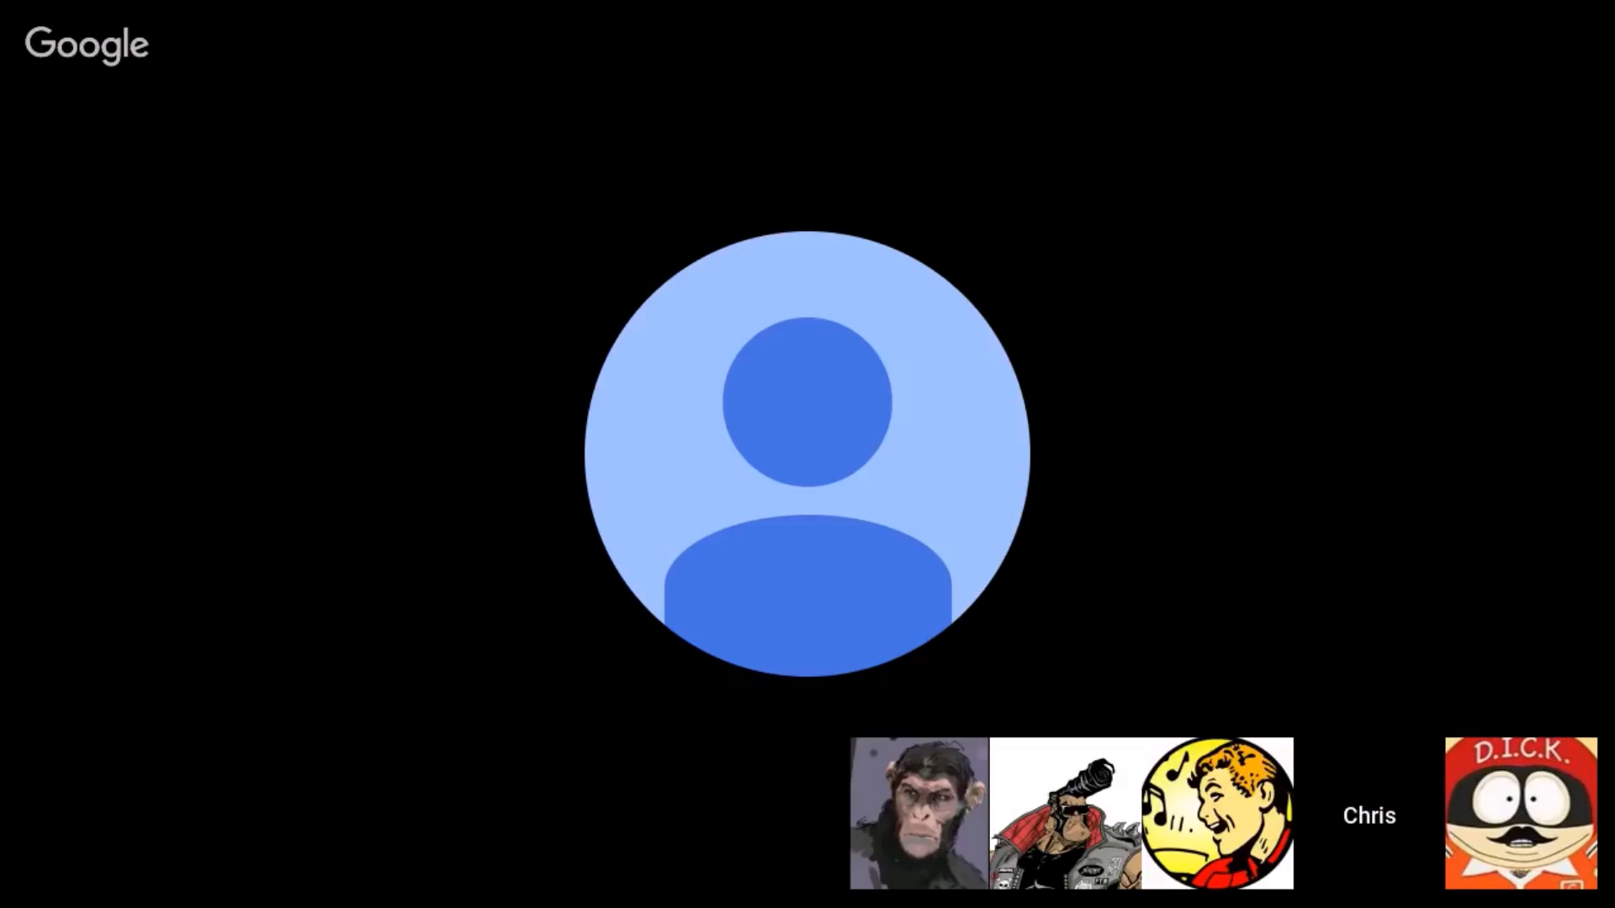
left_click(1522, 814)
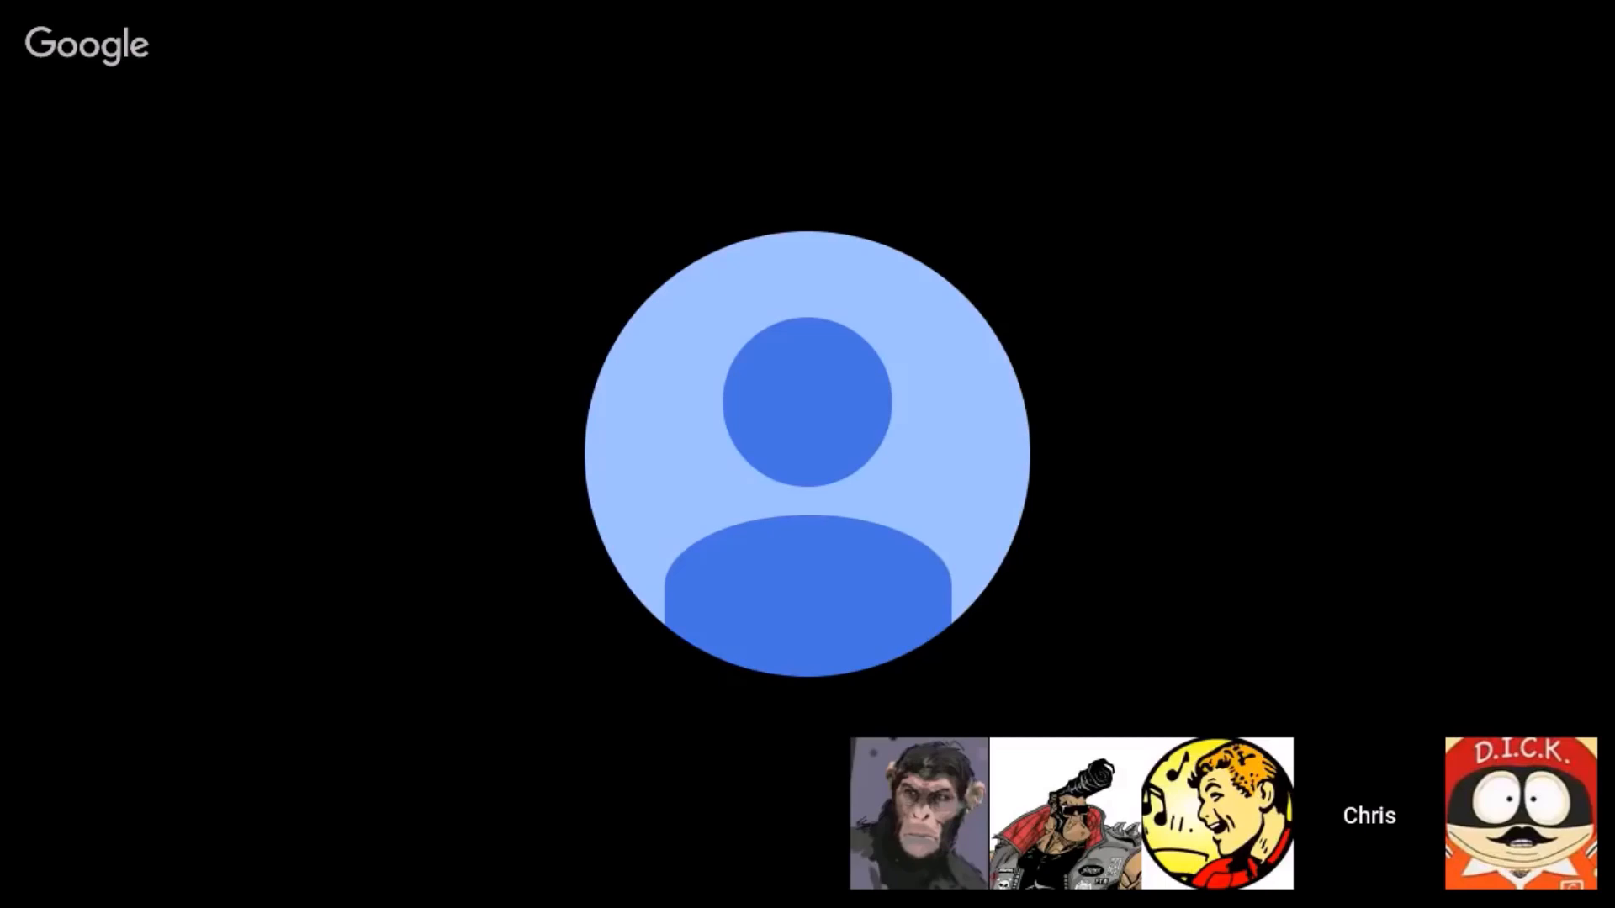
left_click(1217, 814)
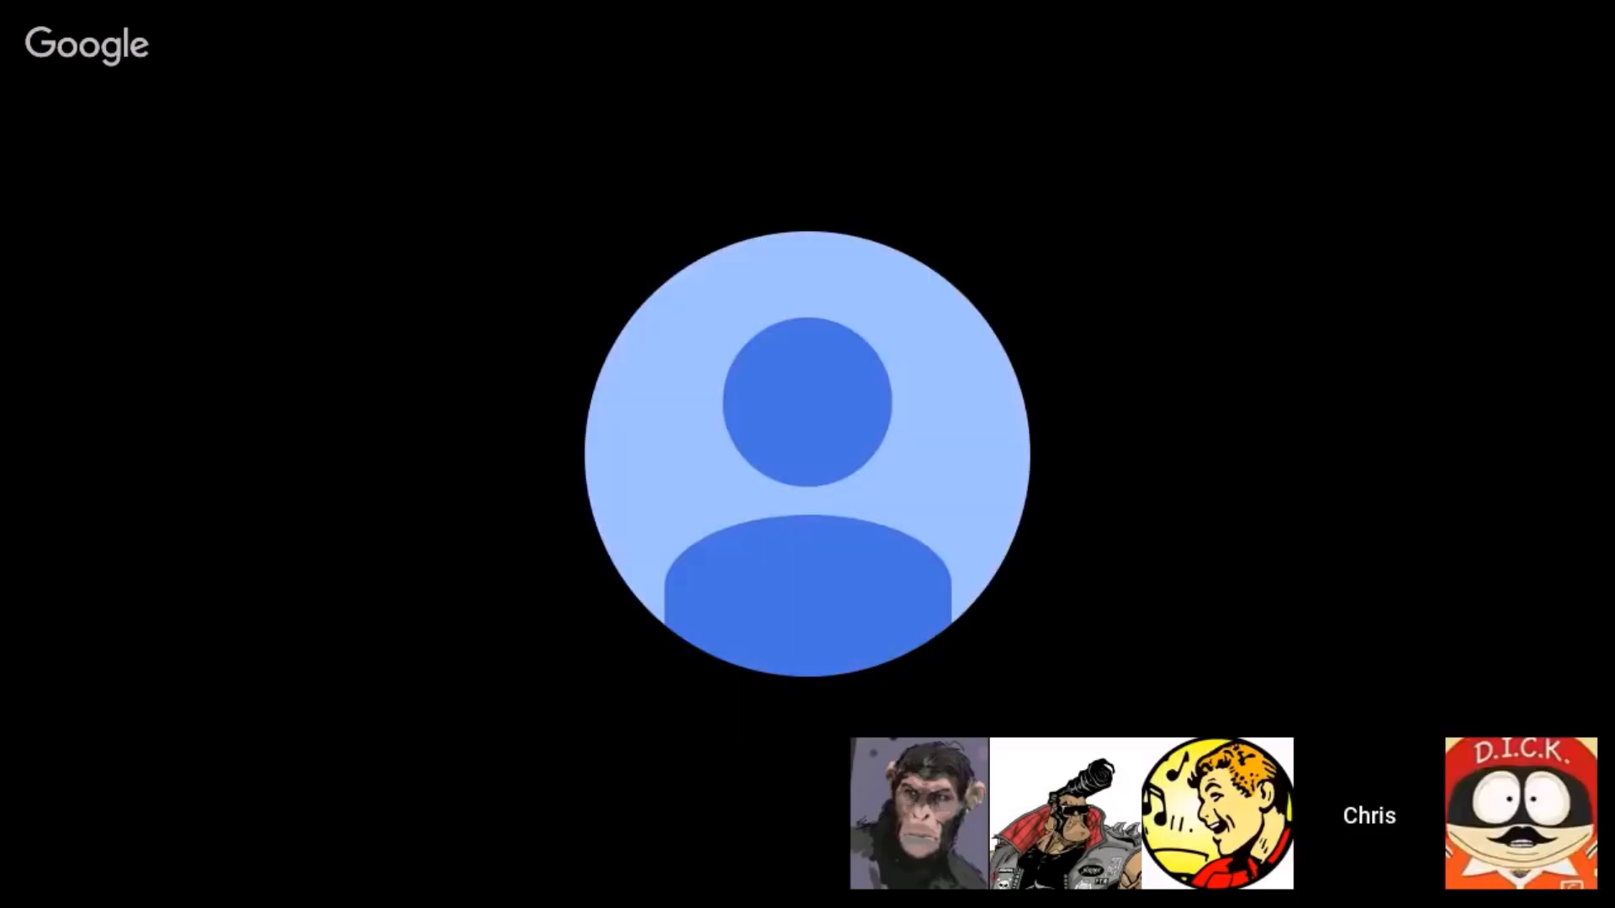
left_click(1066, 815)
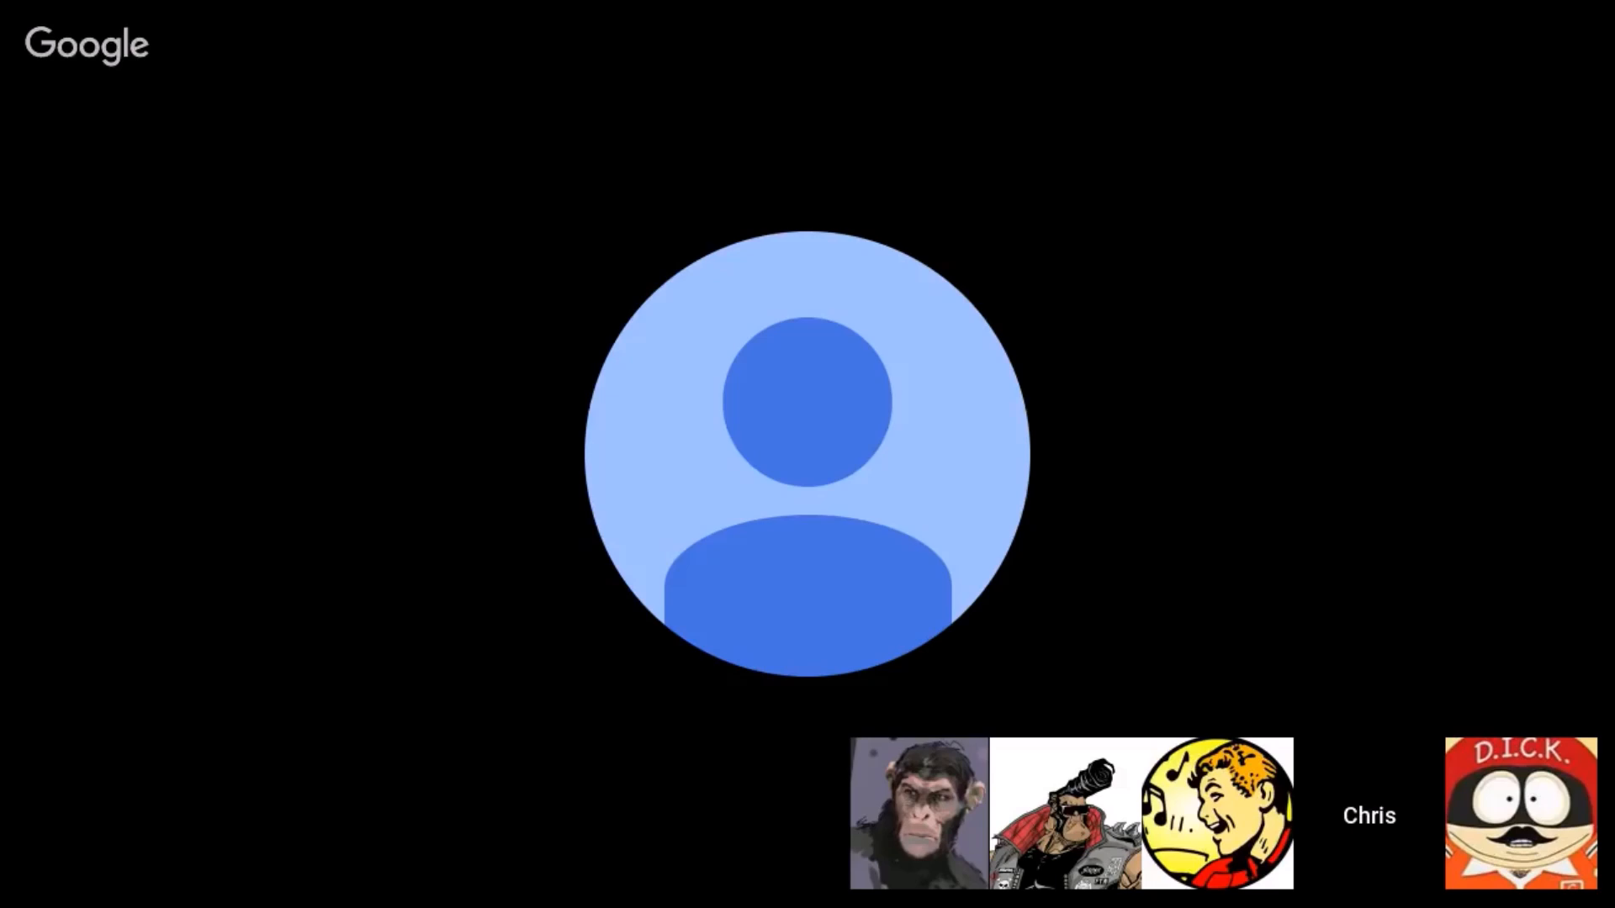
left_click(1215, 815)
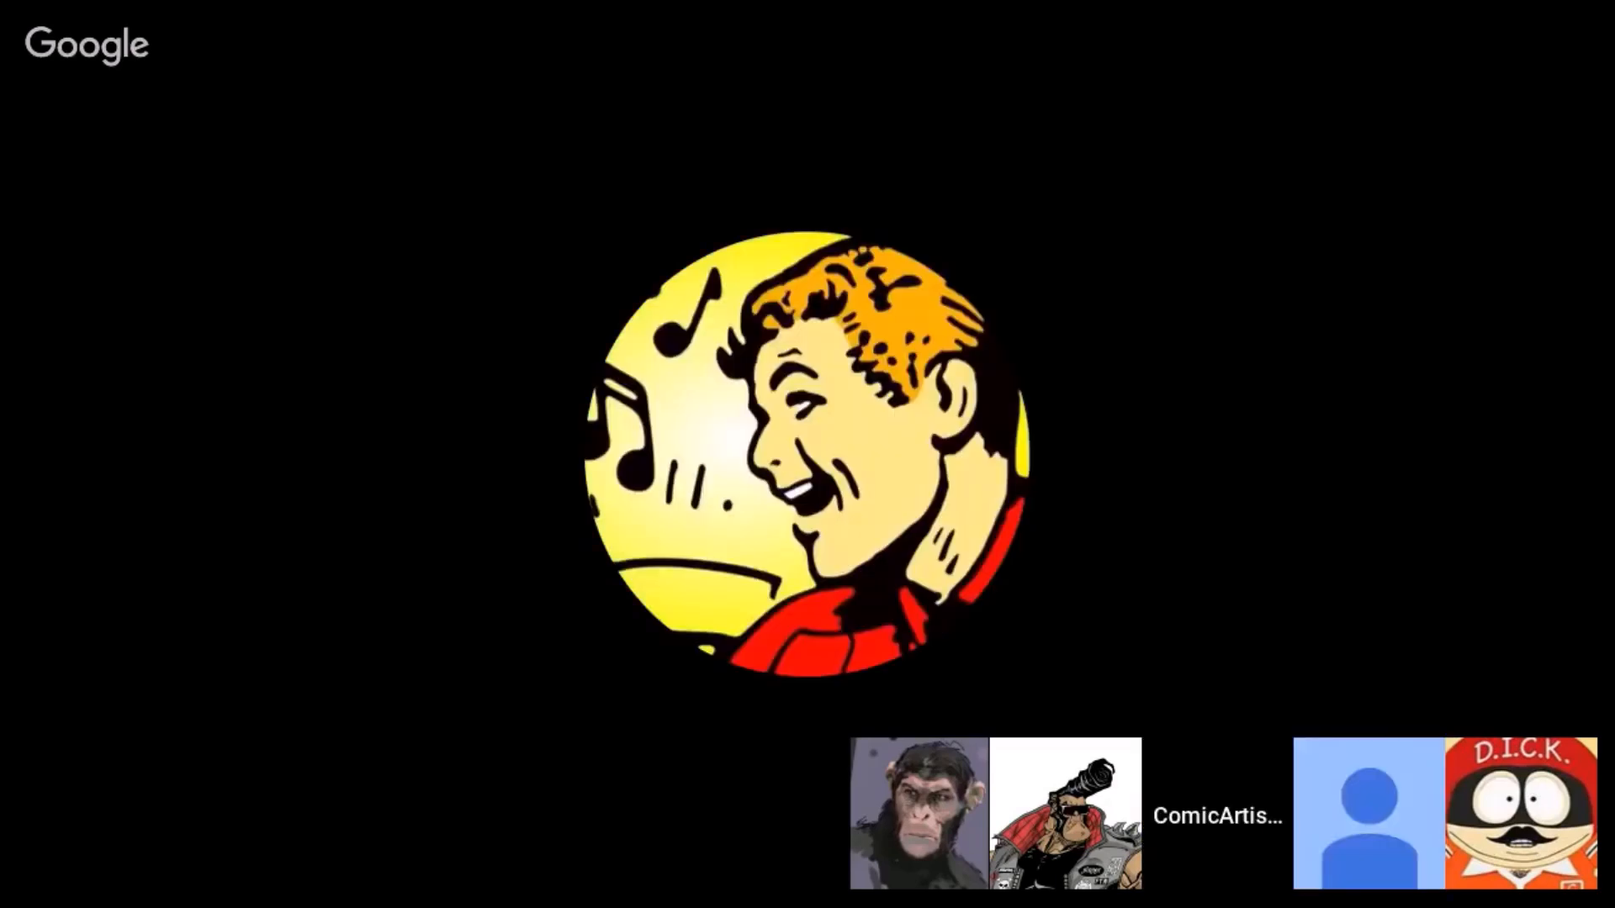
left_click(1368, 816)
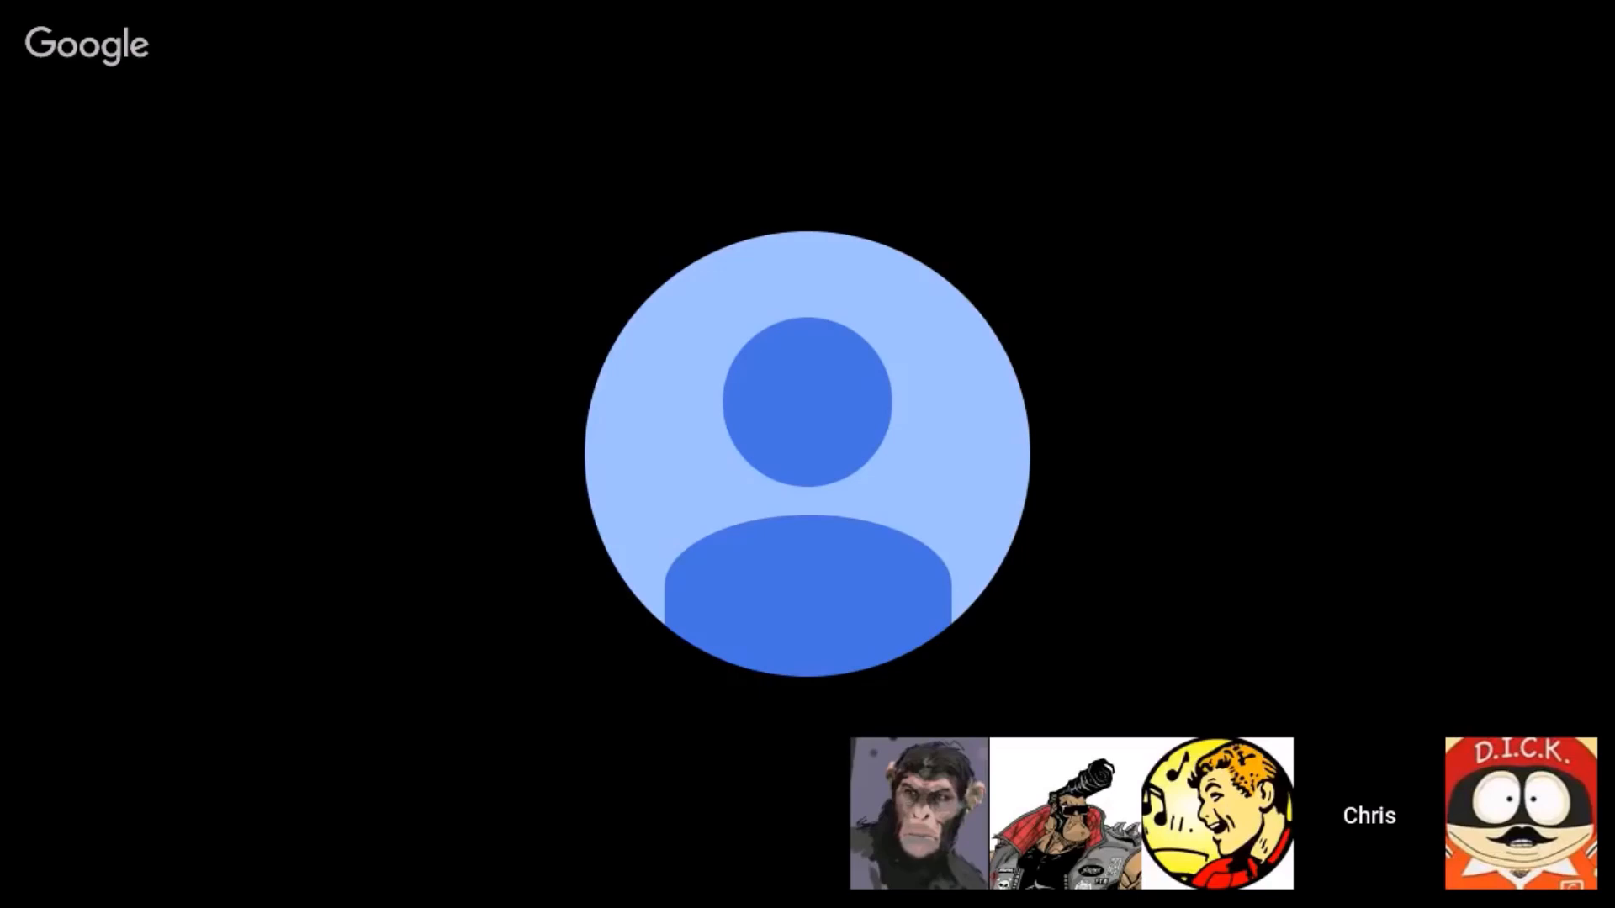
left_click(1215, 813)
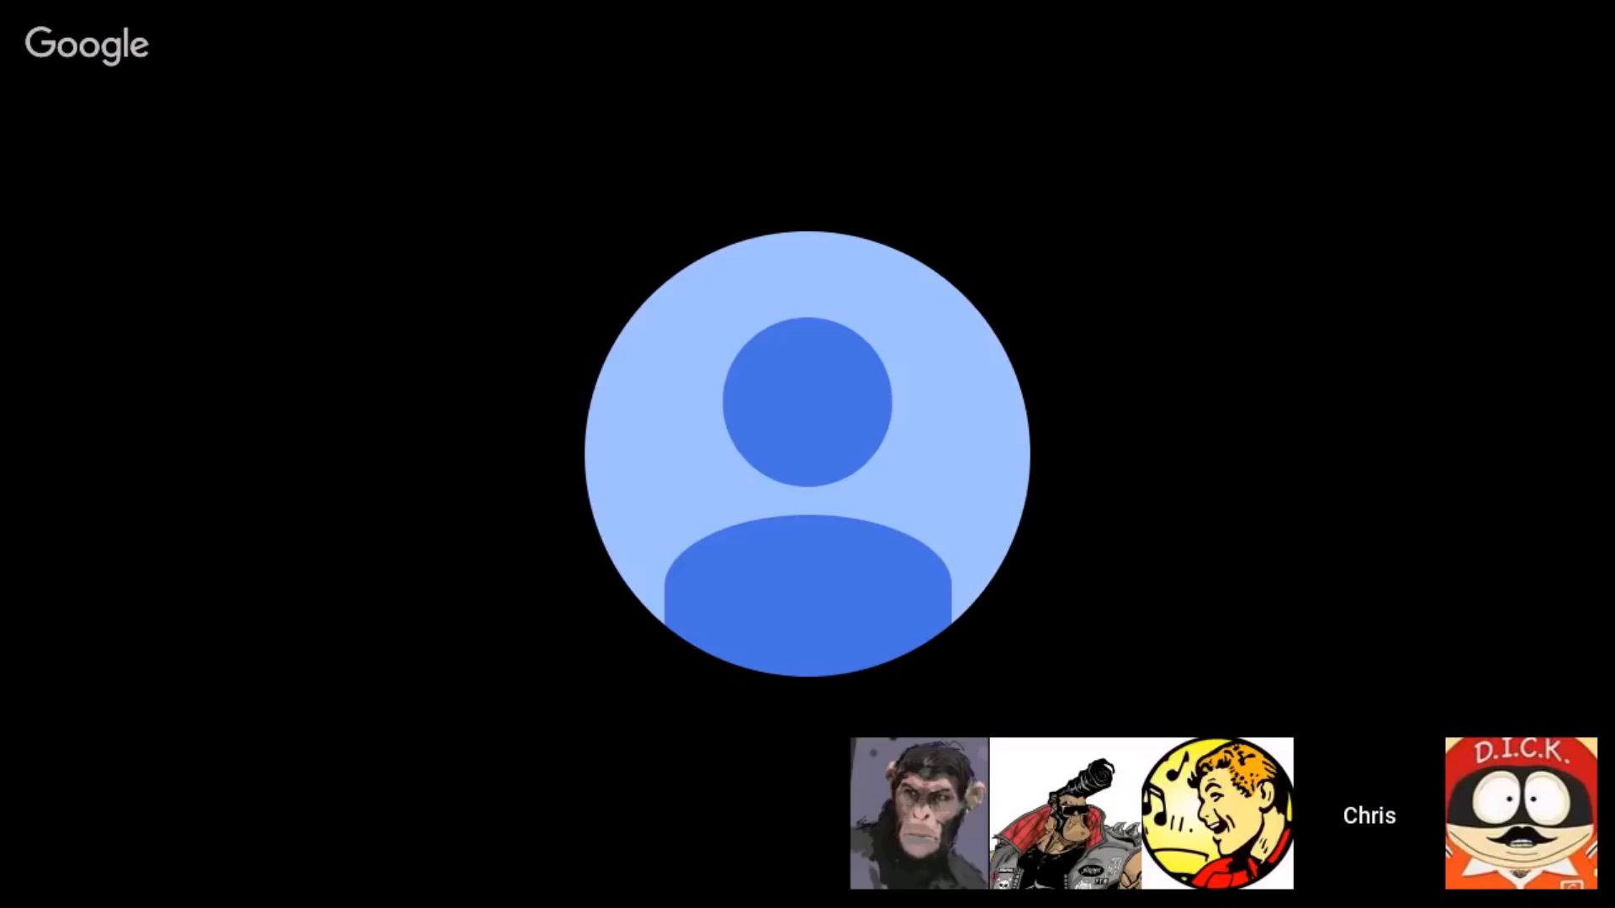
left_click(1522, 813)
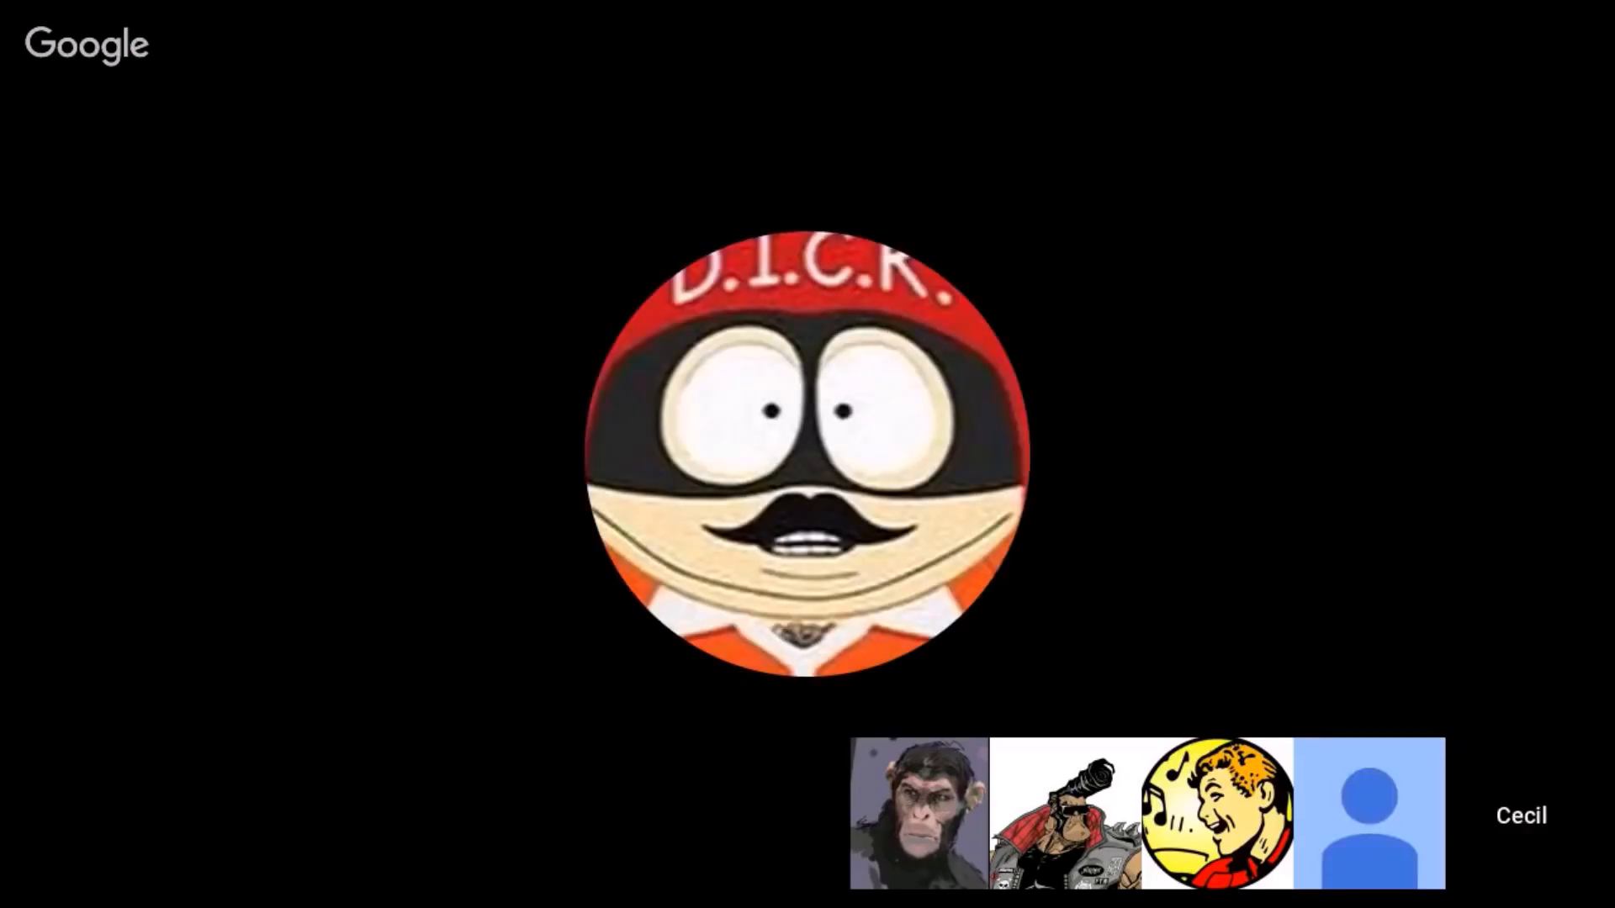
left_click(1217, 813)
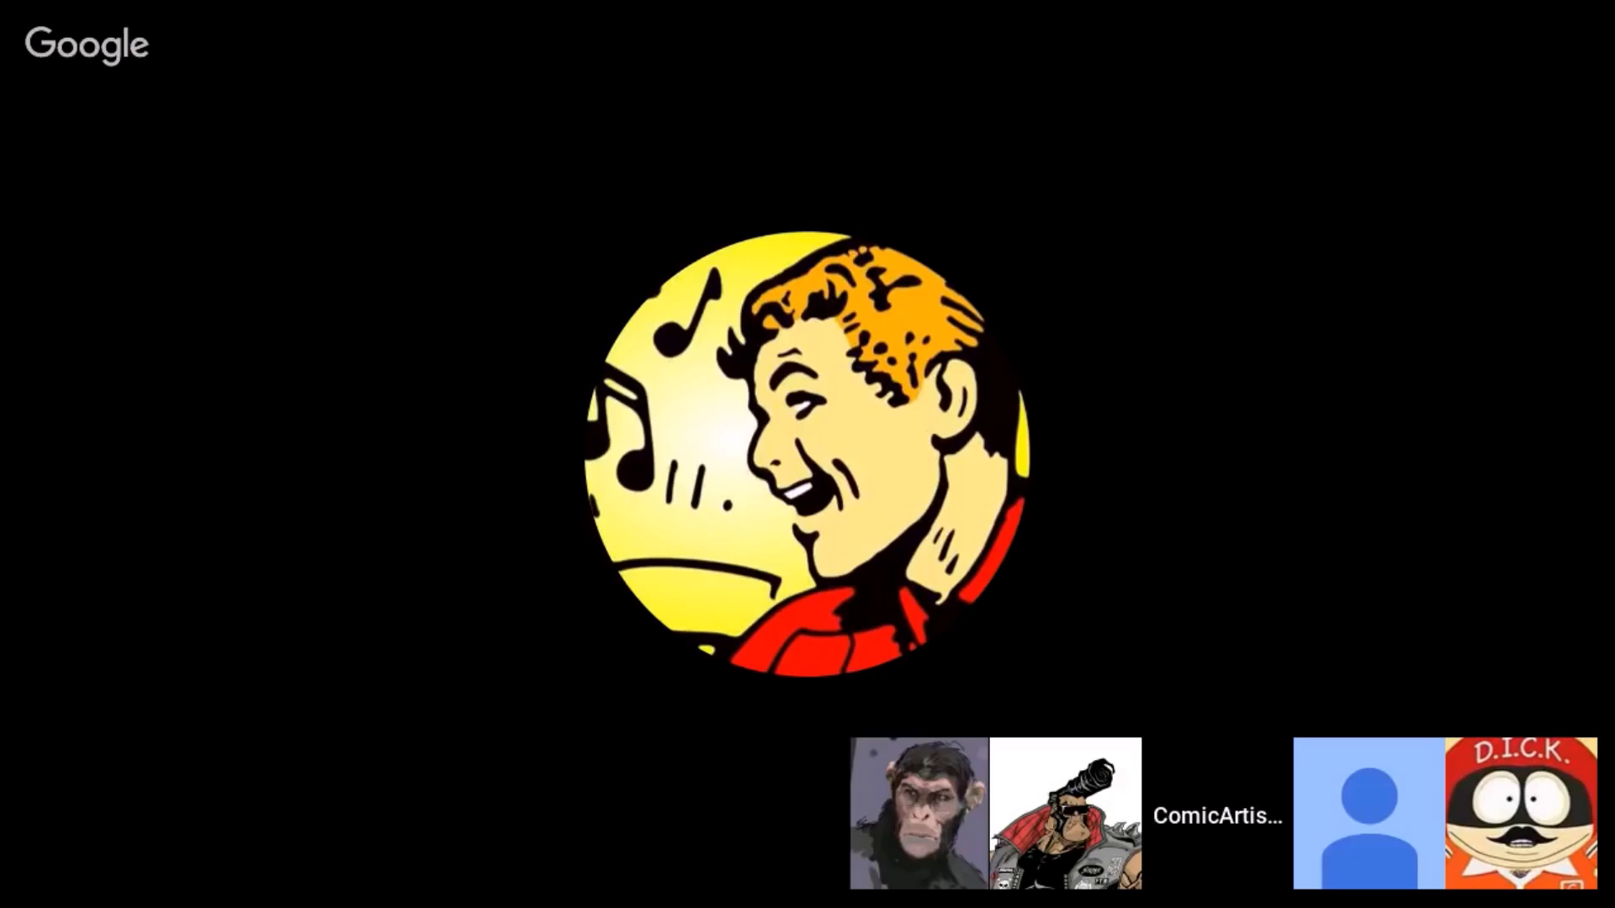
left_click(1367, 813)
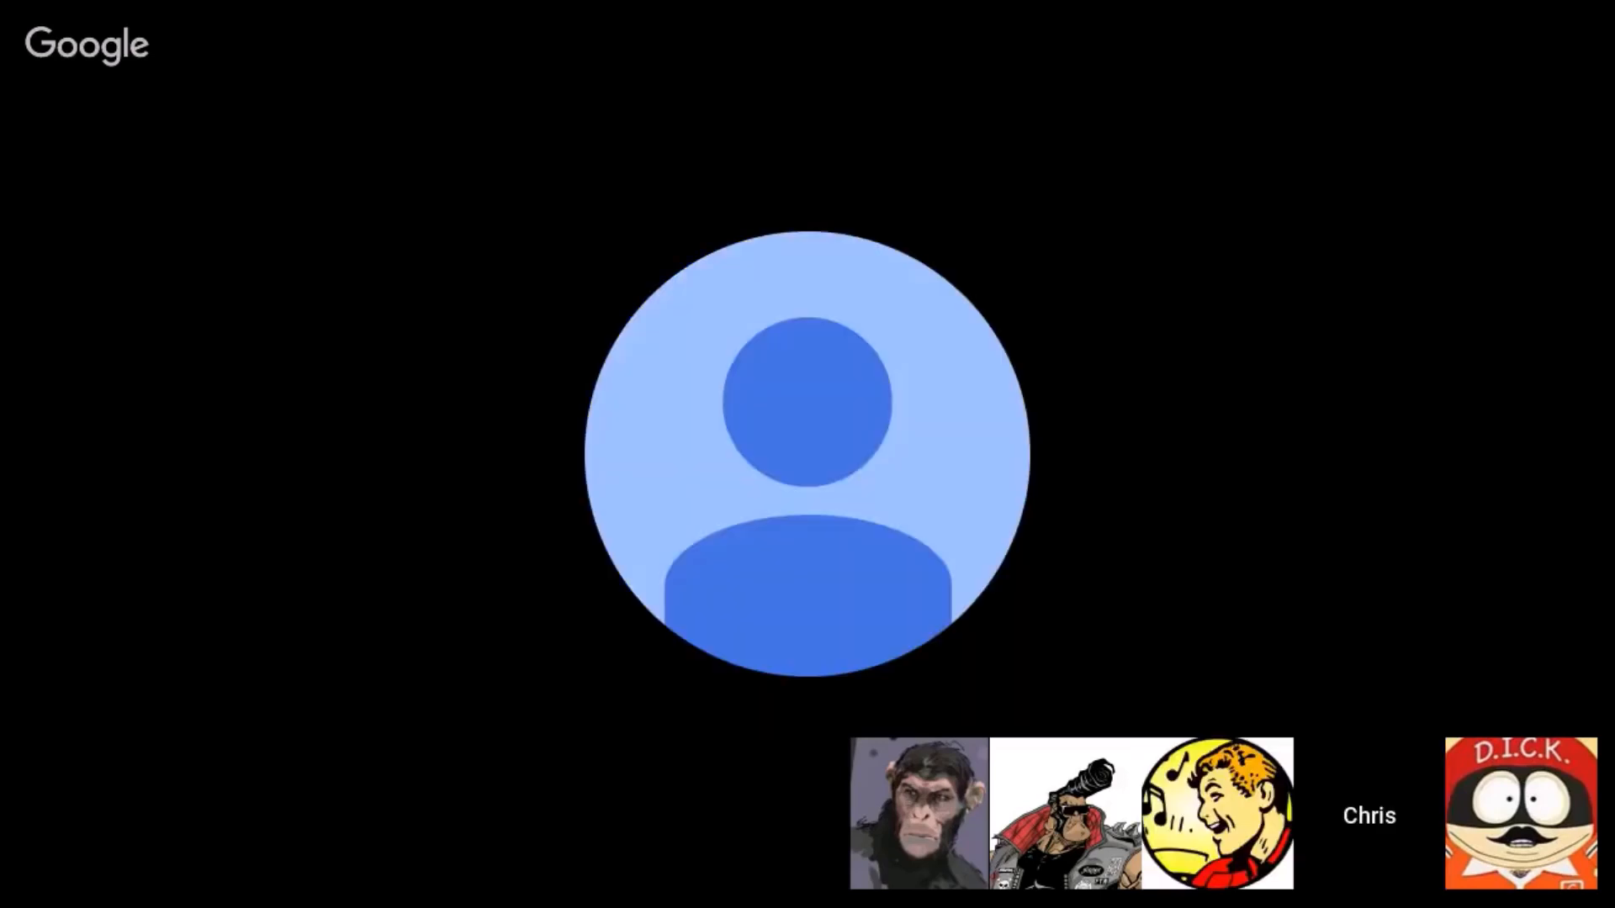
left_click(1217, 813)
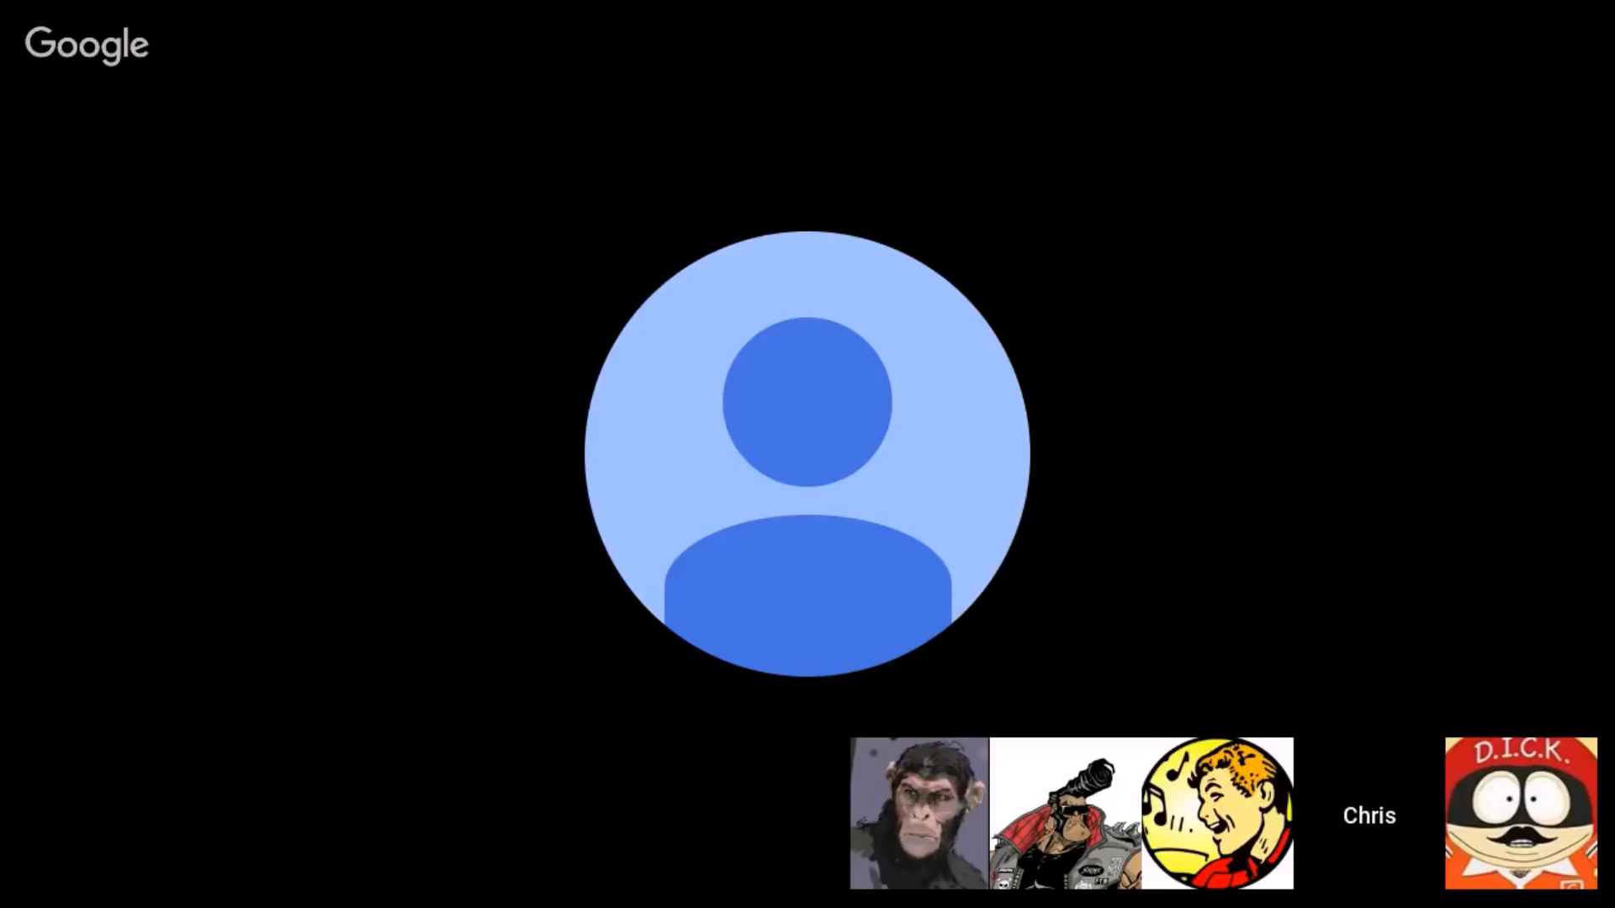
left_click(1215, 813)
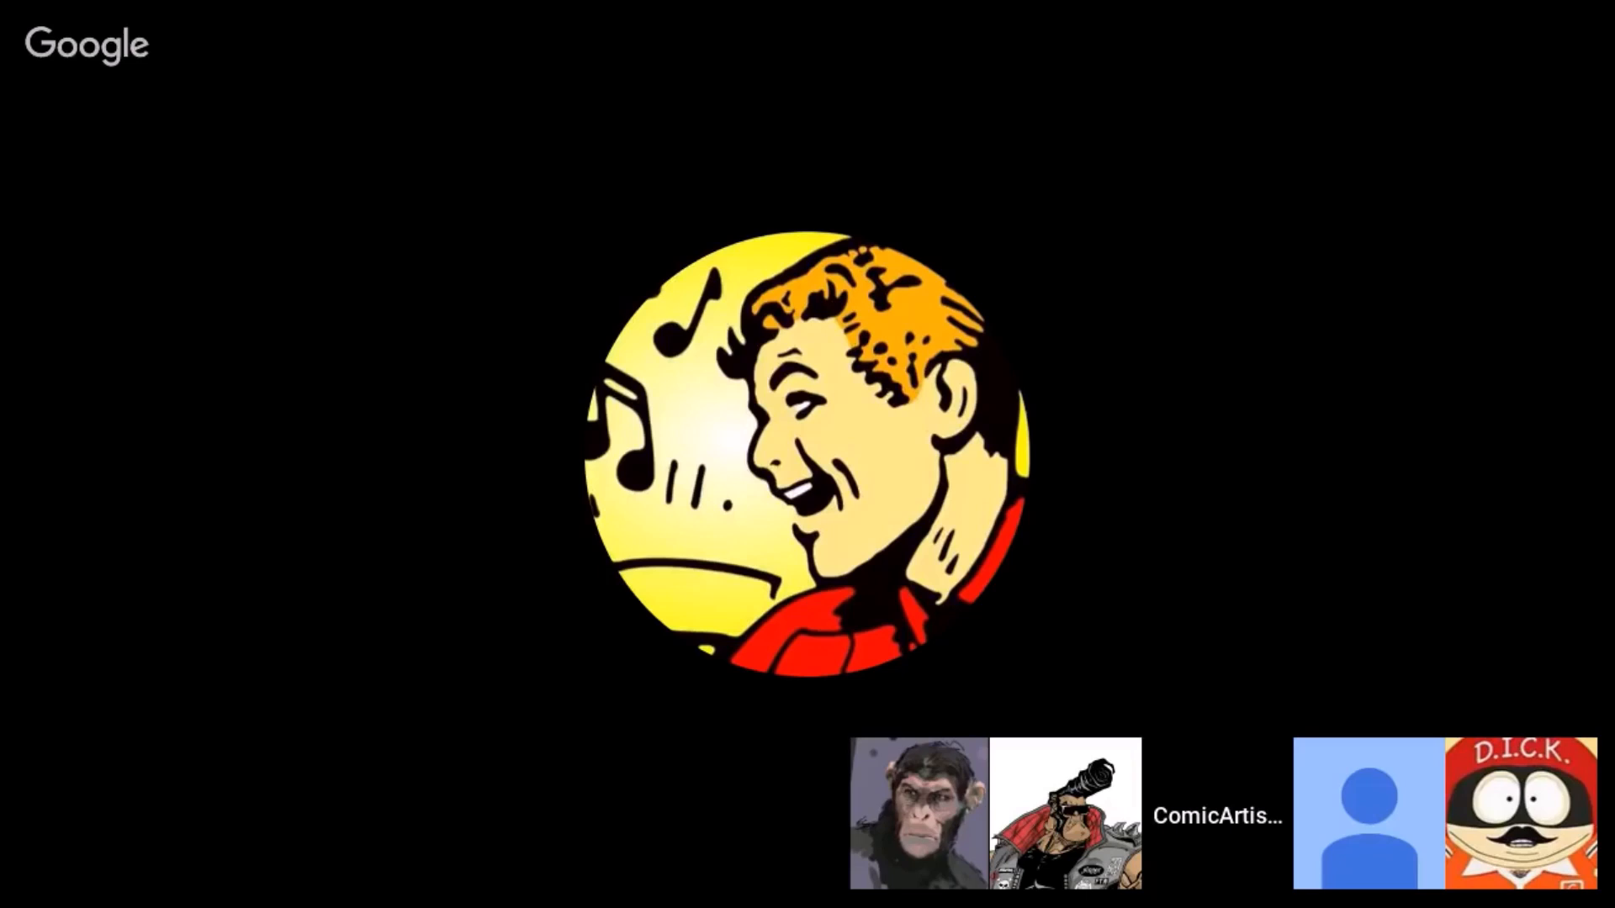
left_click(1363, 813)
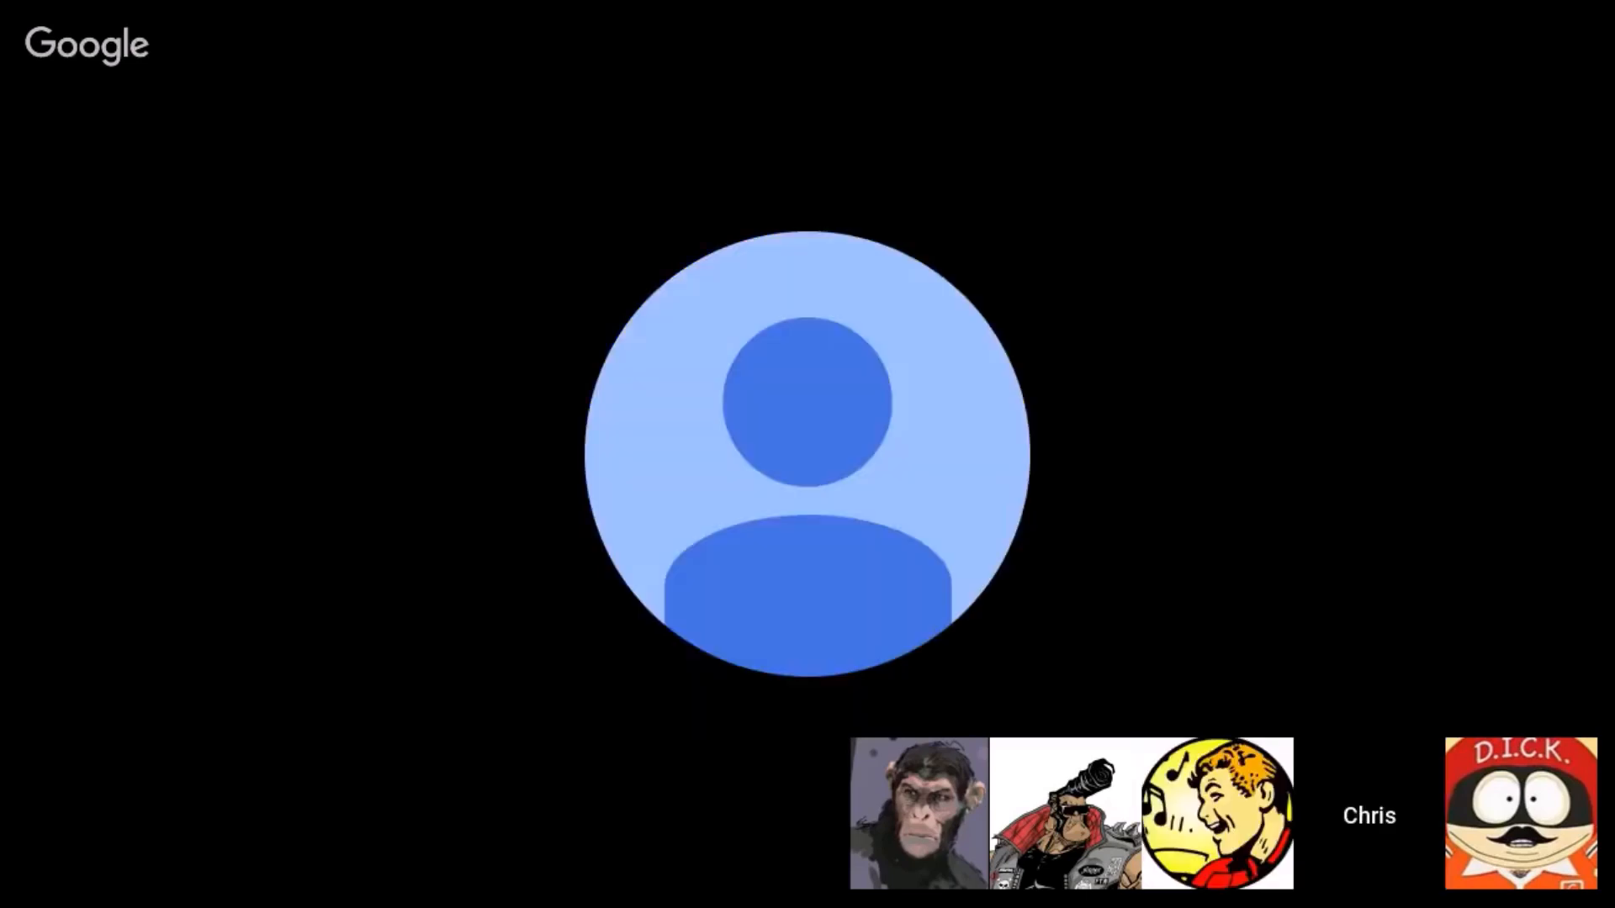
left_click(1219, 813)
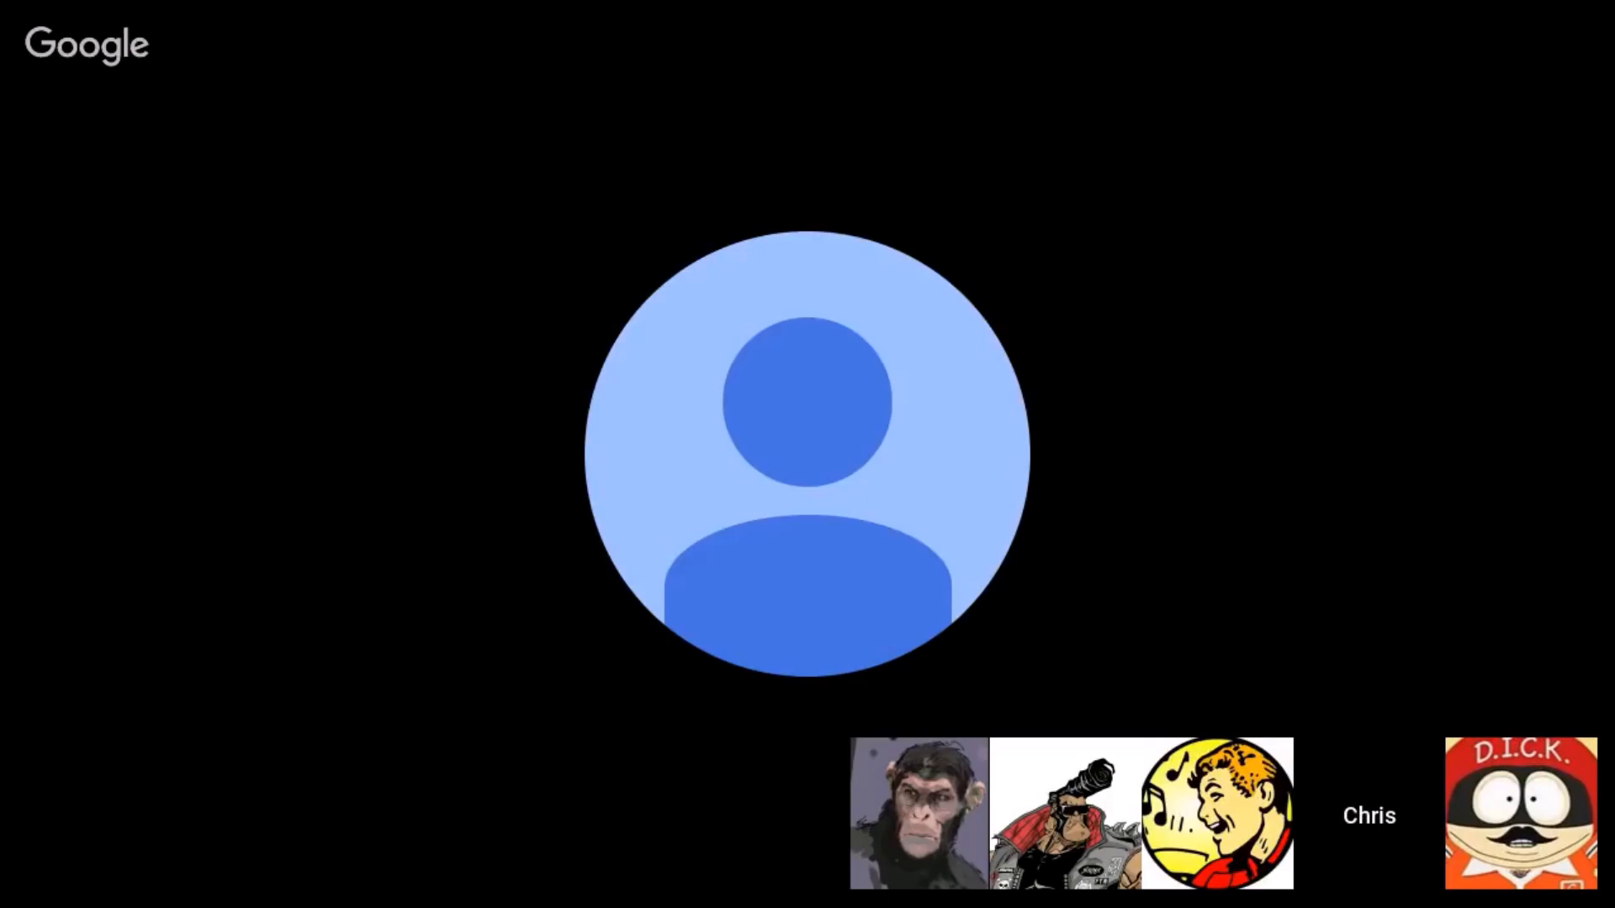
left_click(1522, 813)
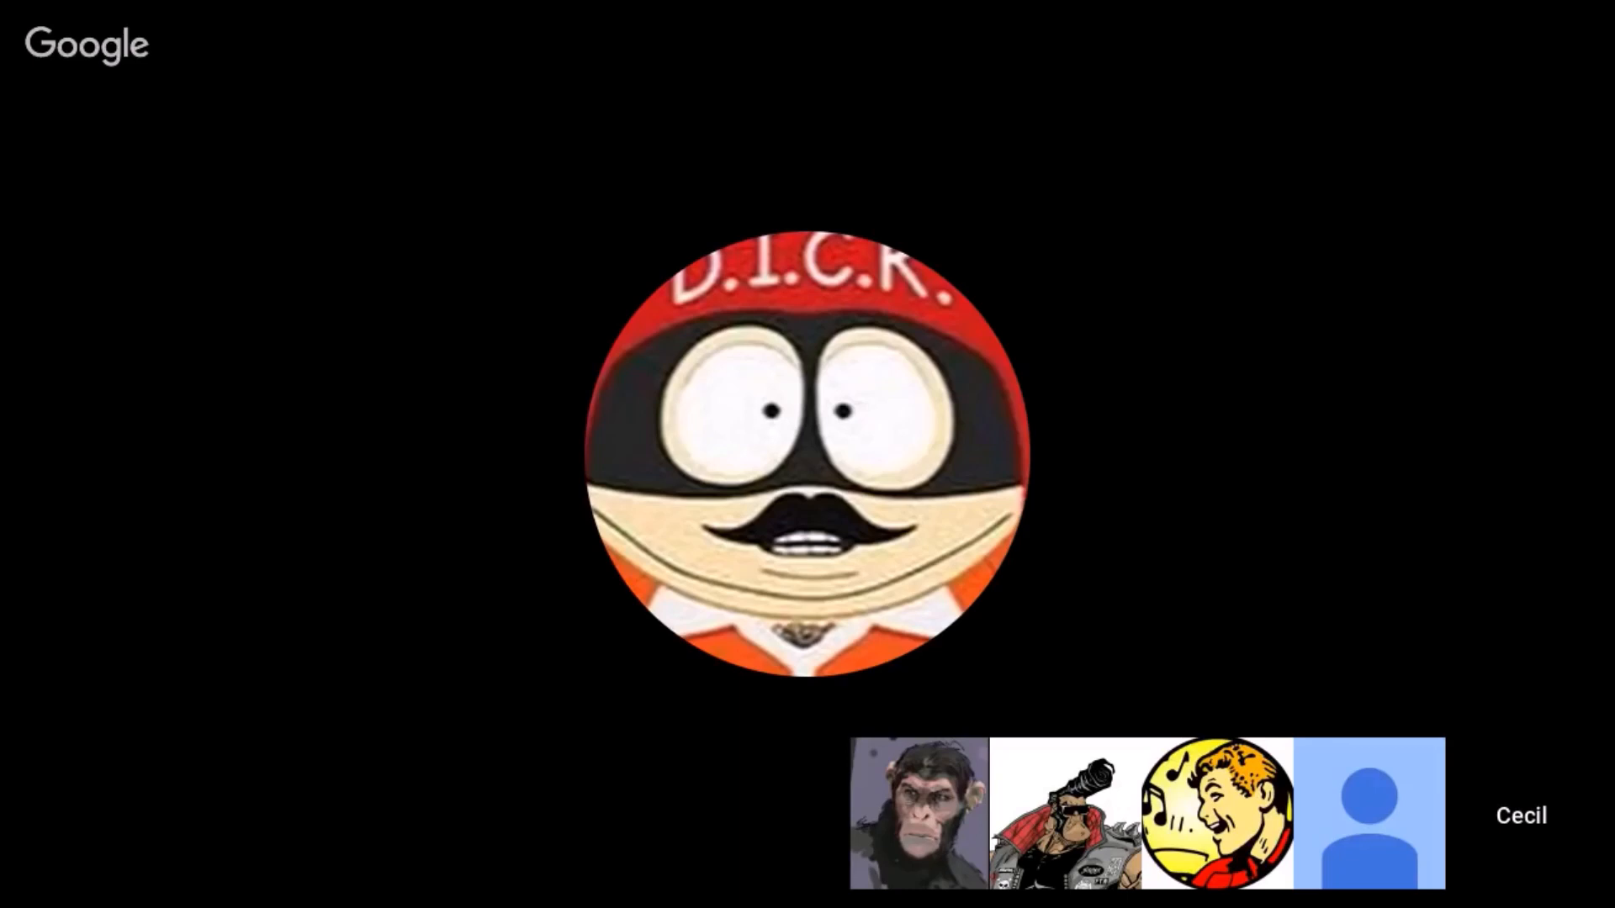
left_click(1369, 813)
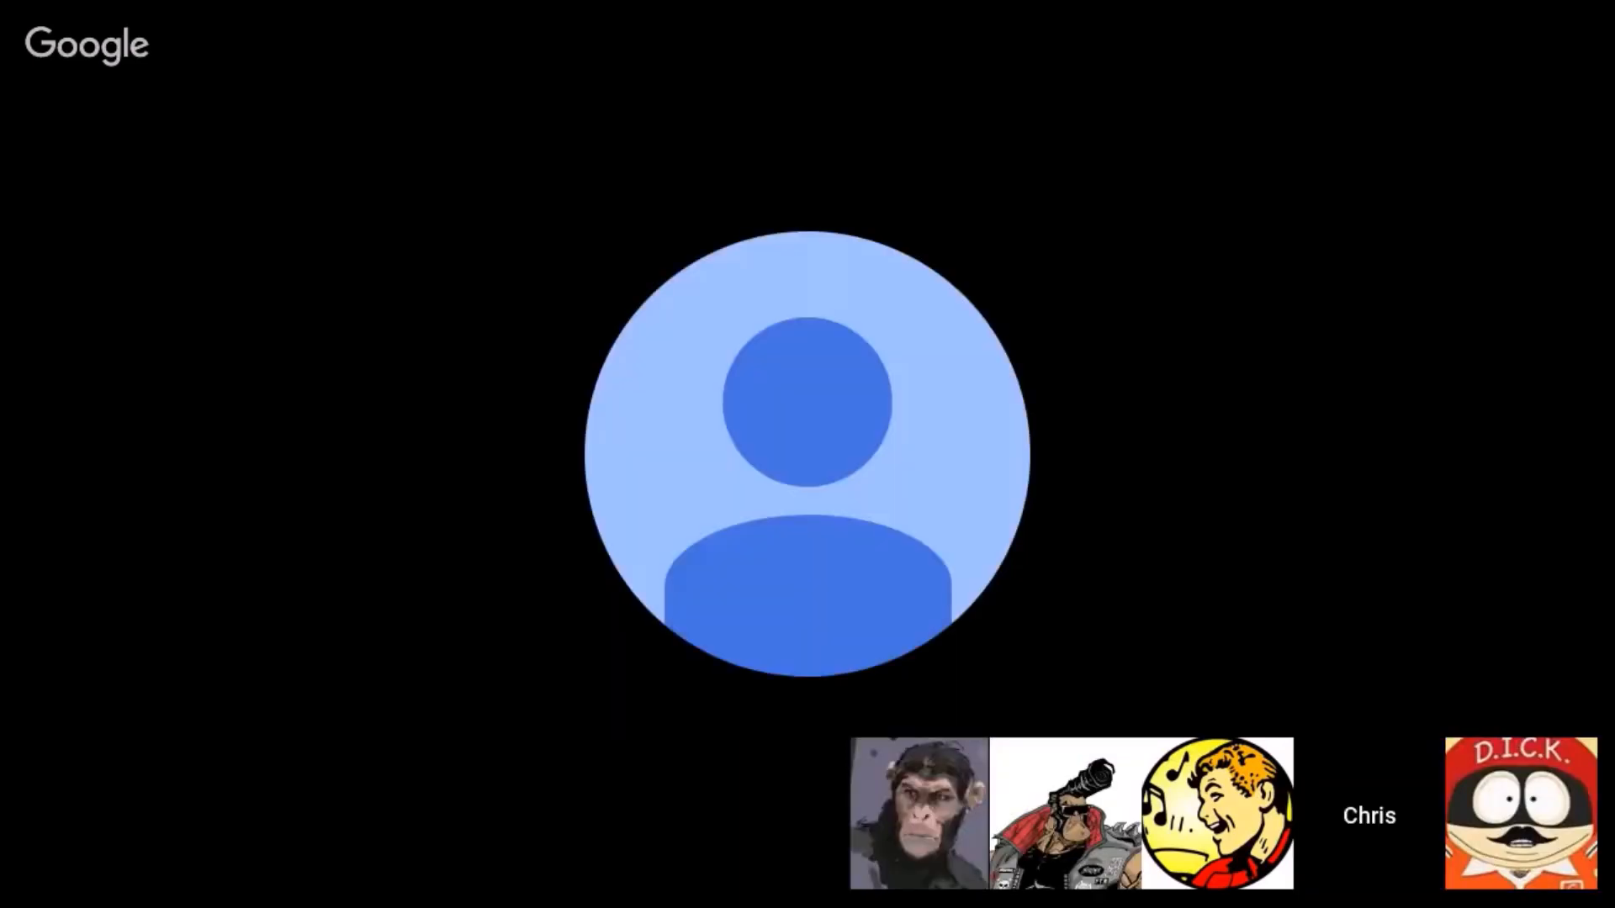
left_click(1064, 813)
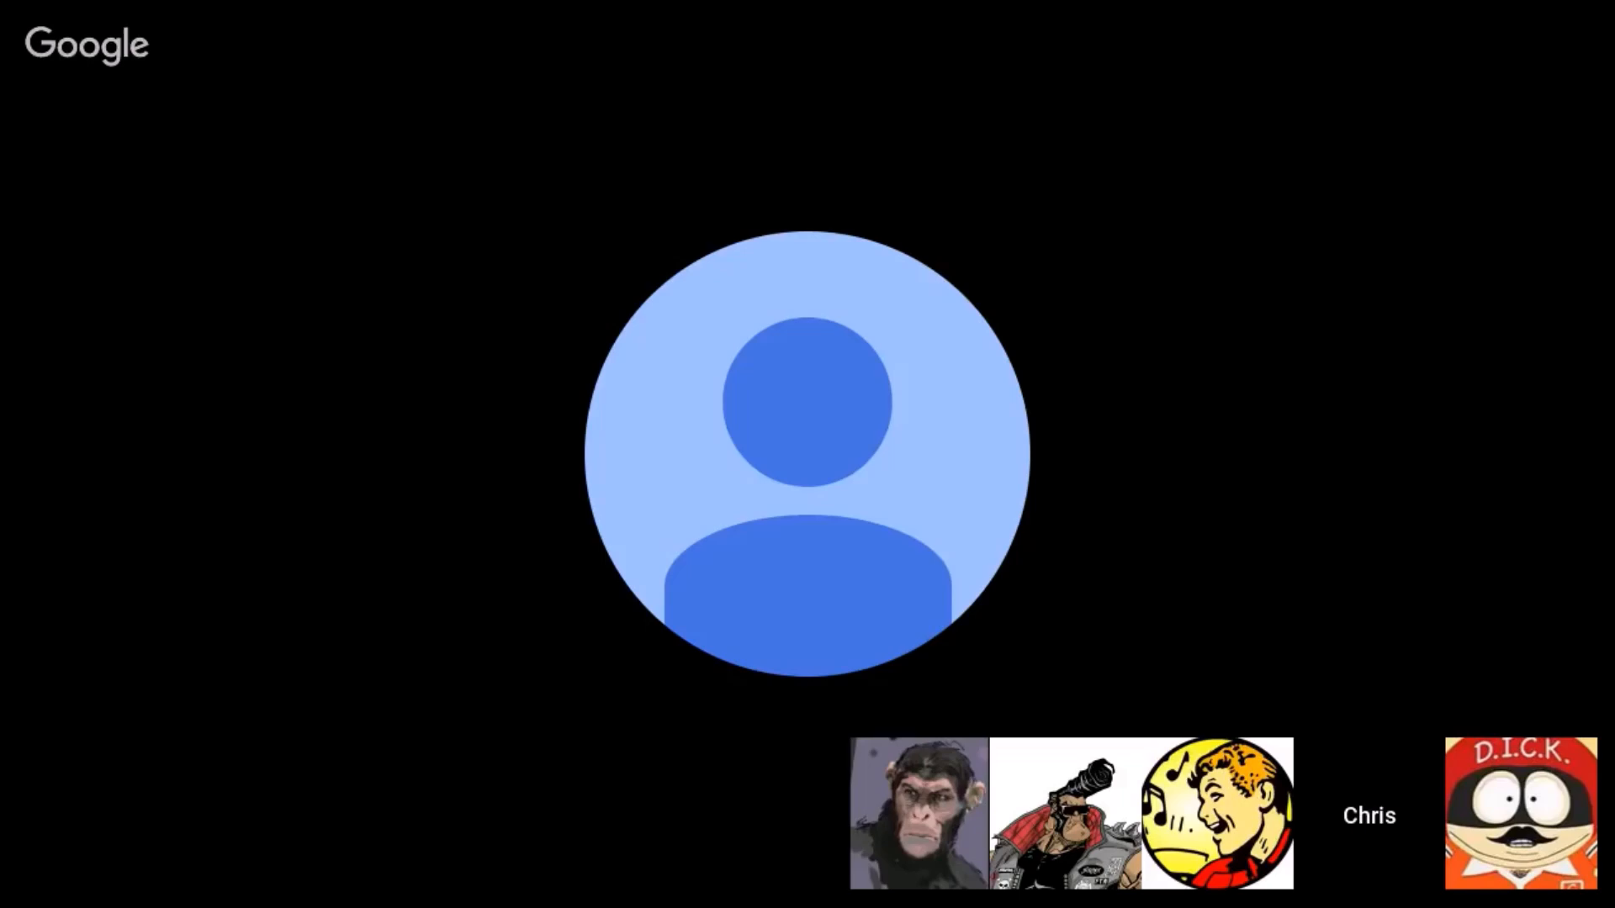
left_click(1521, 815)
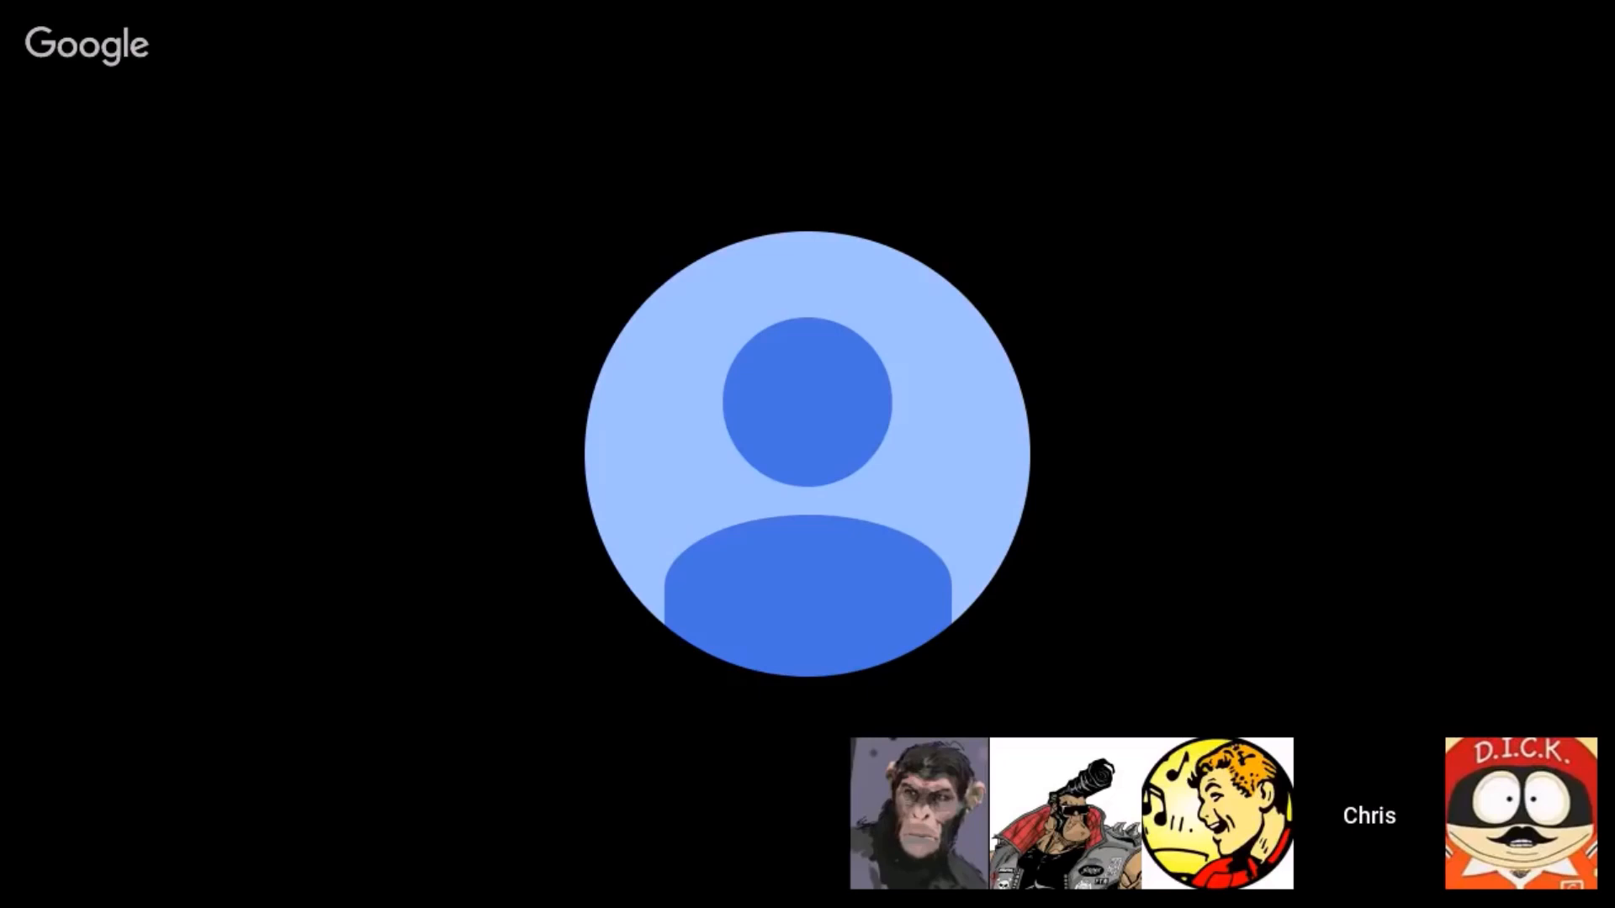
left_click(1218, 815)
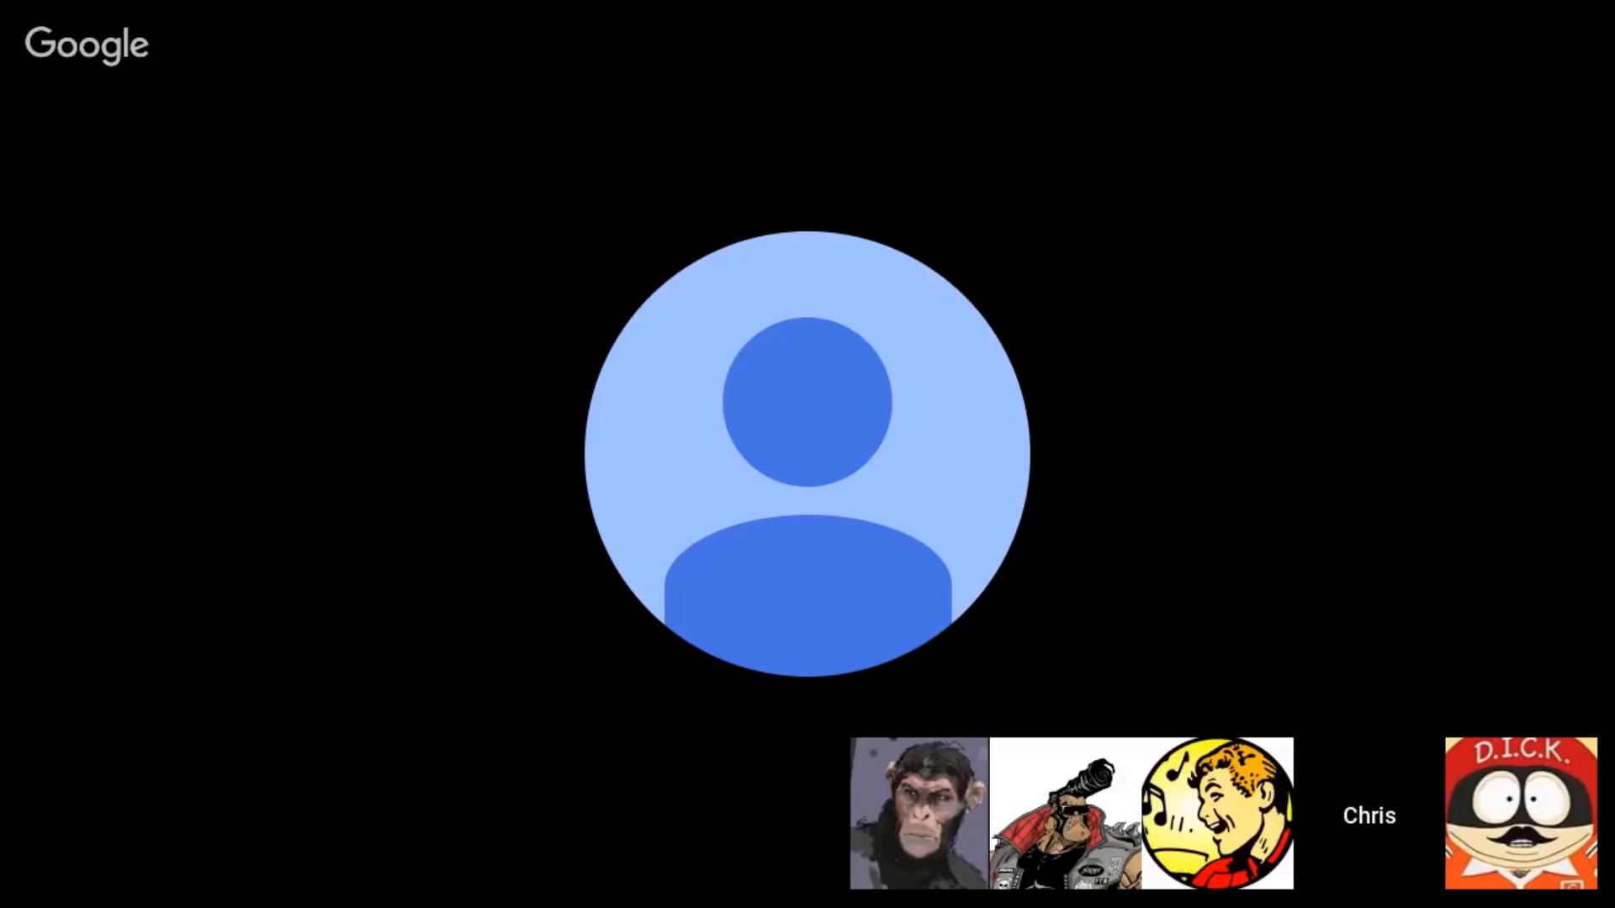
left_click(1217, 813)
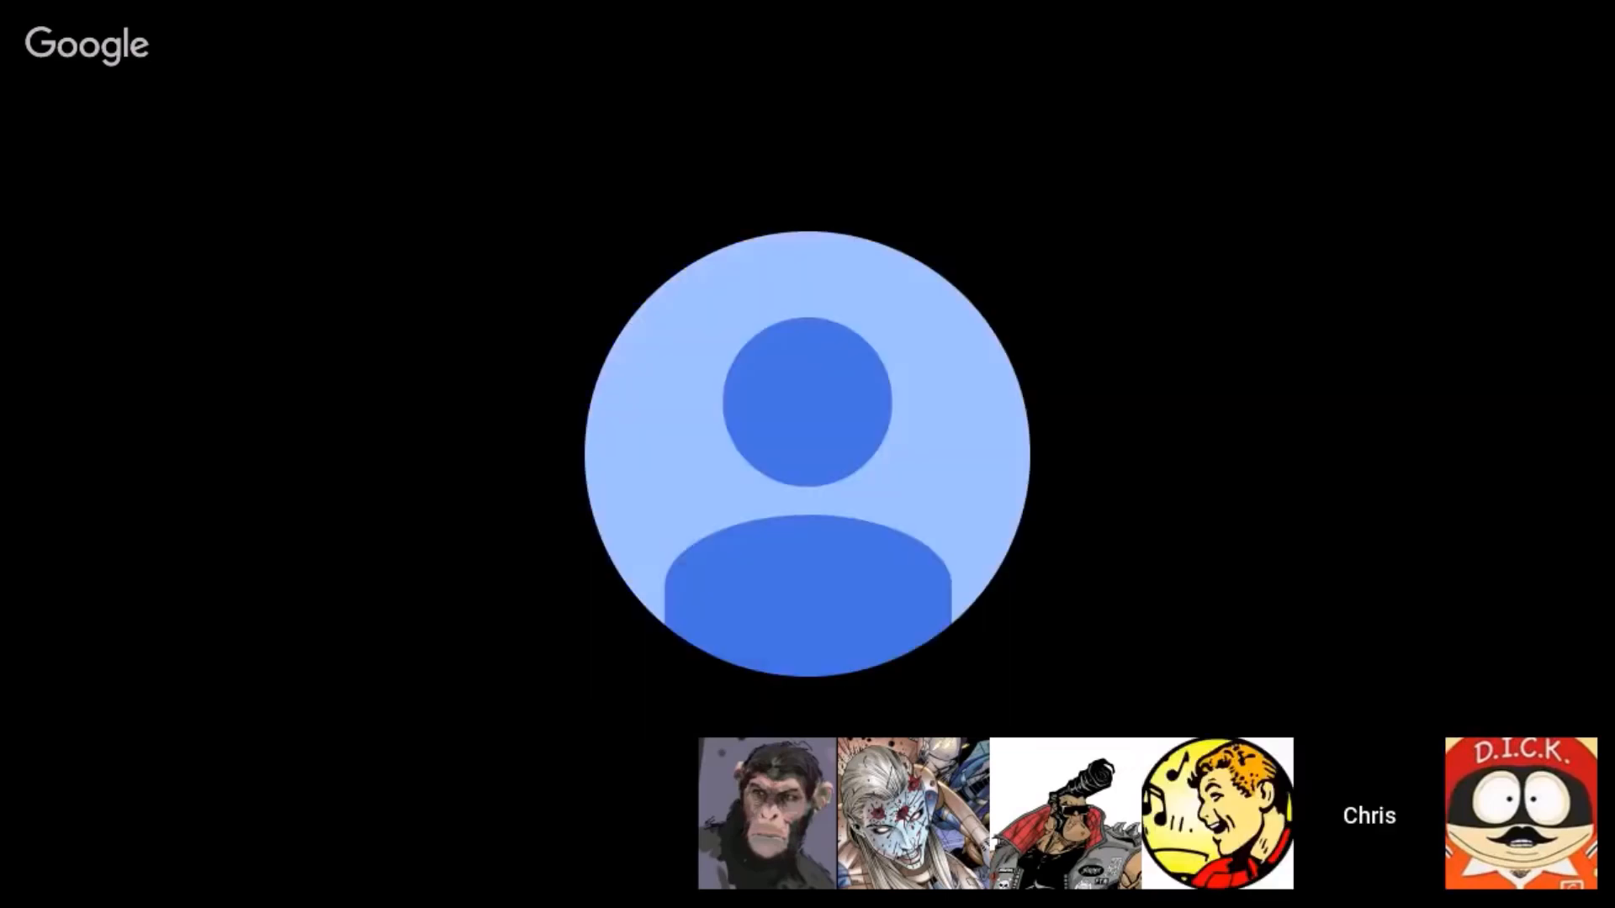
left_click(1217, 814)
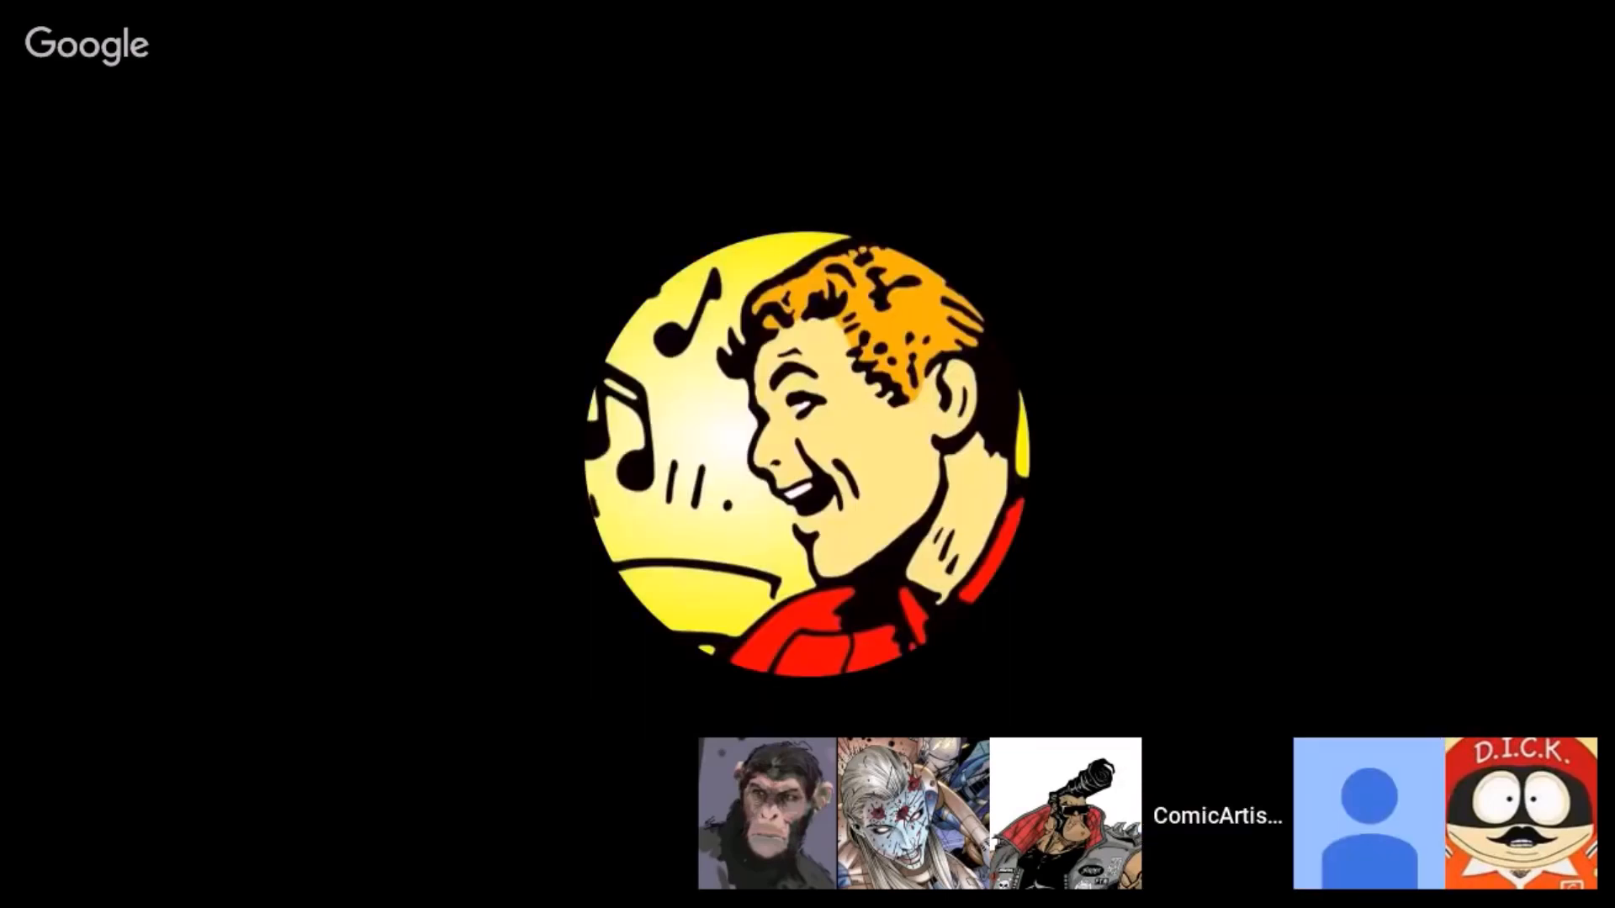
left_click(1368, 813)
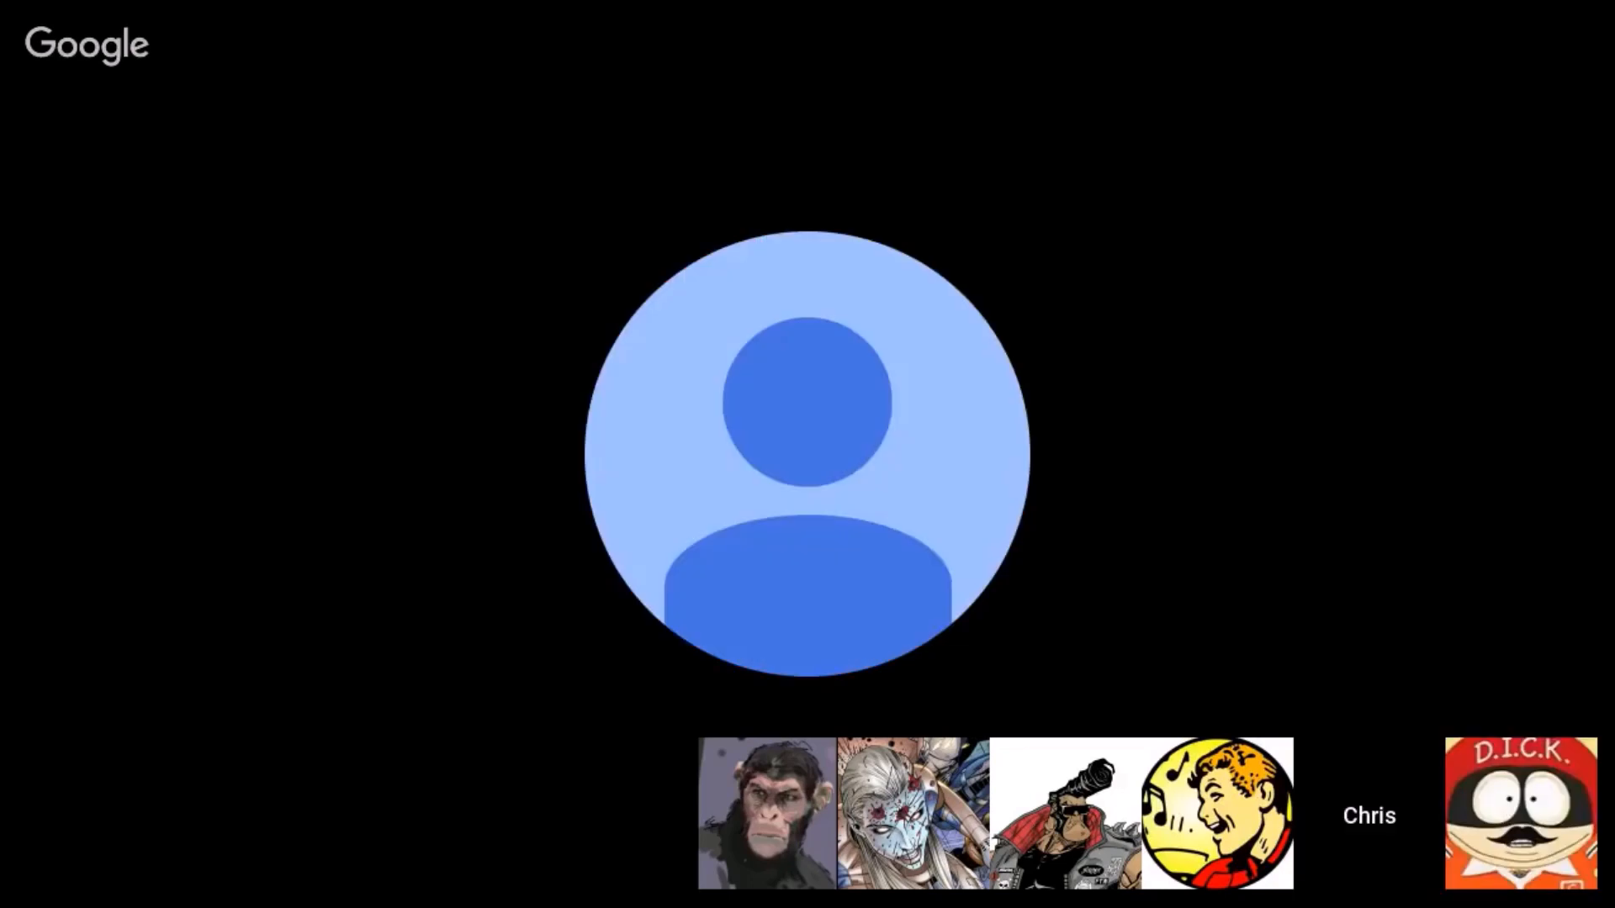
left_click(1521, 813)
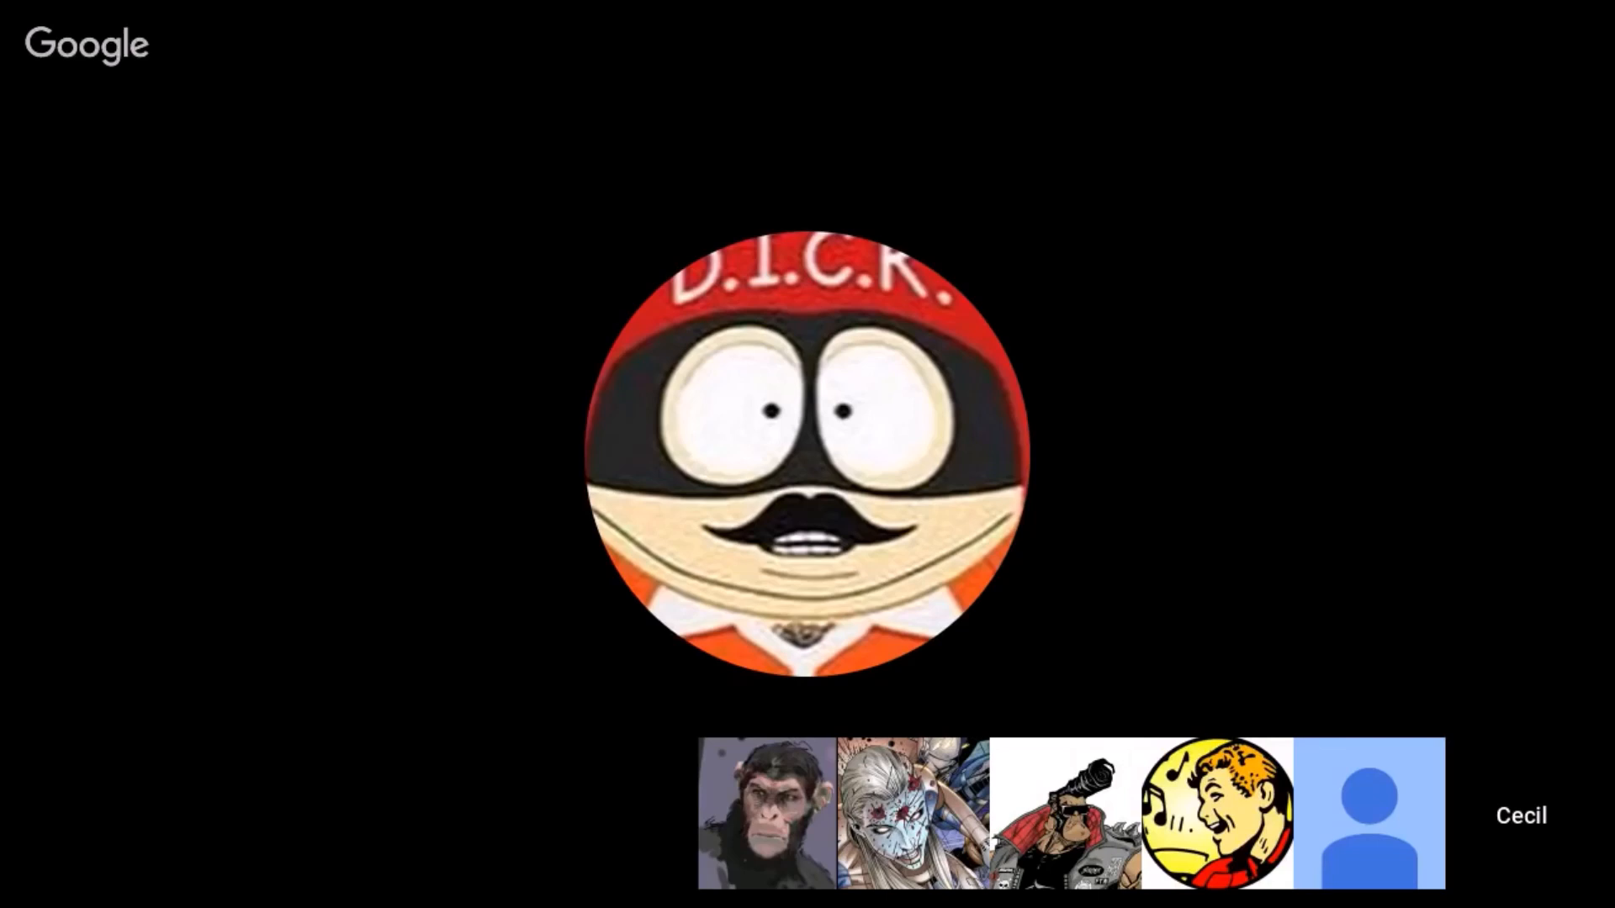
left_click(1216, 813)
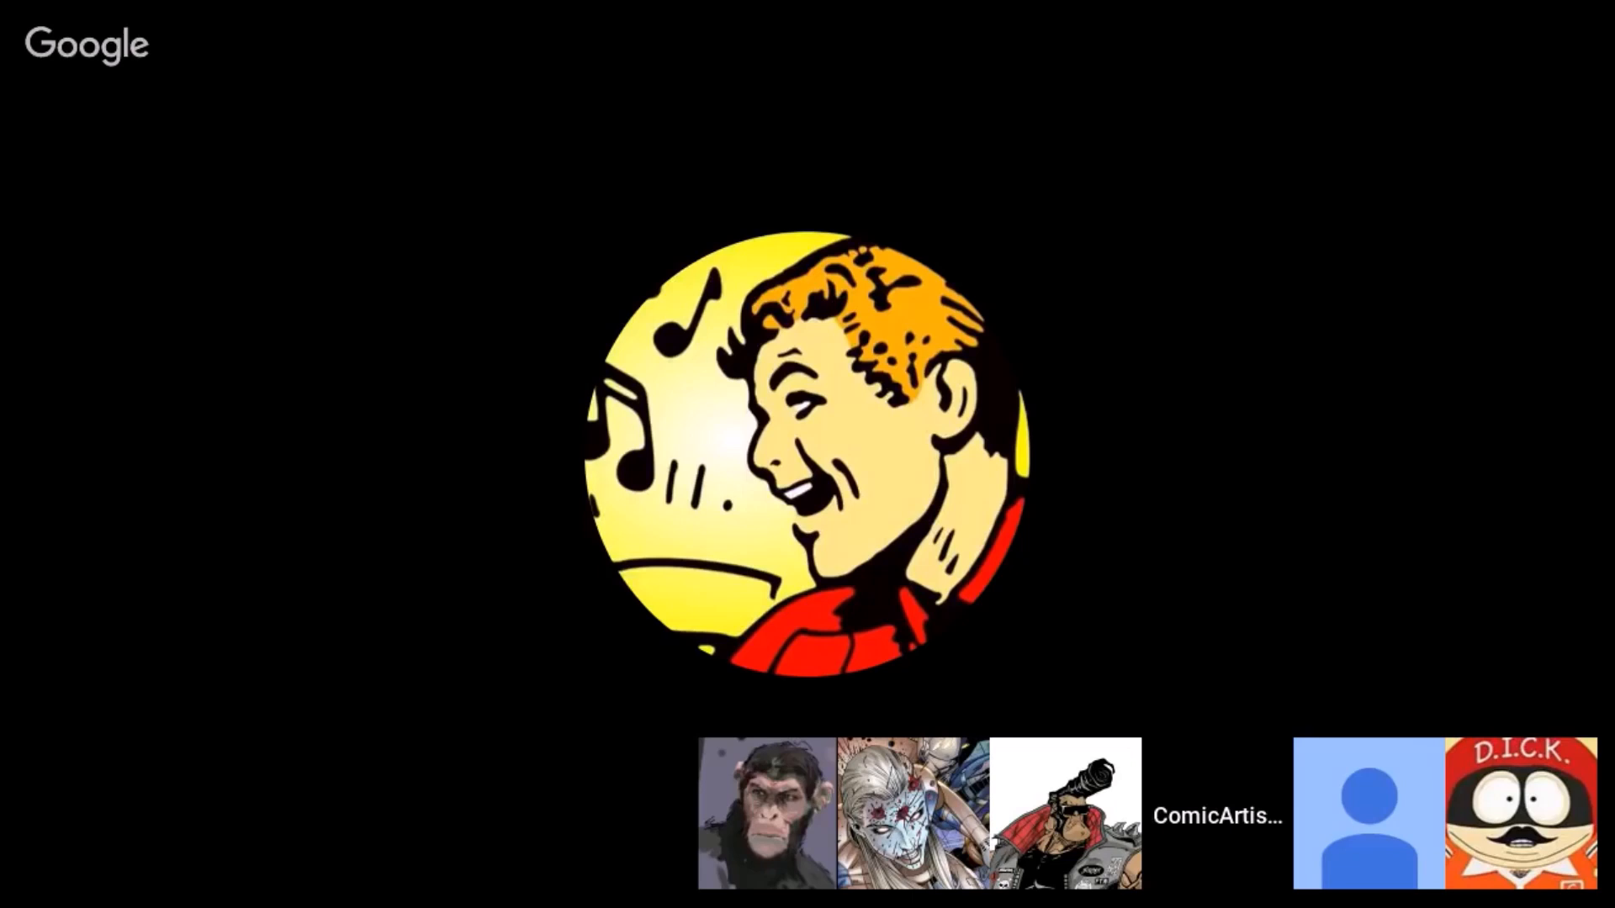
left_click(1368, 814)
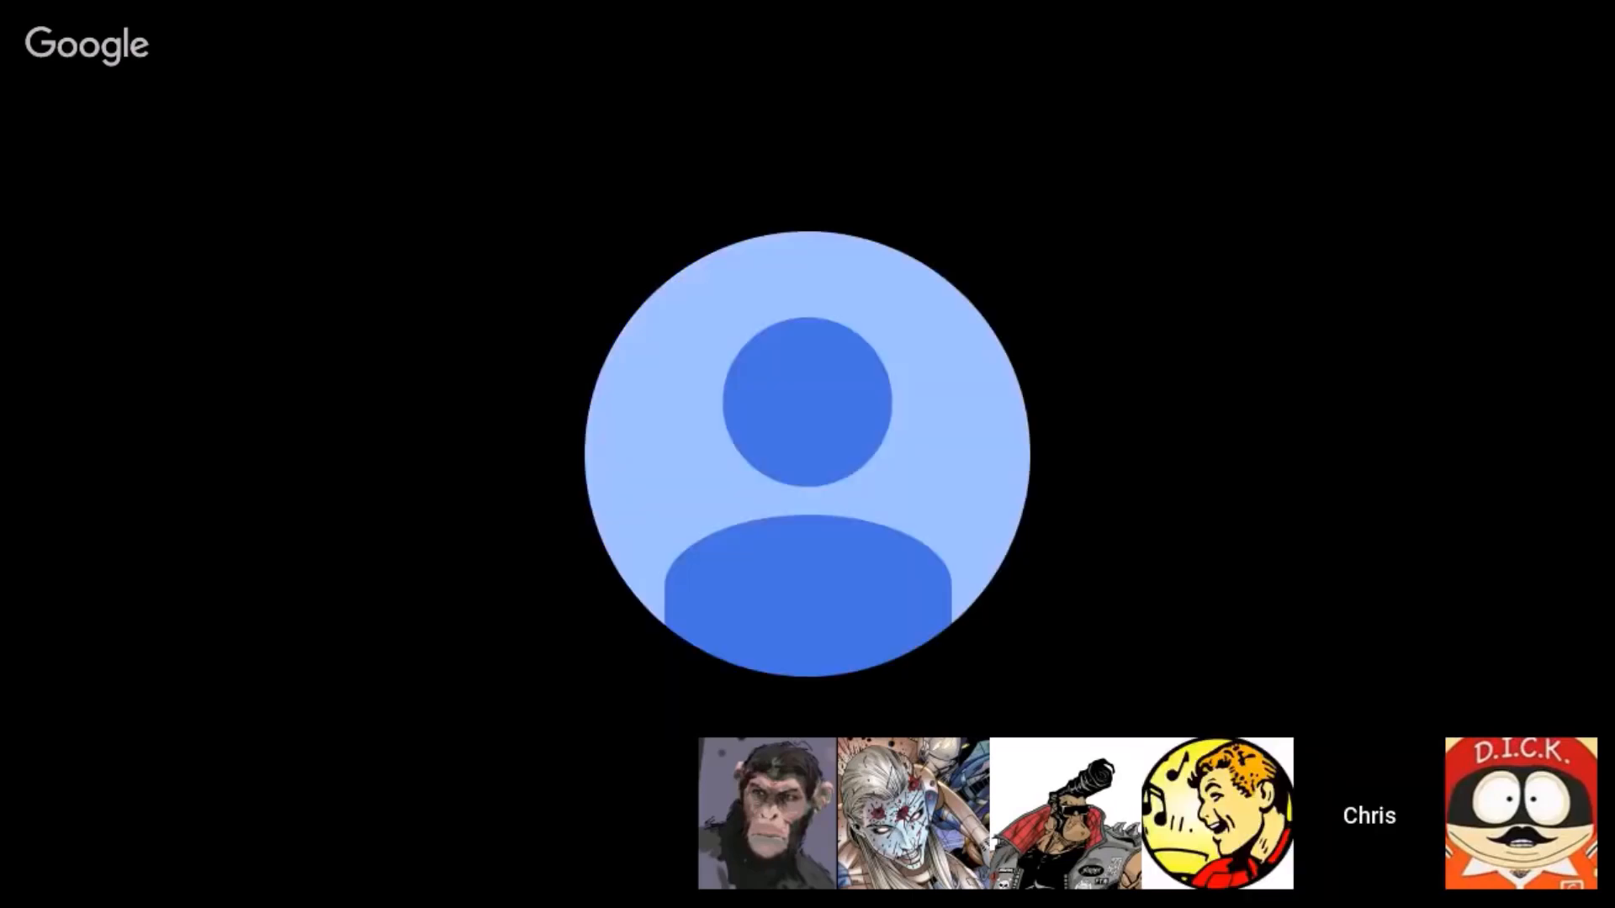
left_click(1522, 816)
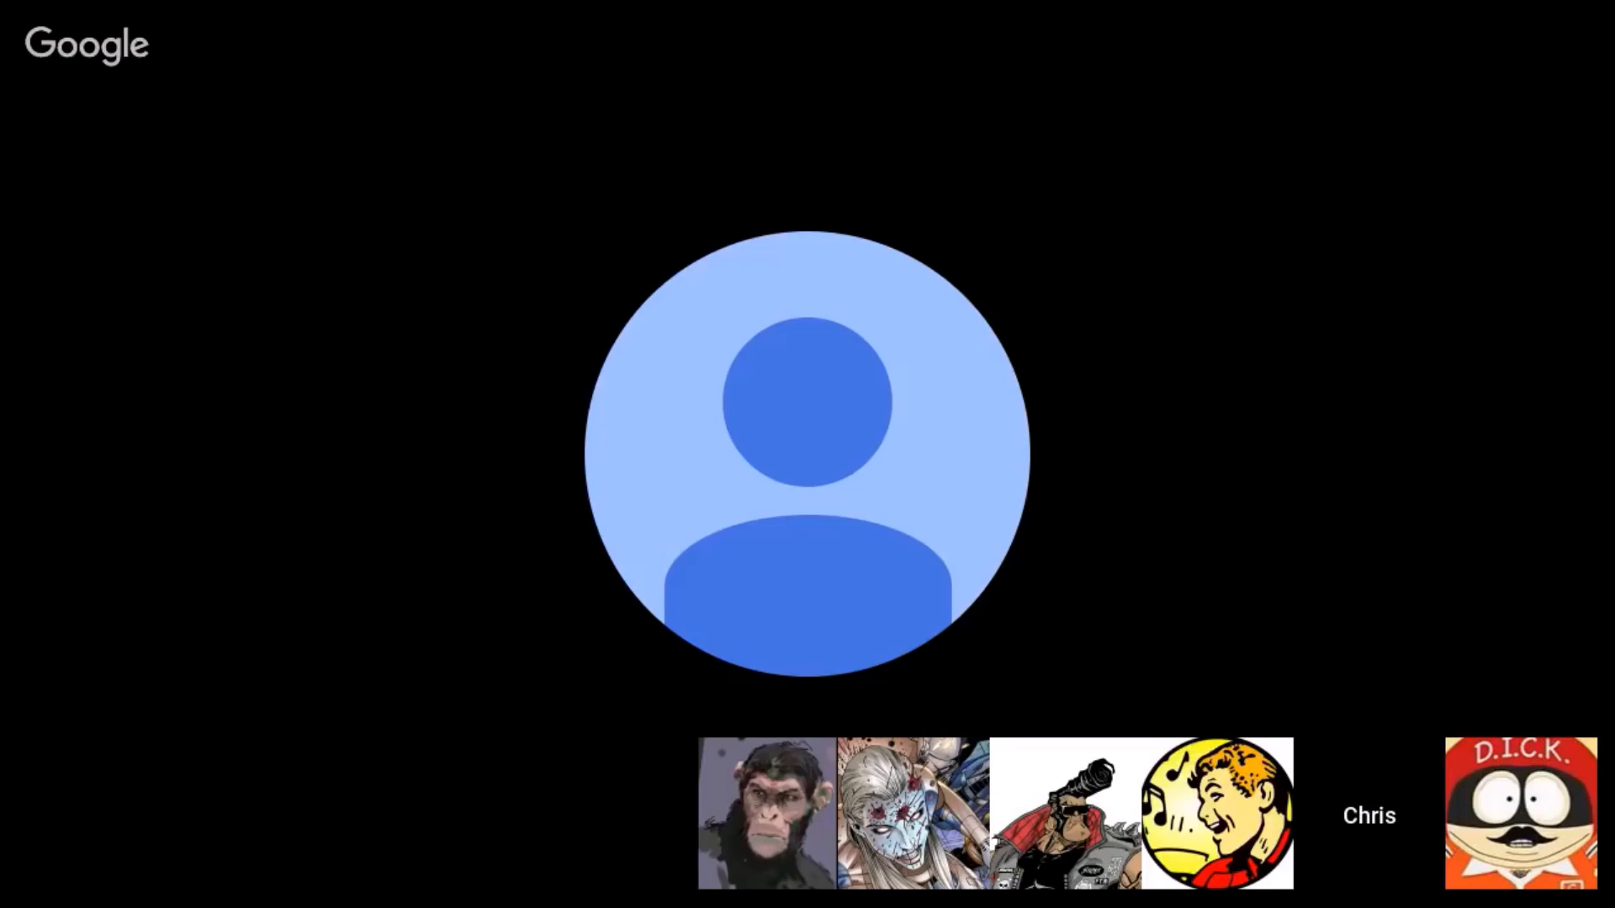
left_click(1523, 814)
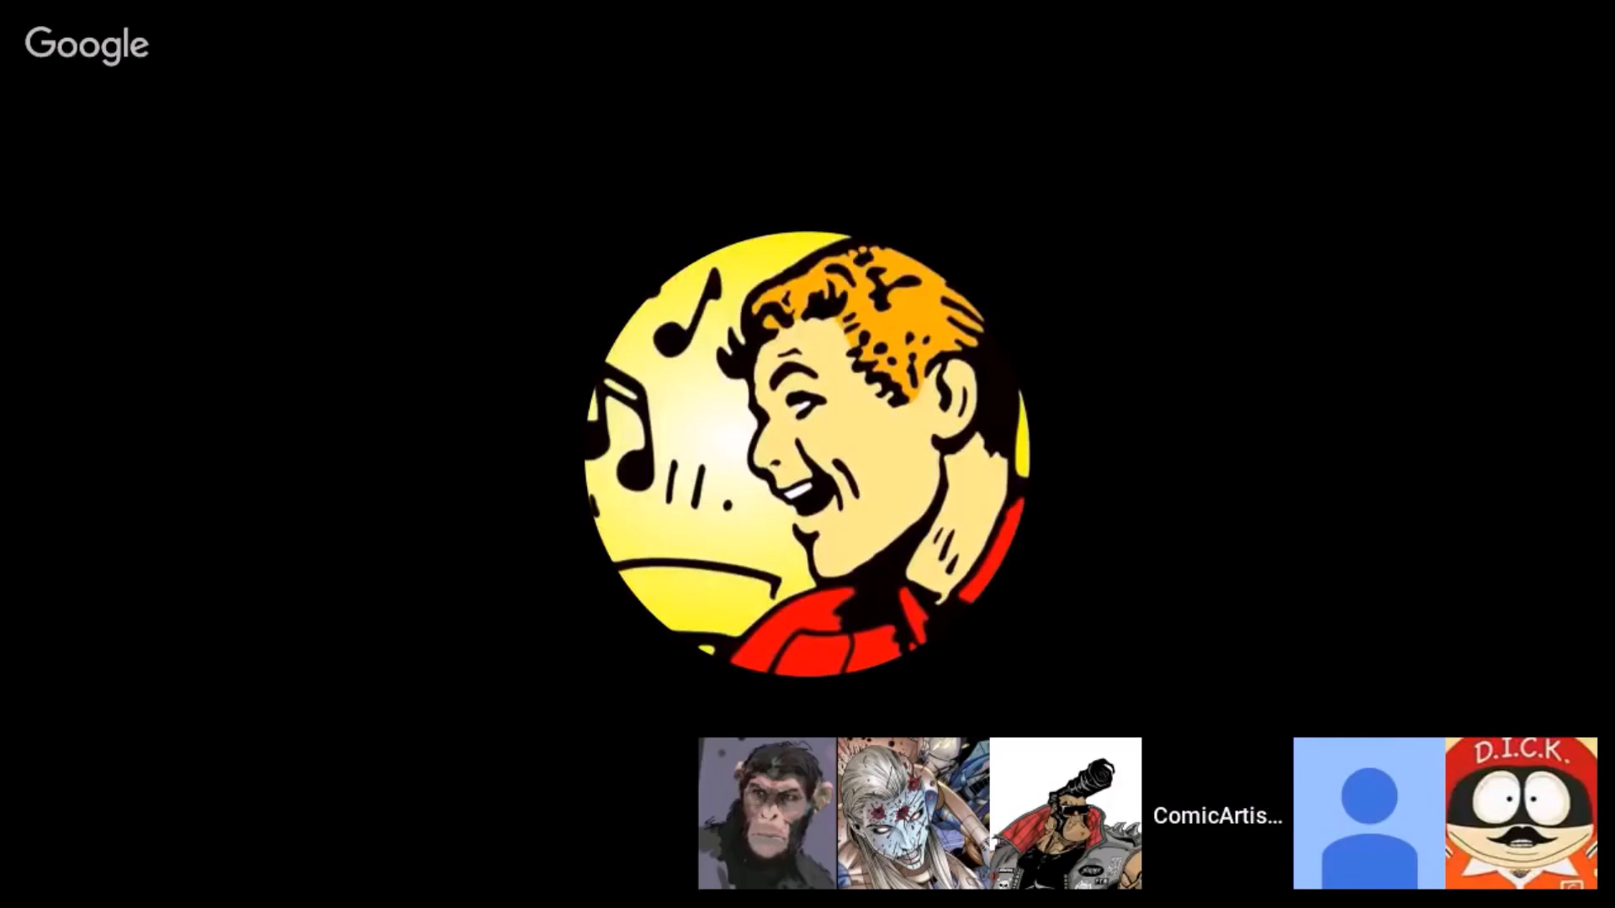
left_click(1515, 812)
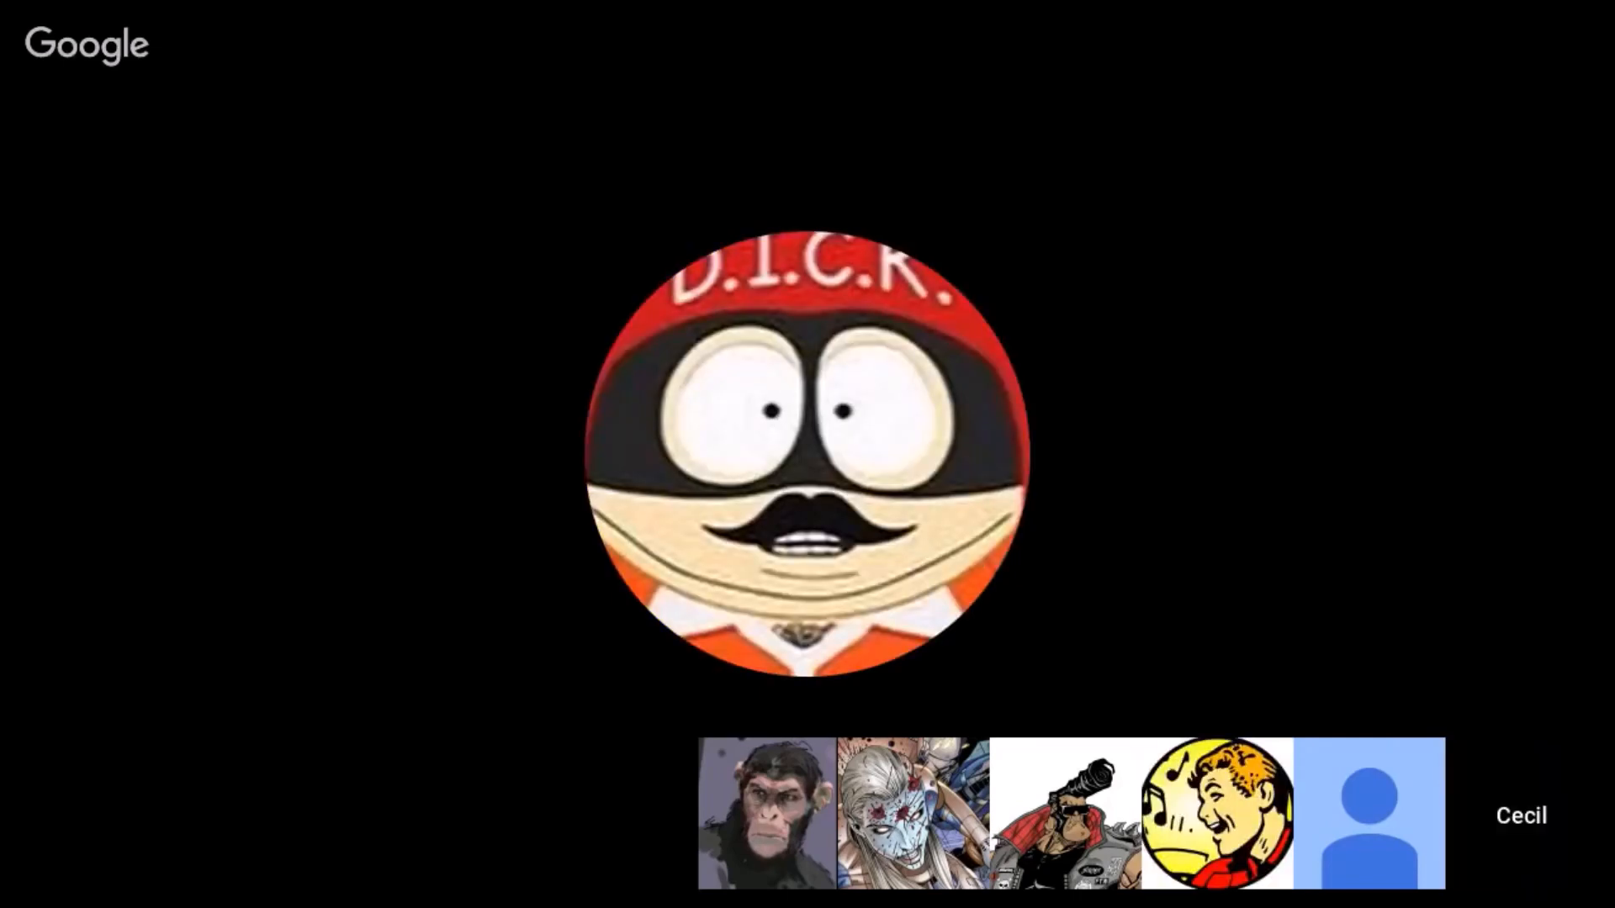
left_click(1217, 814)
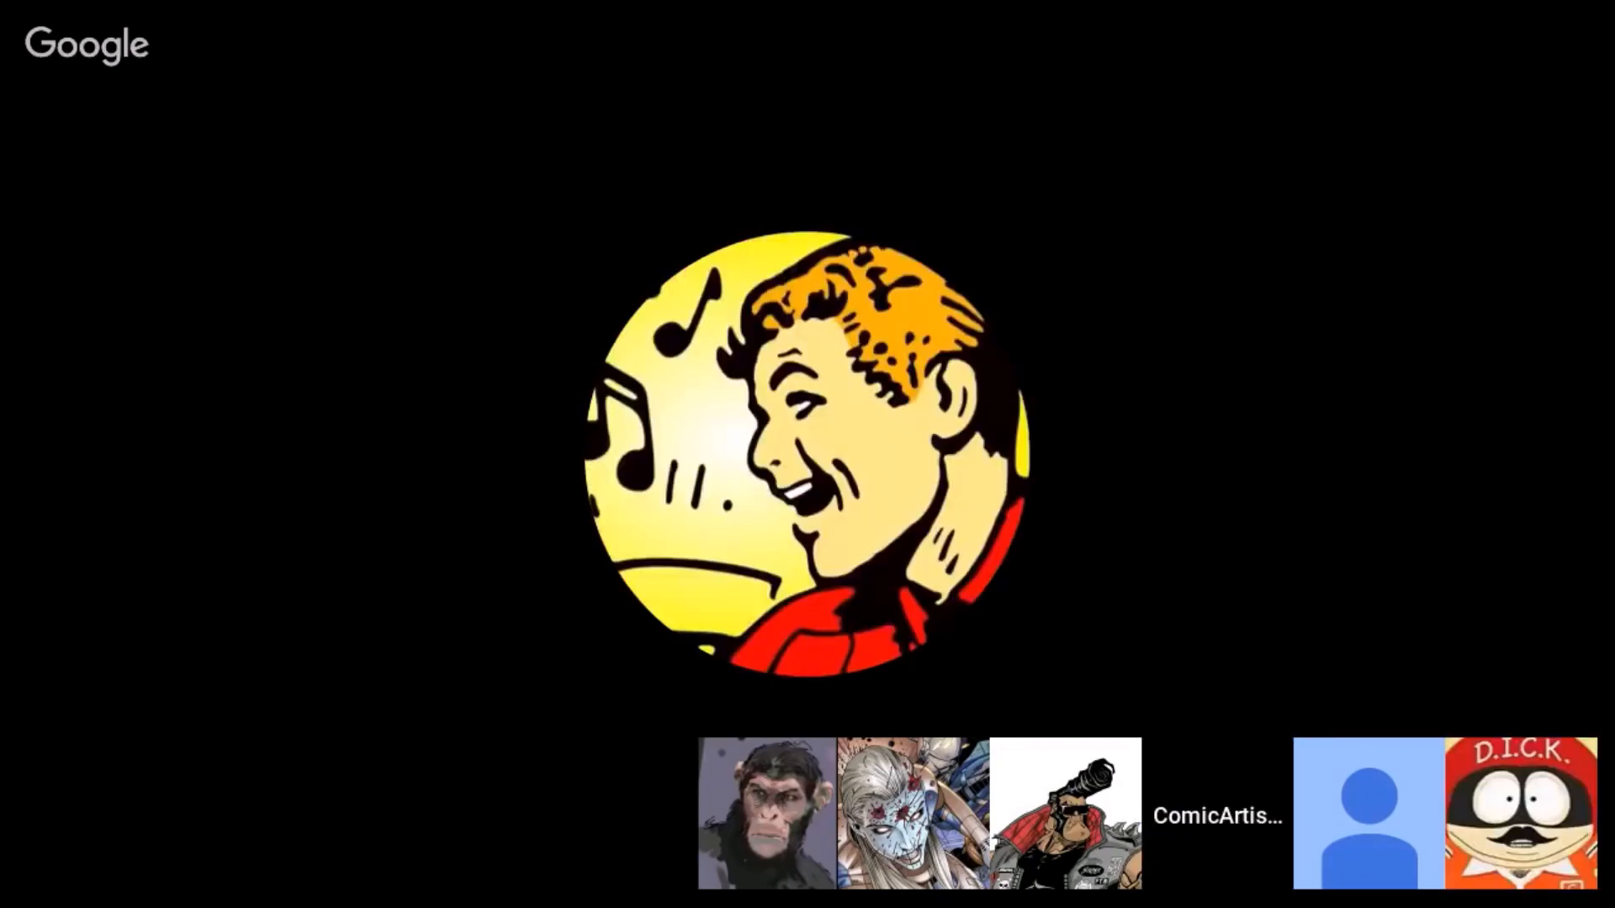
left_click(1363, 812)
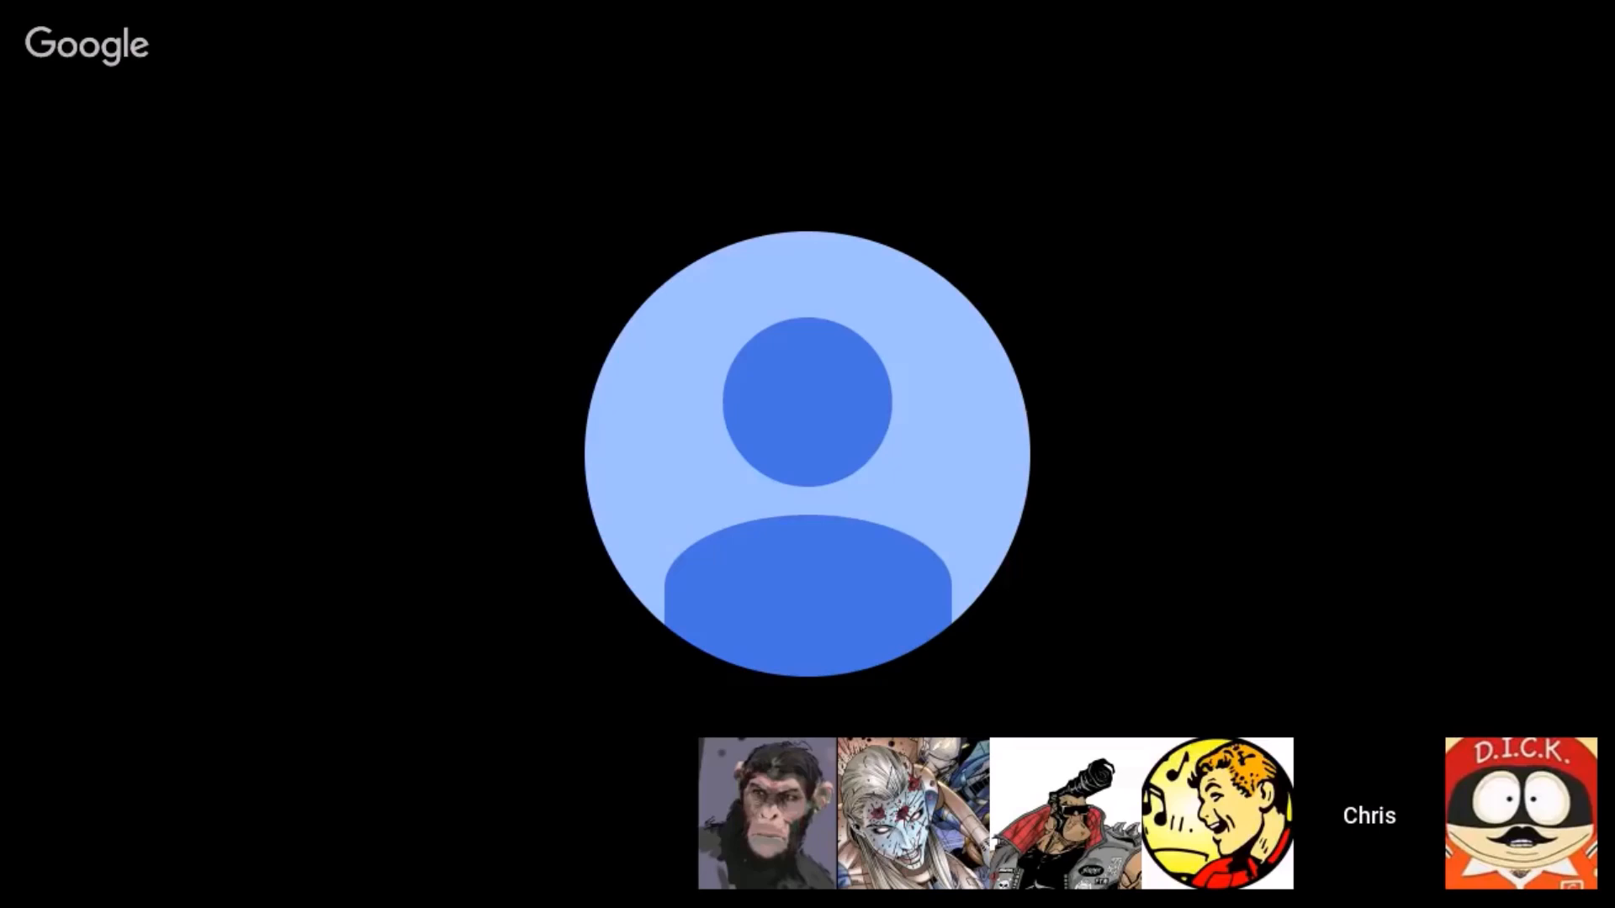
left_click(1216, 814)
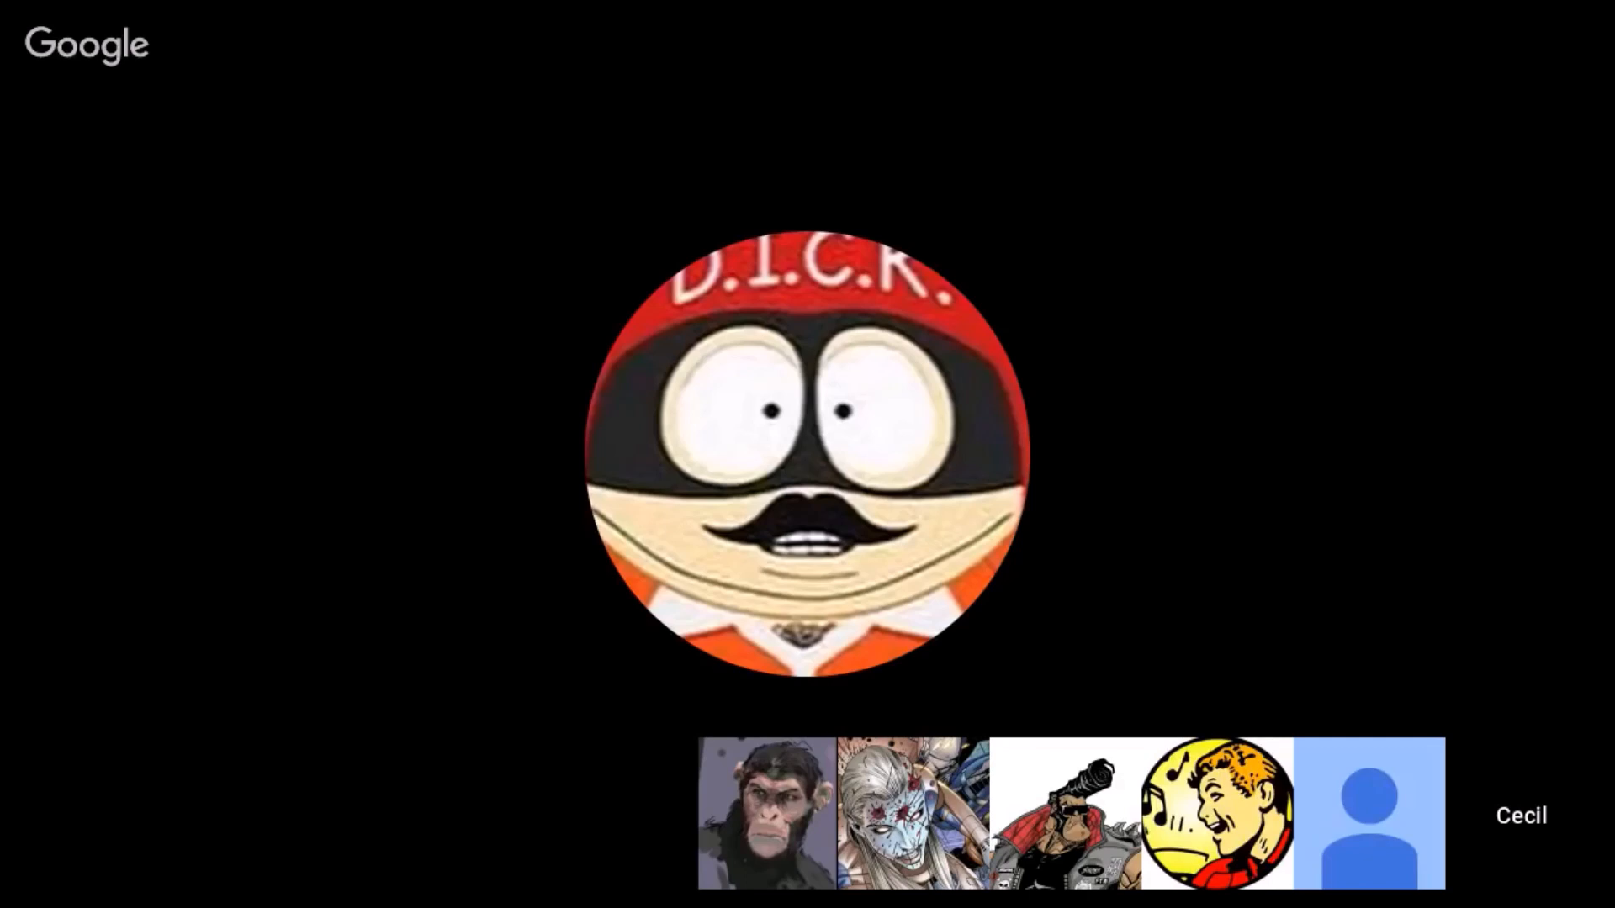
left_click(1368, 812)
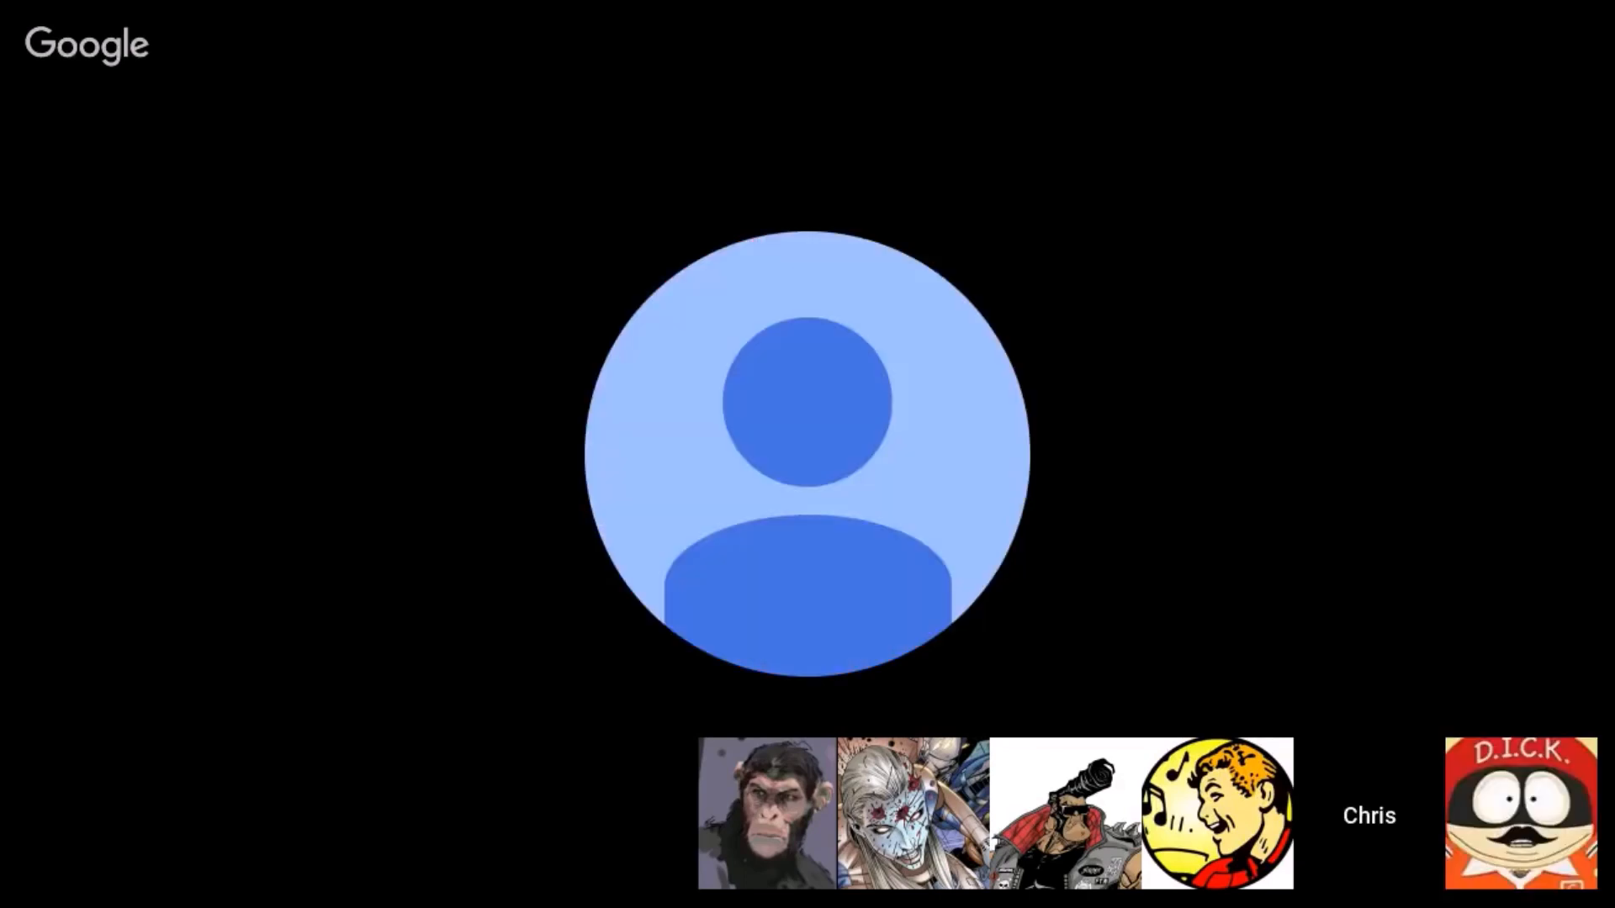
left_click(1216, 815)
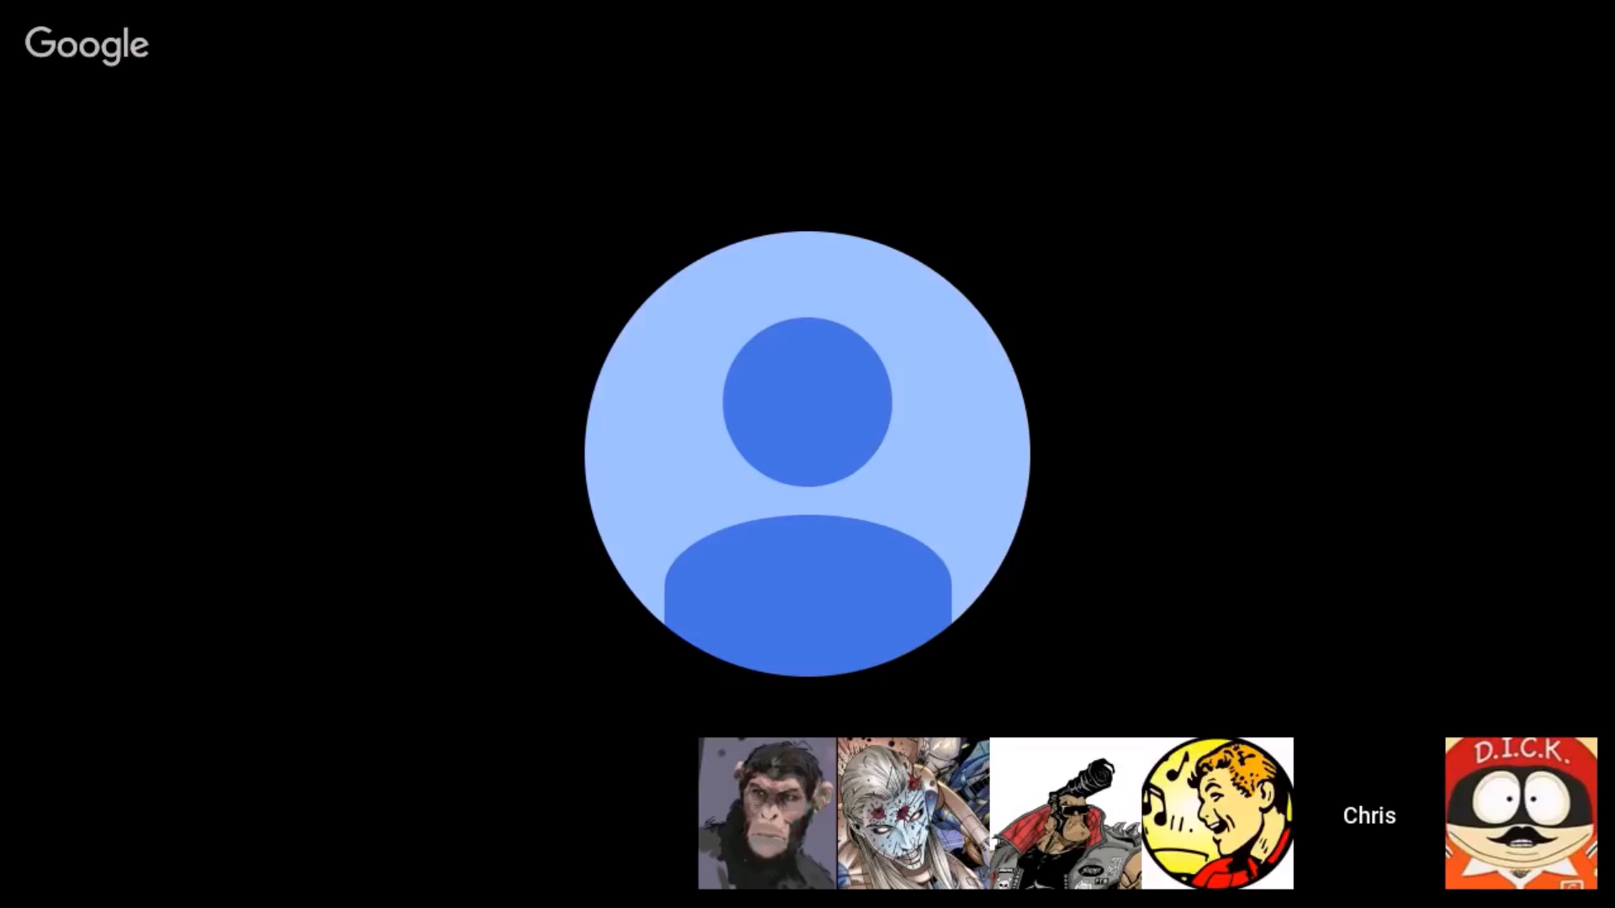
left_click(1522, 813)
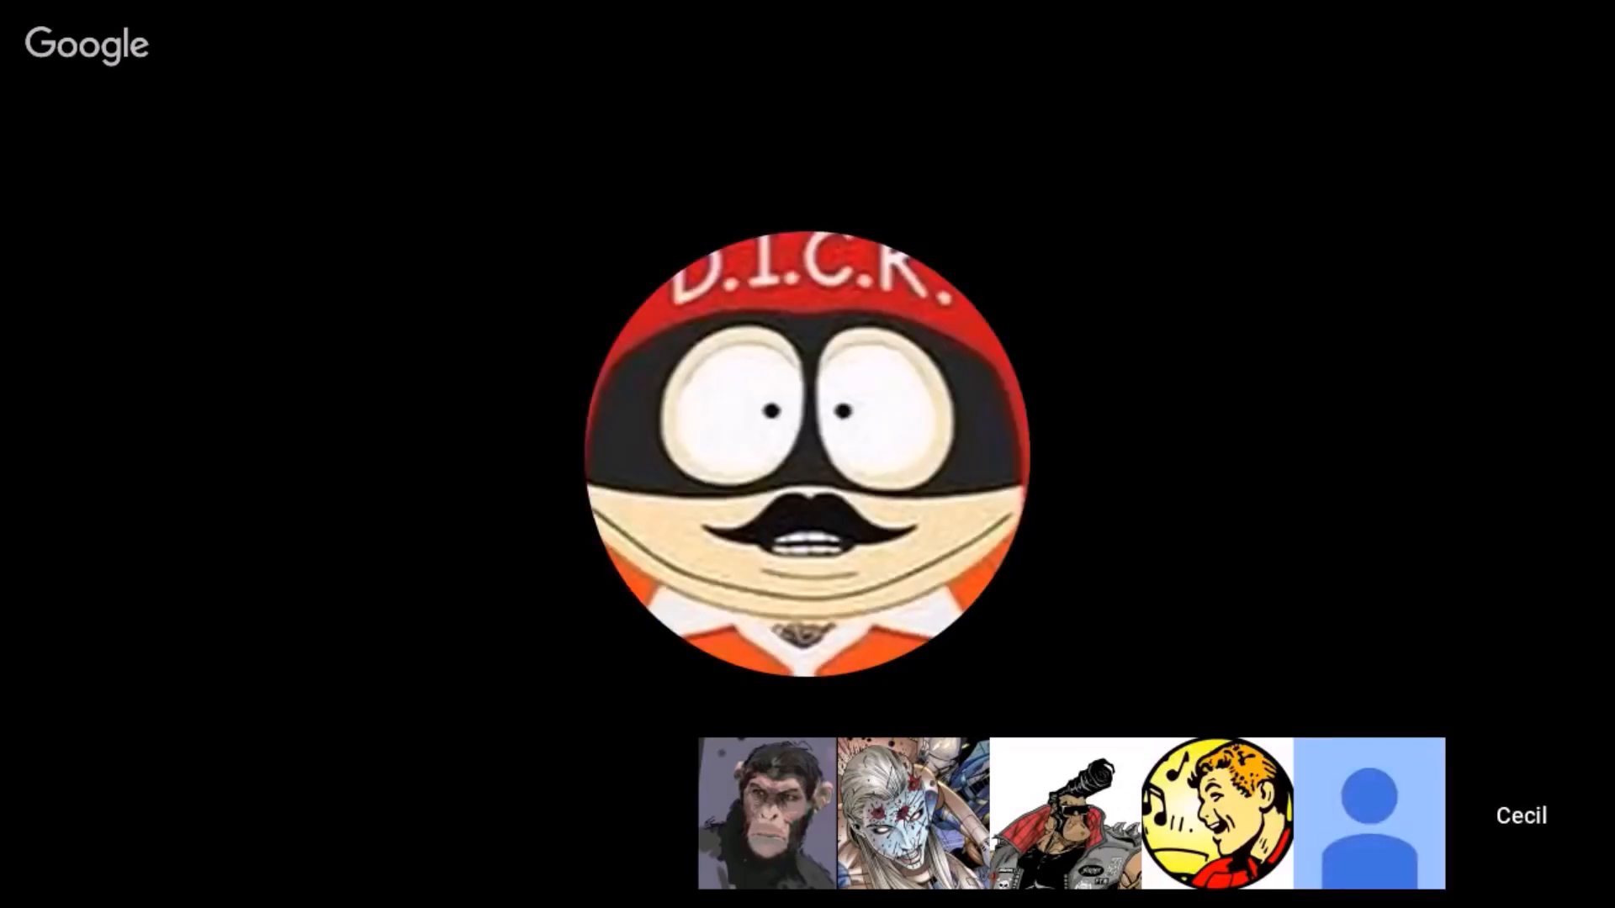
left_click(1369, 813)
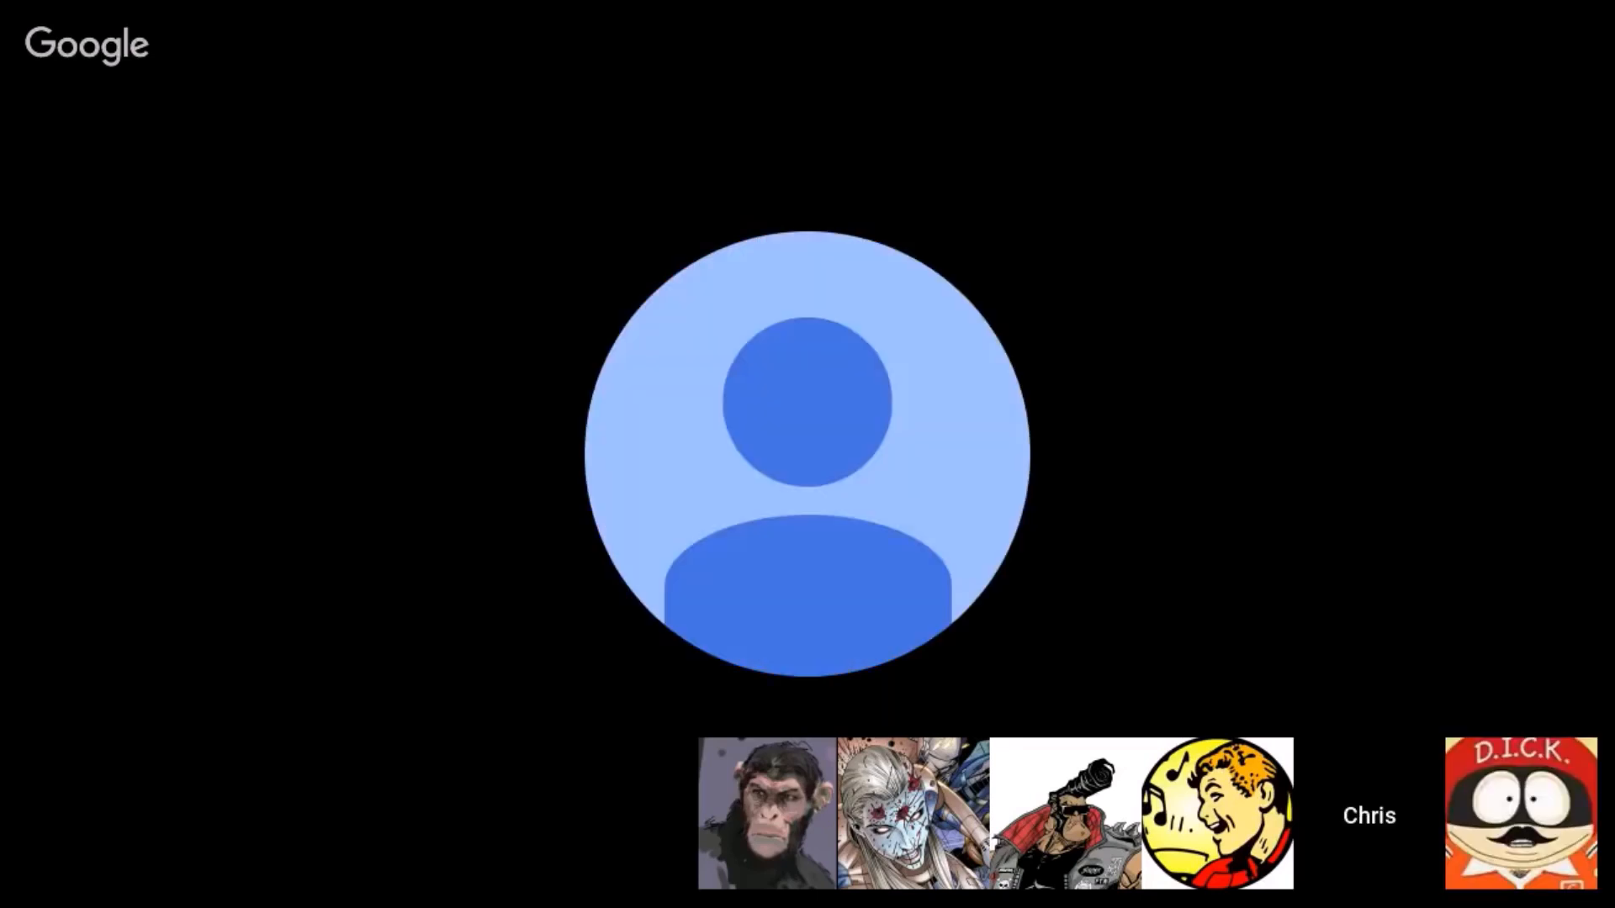
left_click(766, 813)
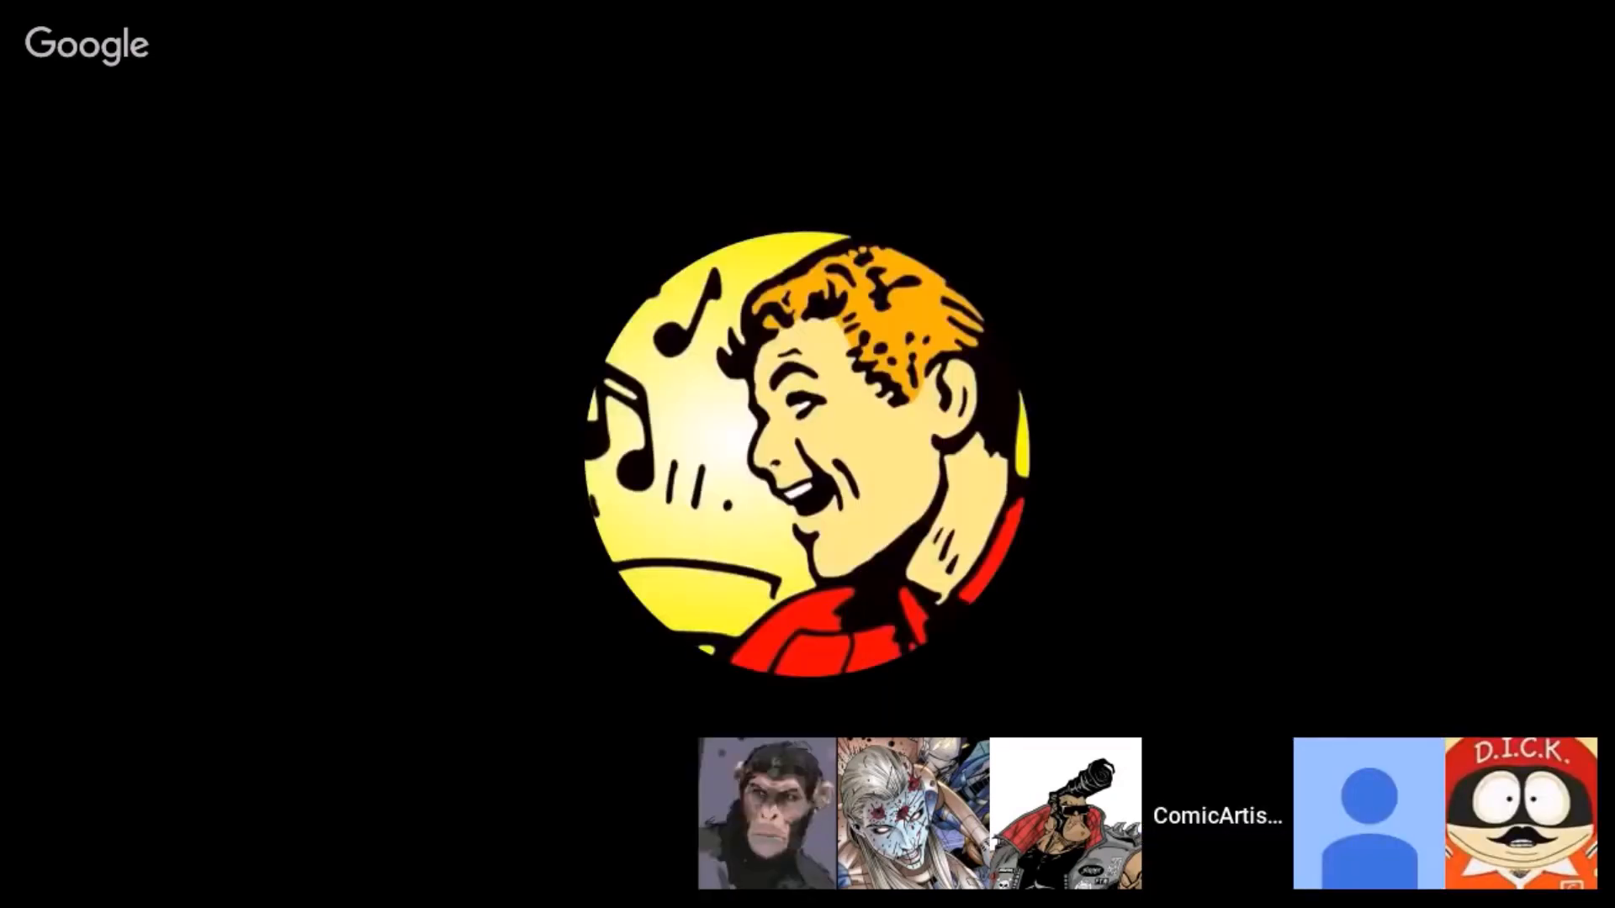
left_click(765, 813)
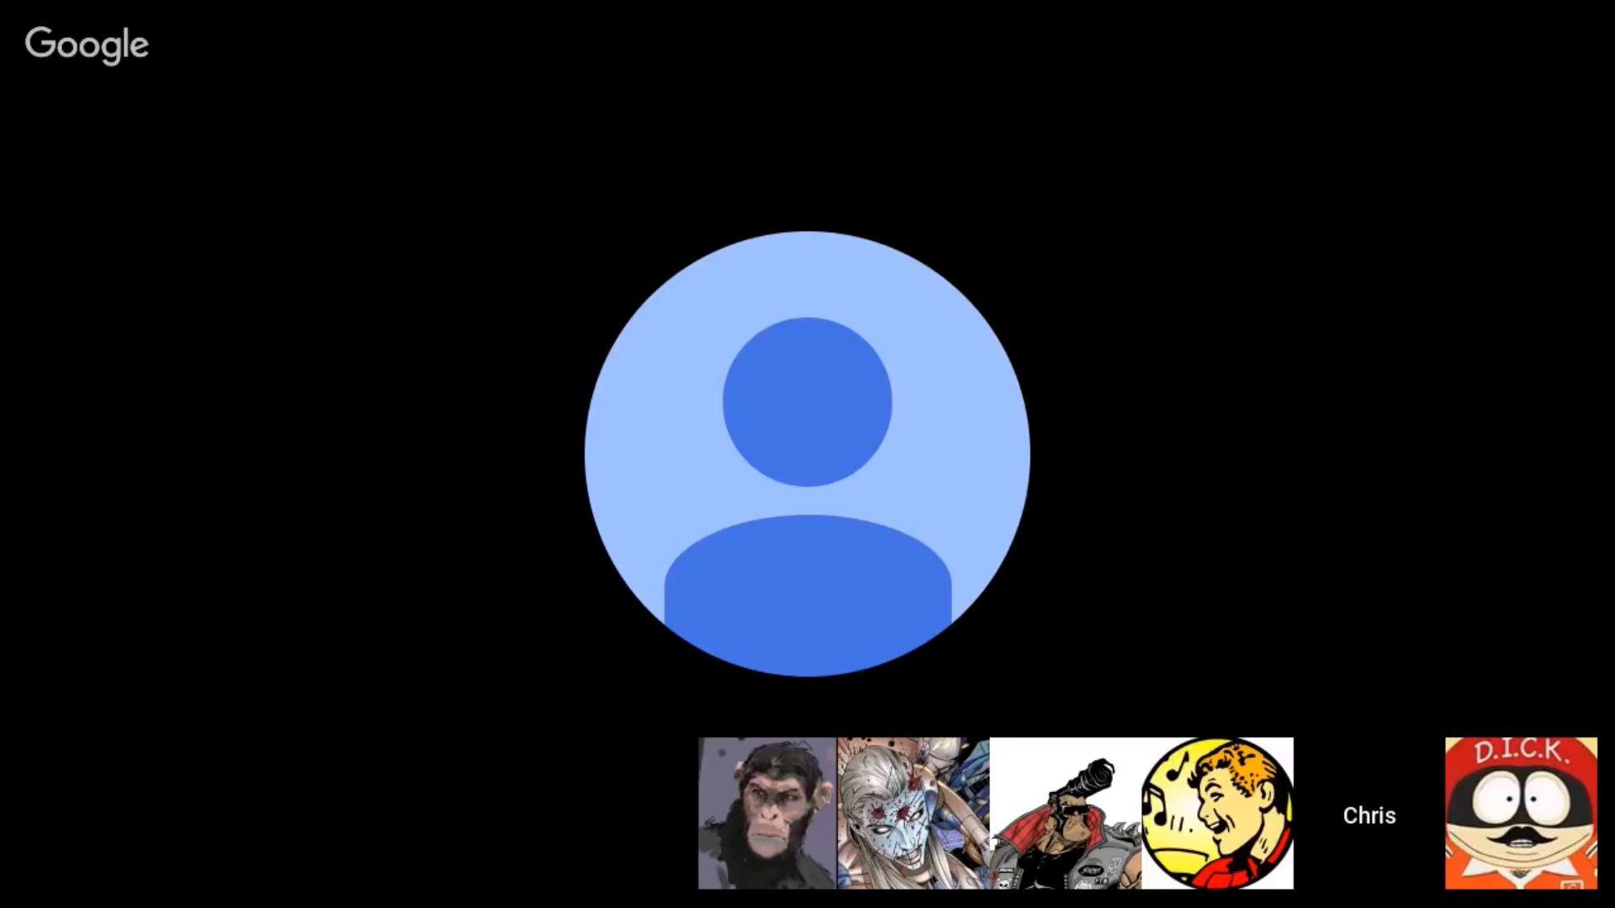
left_click(1522, 813)
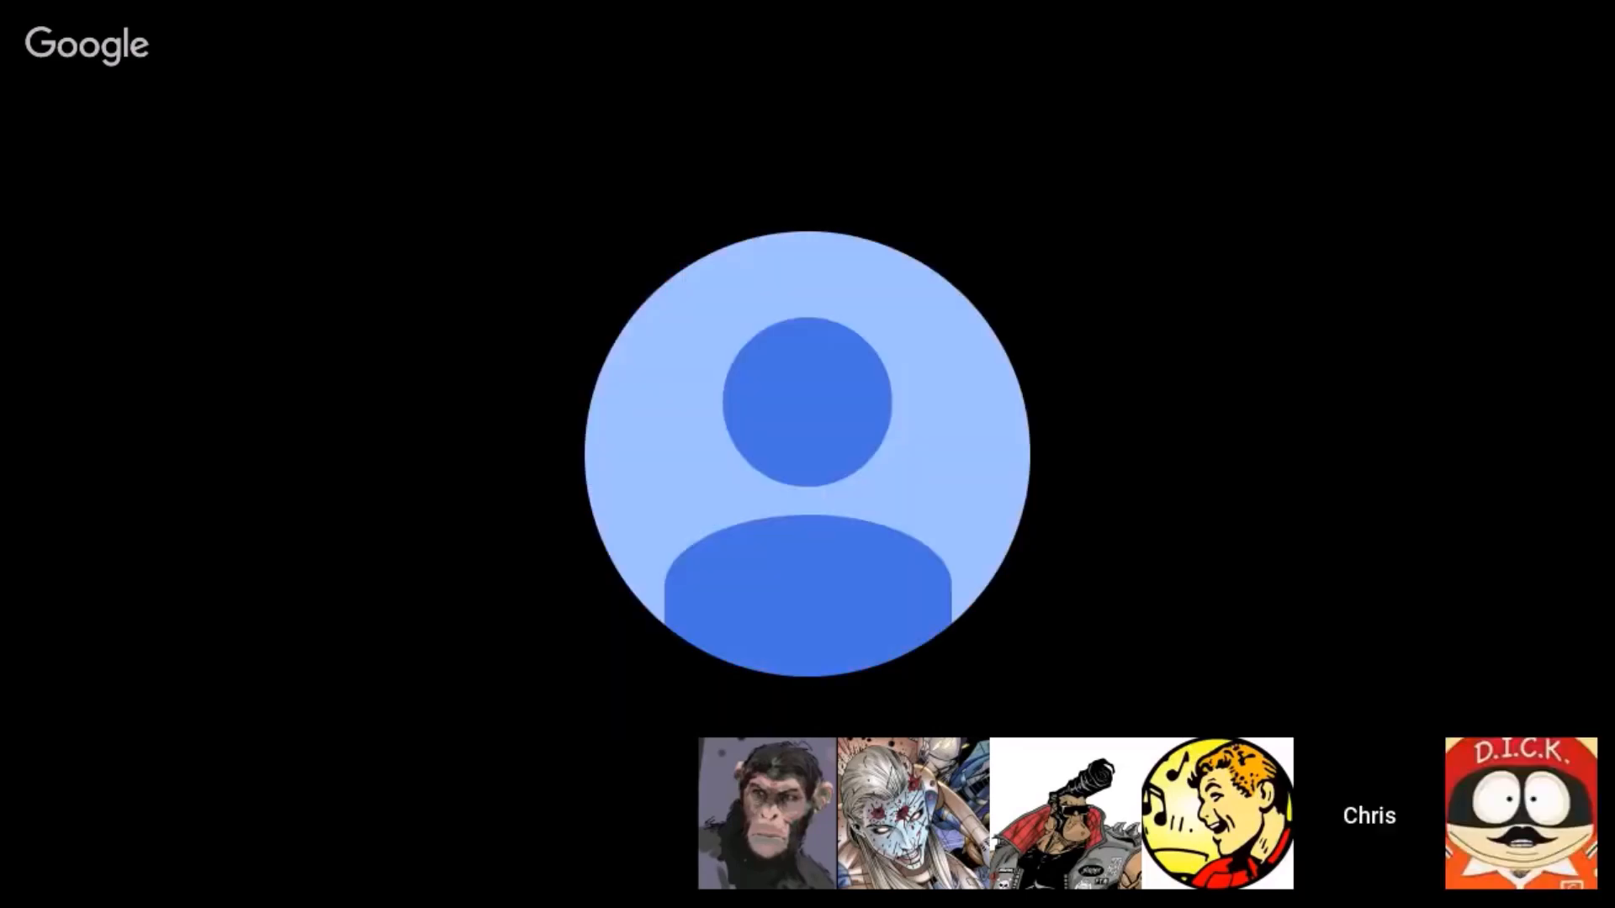
left_click(1217, 813)
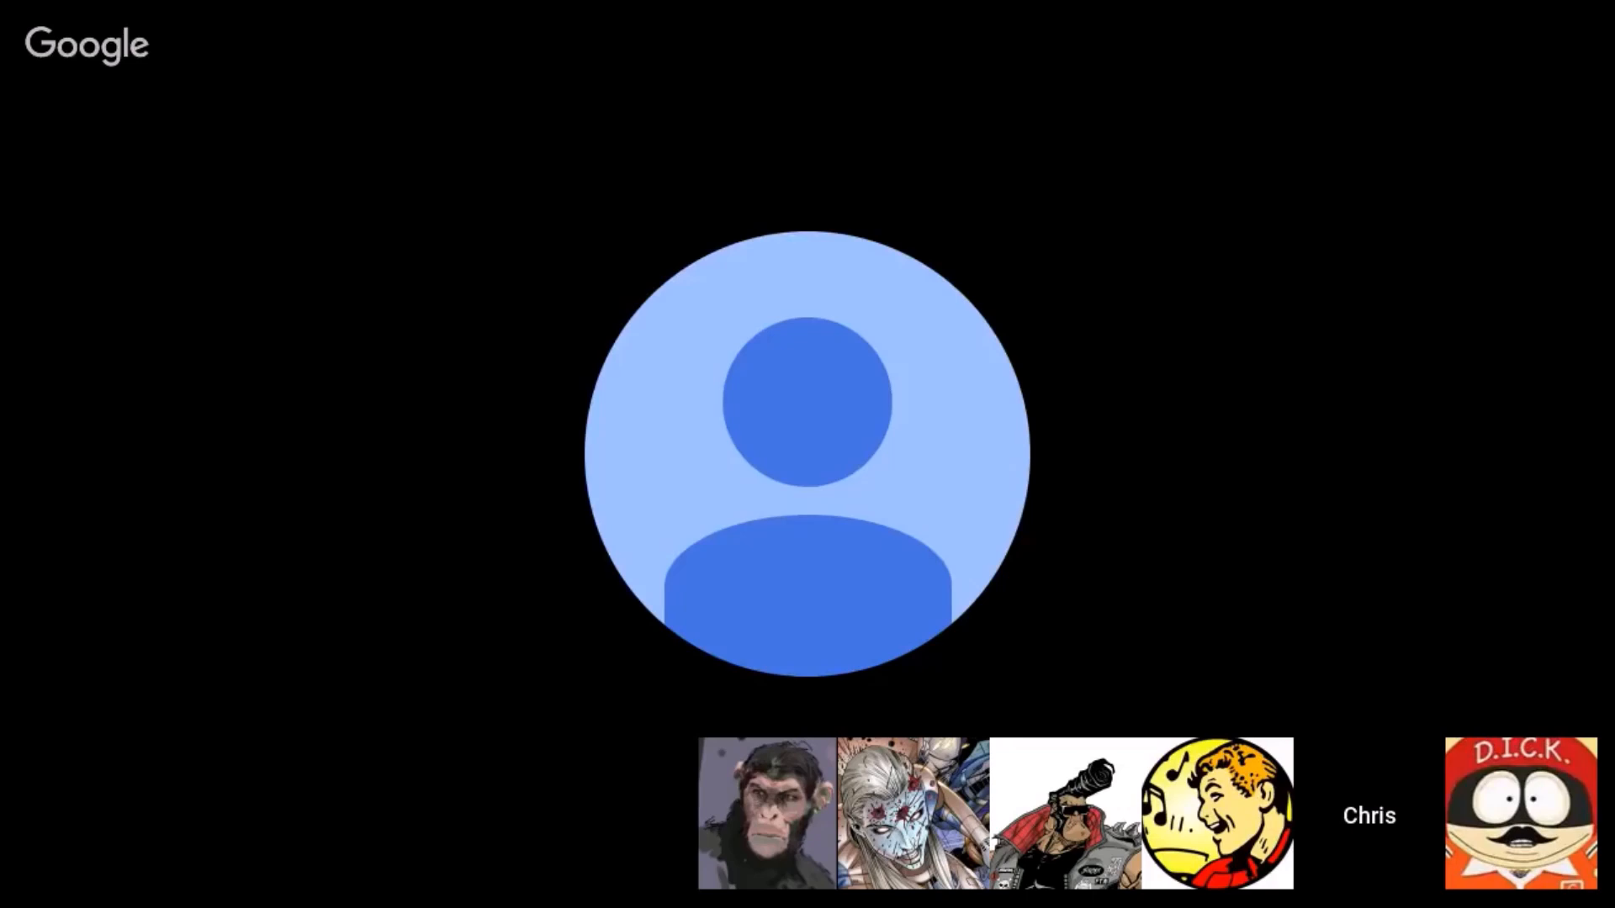
left_click(1522, 814)
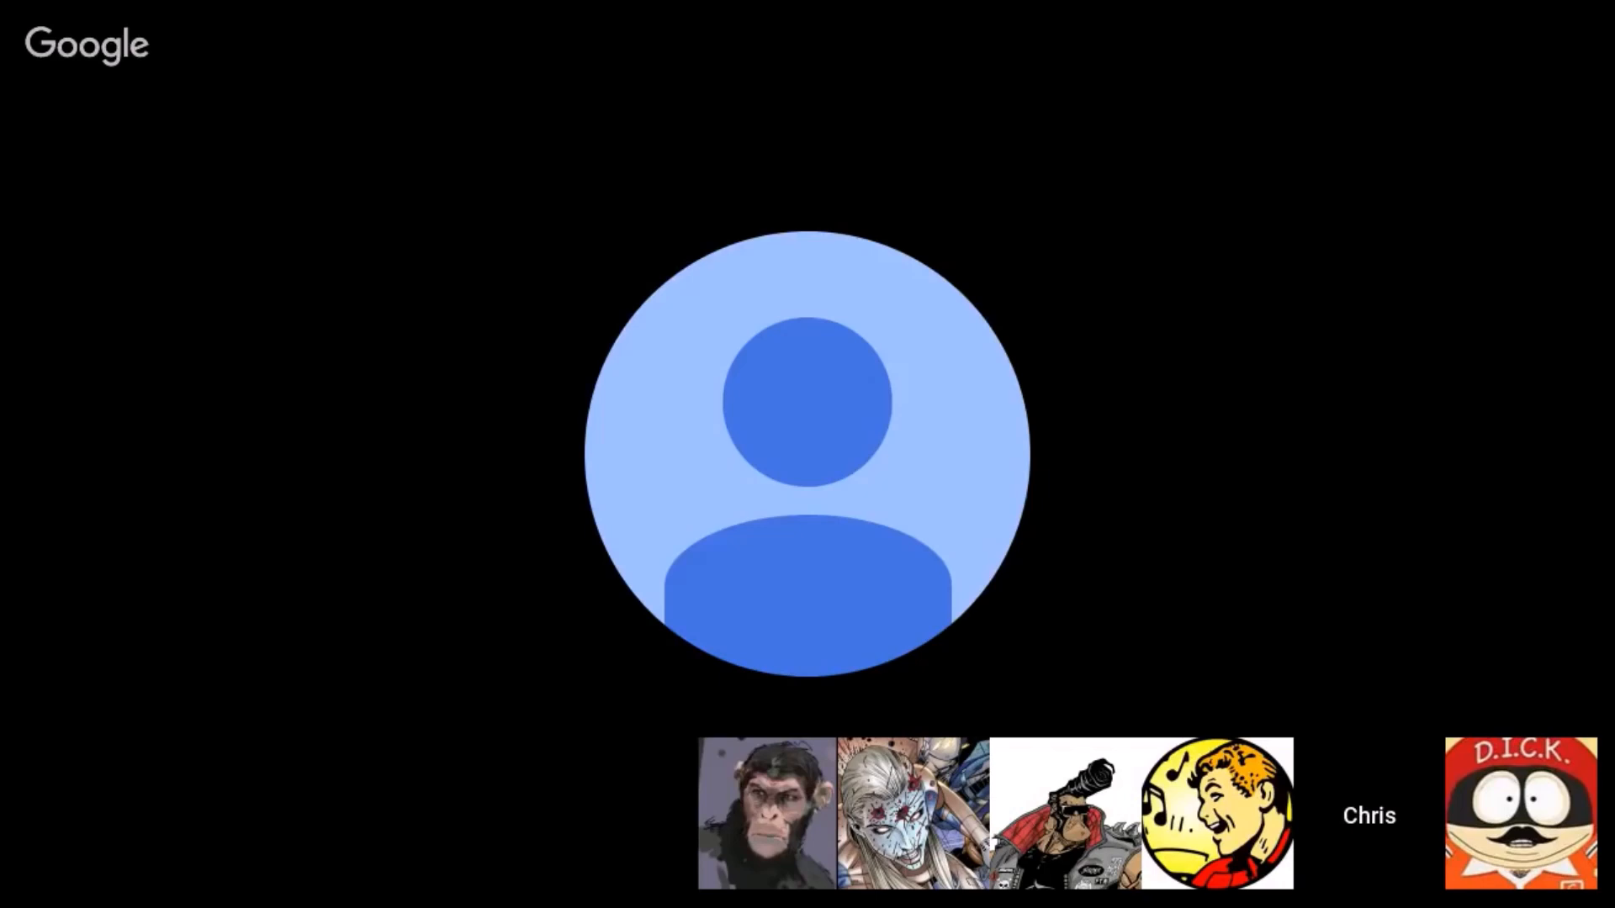
left_click(1216, 815)
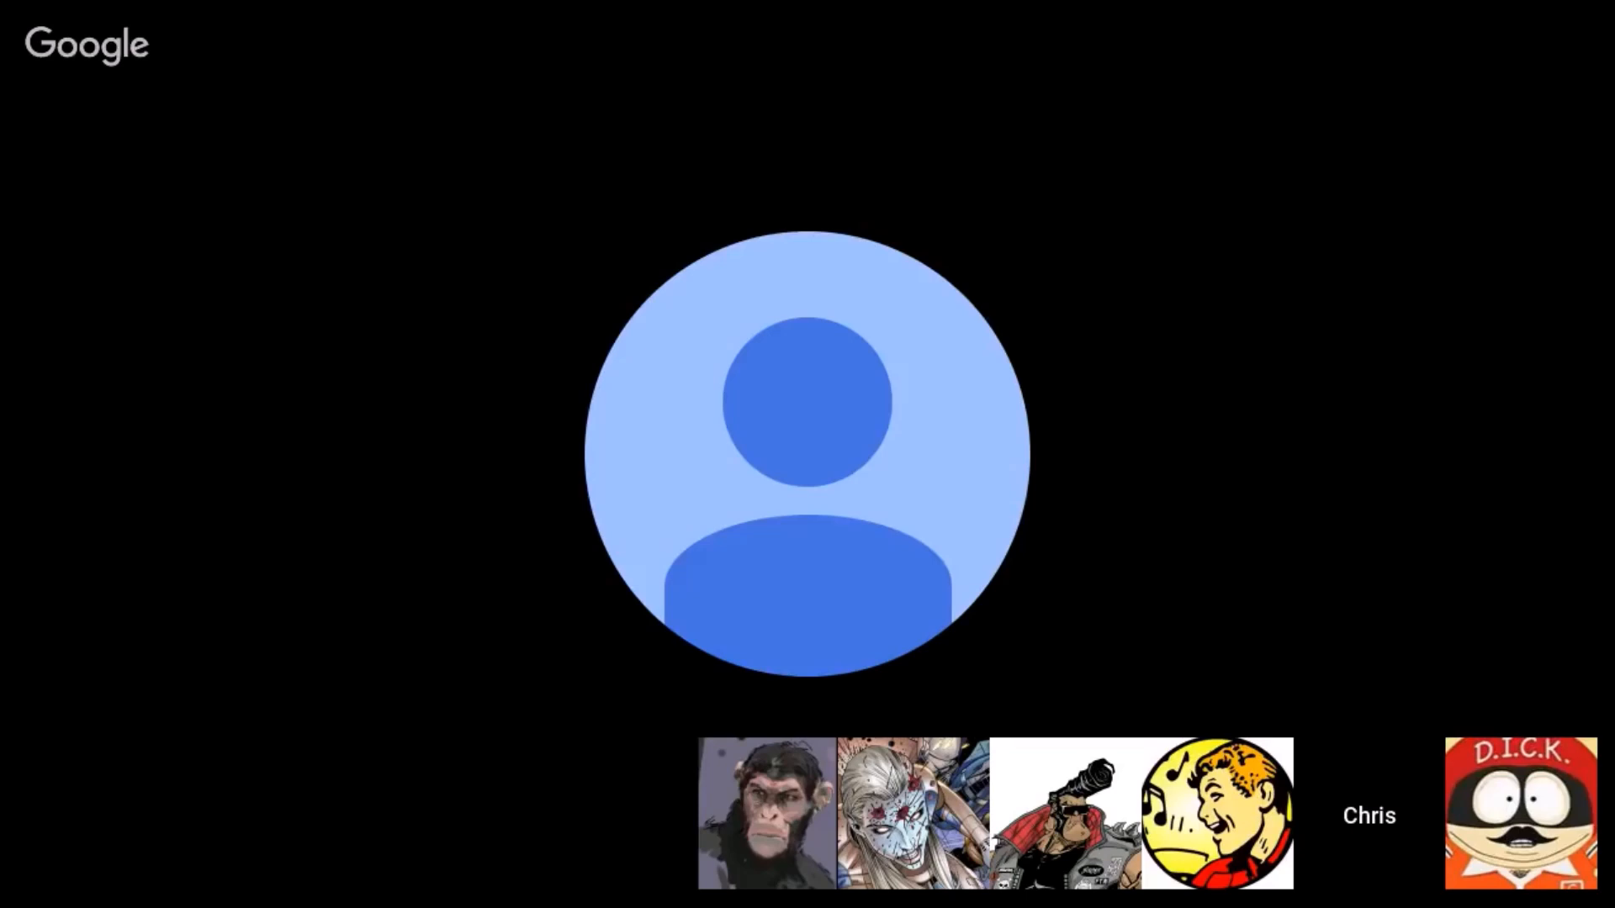
left_click(1520, 813)
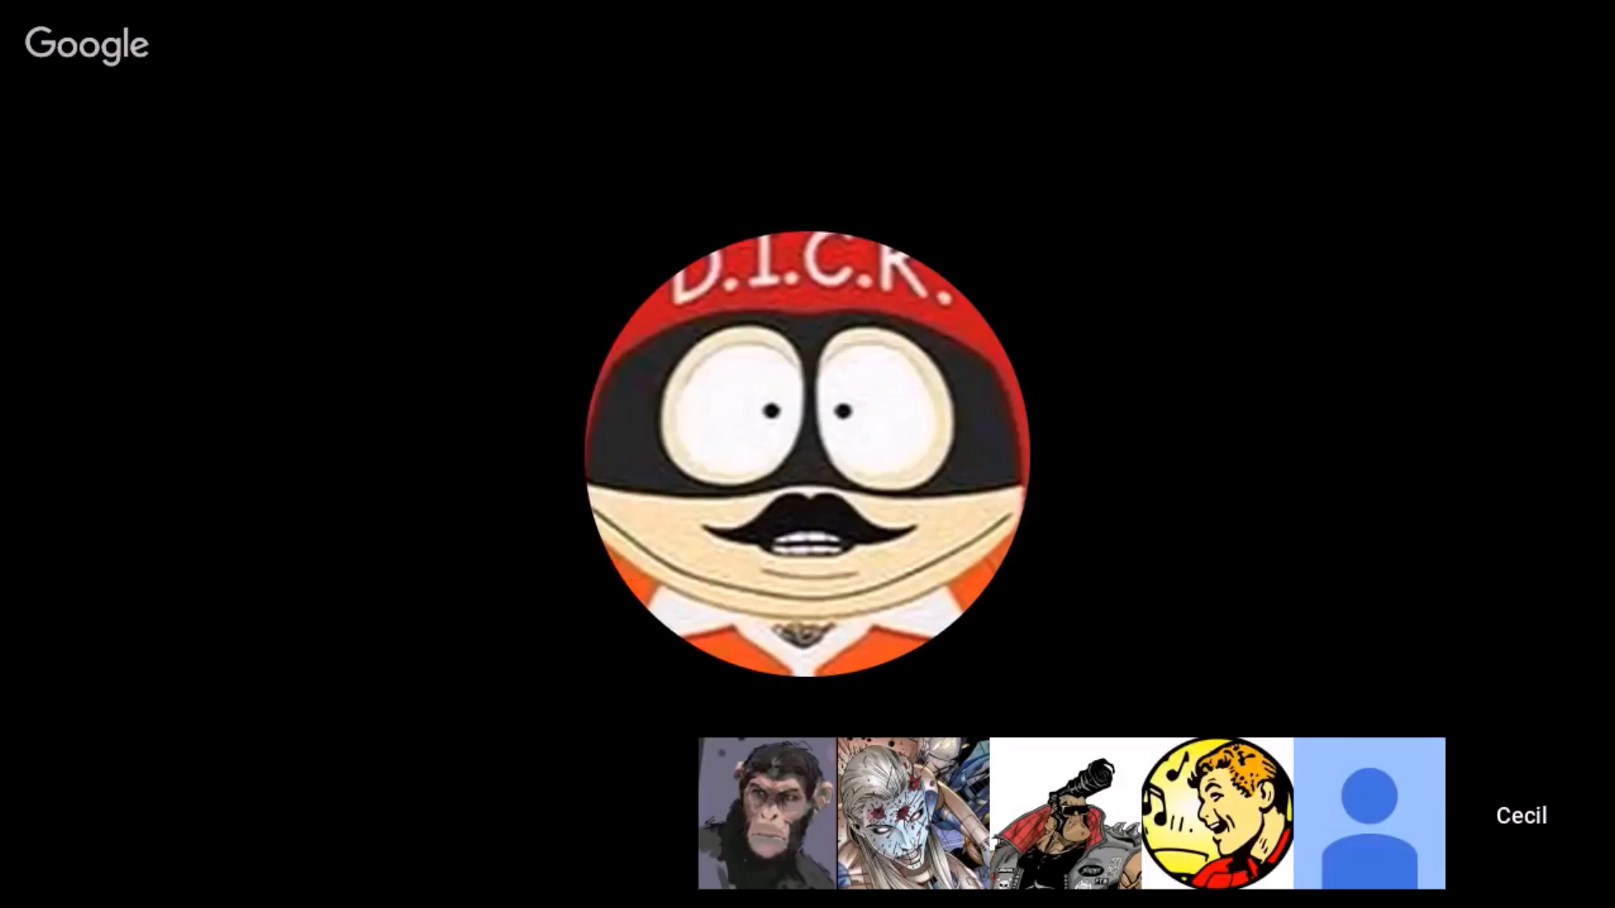
left_click(1216, 813)
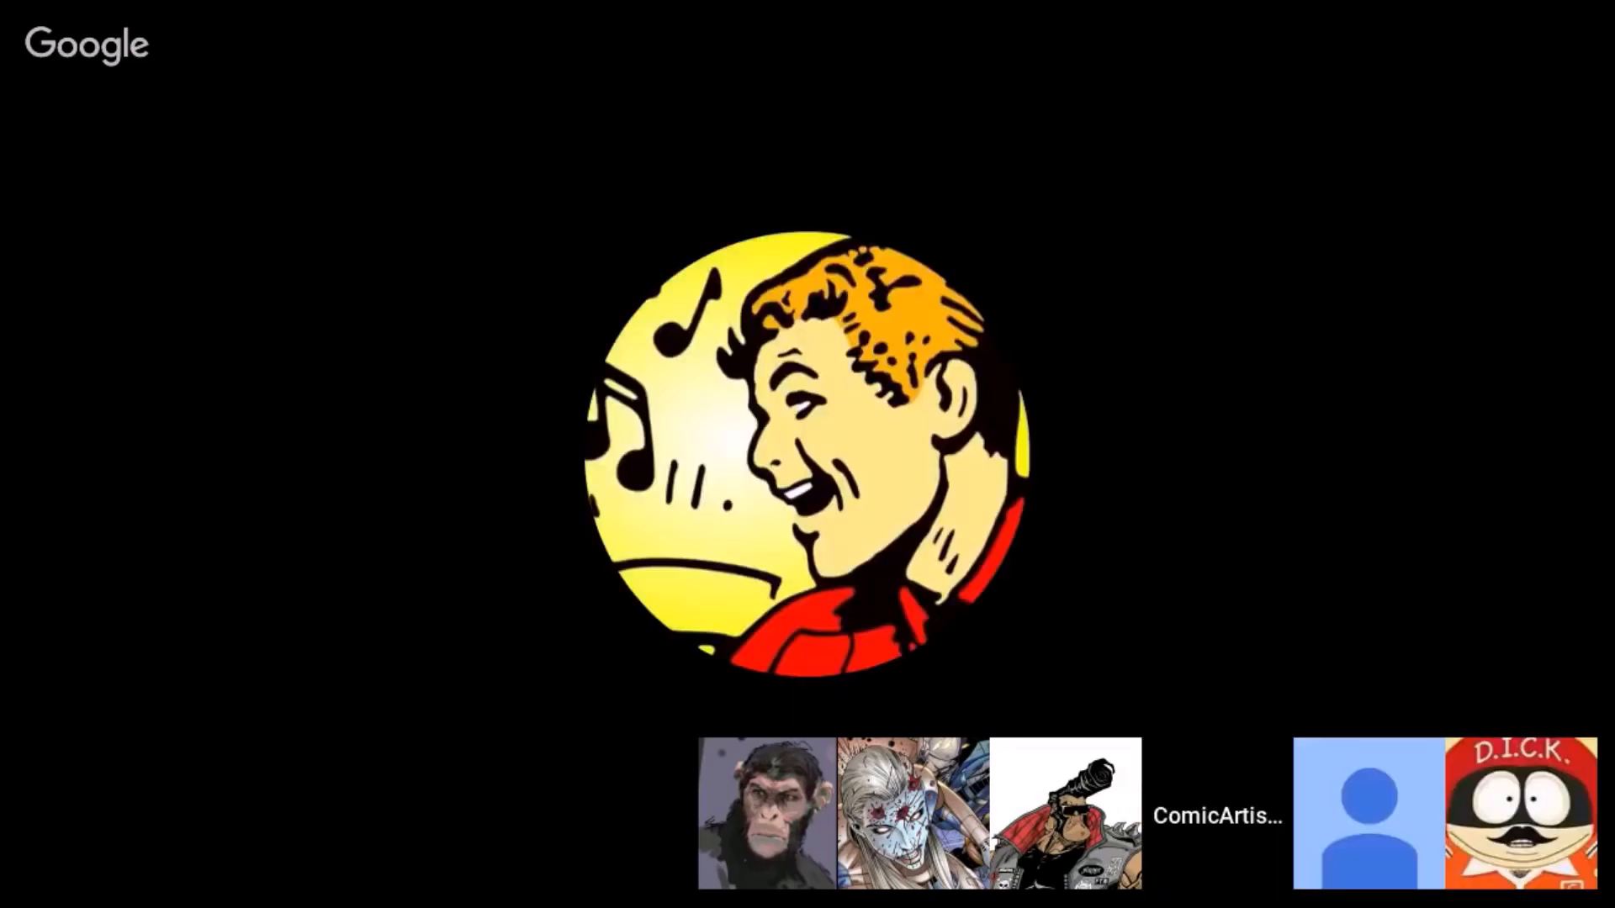
left_click(1368, 813)
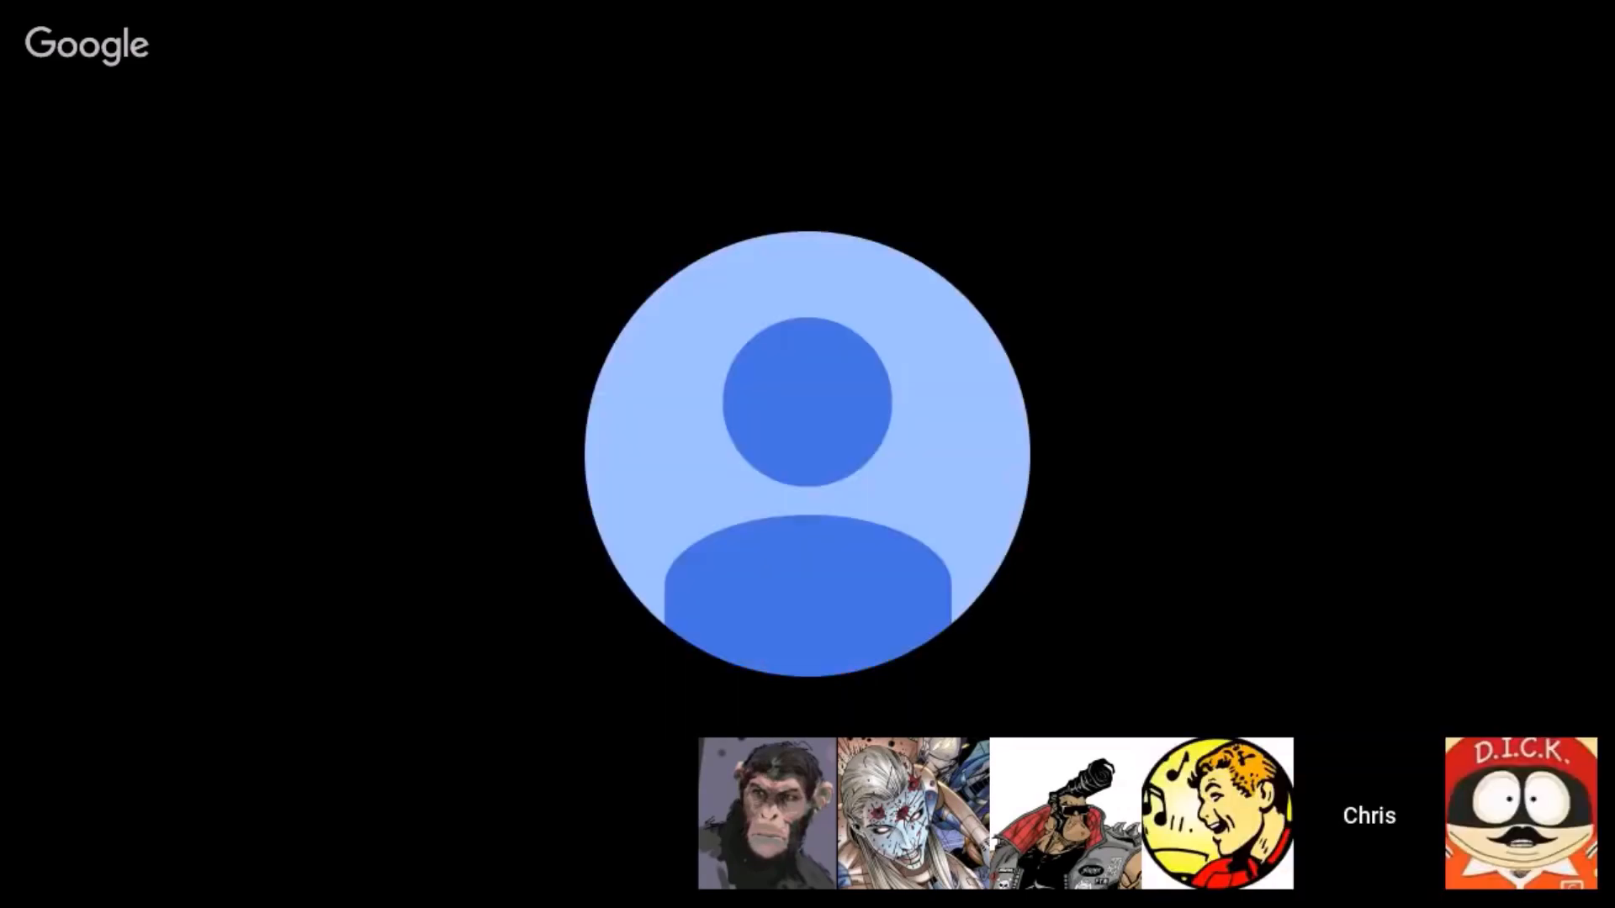
left_click(1218, 813)
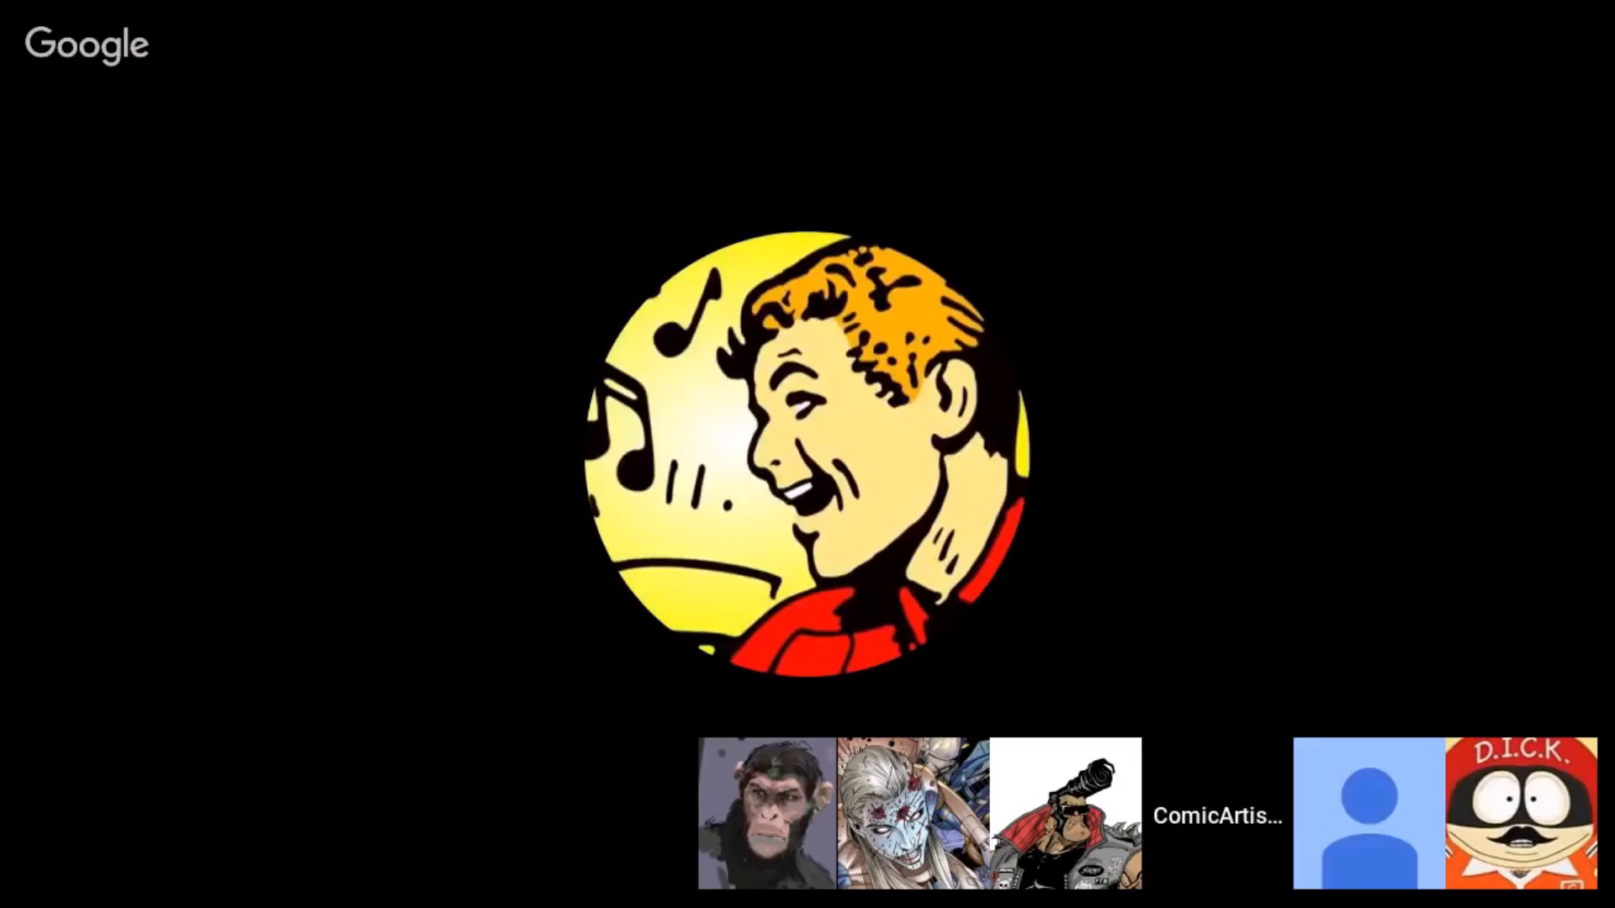
left_click(1368, 814)
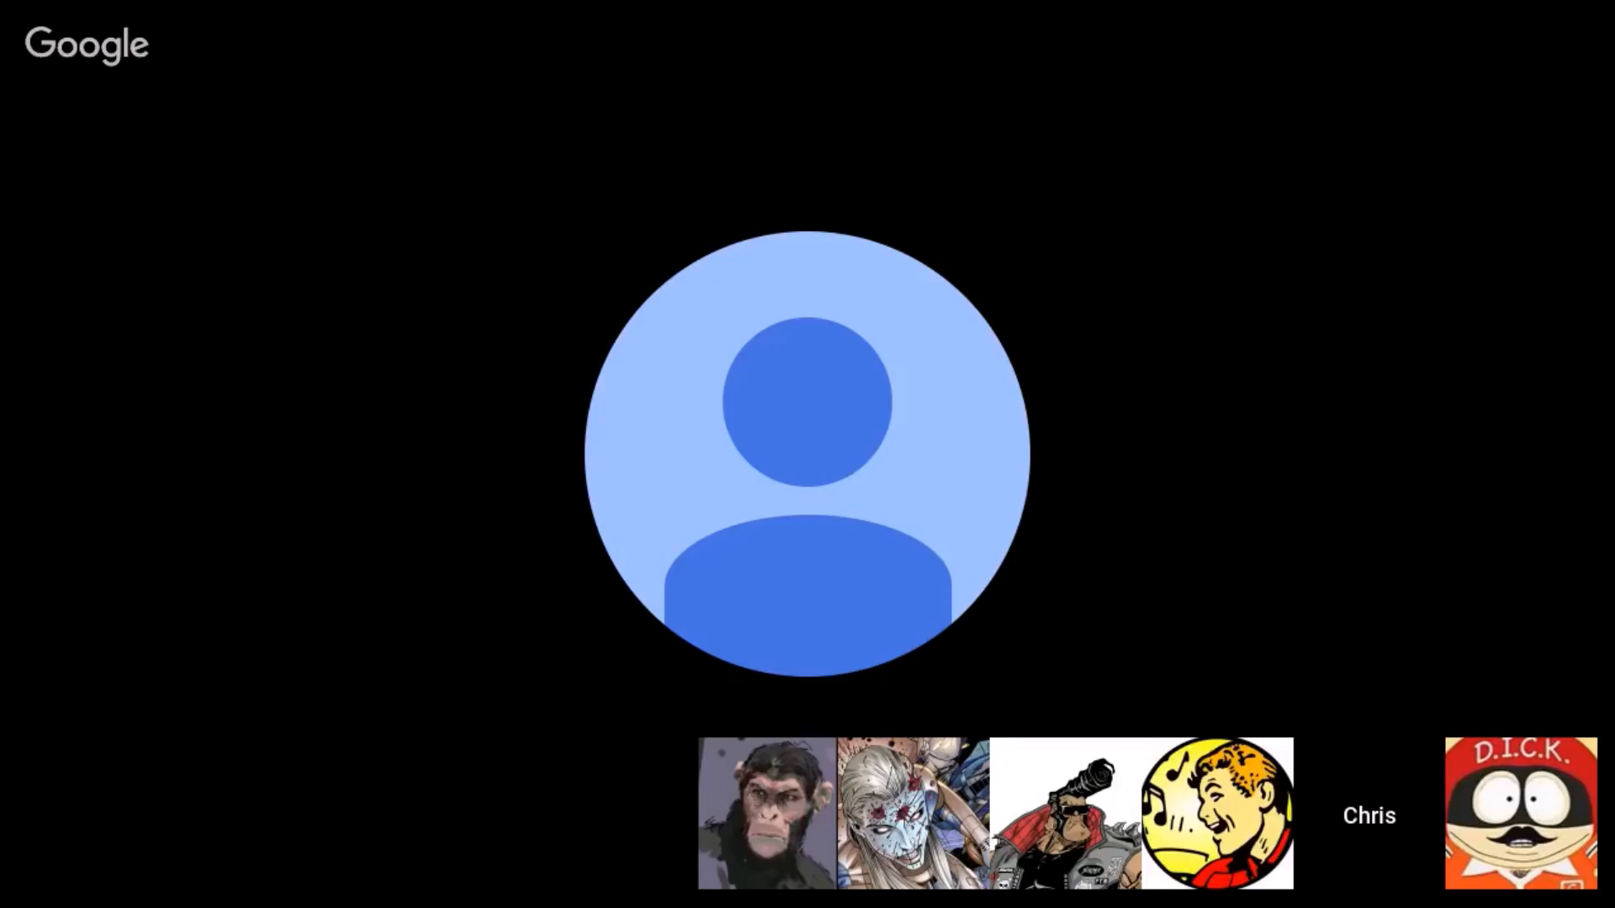
left_click(1218, 814)
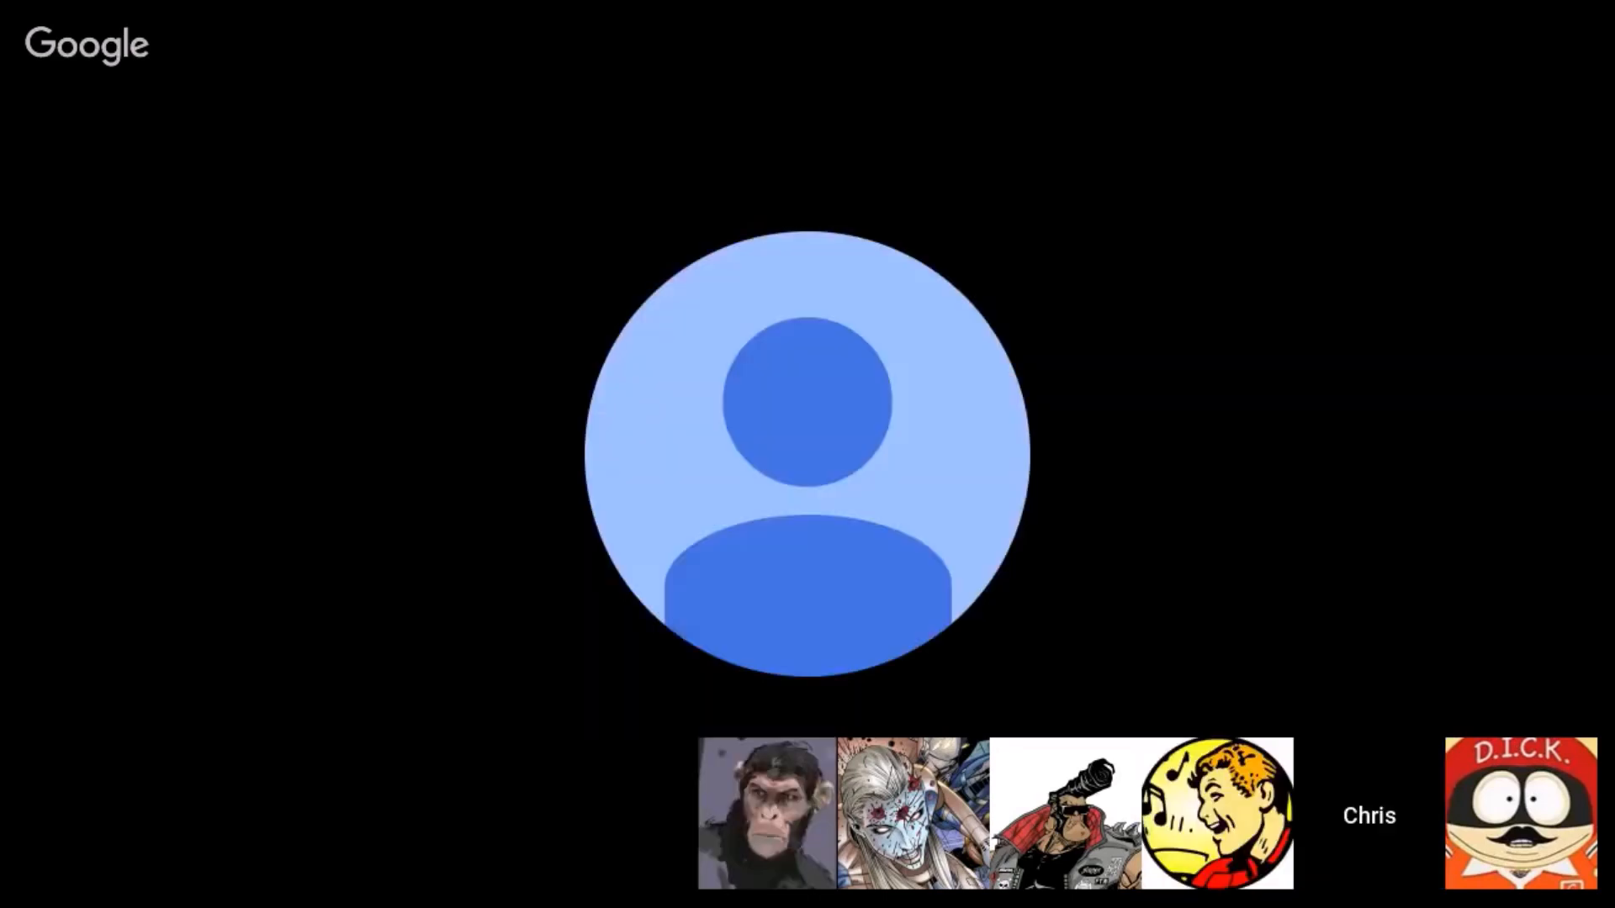
left_click(1522, 813)
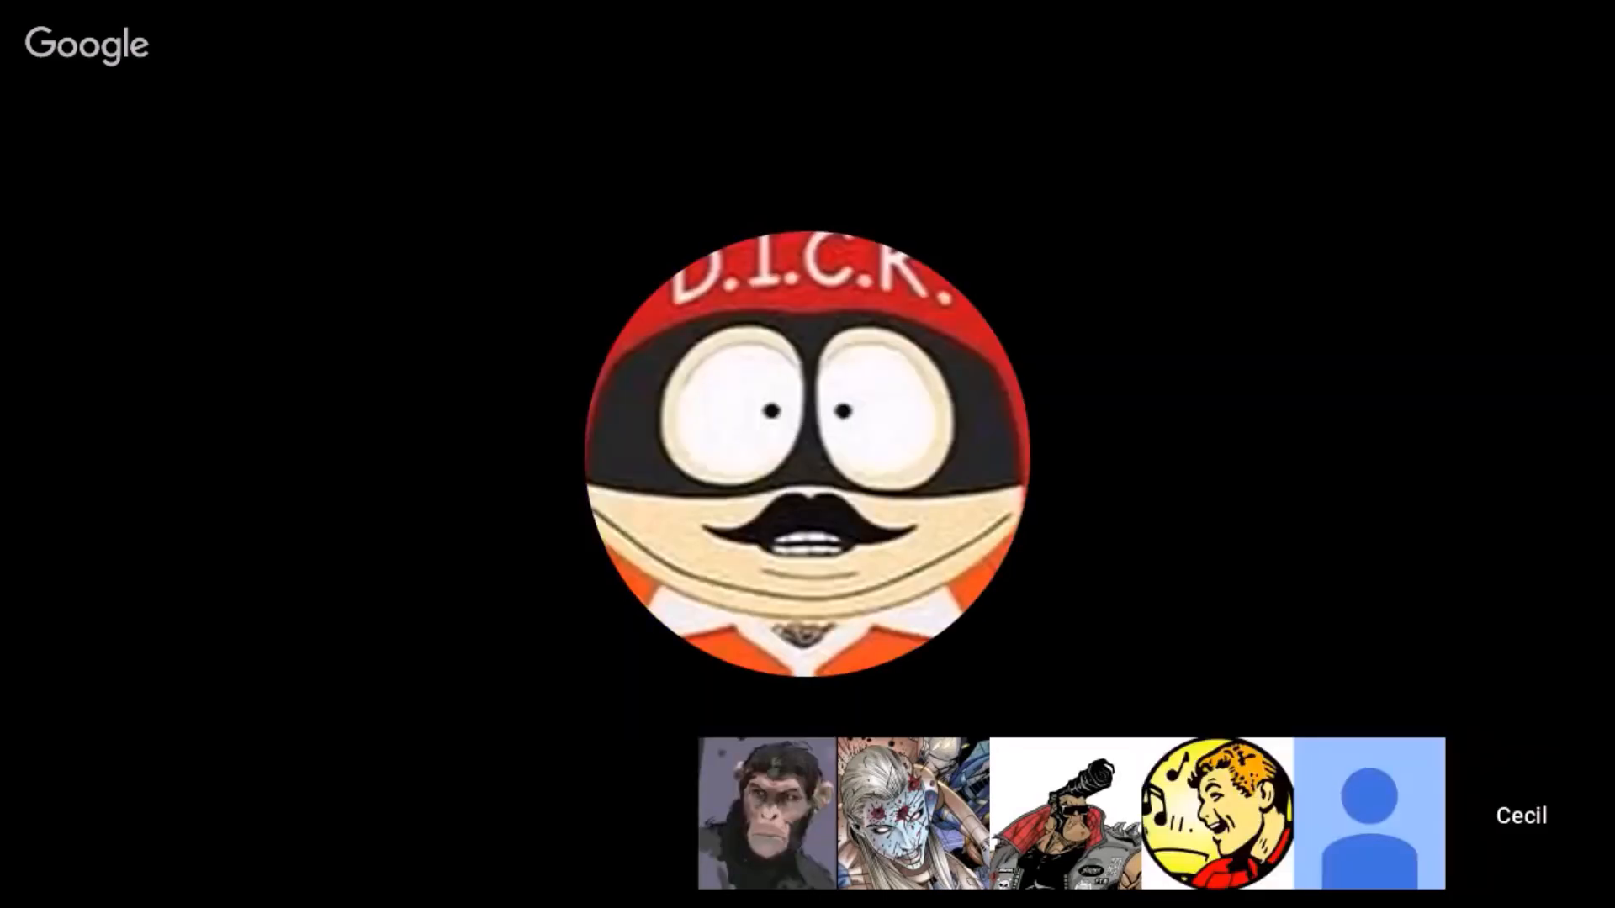
left_click(765, 813)
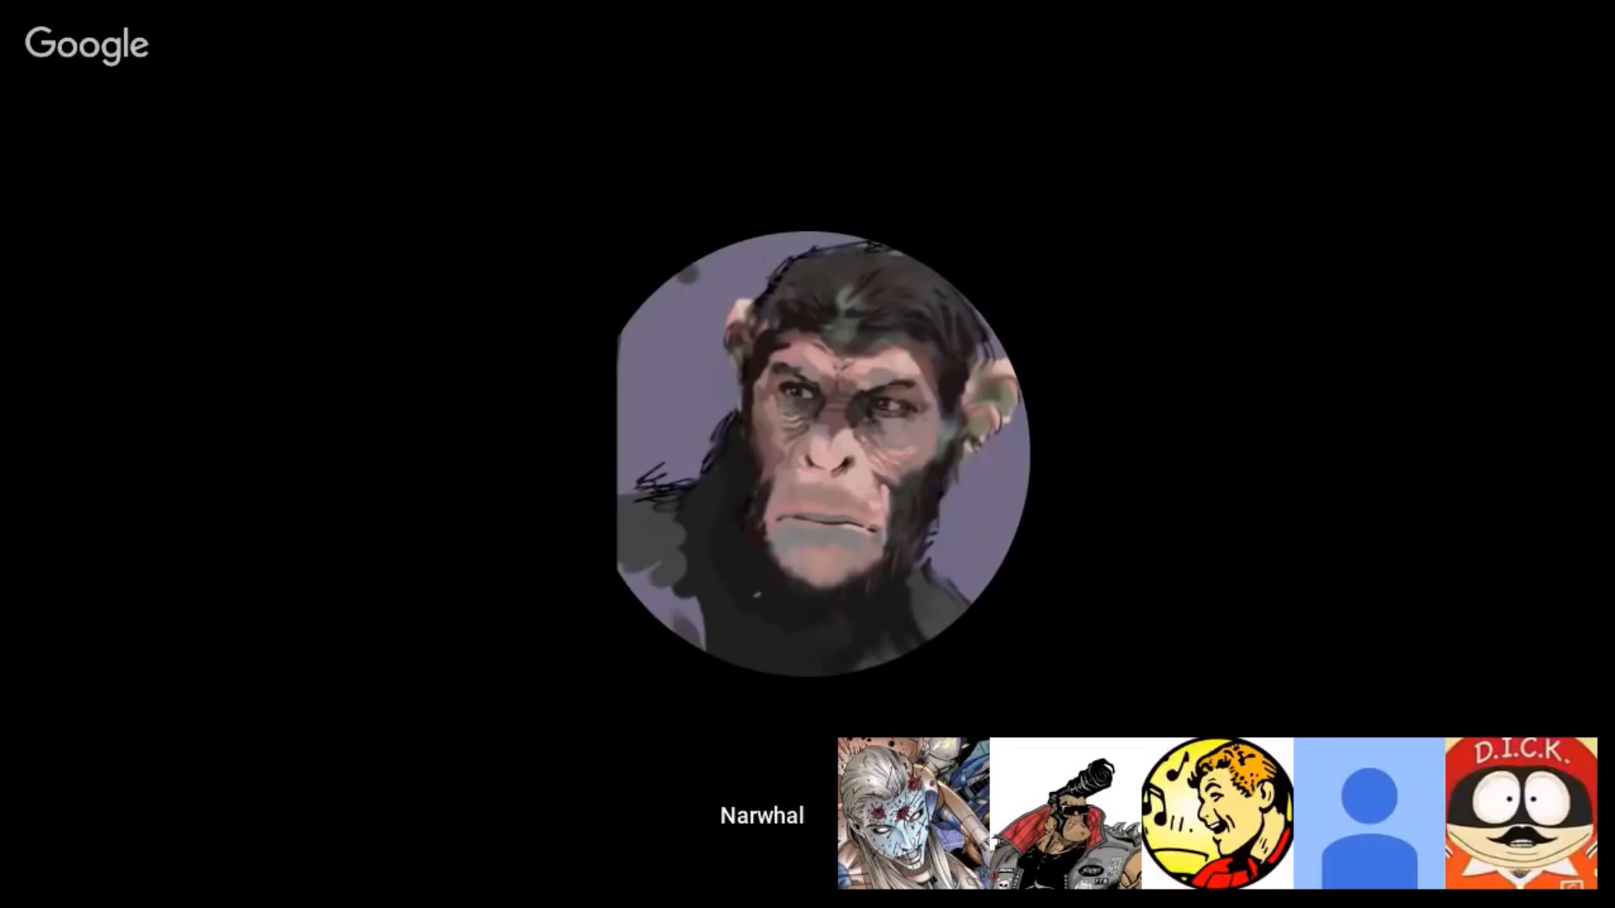
left_click(1518, 813)
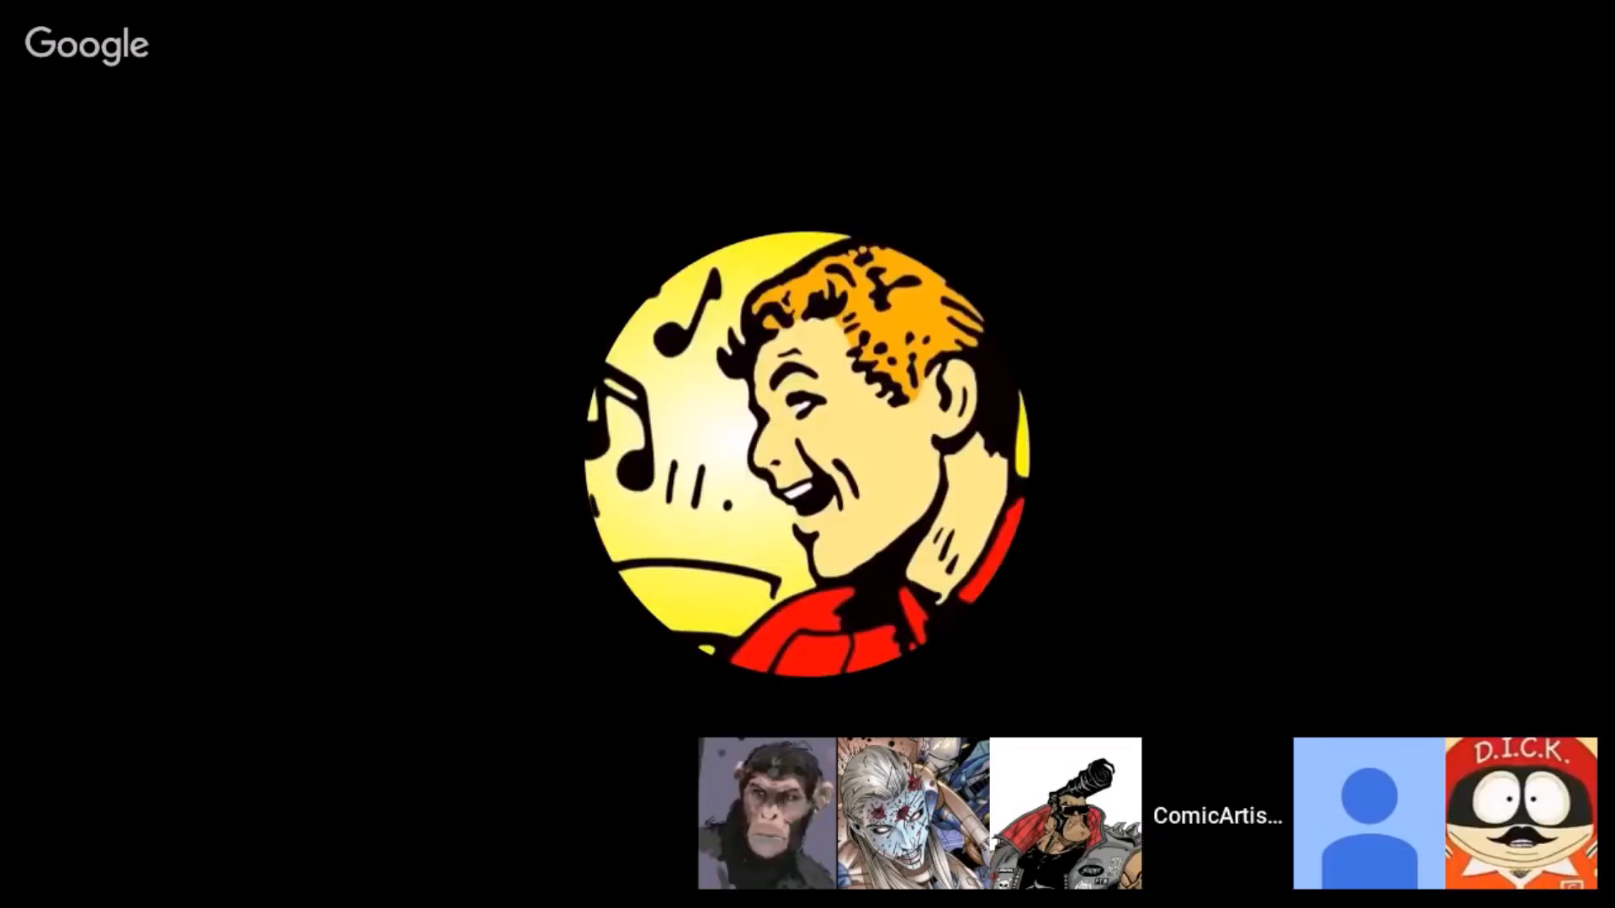
left_click(1368, 813)
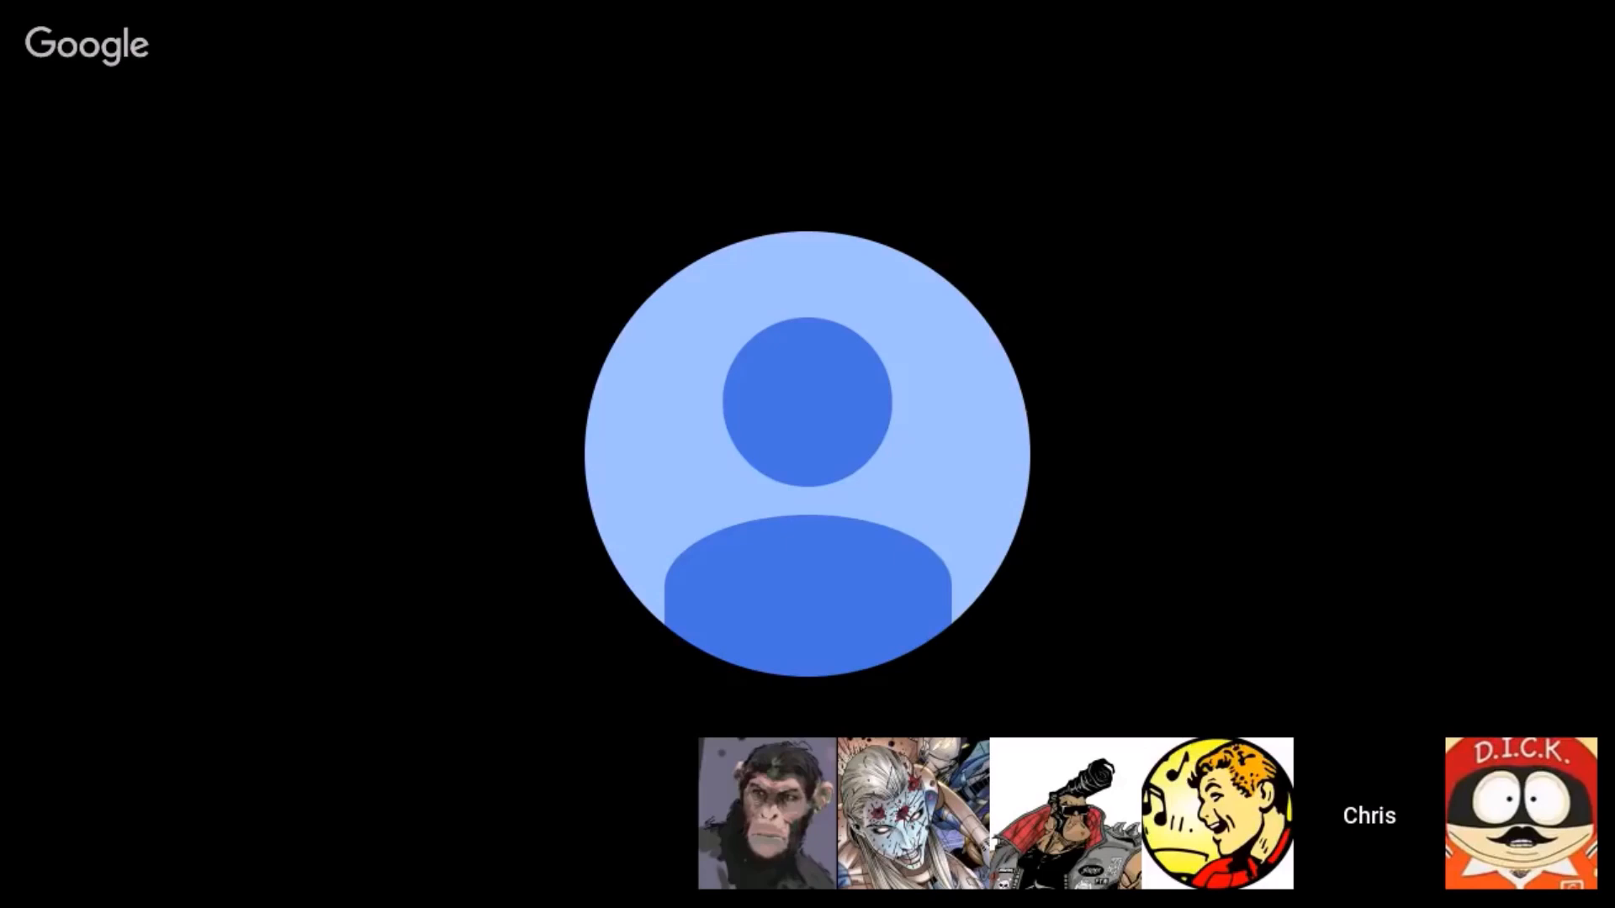
left_click(766, 813)
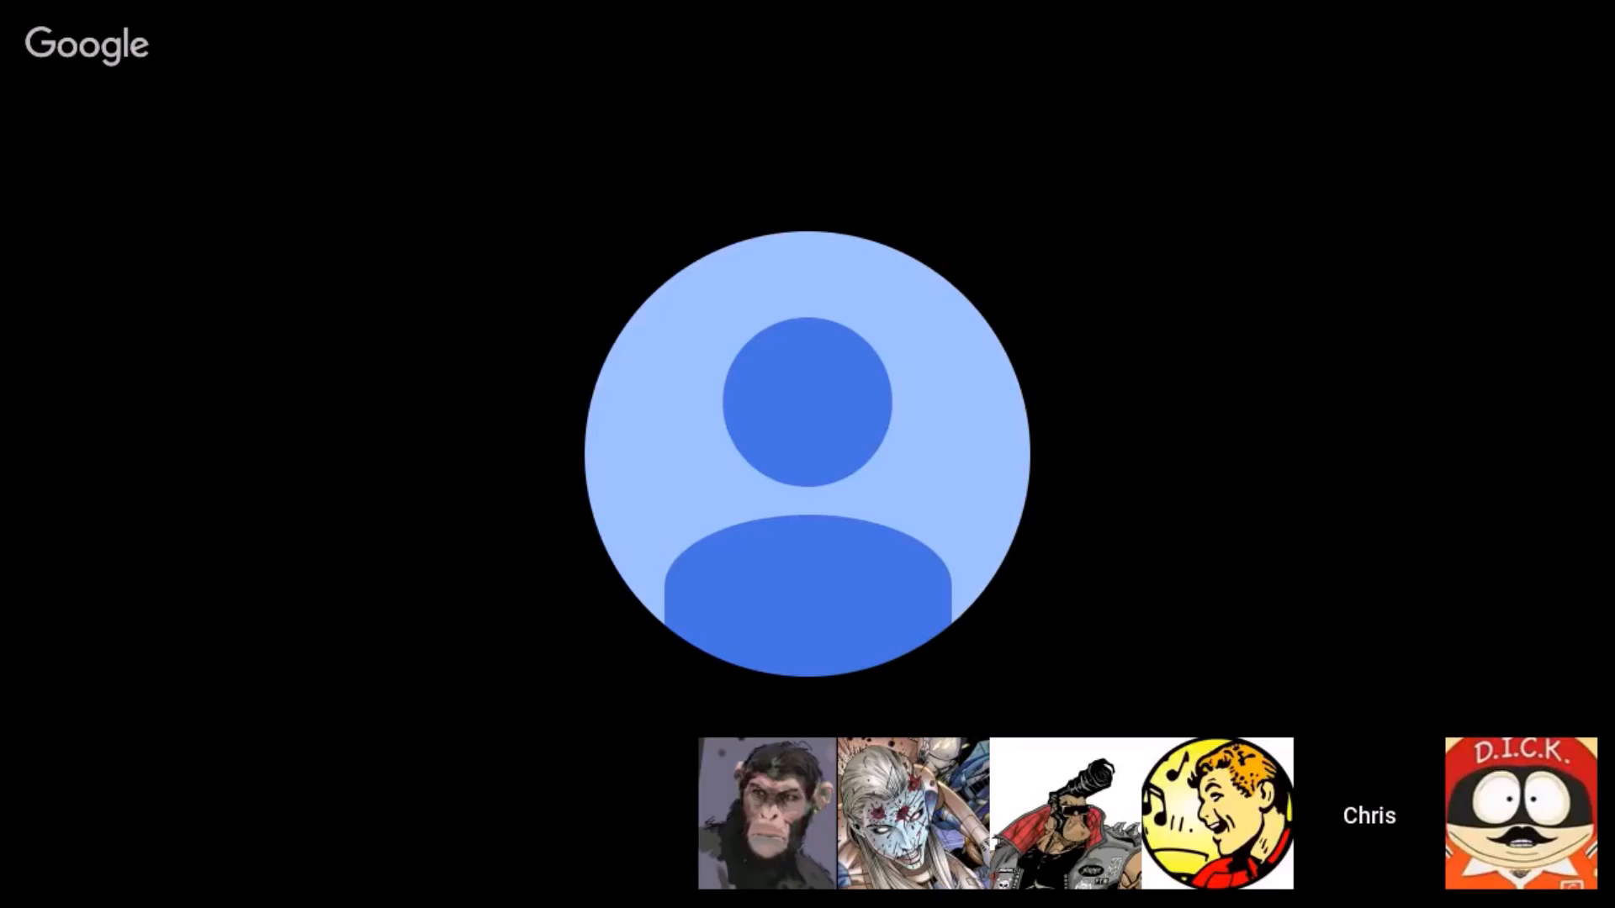
left_click(1216, 813)
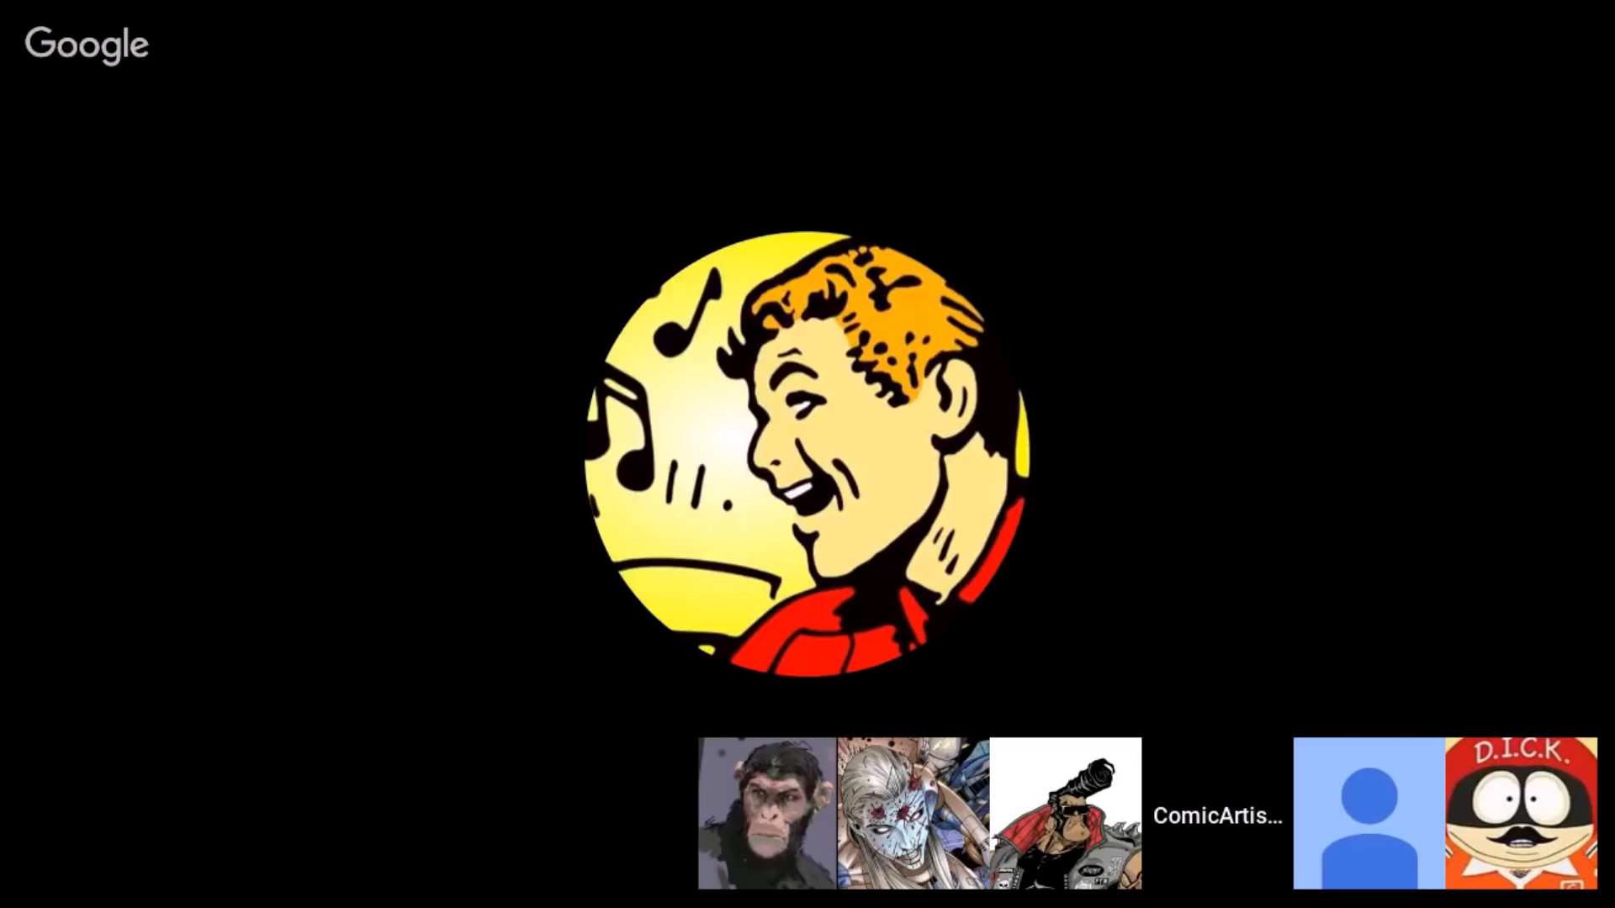
left_click(1520, 813)
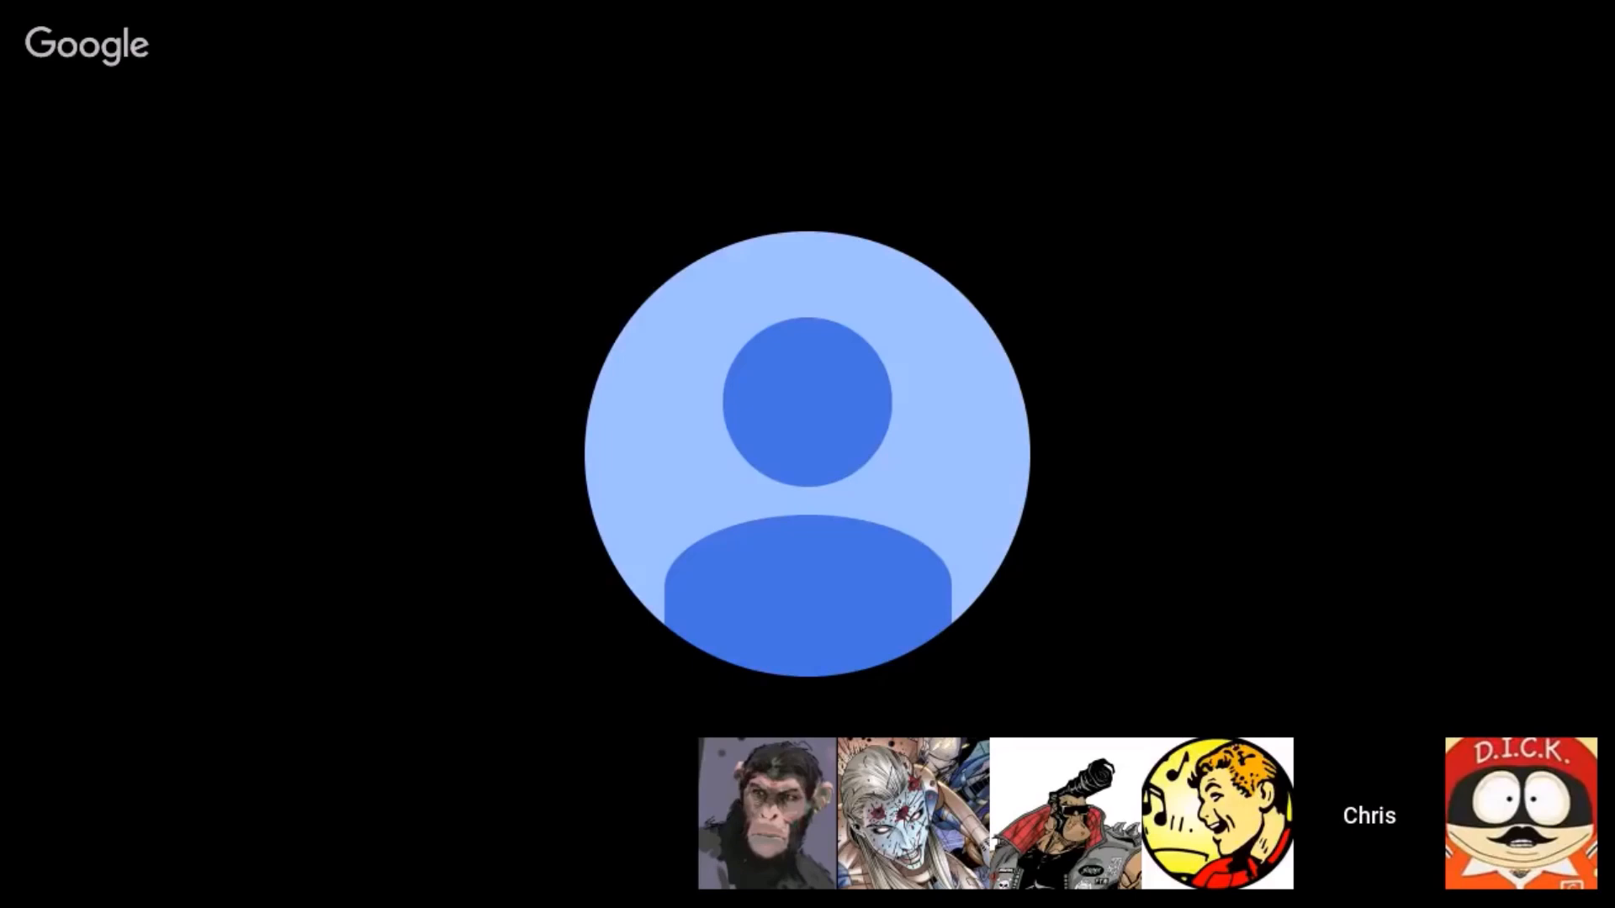
left_click(1521, 814)
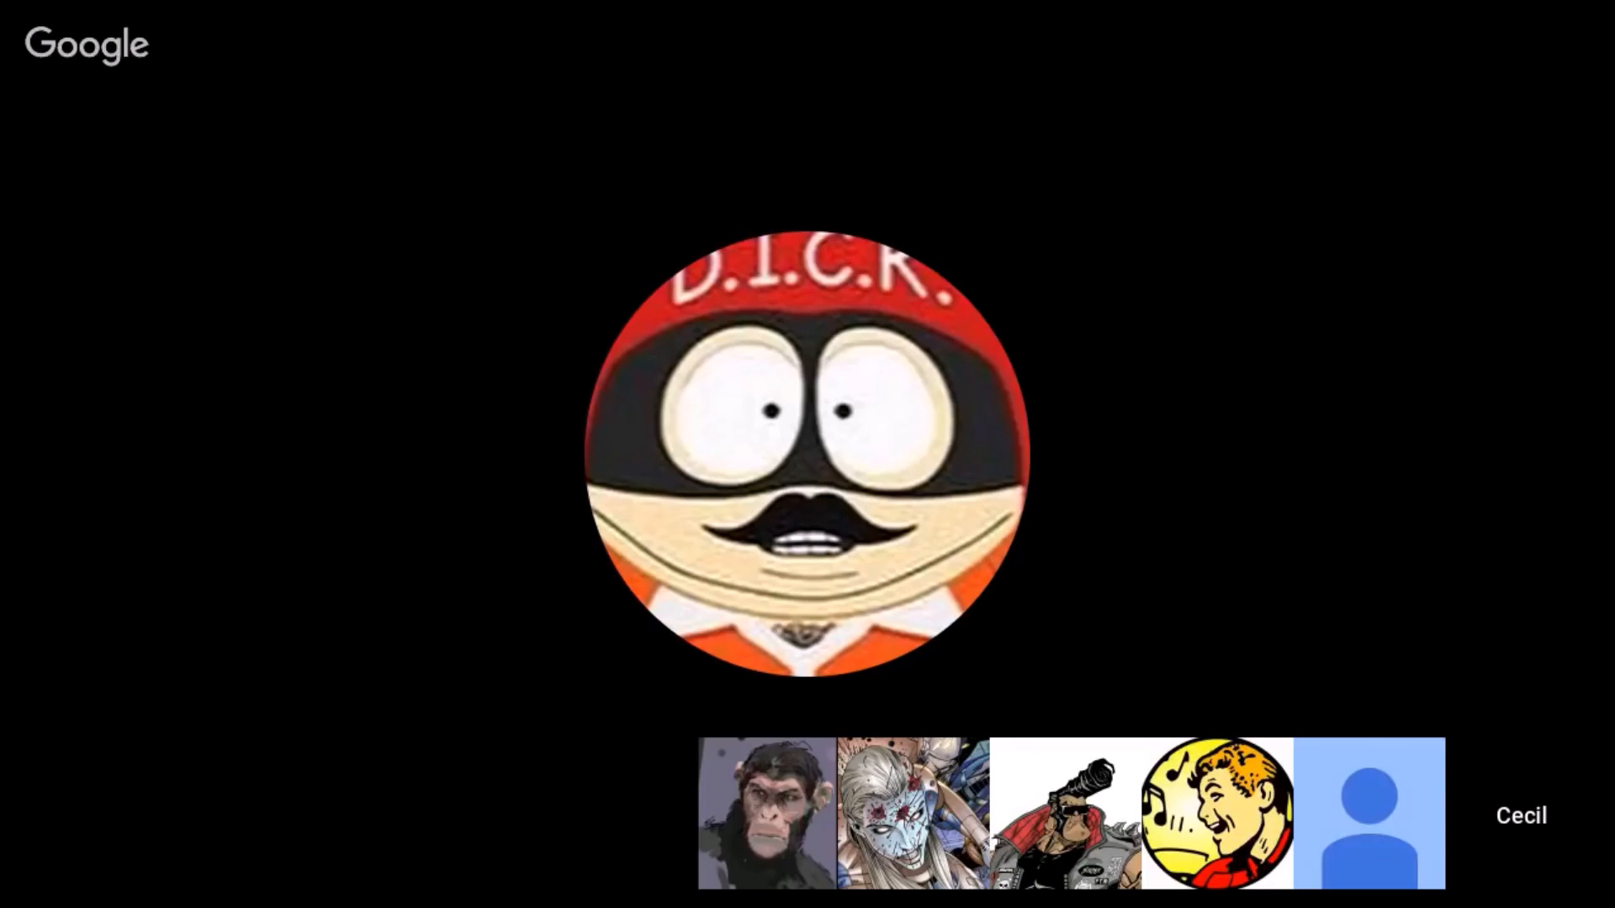
left_click(1368, 813)
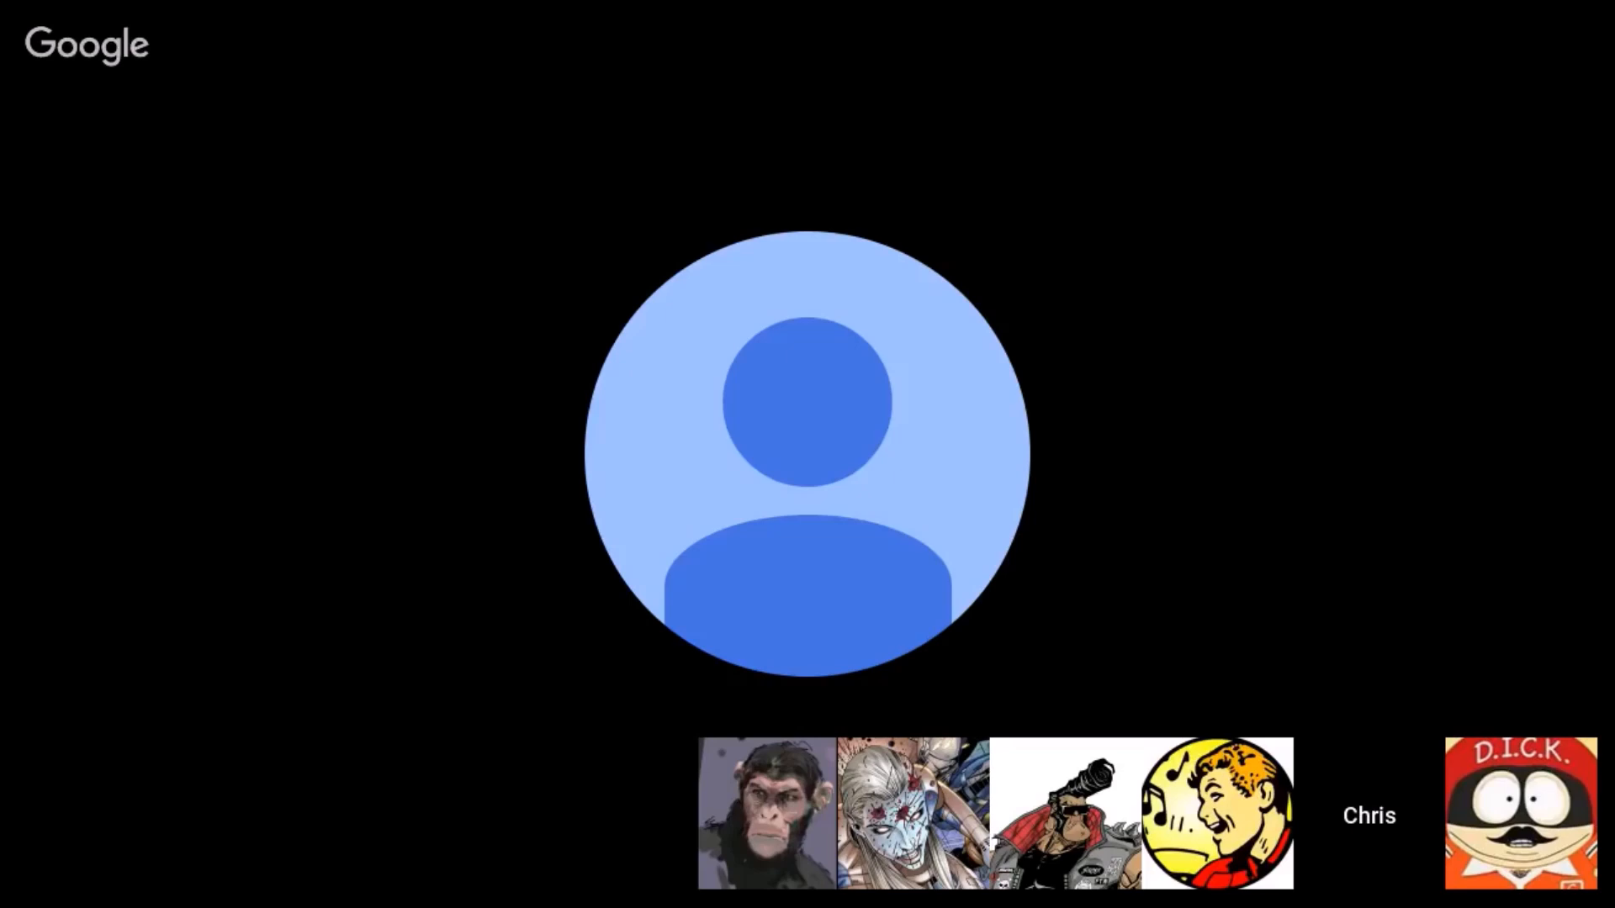
left_click(1522, 815)
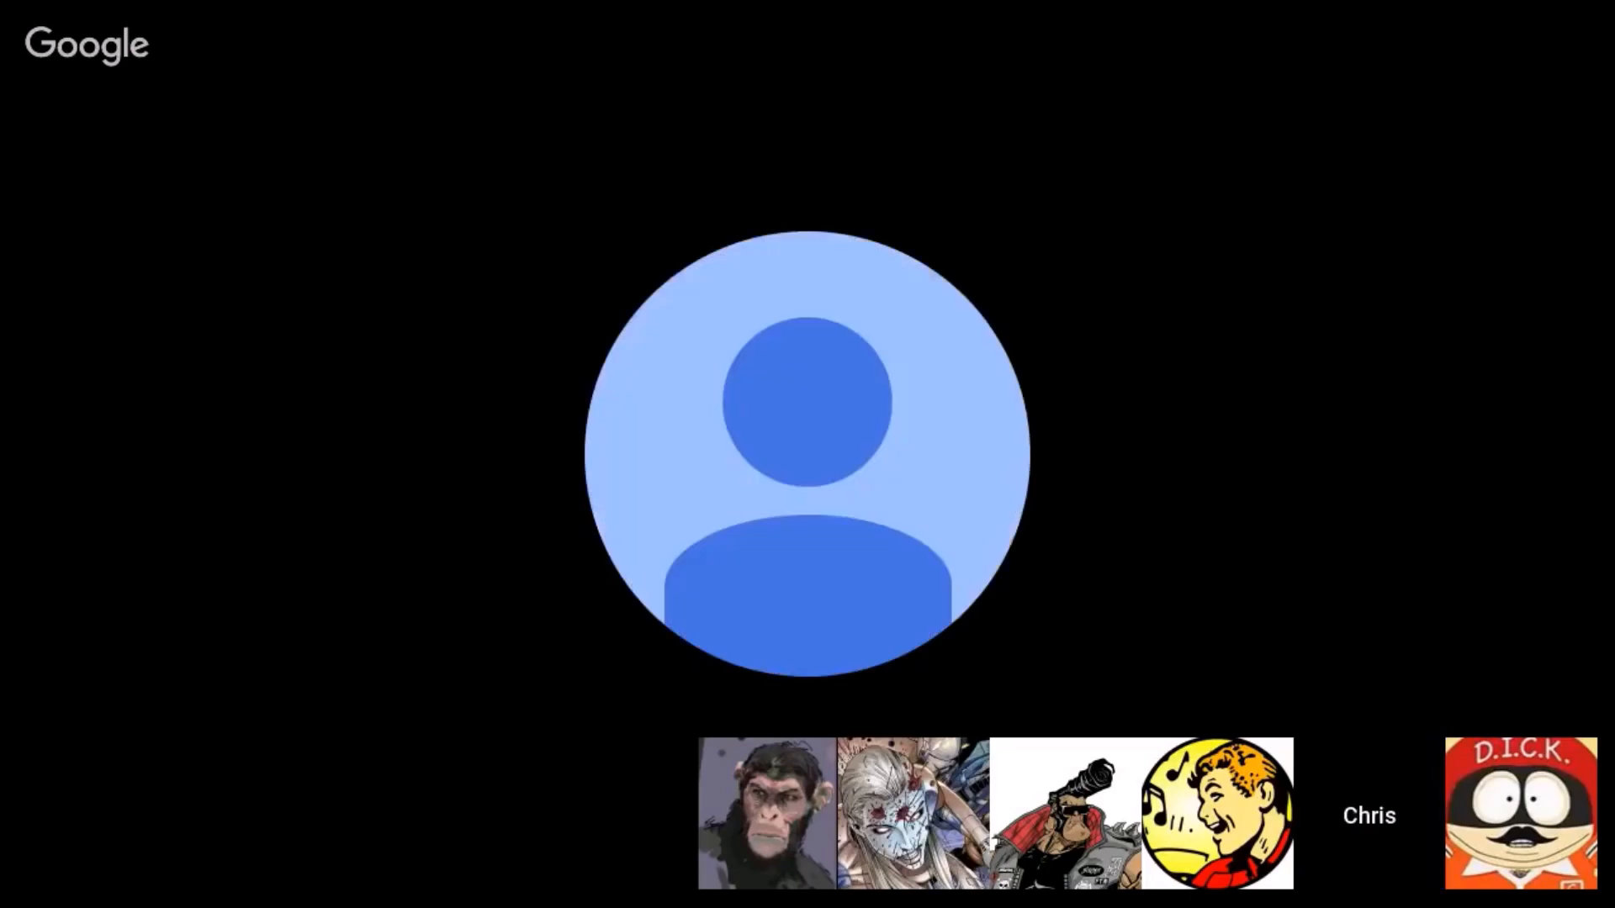
left_click(1216, 812)
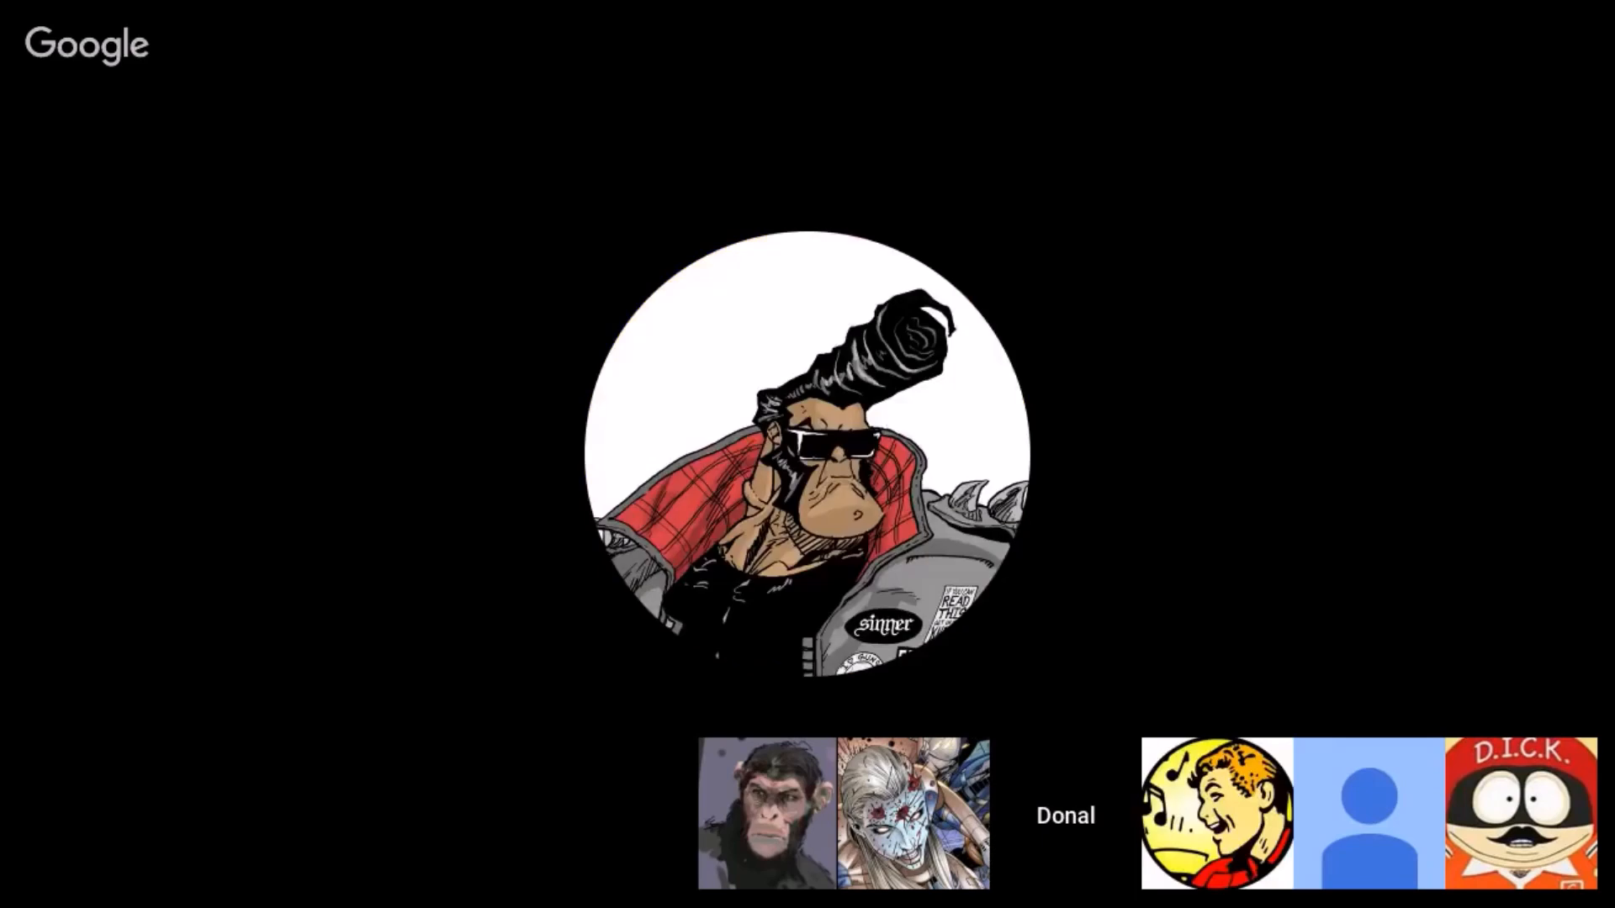
left_click(1216, 812)
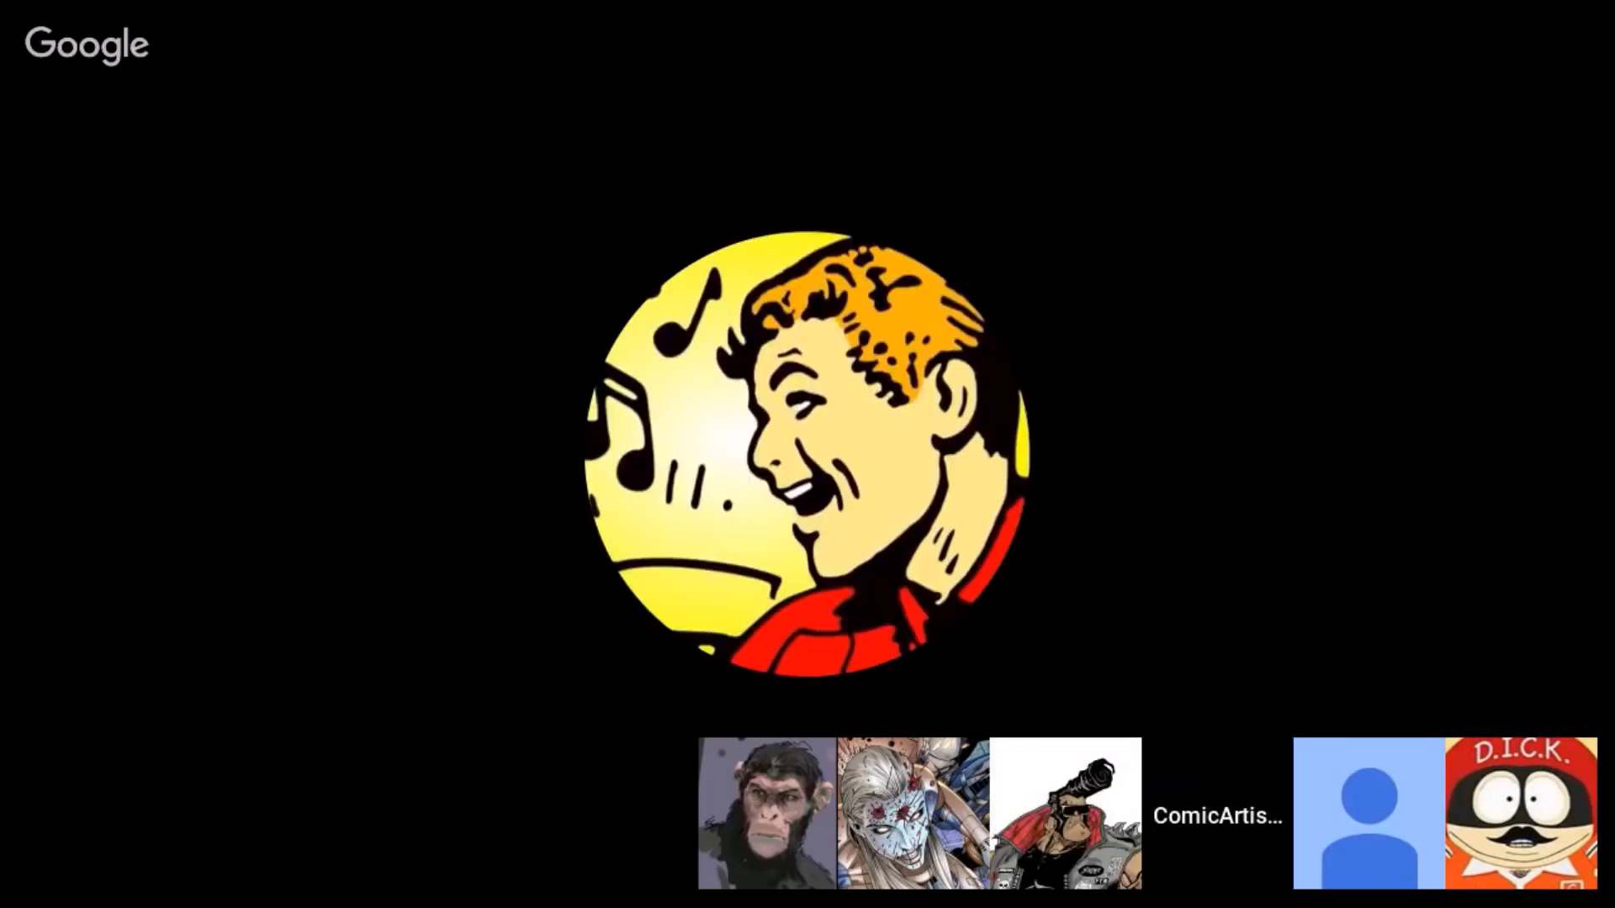
left_click(1520, 813)
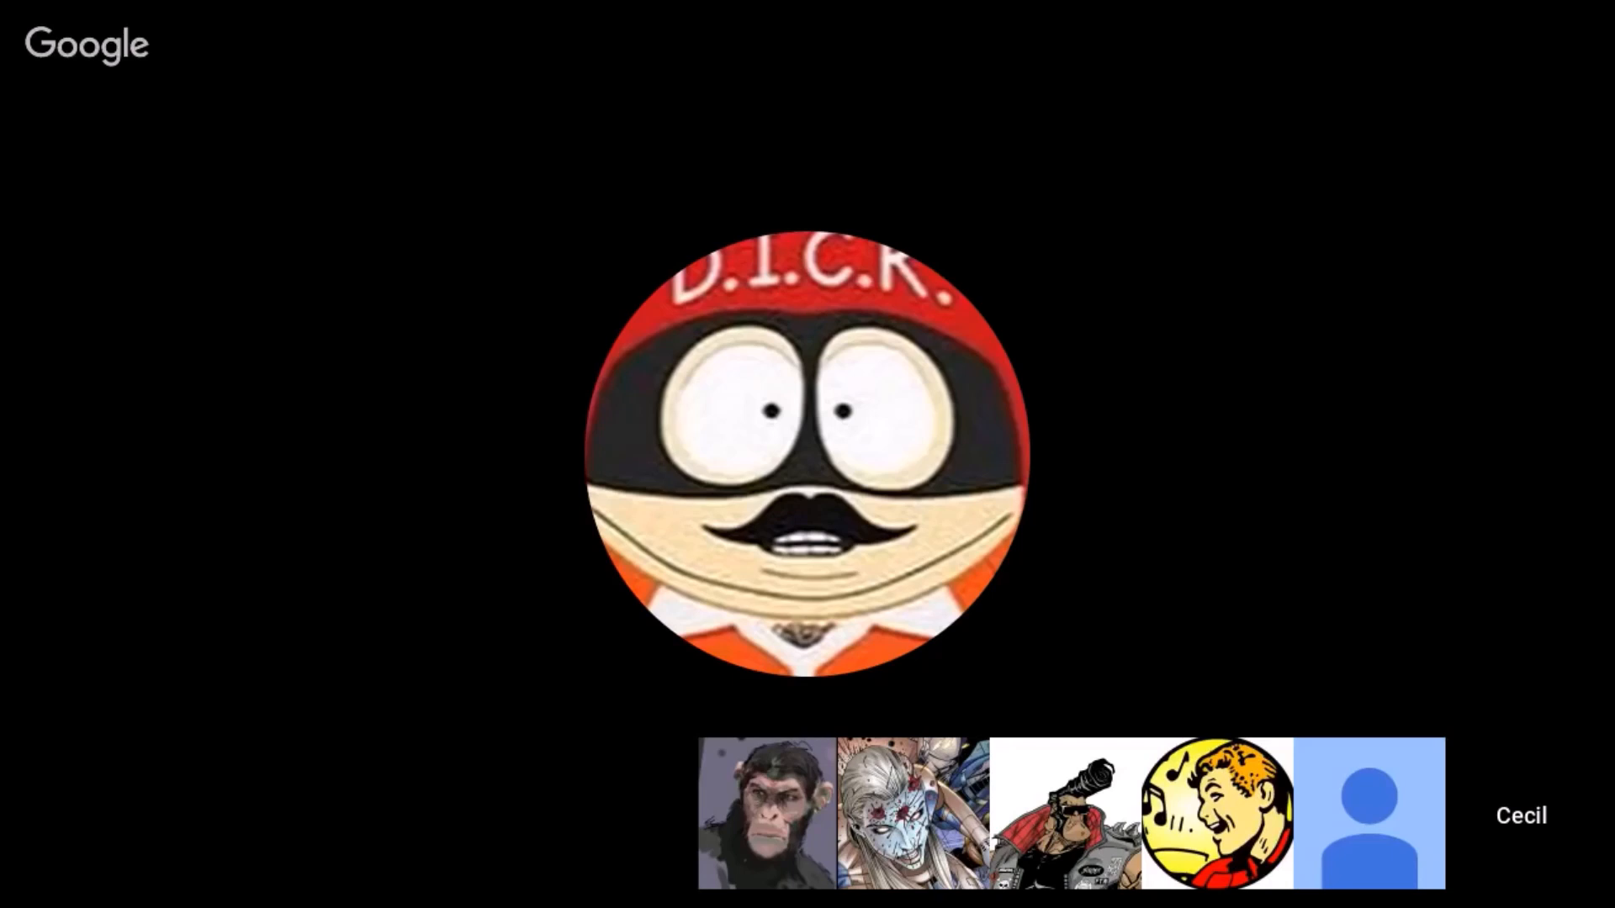
left_click(1215, 812)
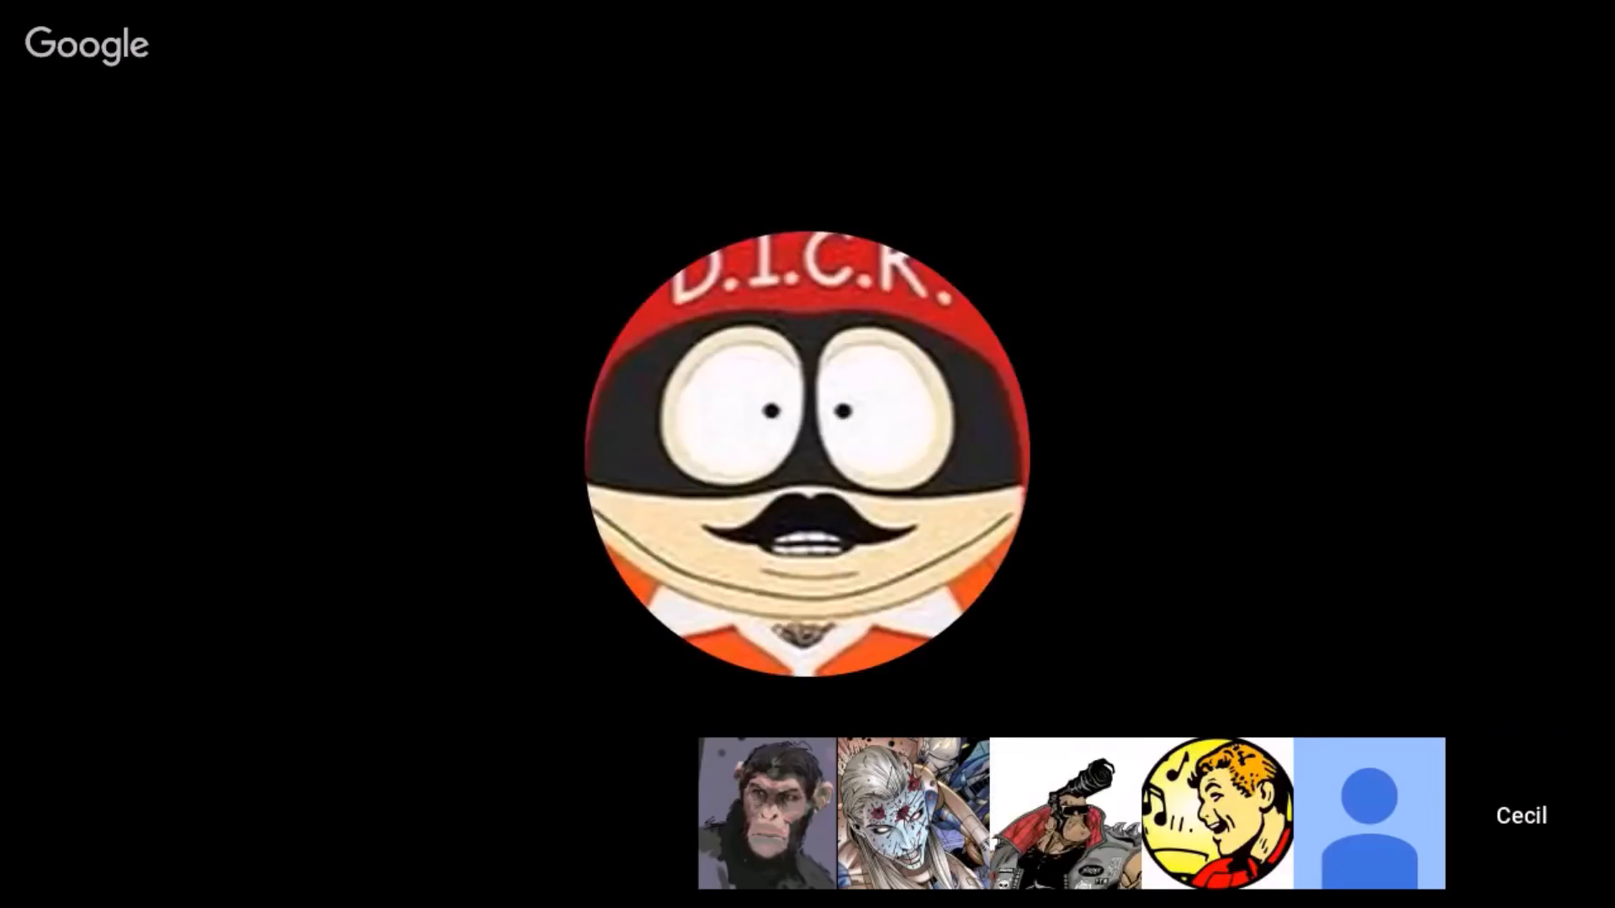
left_click(1216, 814)
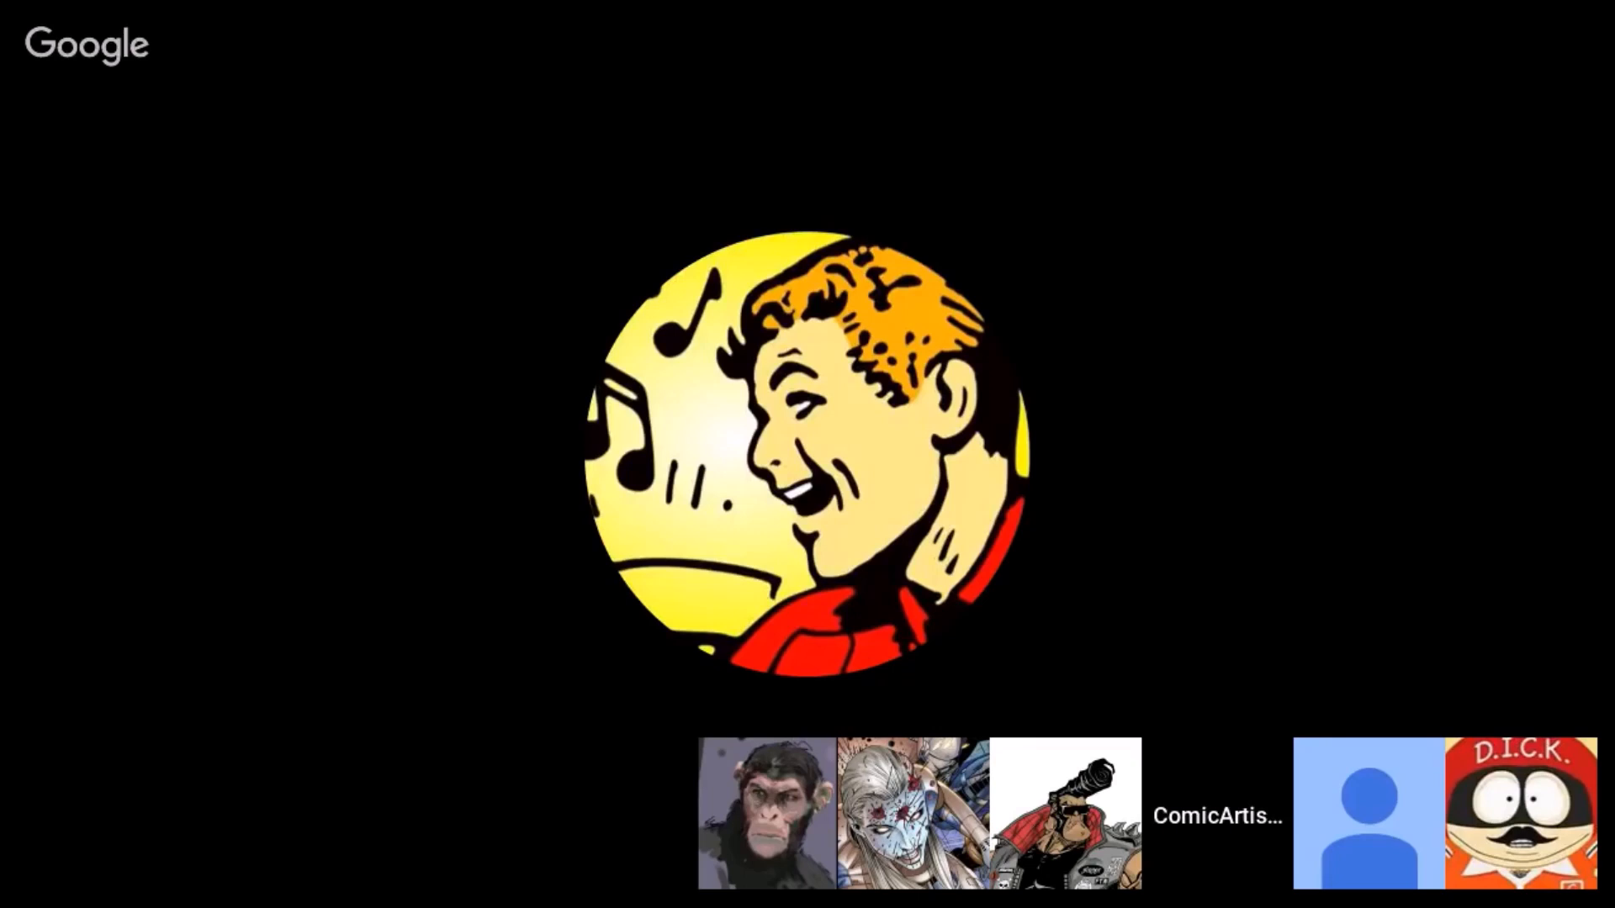
left_click(1517, 812)
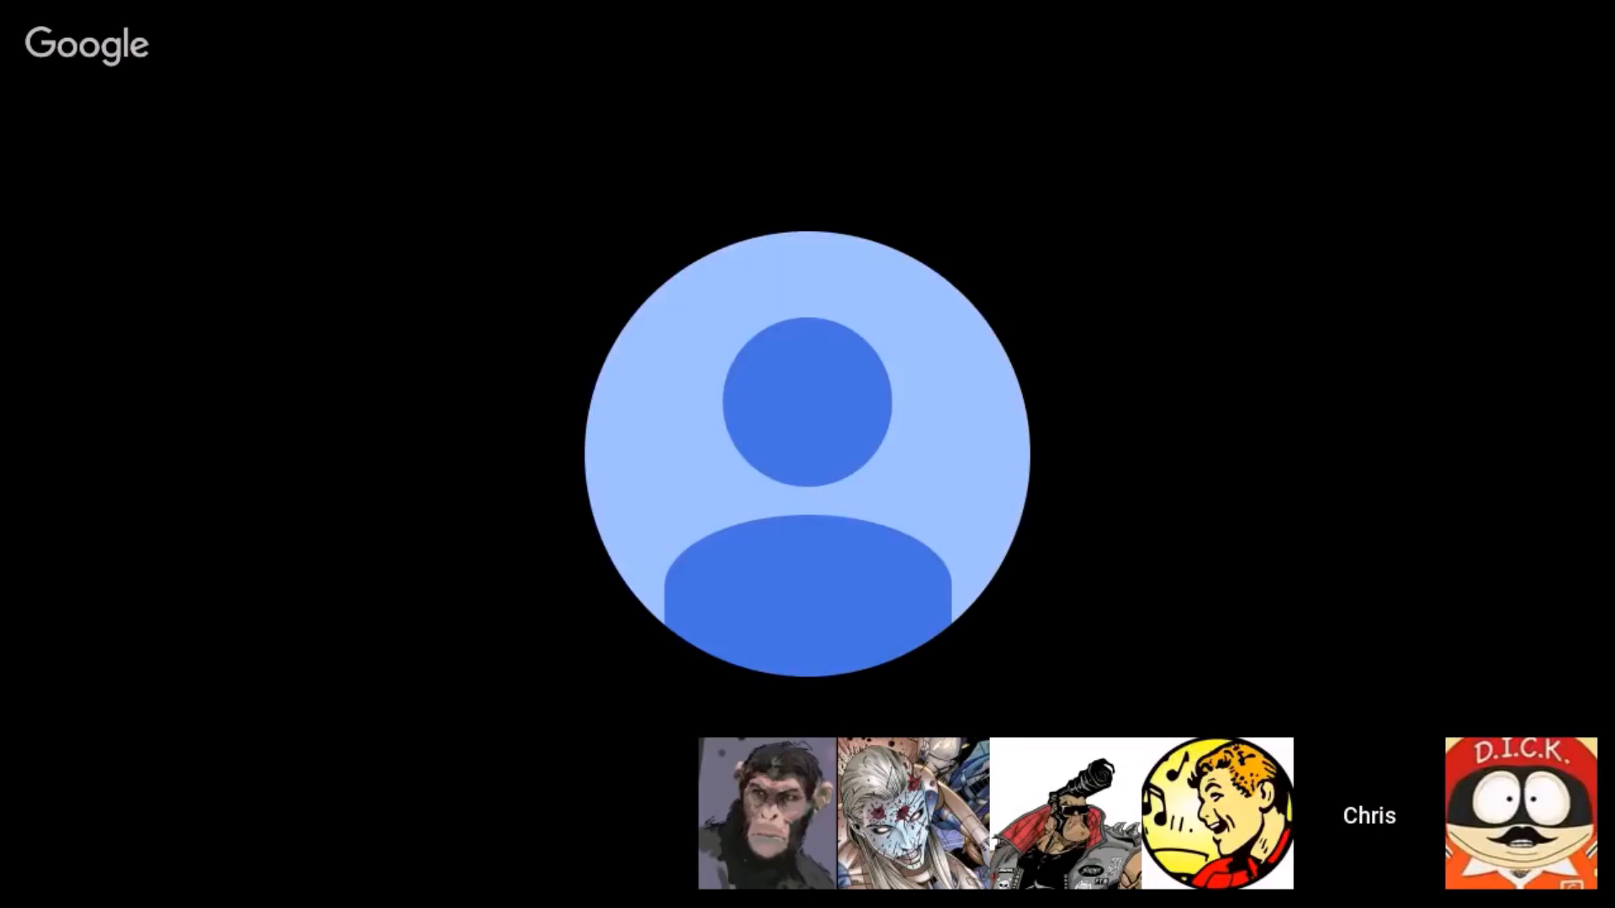
left_click(1215, 813)
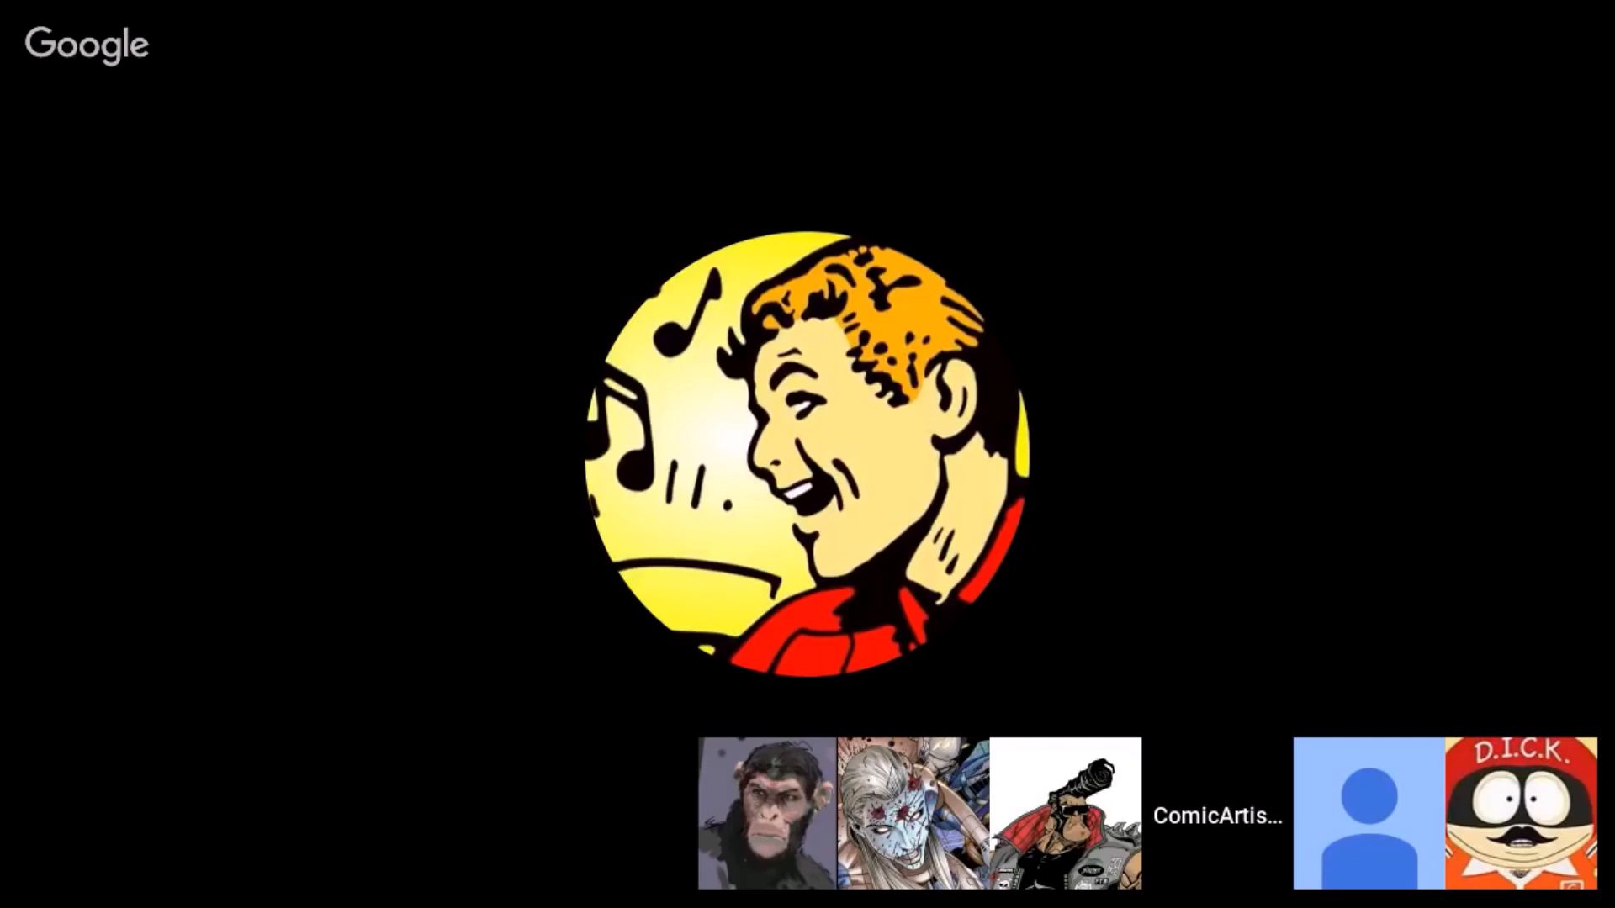
left_click(1522, 813)
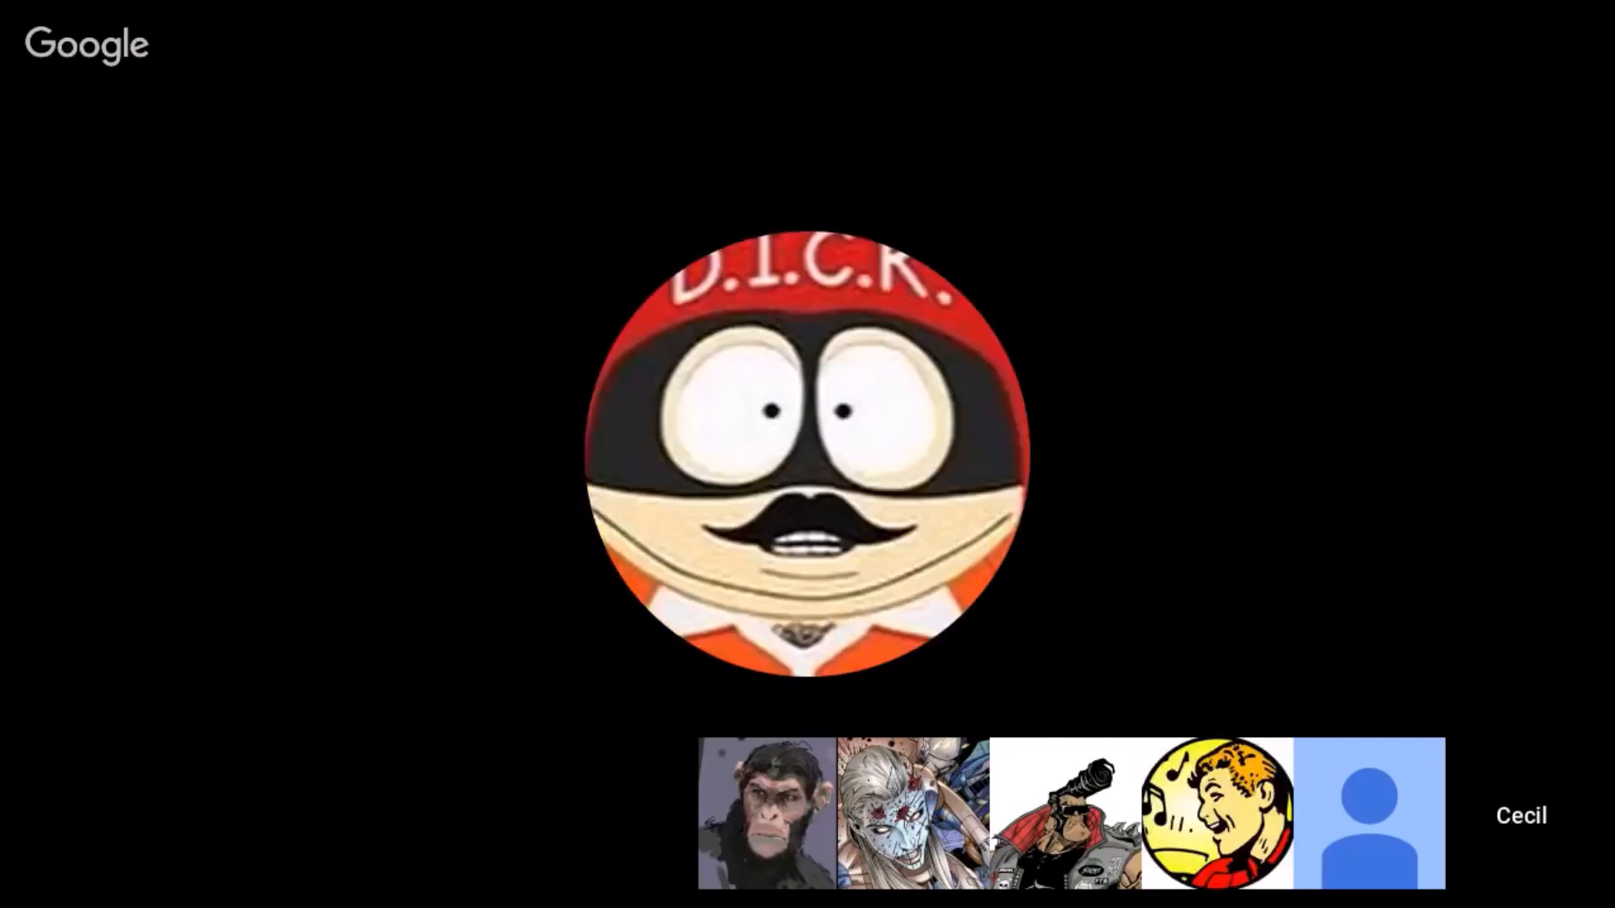
left_click(1216, 813)
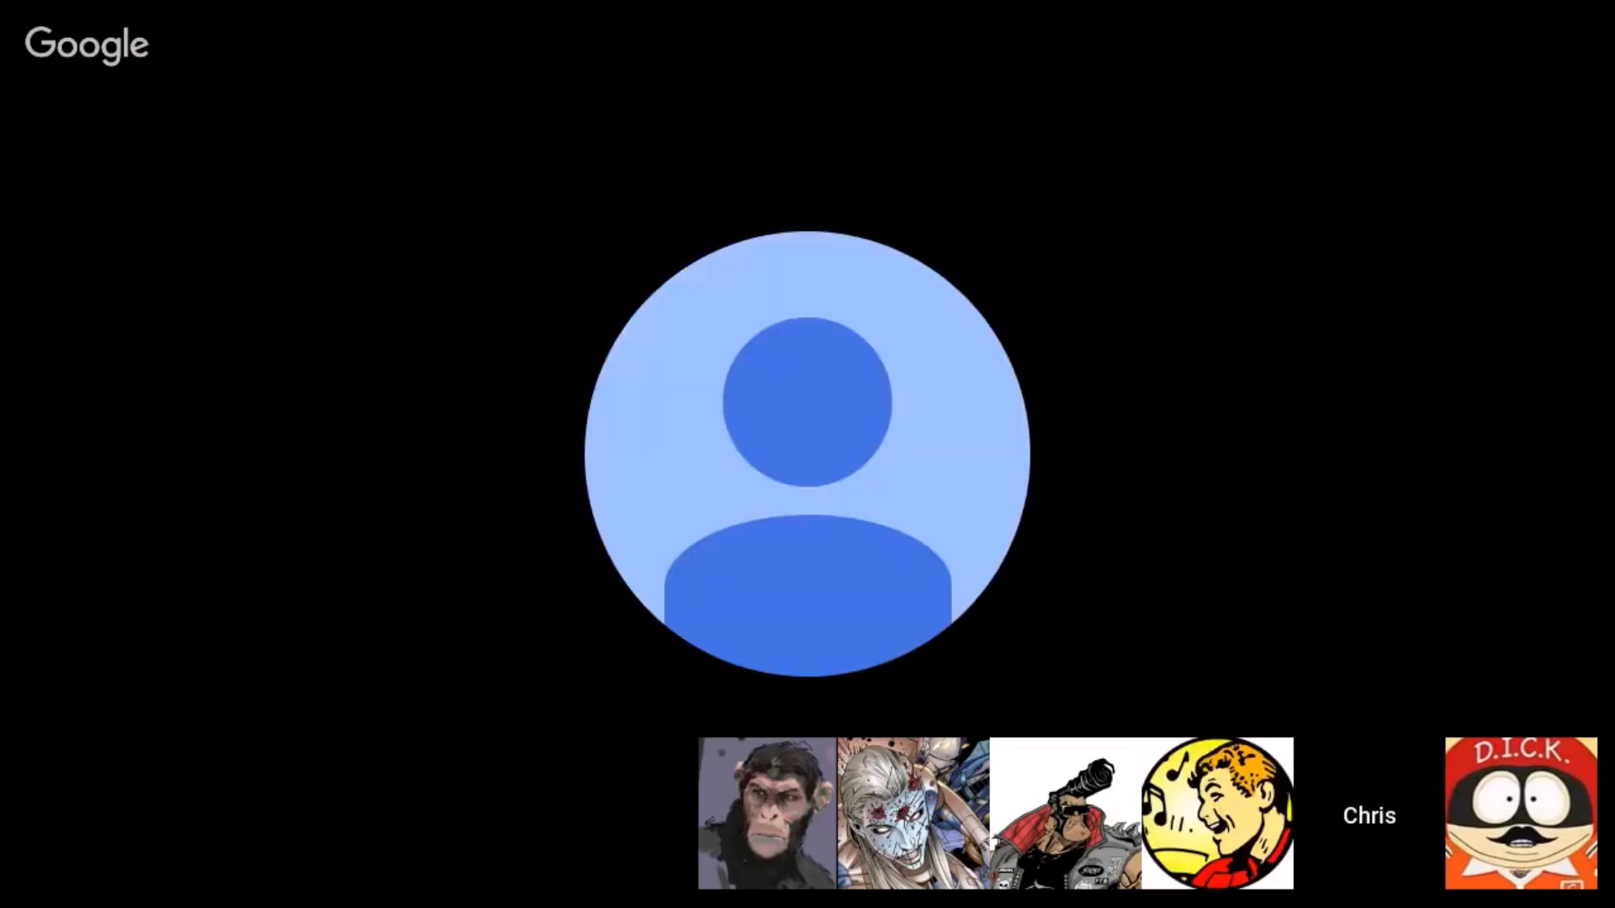
left_click(1522, 813)
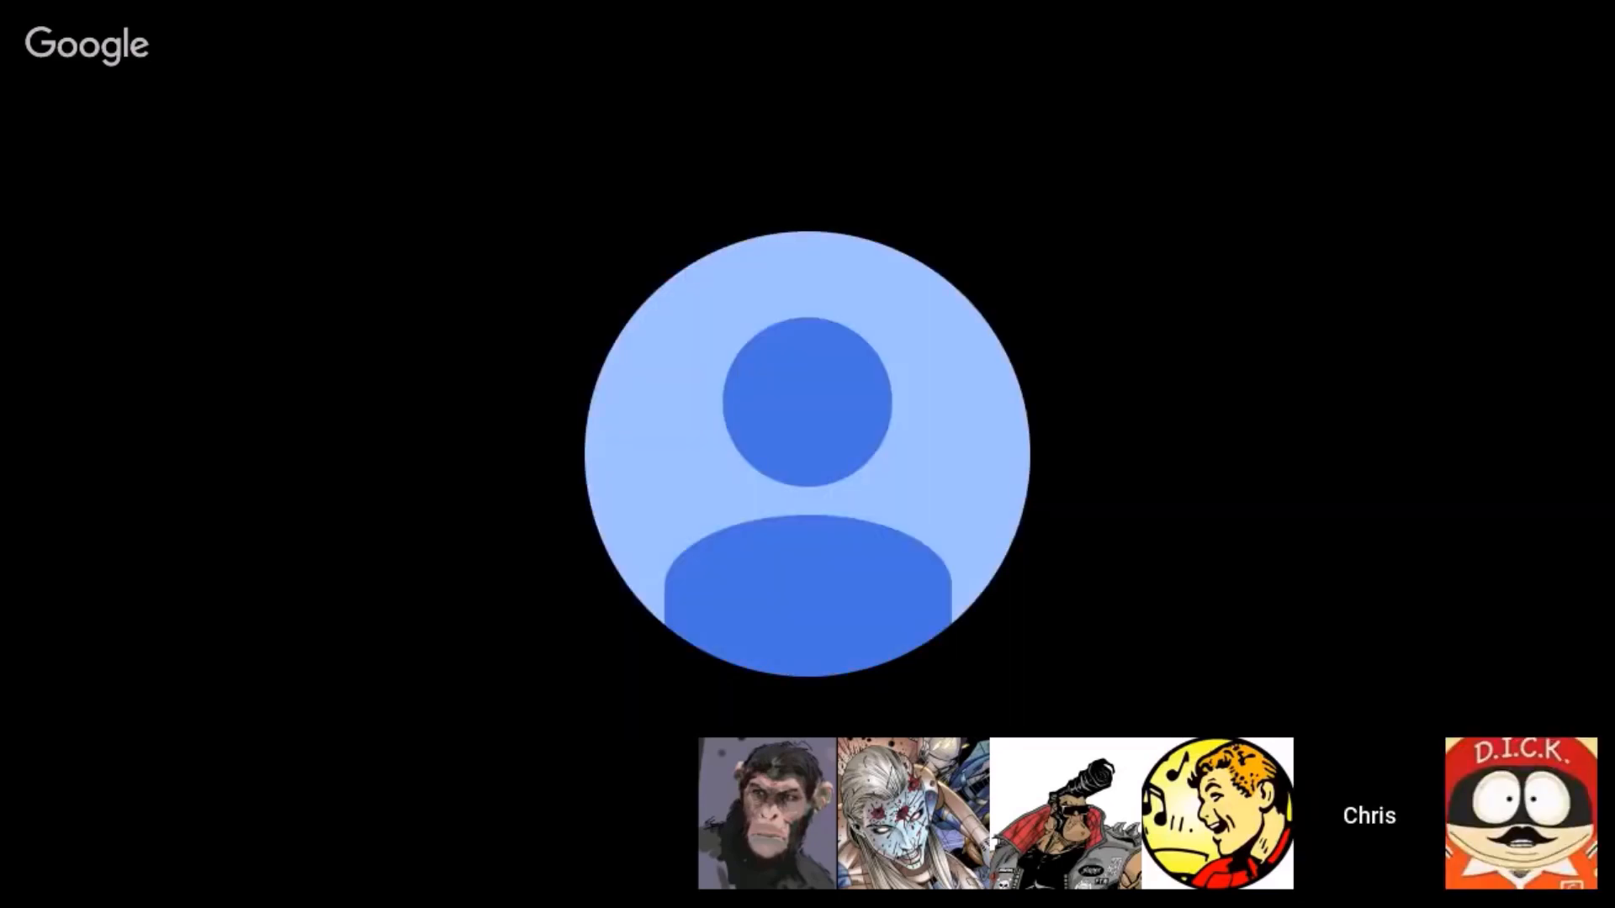
left_click(1217, 815)
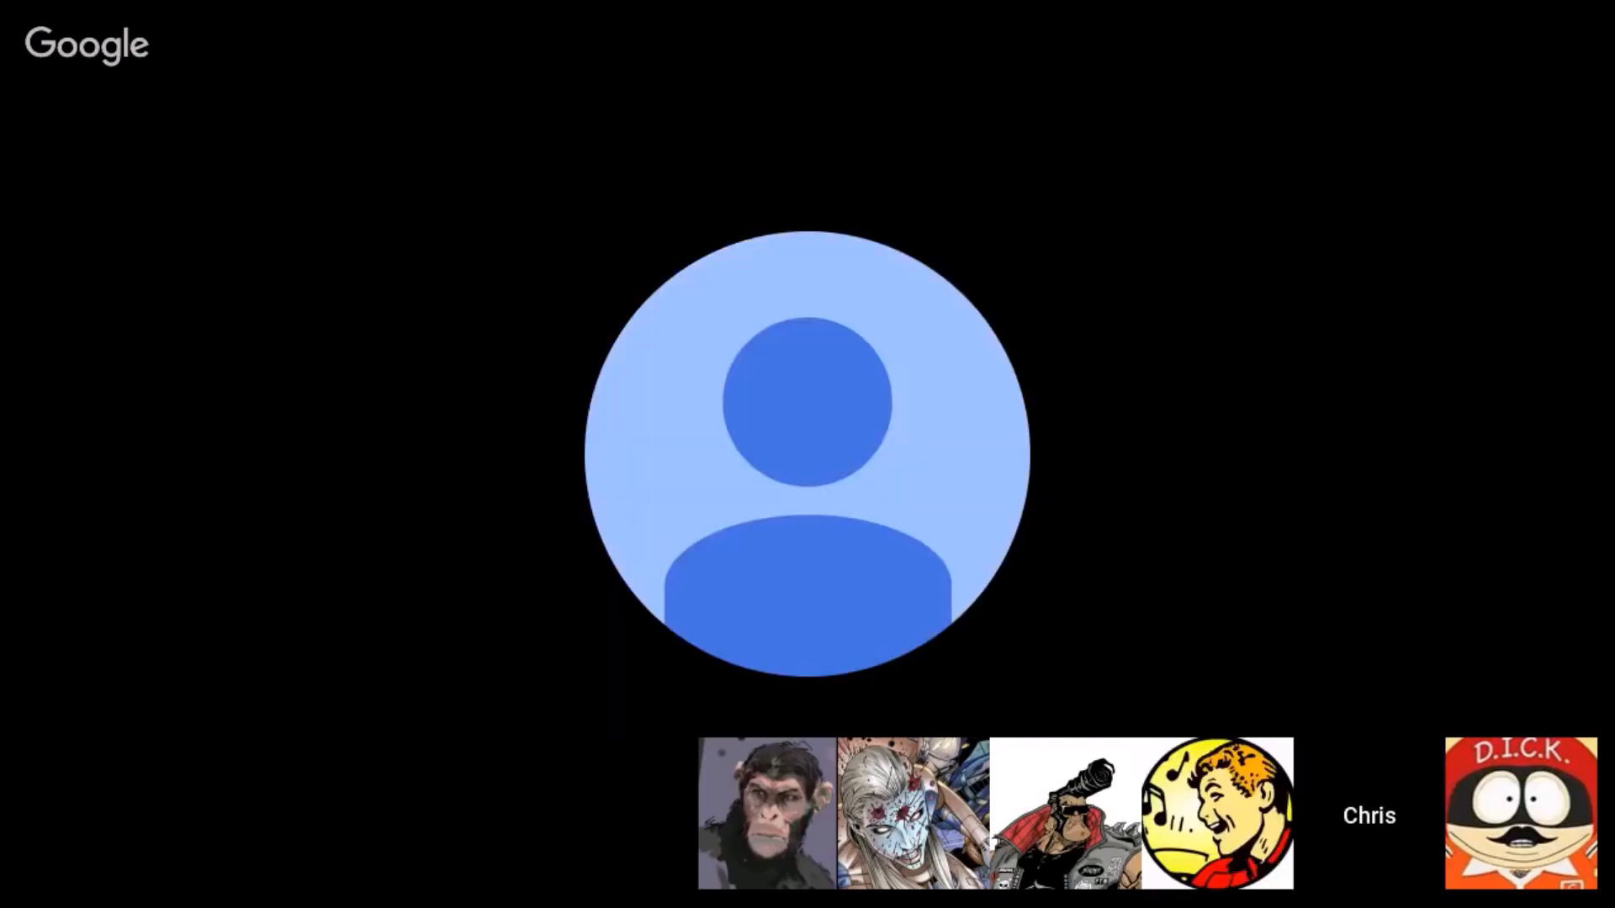
left_click(1521, 813)
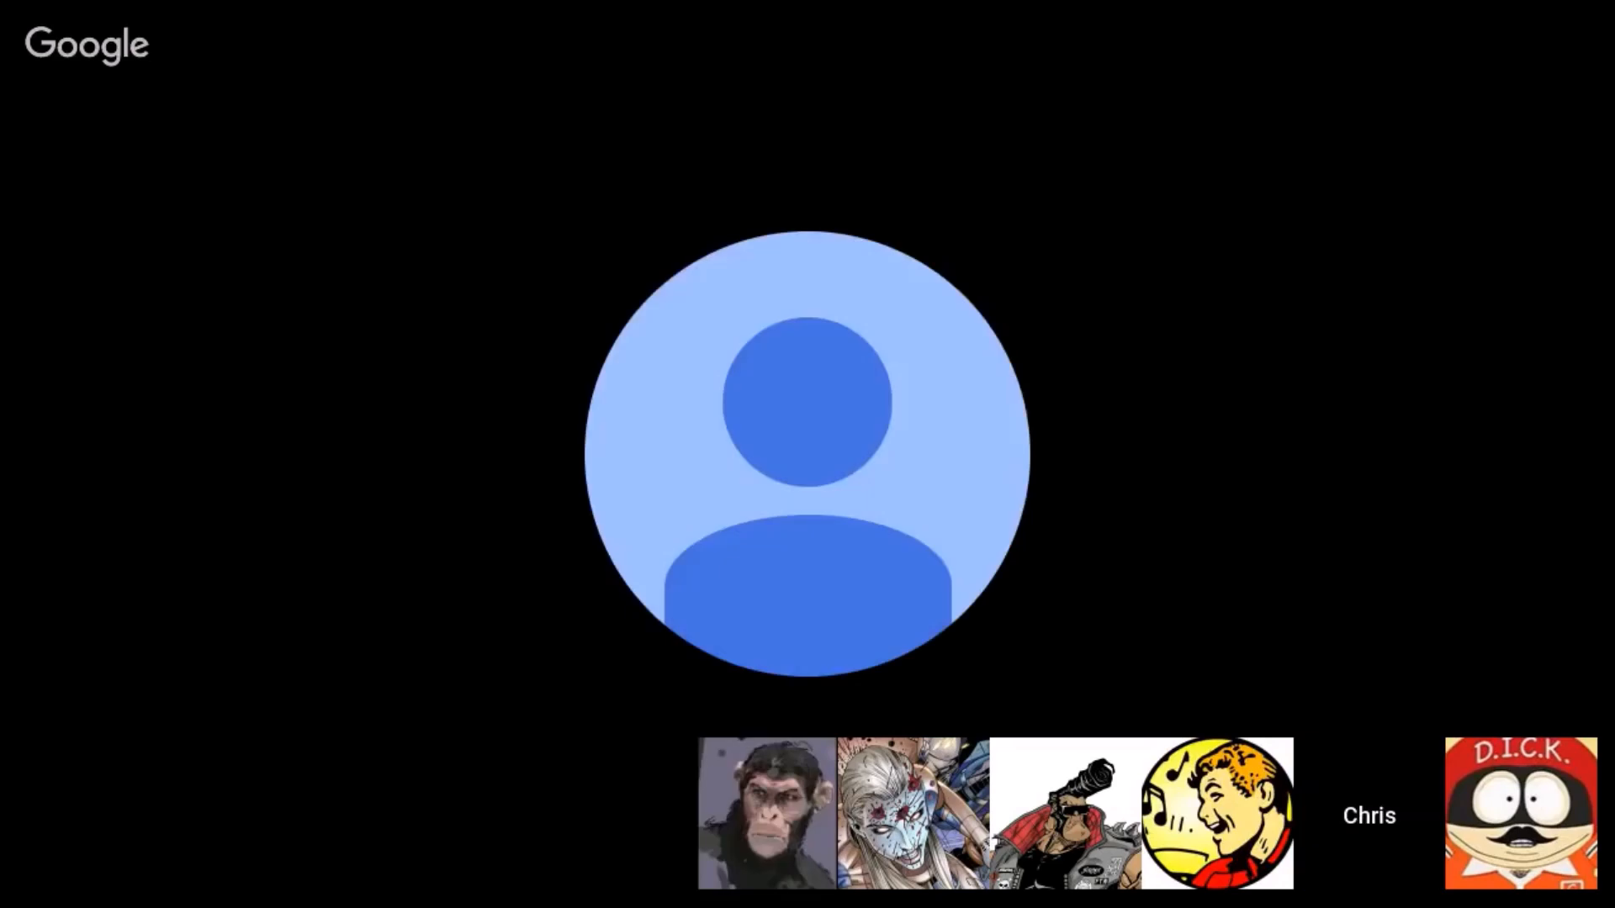
left_click(1216, 813)
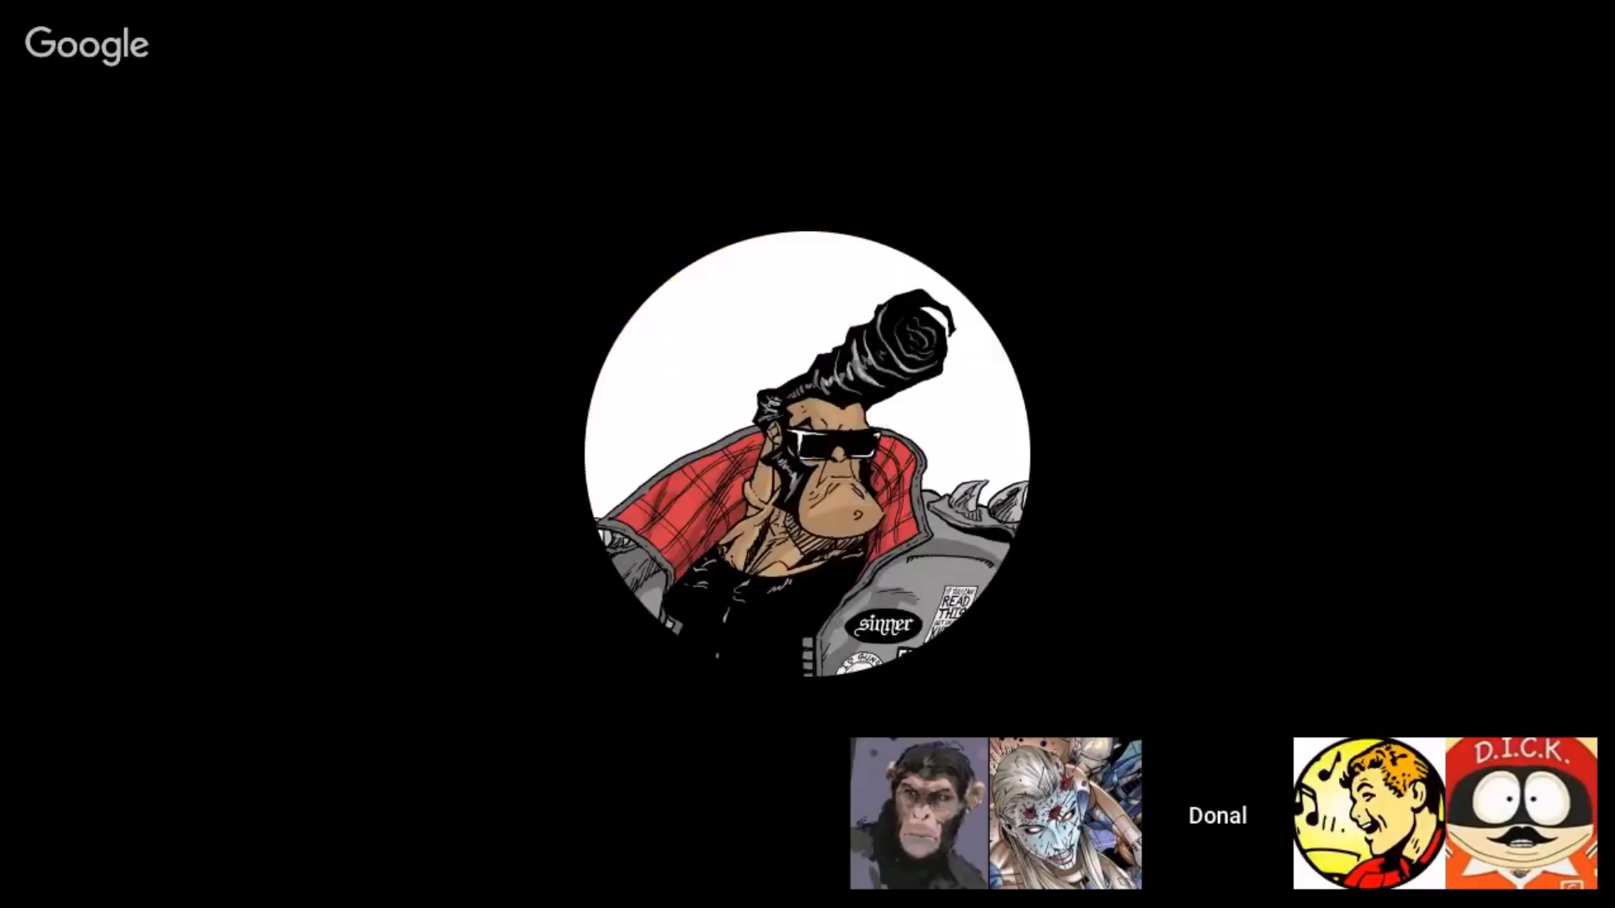
left_click(1367, 815)
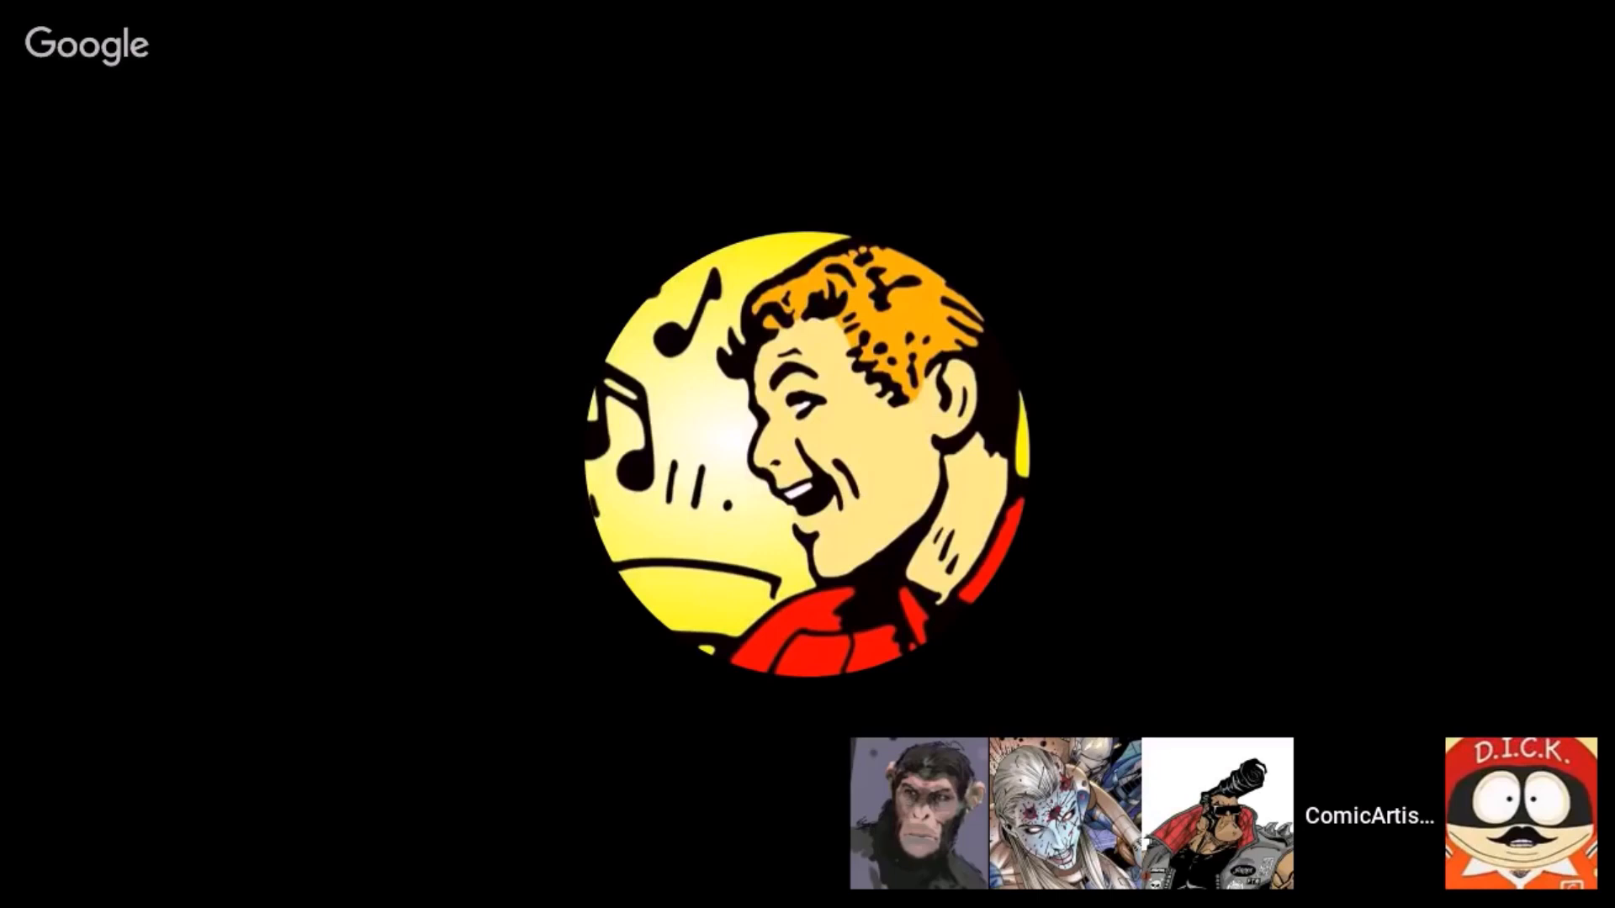
left_click(1216, 813)
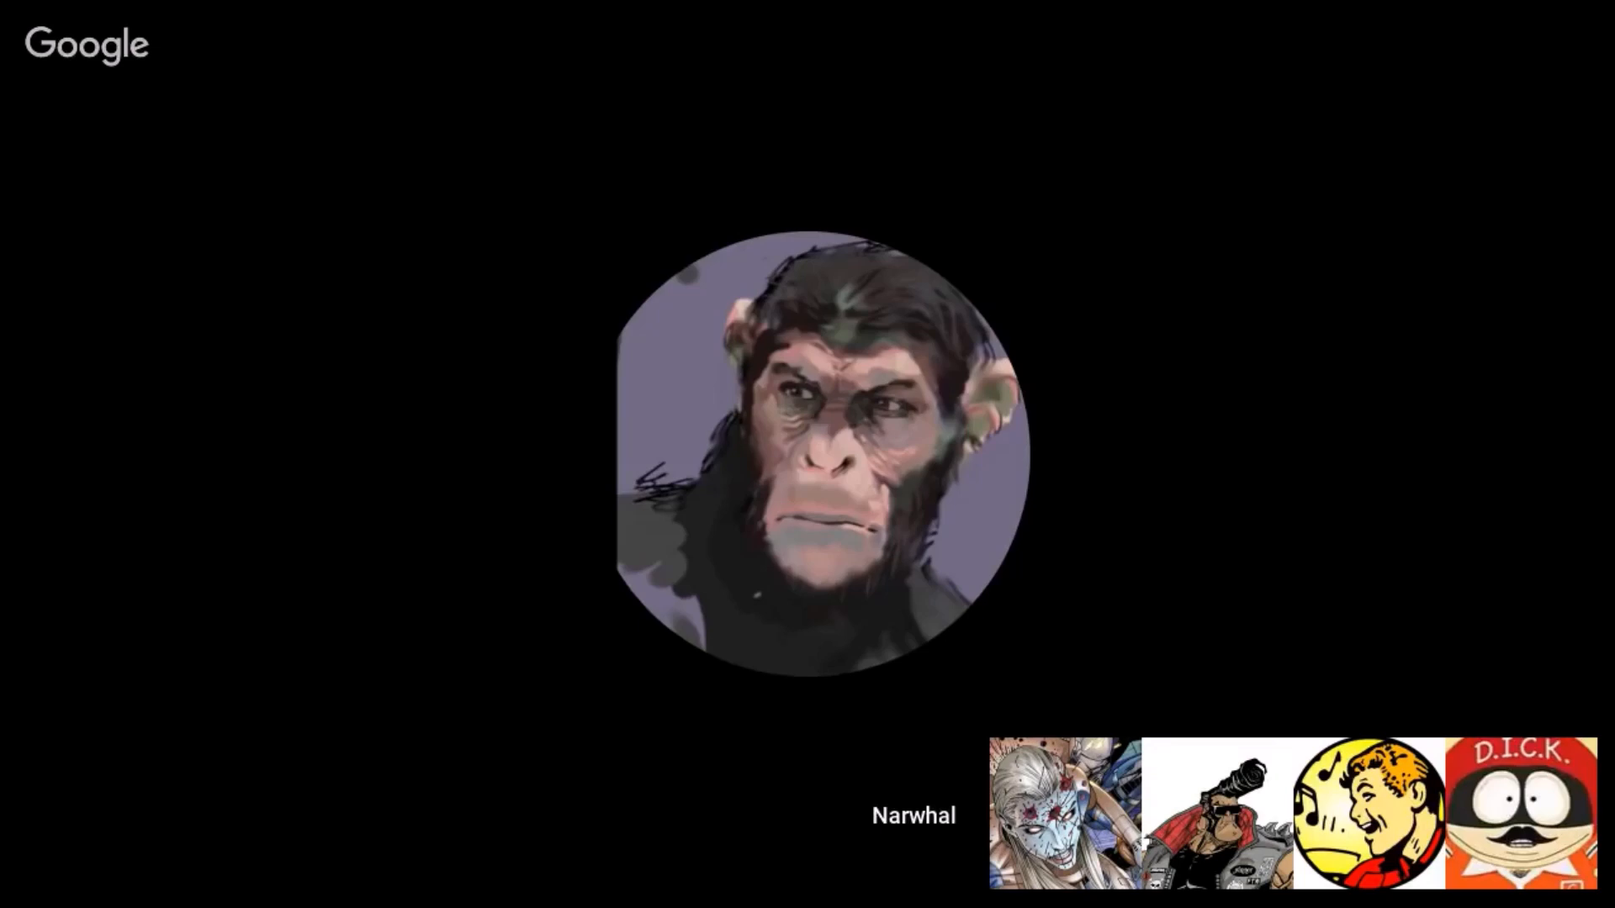
left_click(1368, 815)
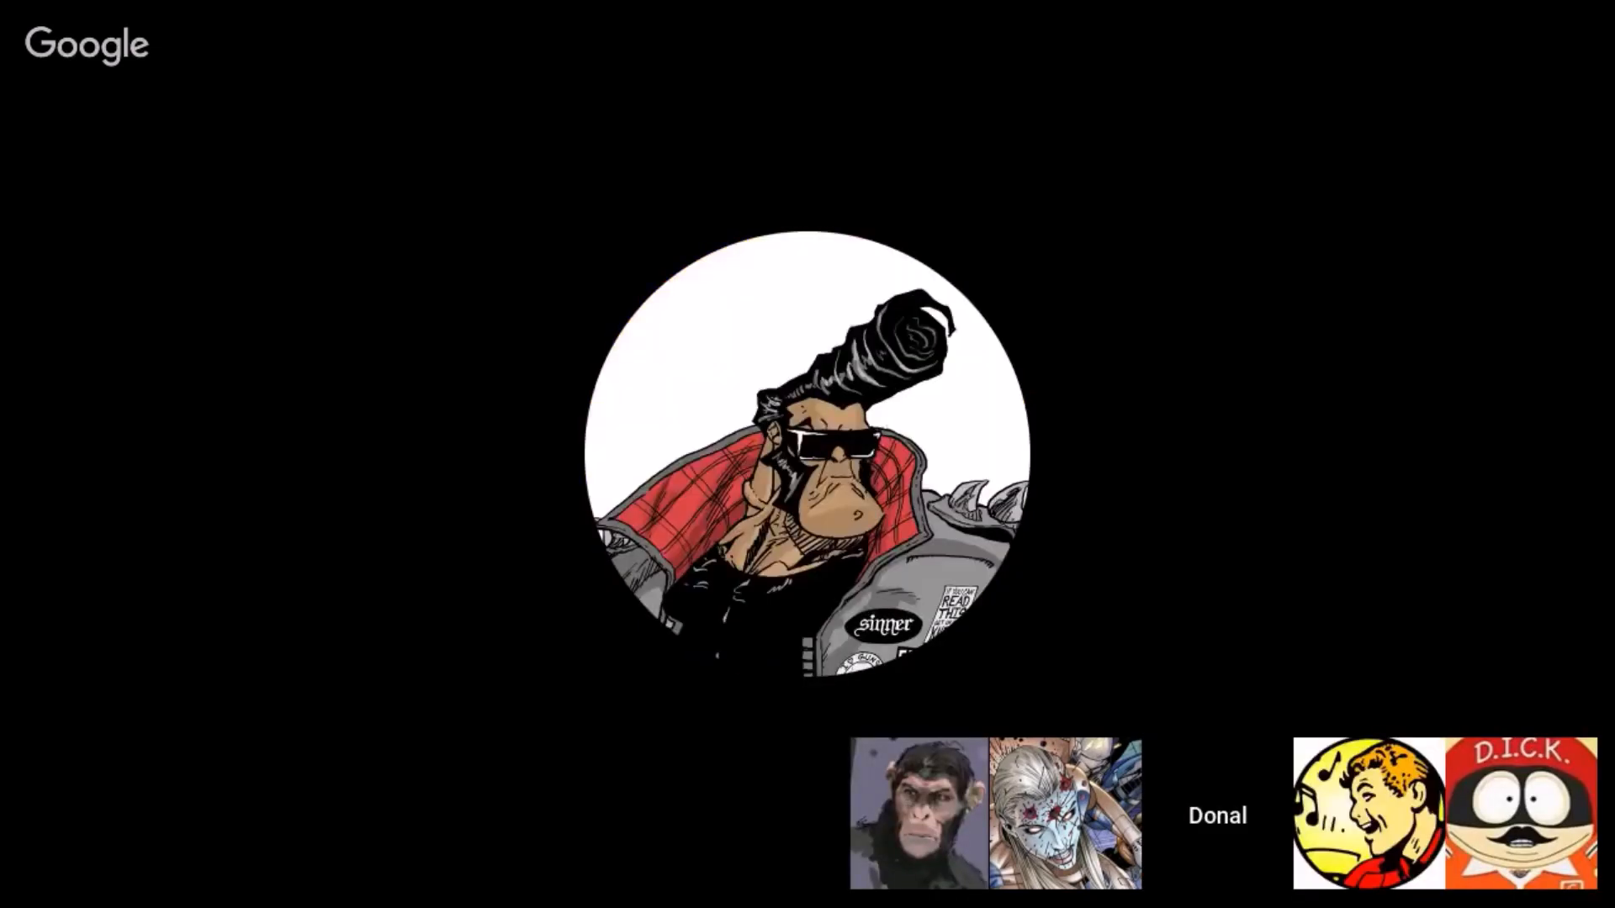
left_click(1366, 815)
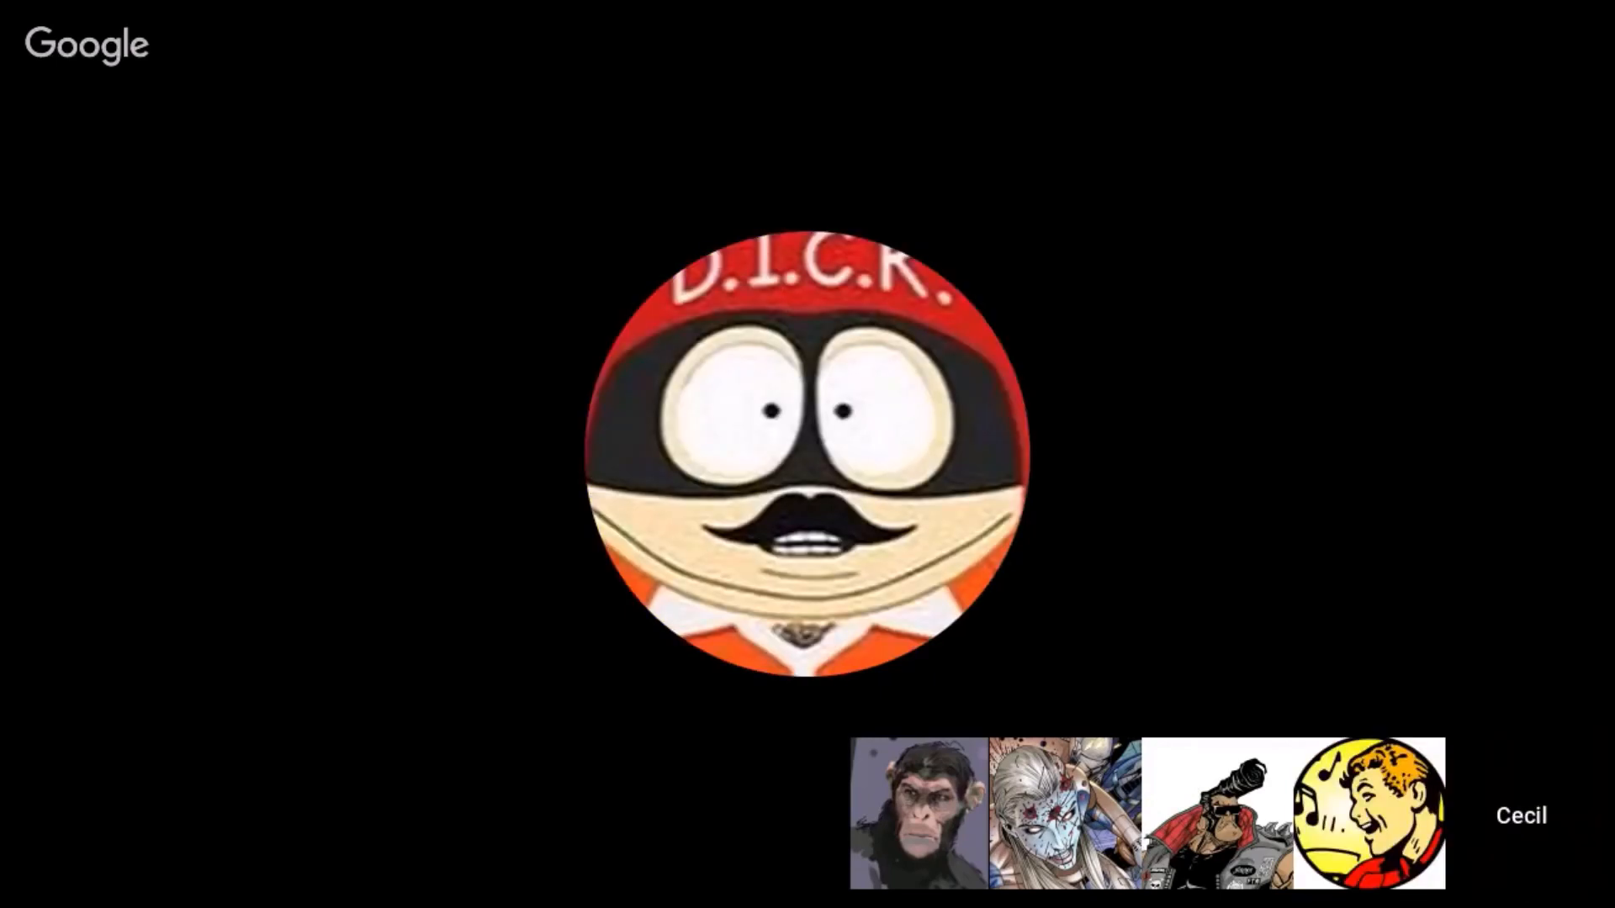
left_click(1370, 814)
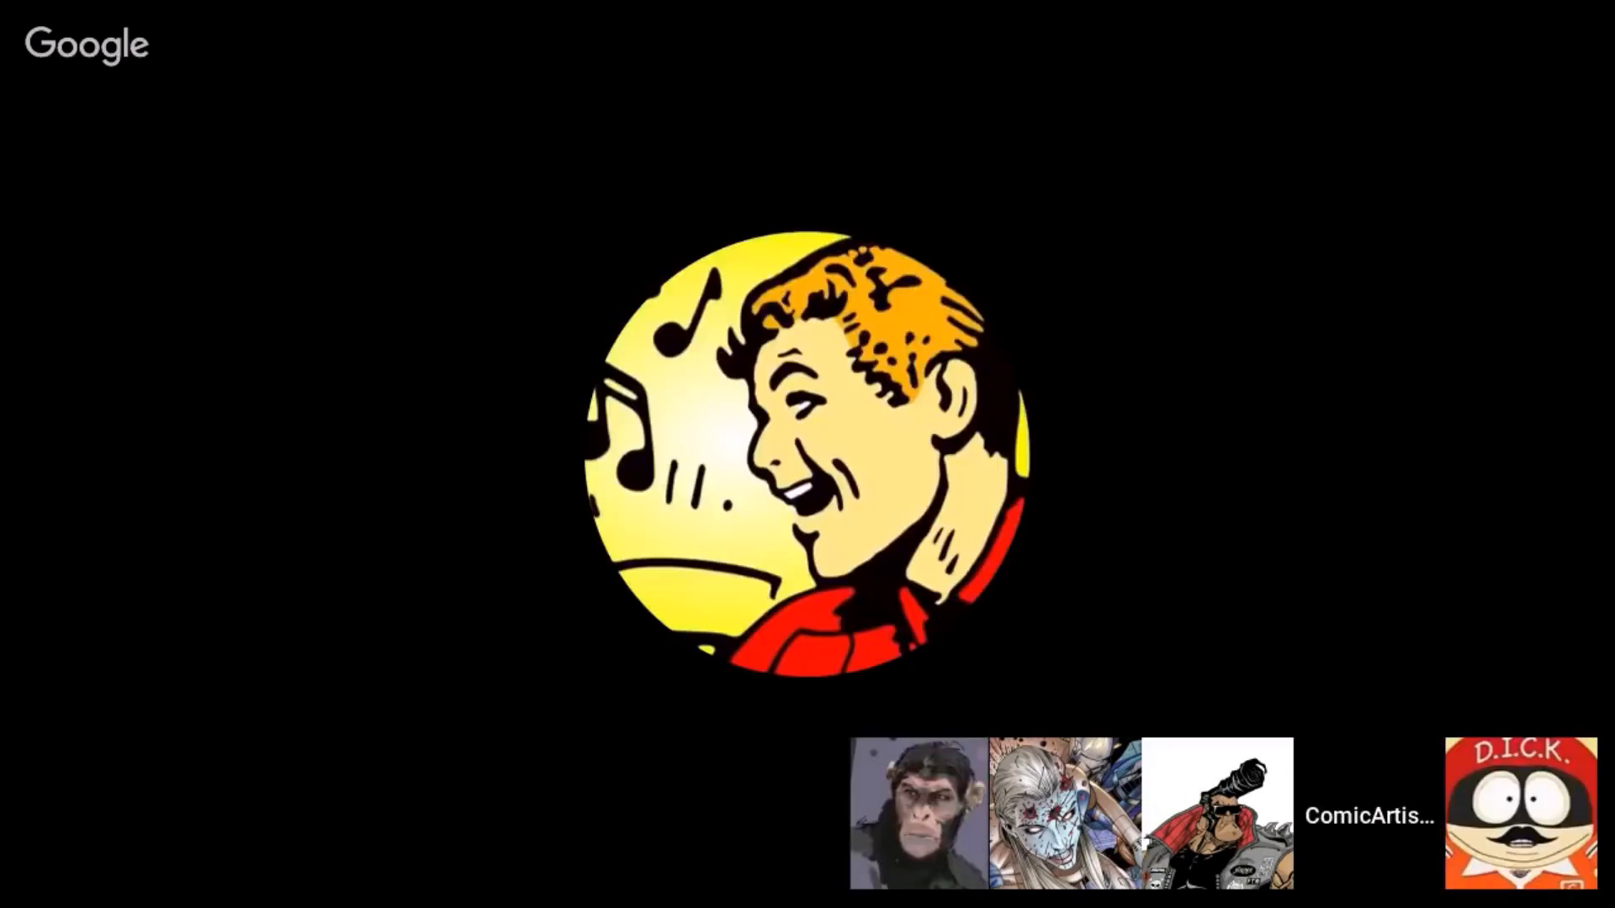
left_click(1523, 816)
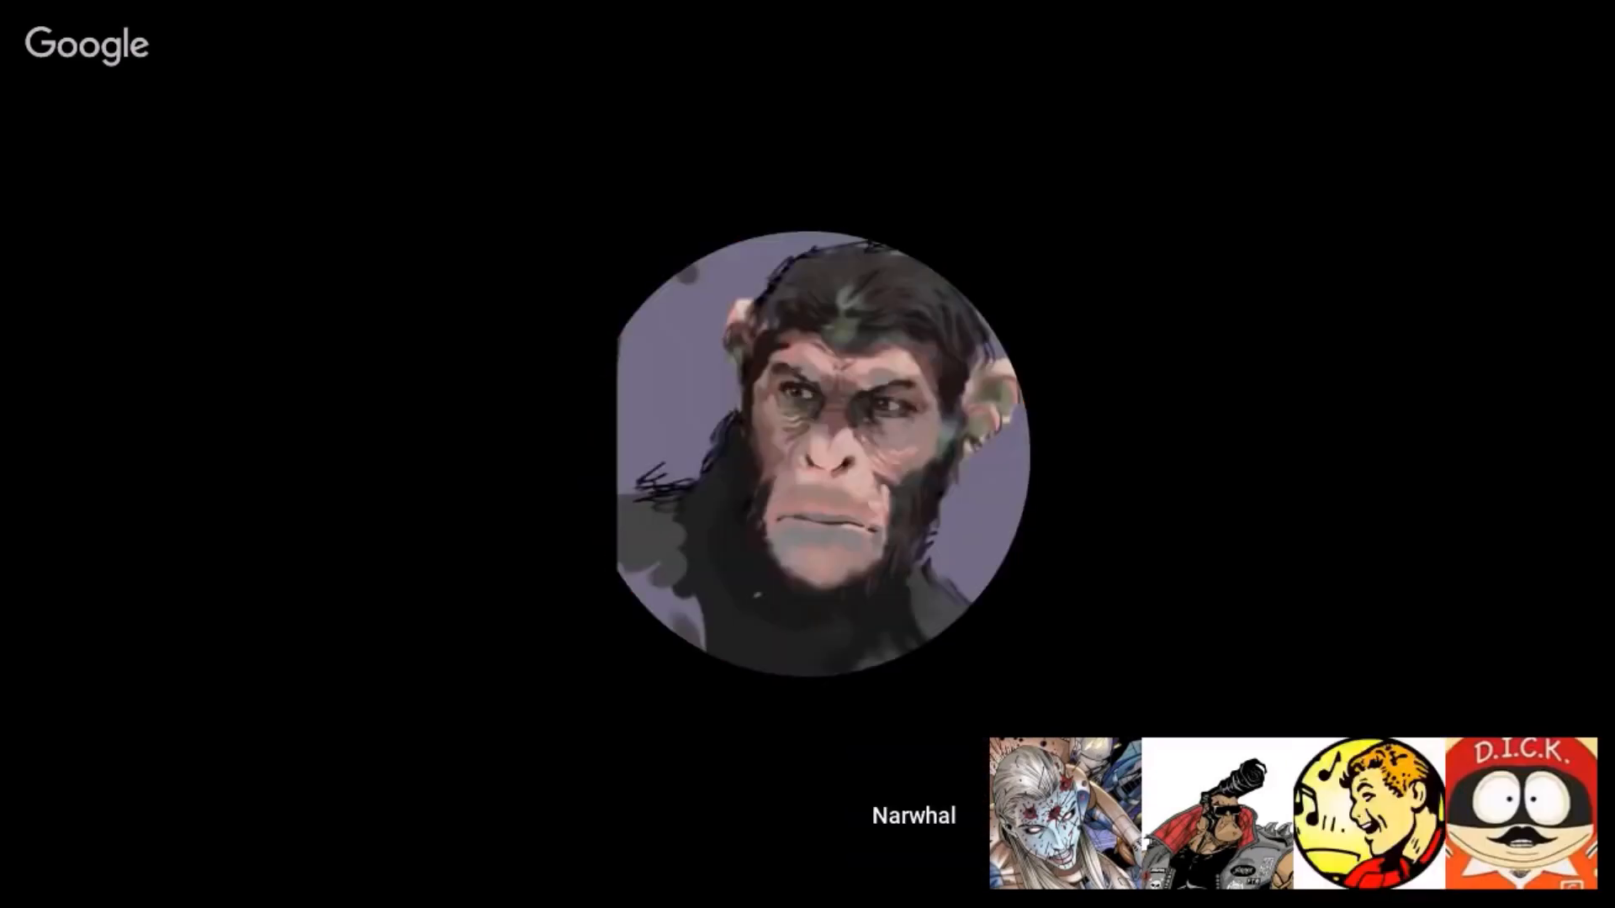
left_click(1367, 813)
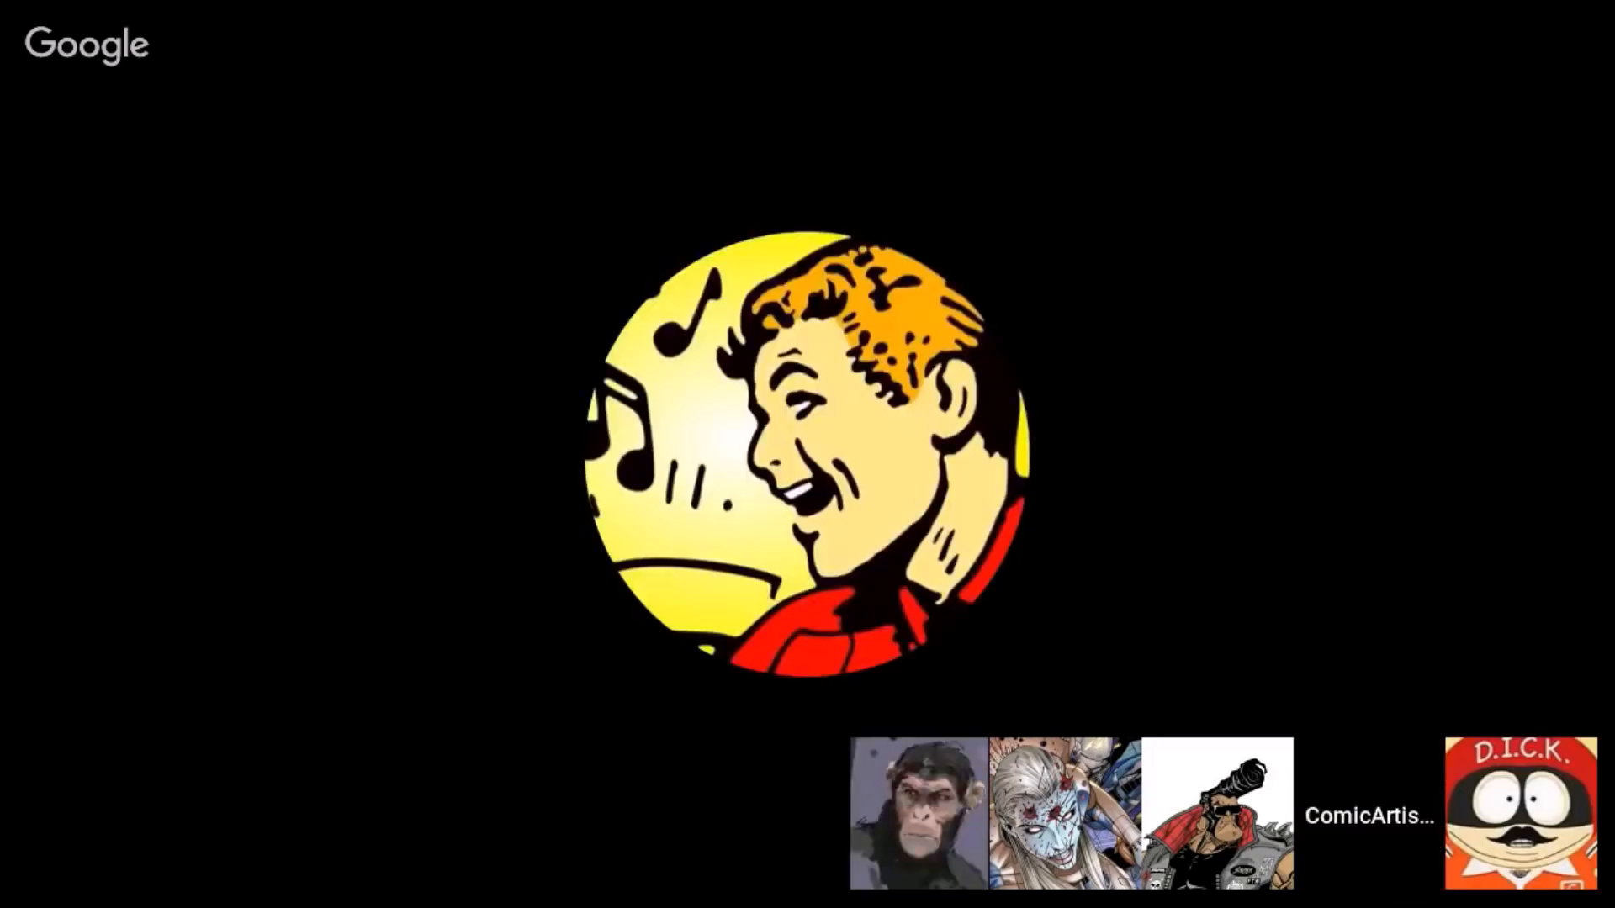
left_click(1523, 813)
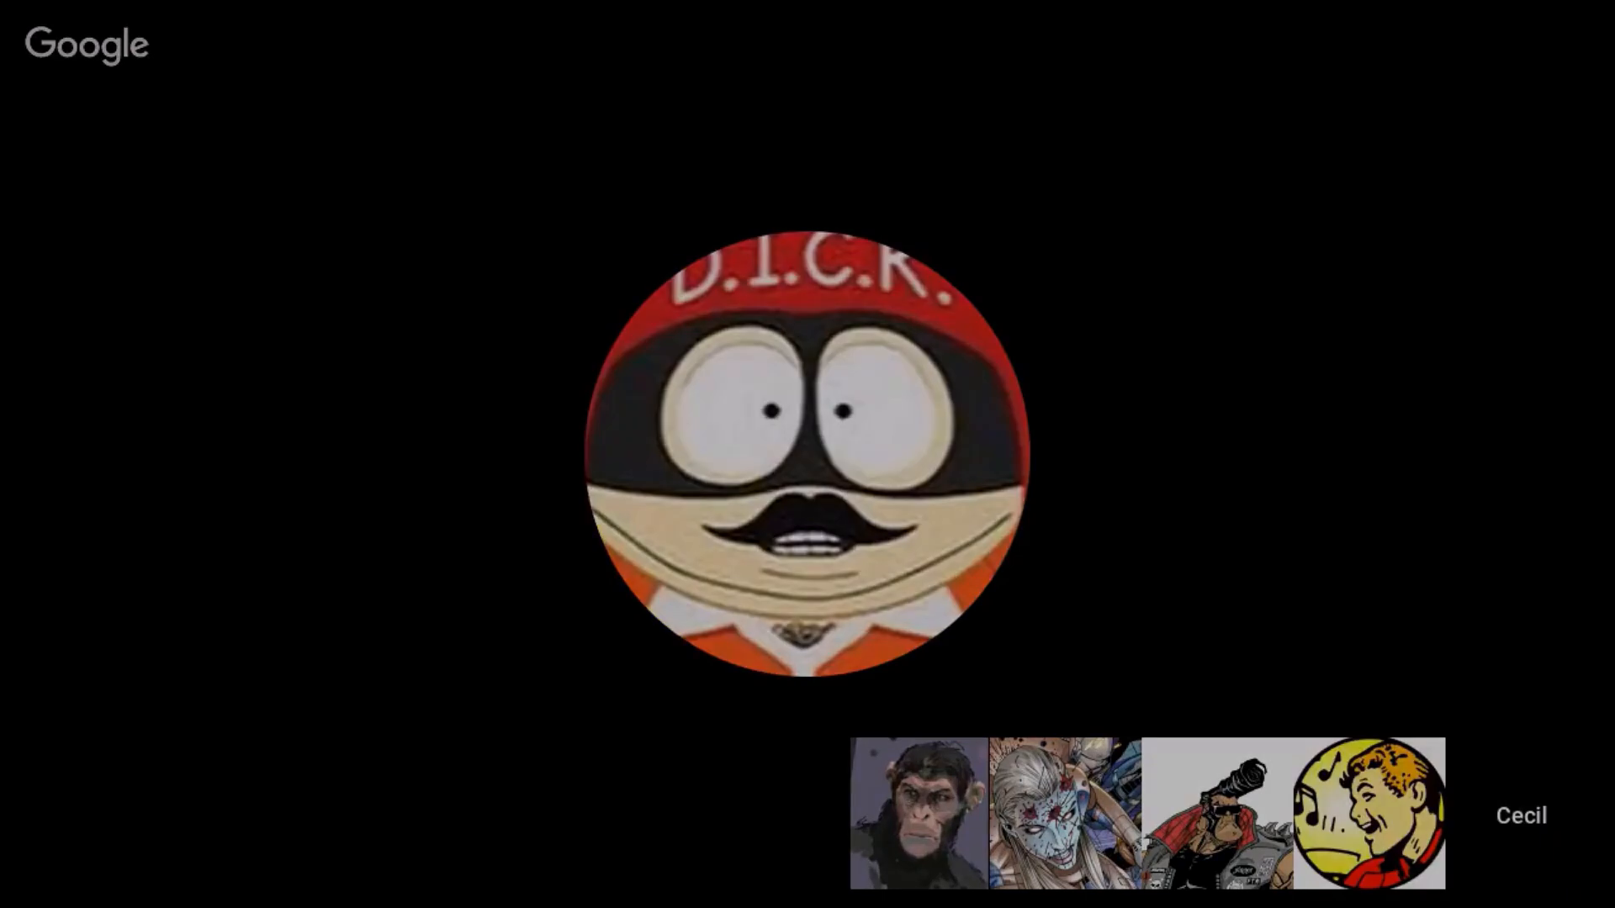